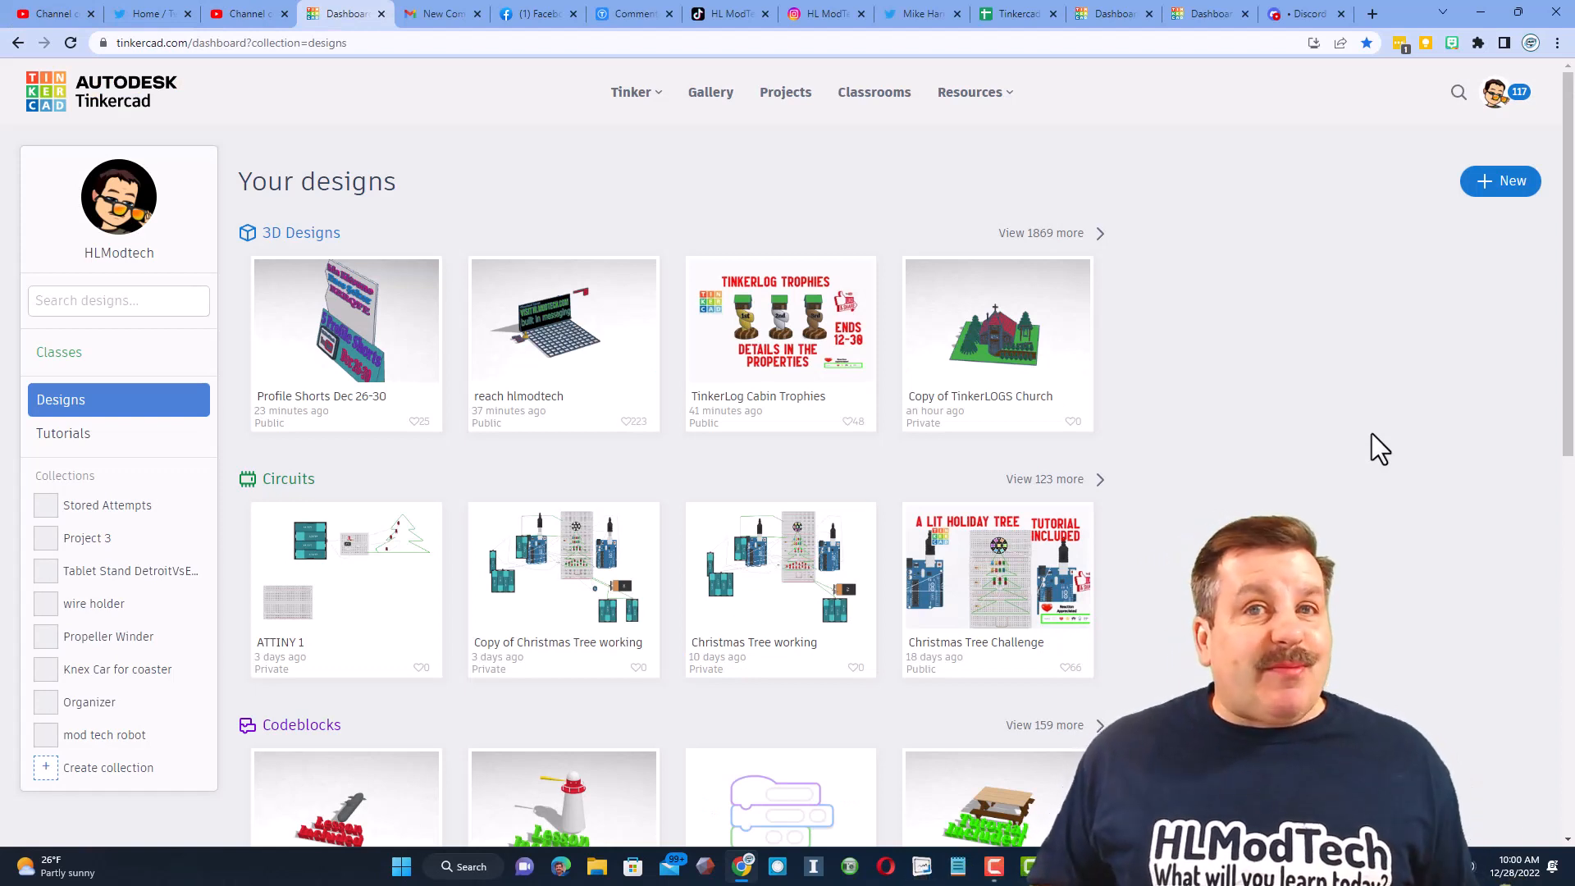
mouse_move(1554, 255)
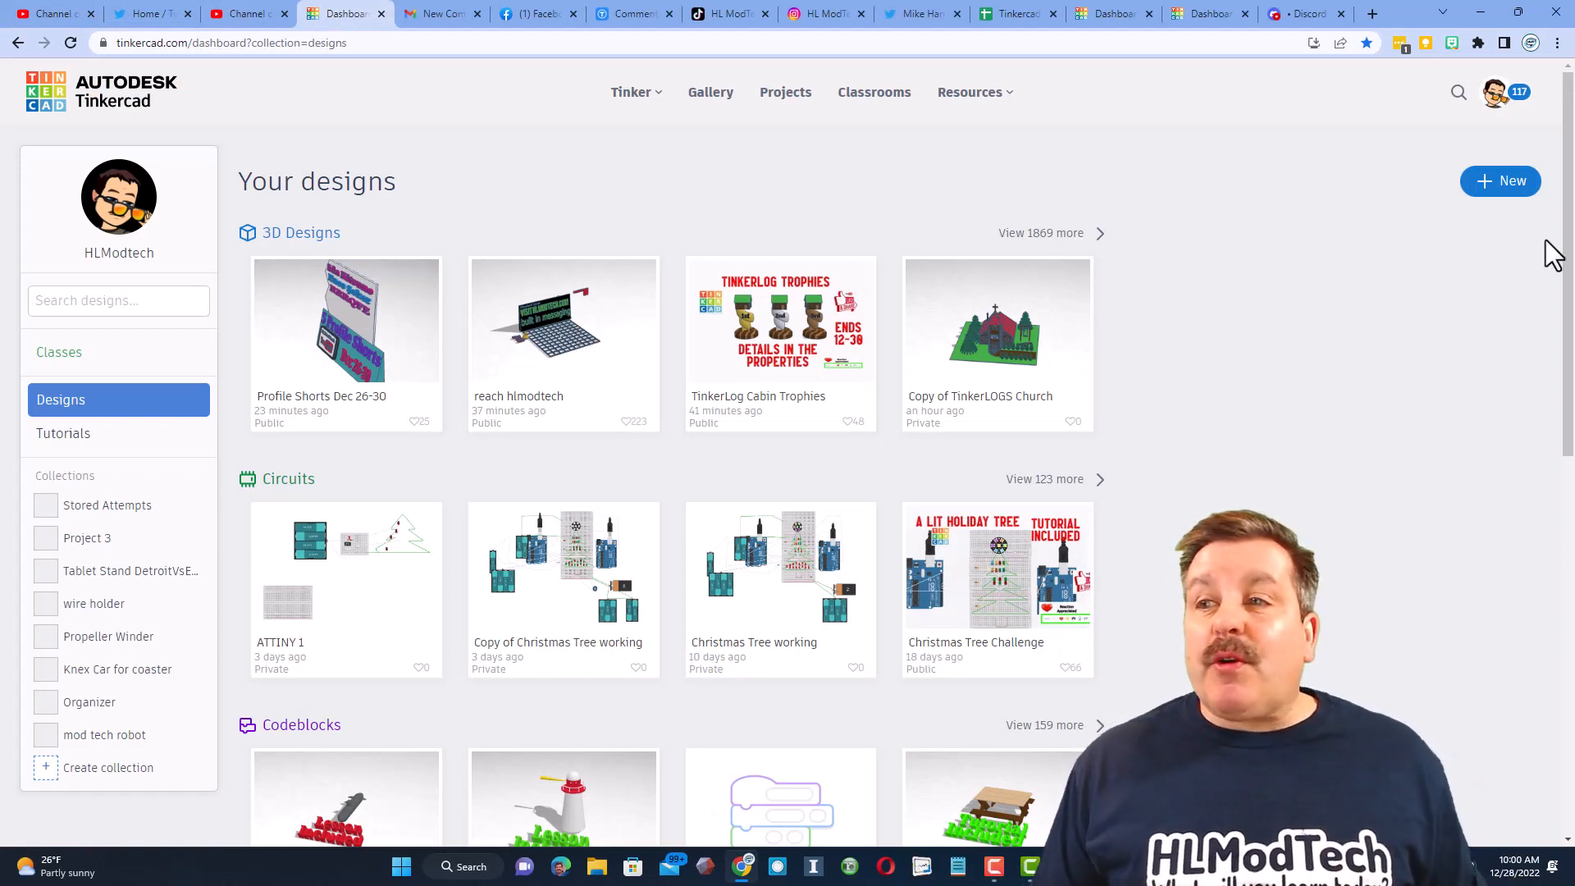
Step: Create a new 3D design and rename it 'bee mdh'
click(1500, 181)
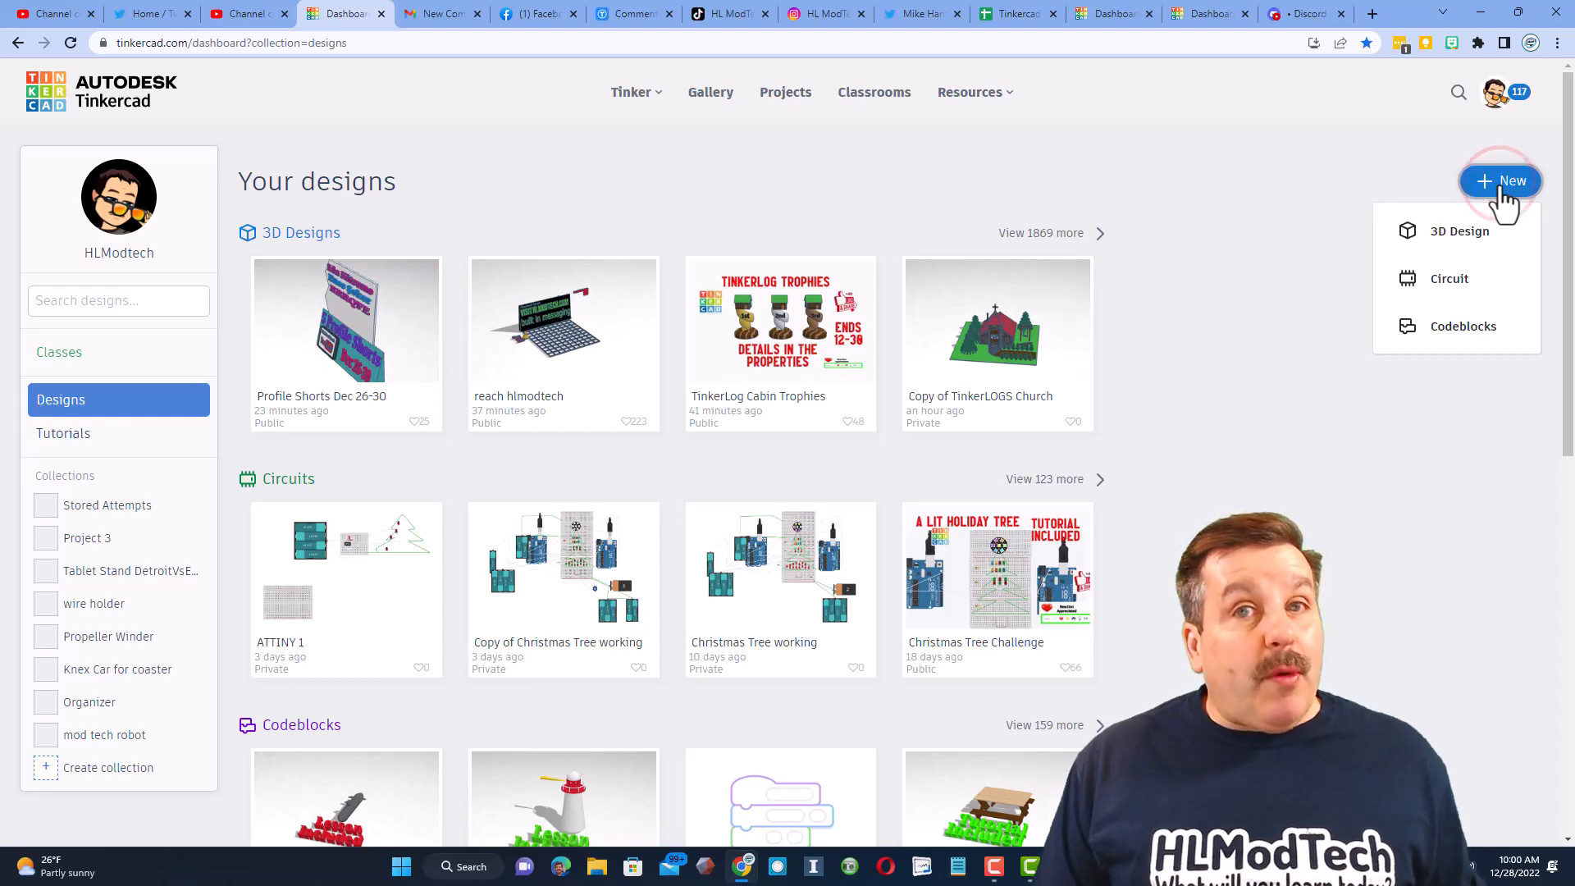
click(1460, 232)
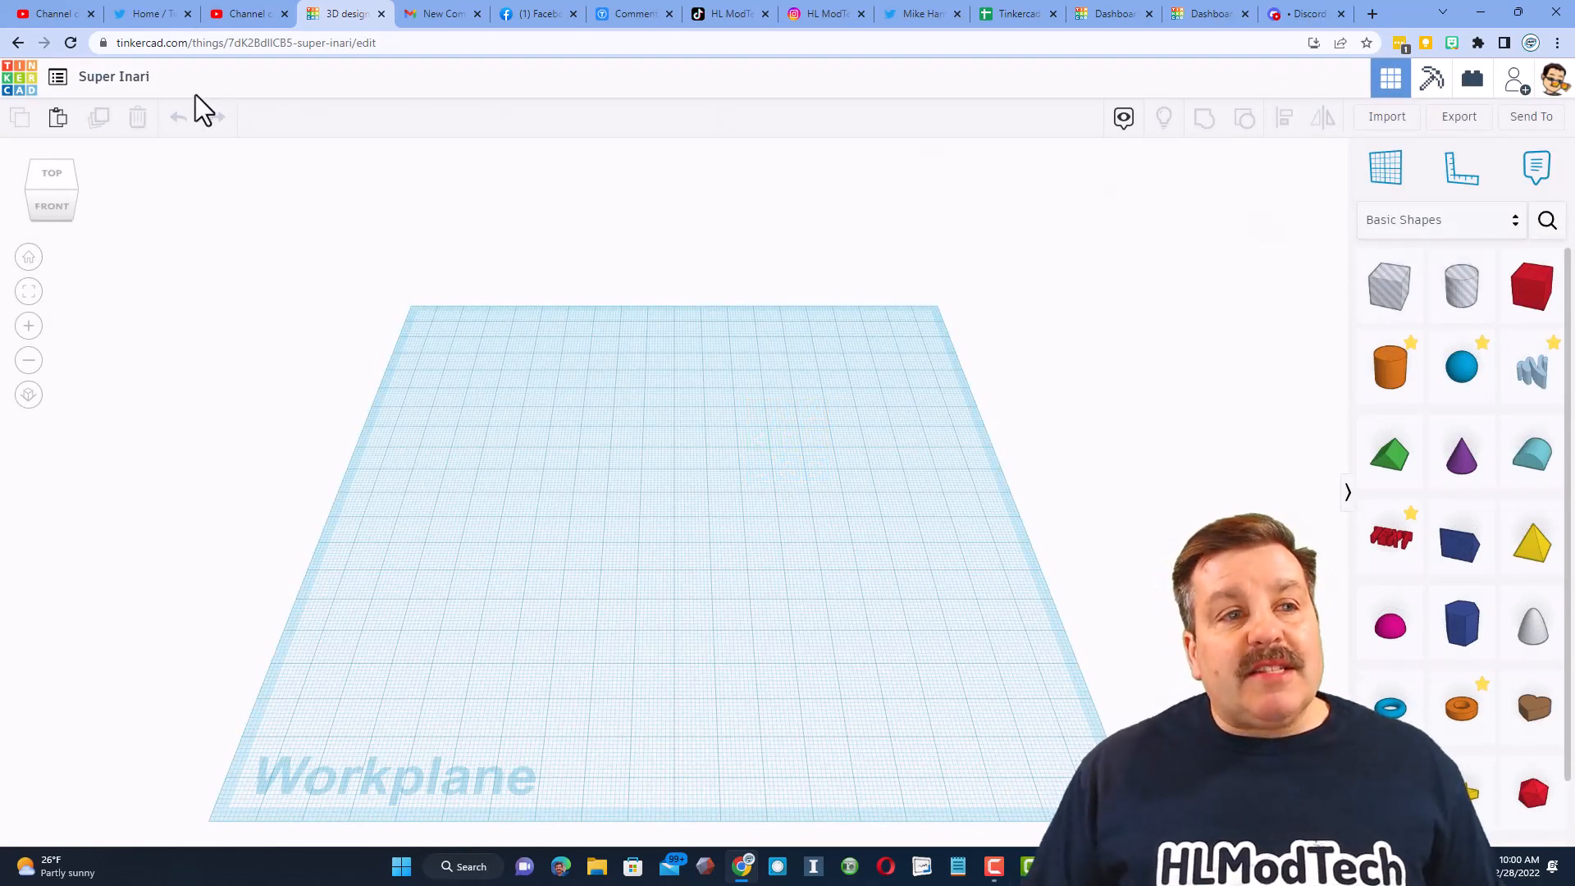
click(113, 76)
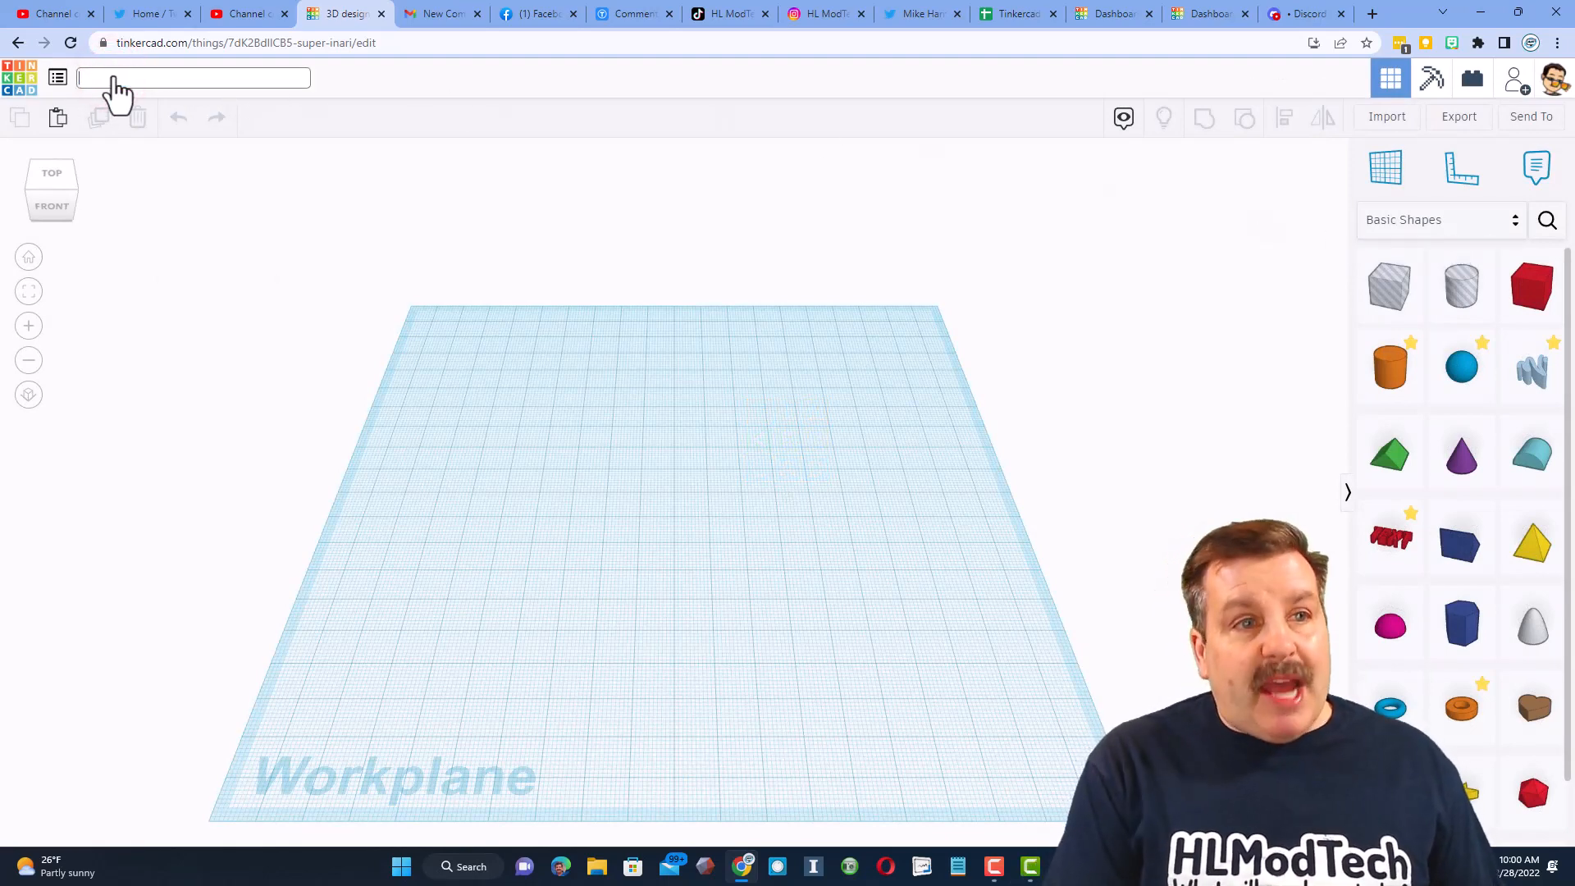
text(bee mdh)
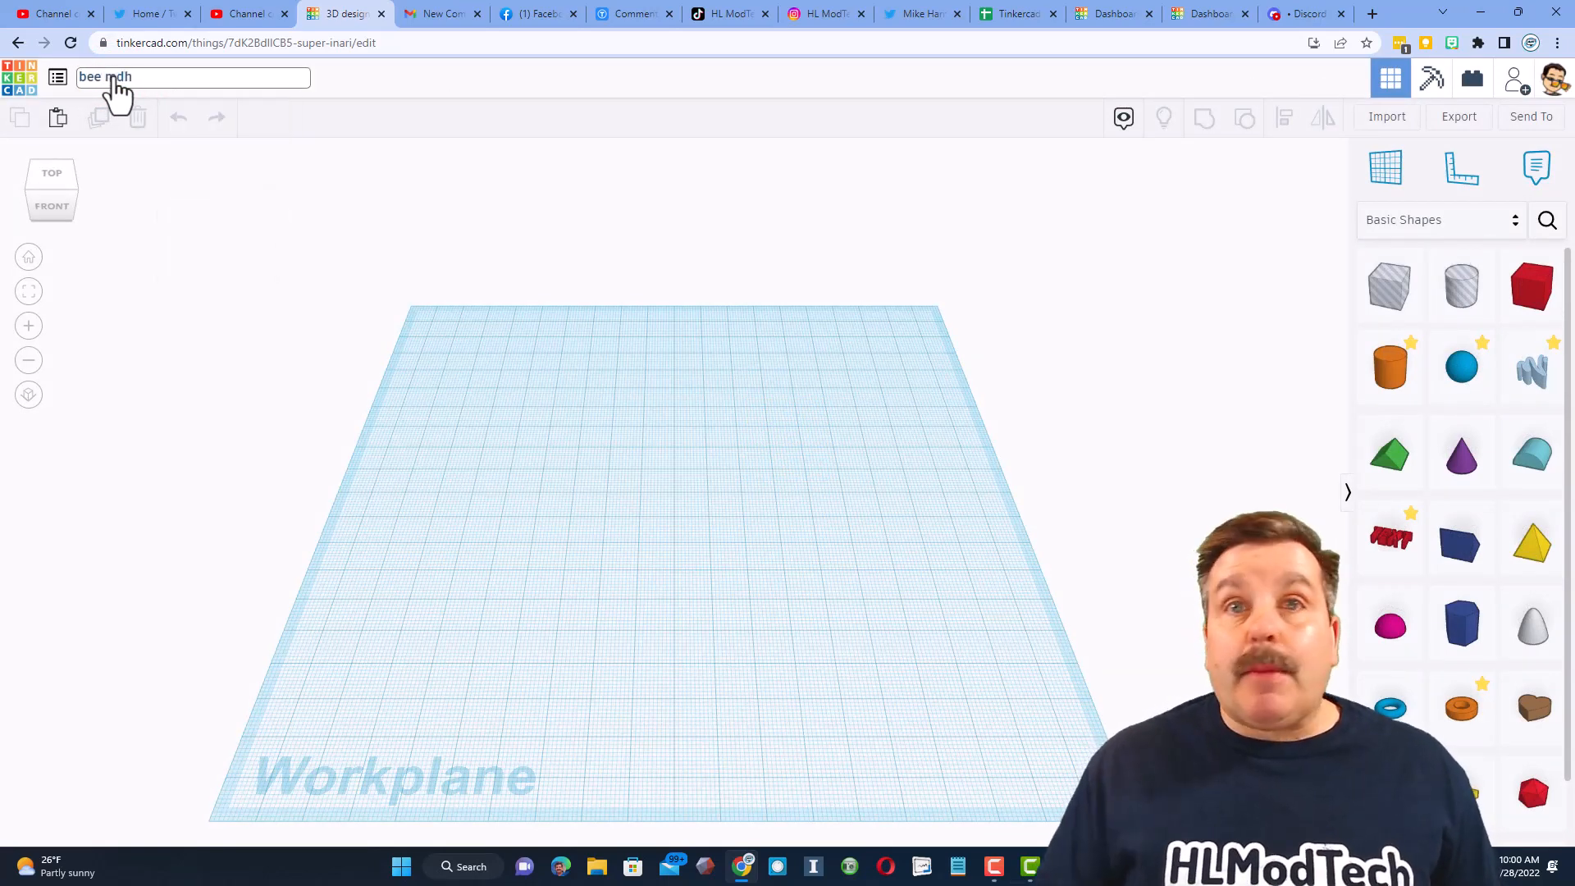
click(533, 14)
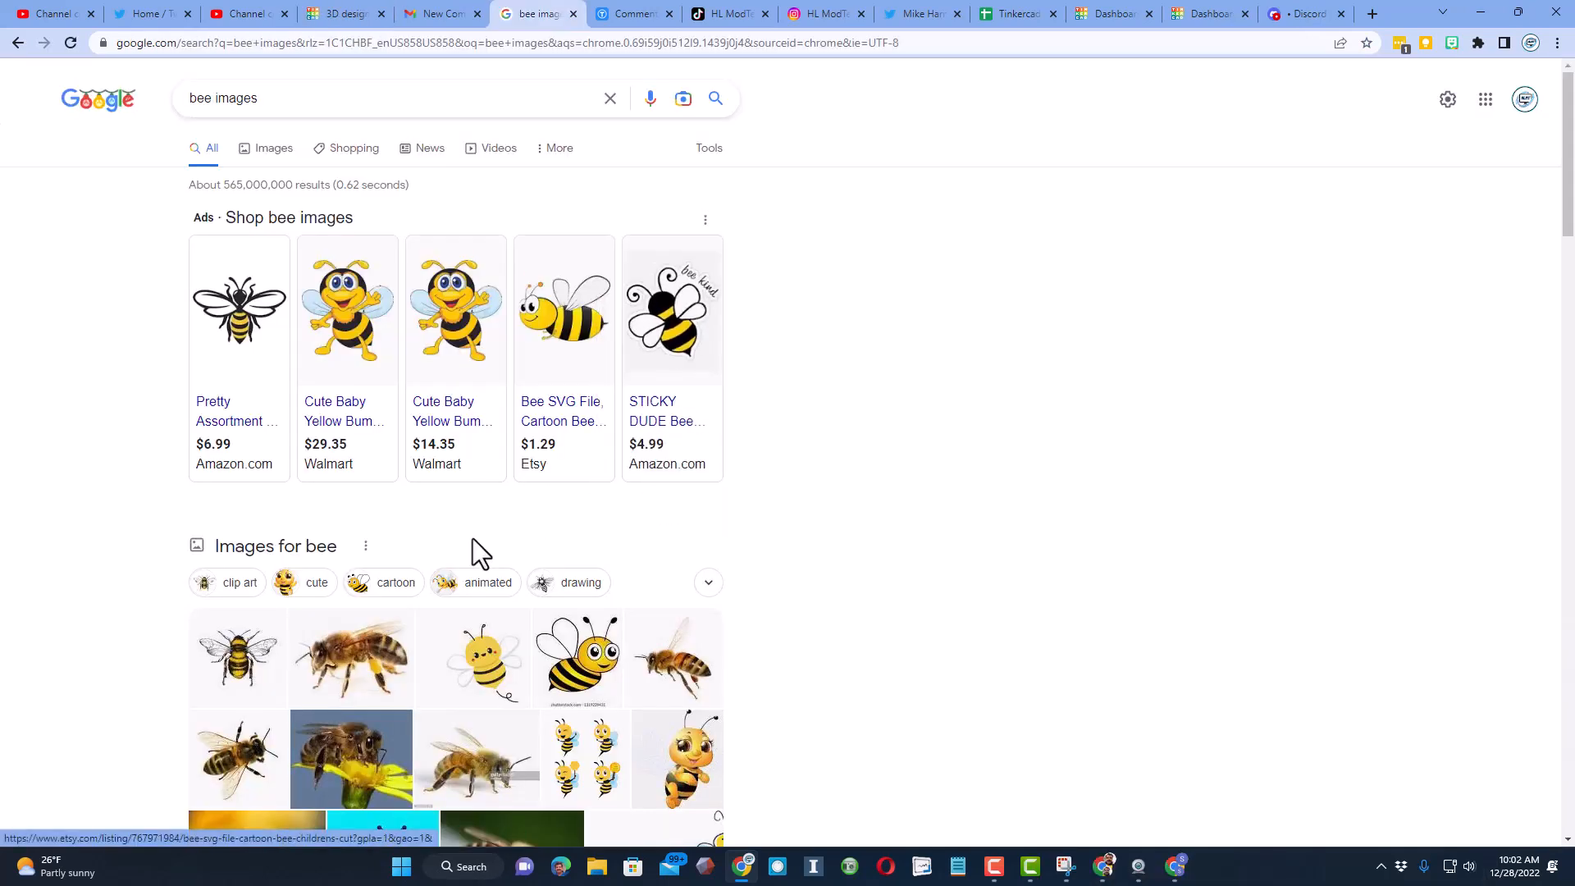
scroll(down, 3)
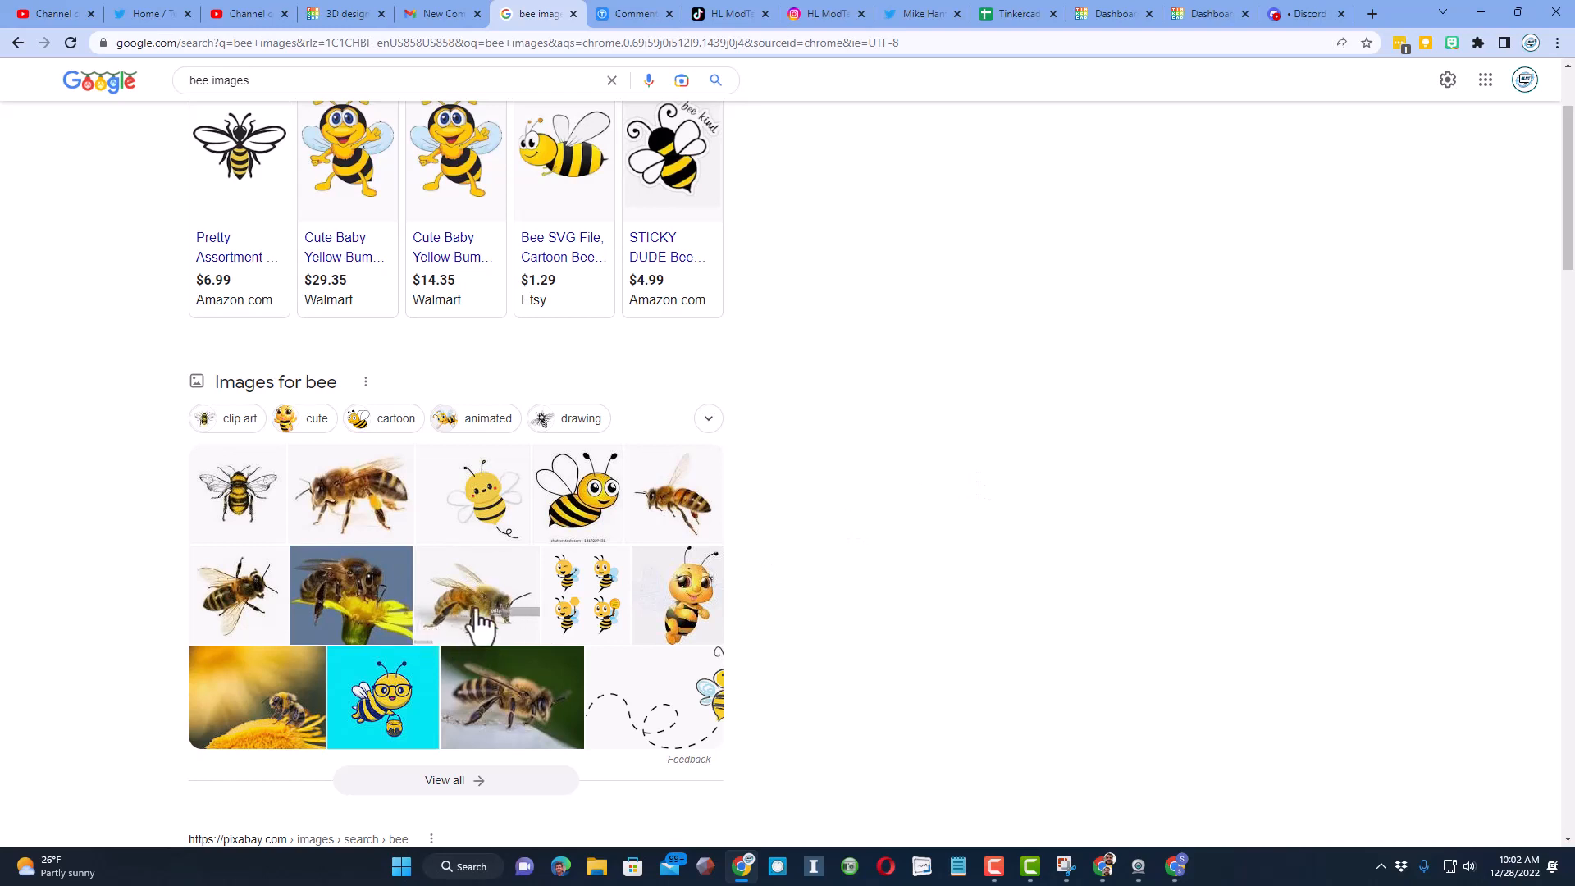
mouse_move(500, 587)
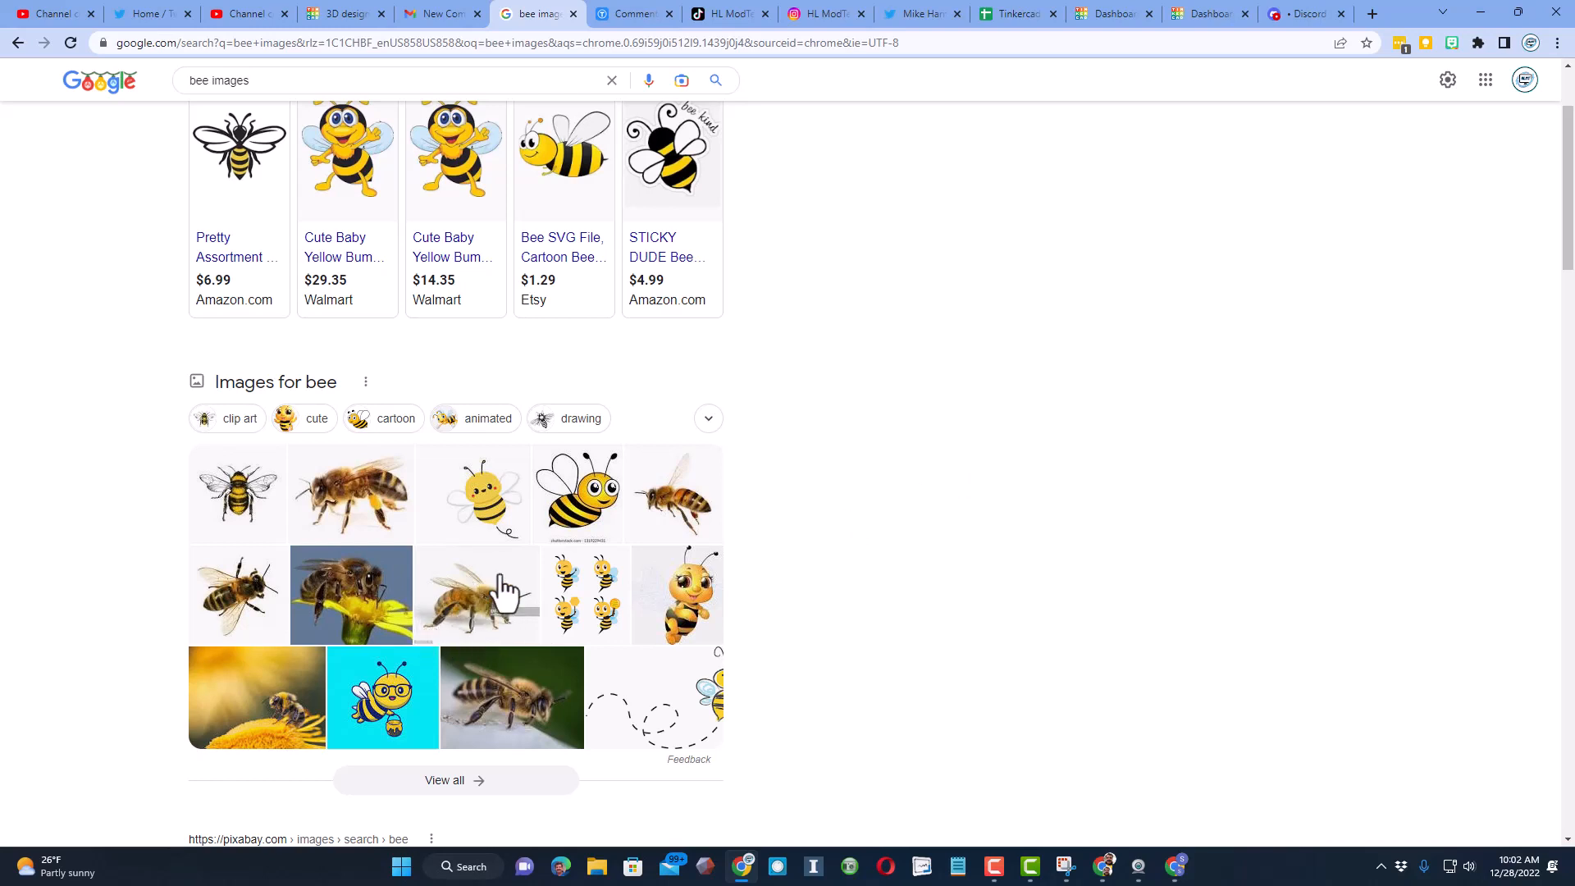
mouse_move(719, 563)
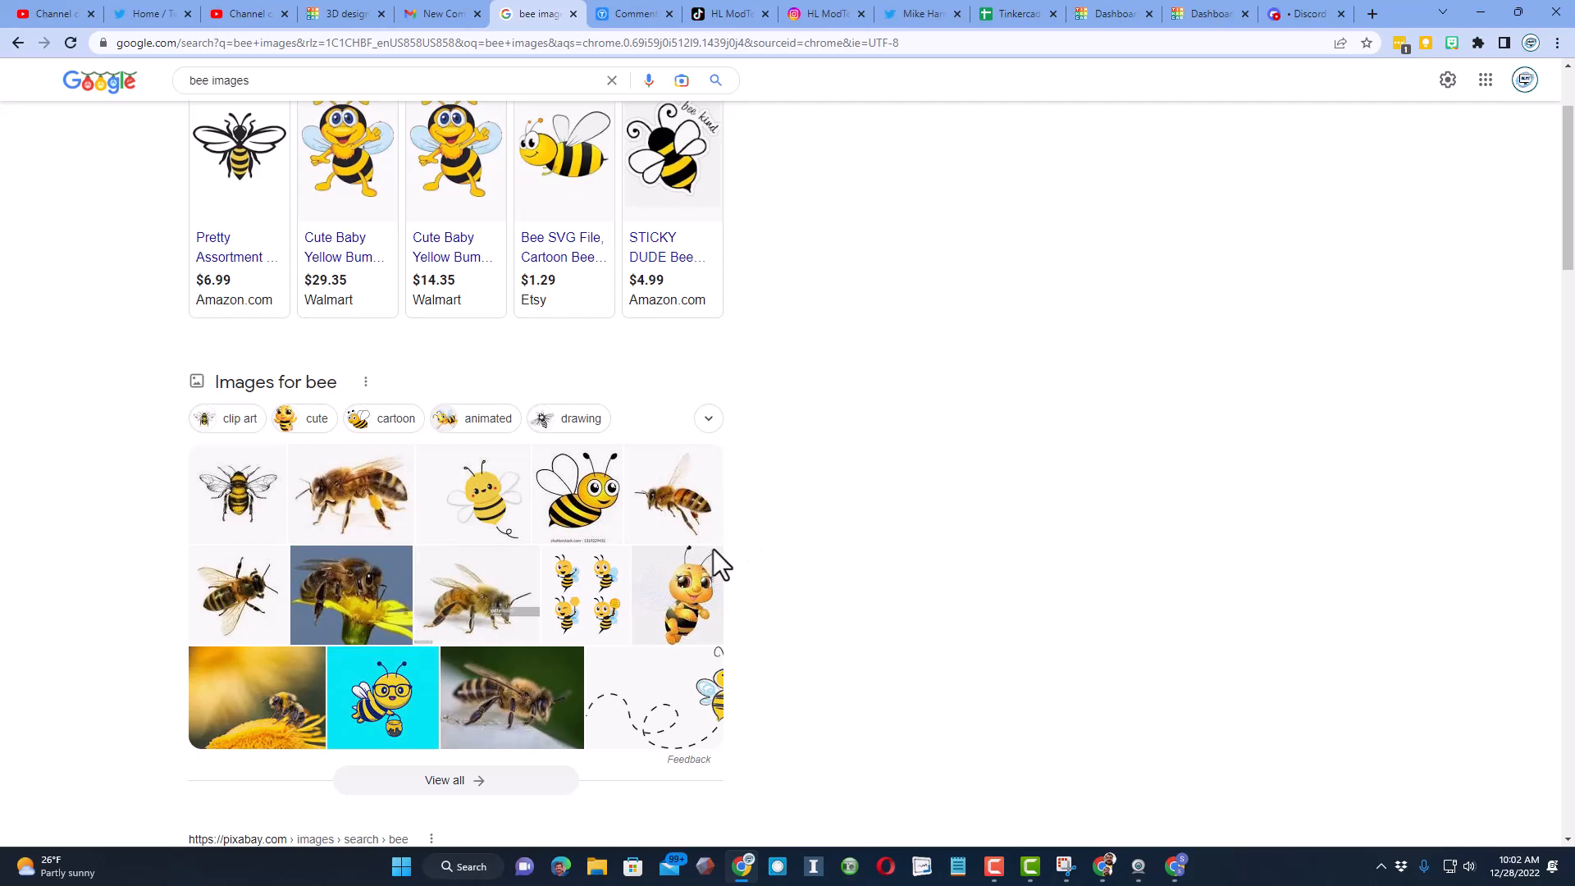
Step: Search the community shapes for 'ogive'
click(300, 13)
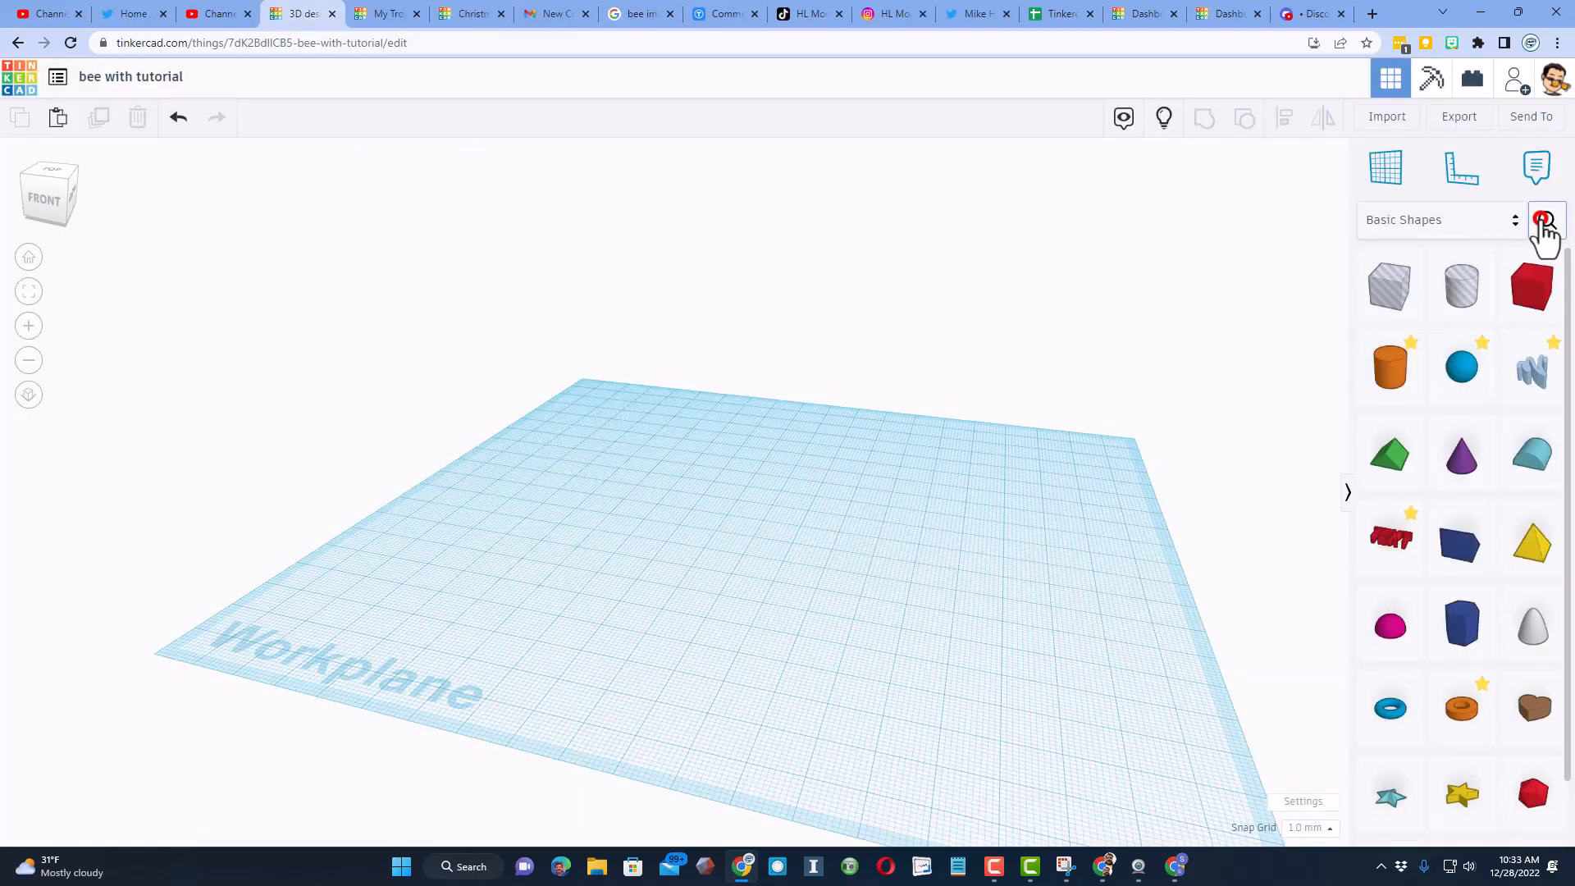
click(1545, 219)
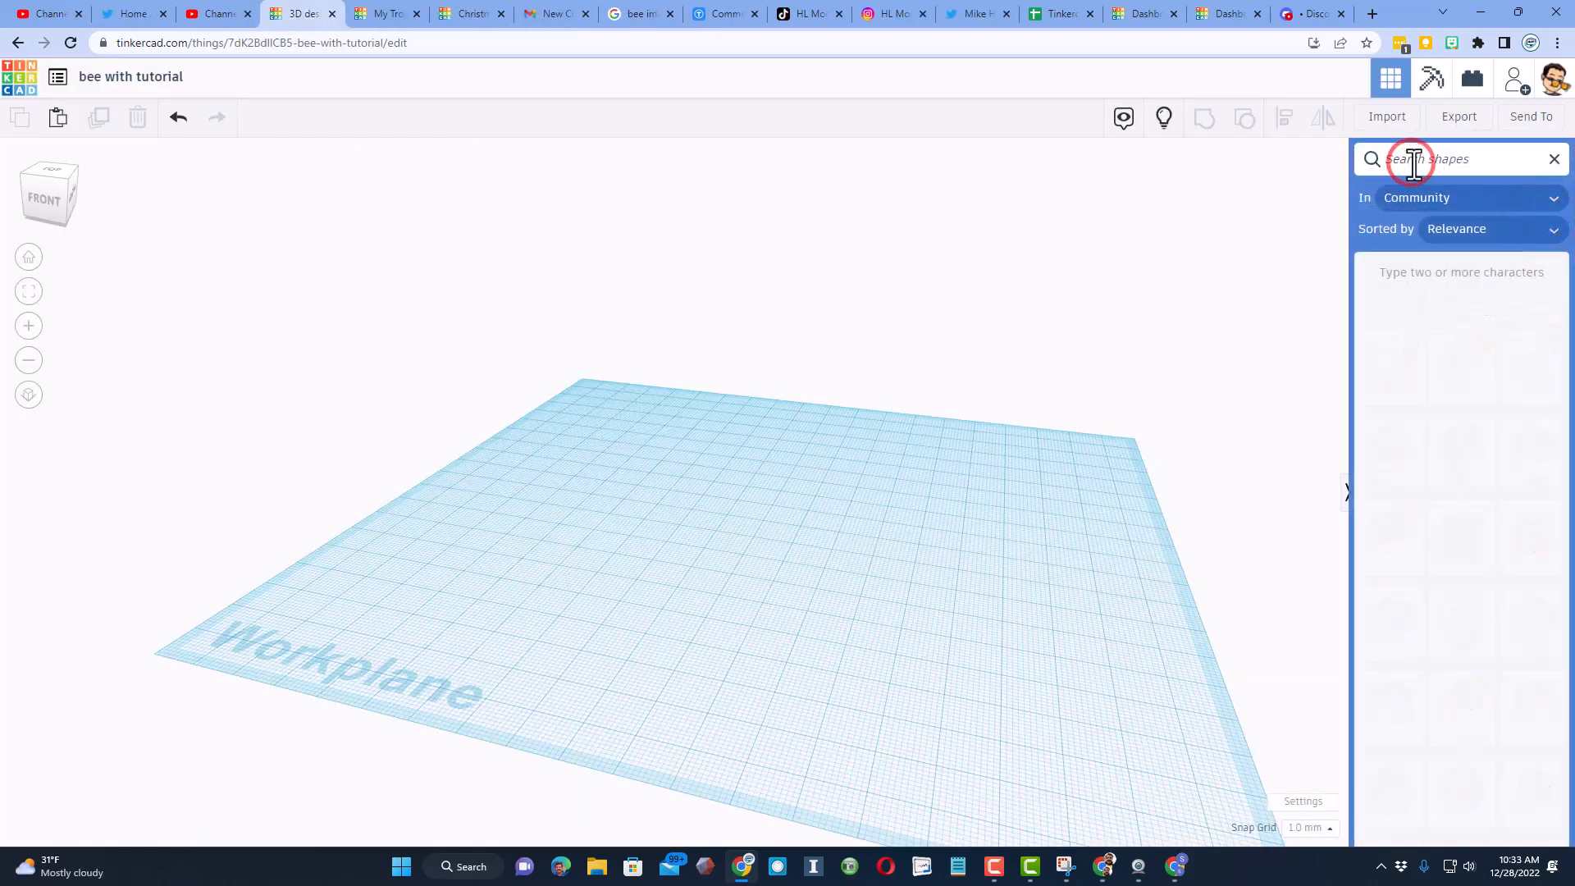
text(ogive)
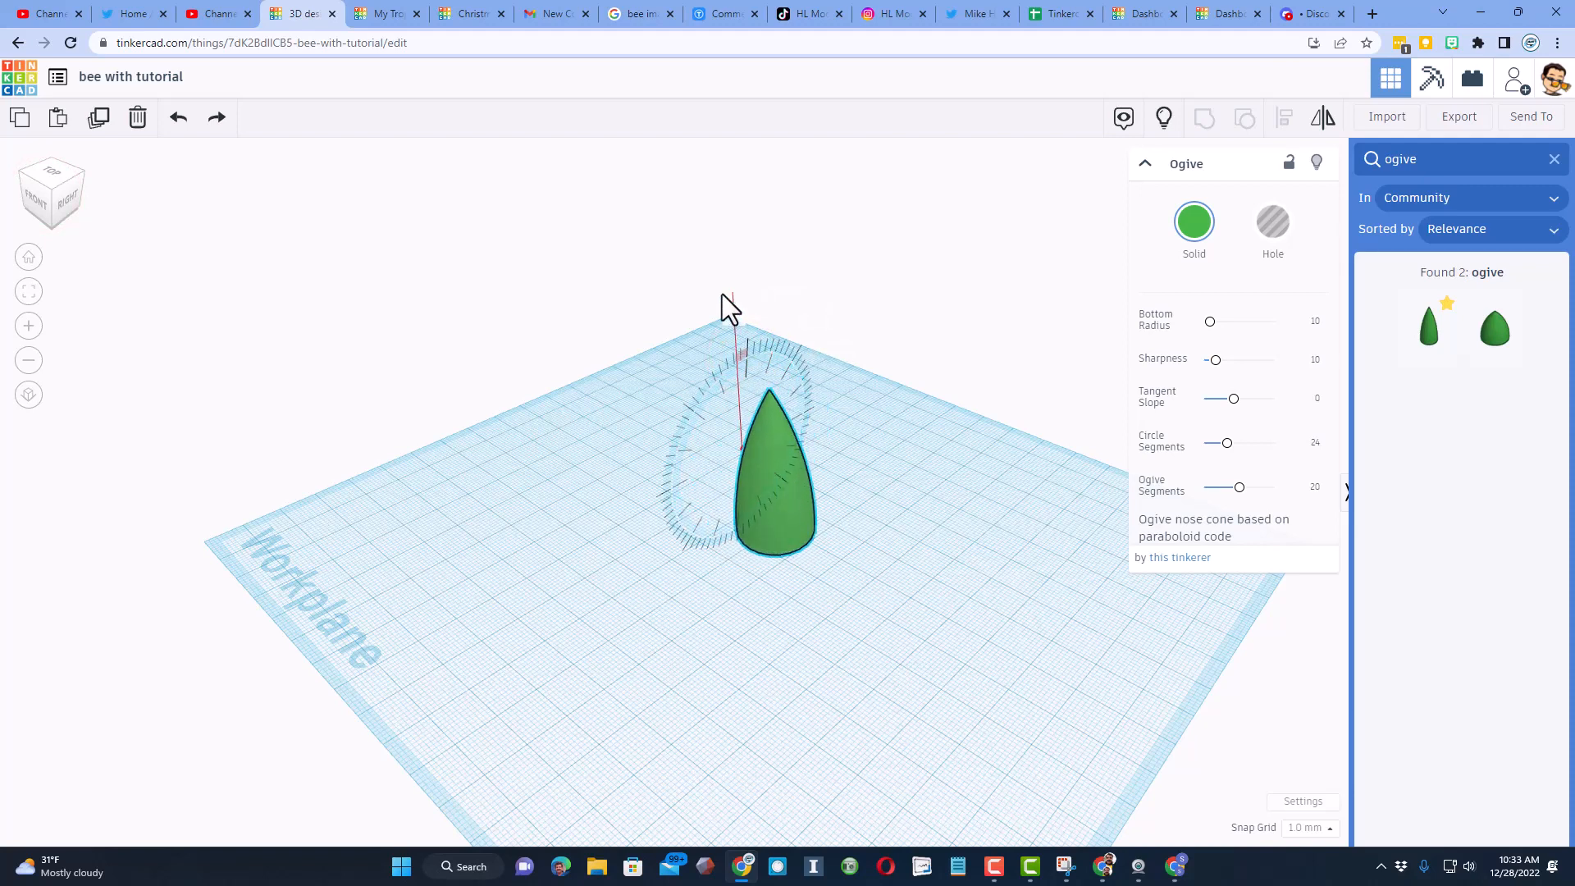
Step: Rotate the ogive -90° onto its side and drop it onto the workplane
drag(733, 301, 716, 285)
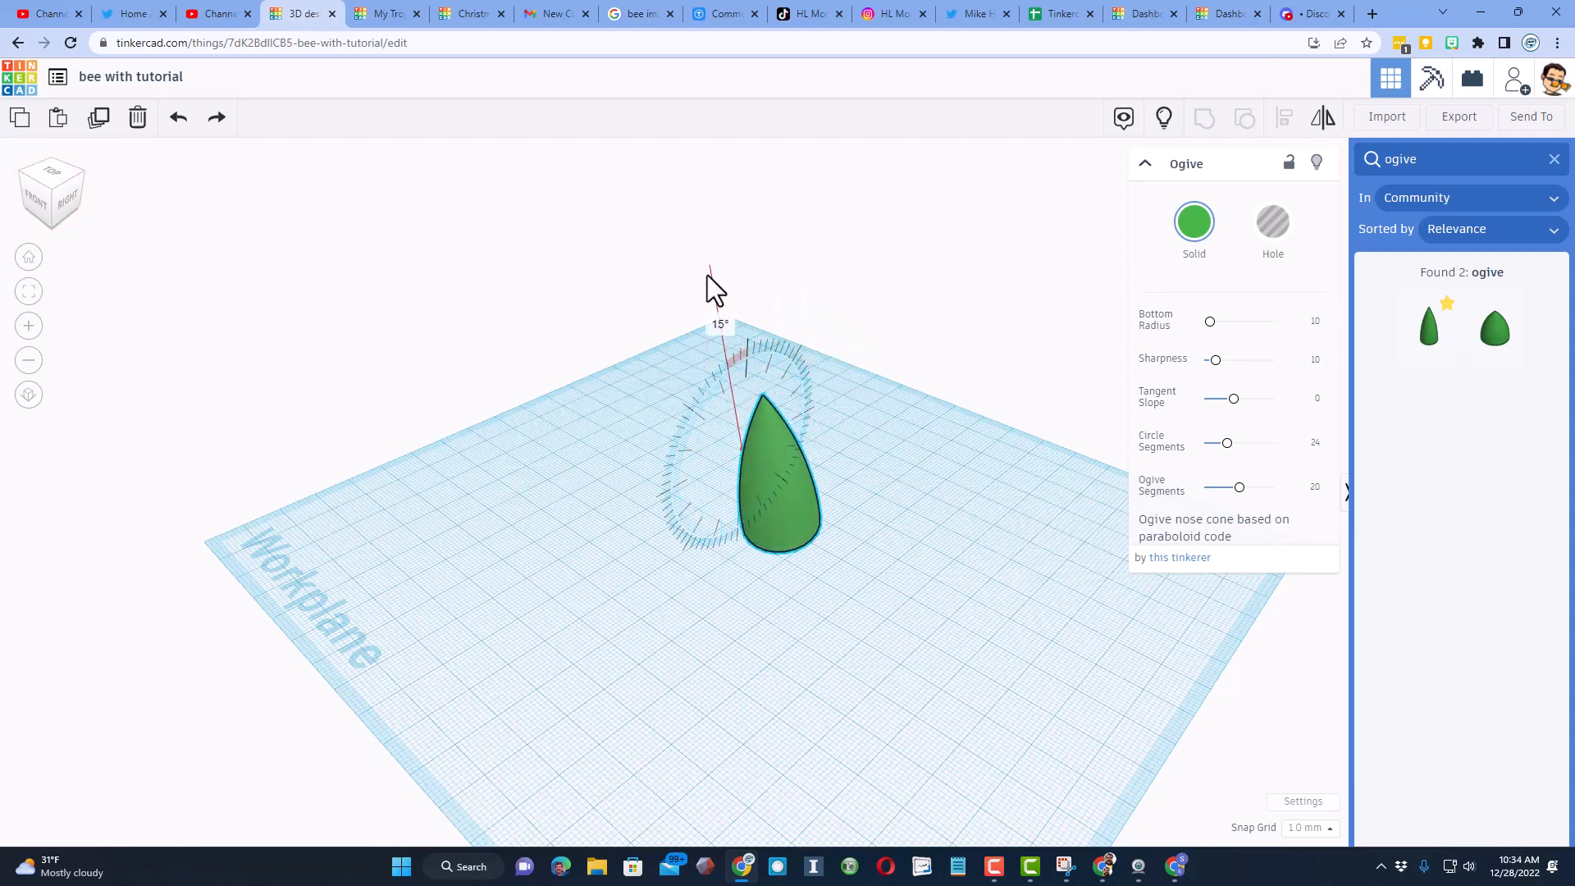
drag(713, 281, 783, 432)
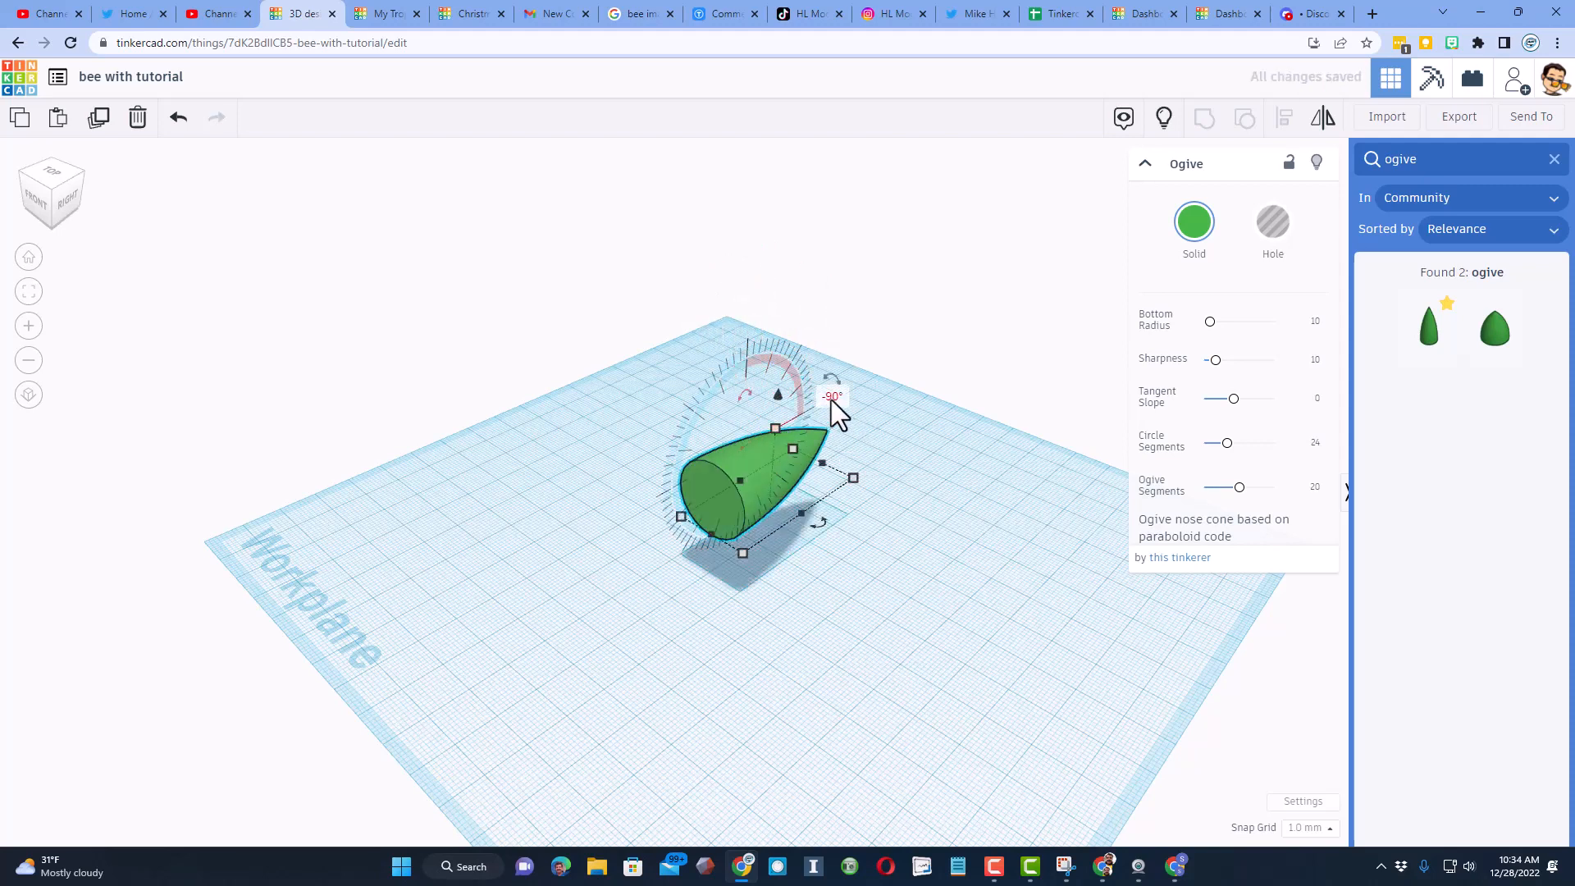
key(d)
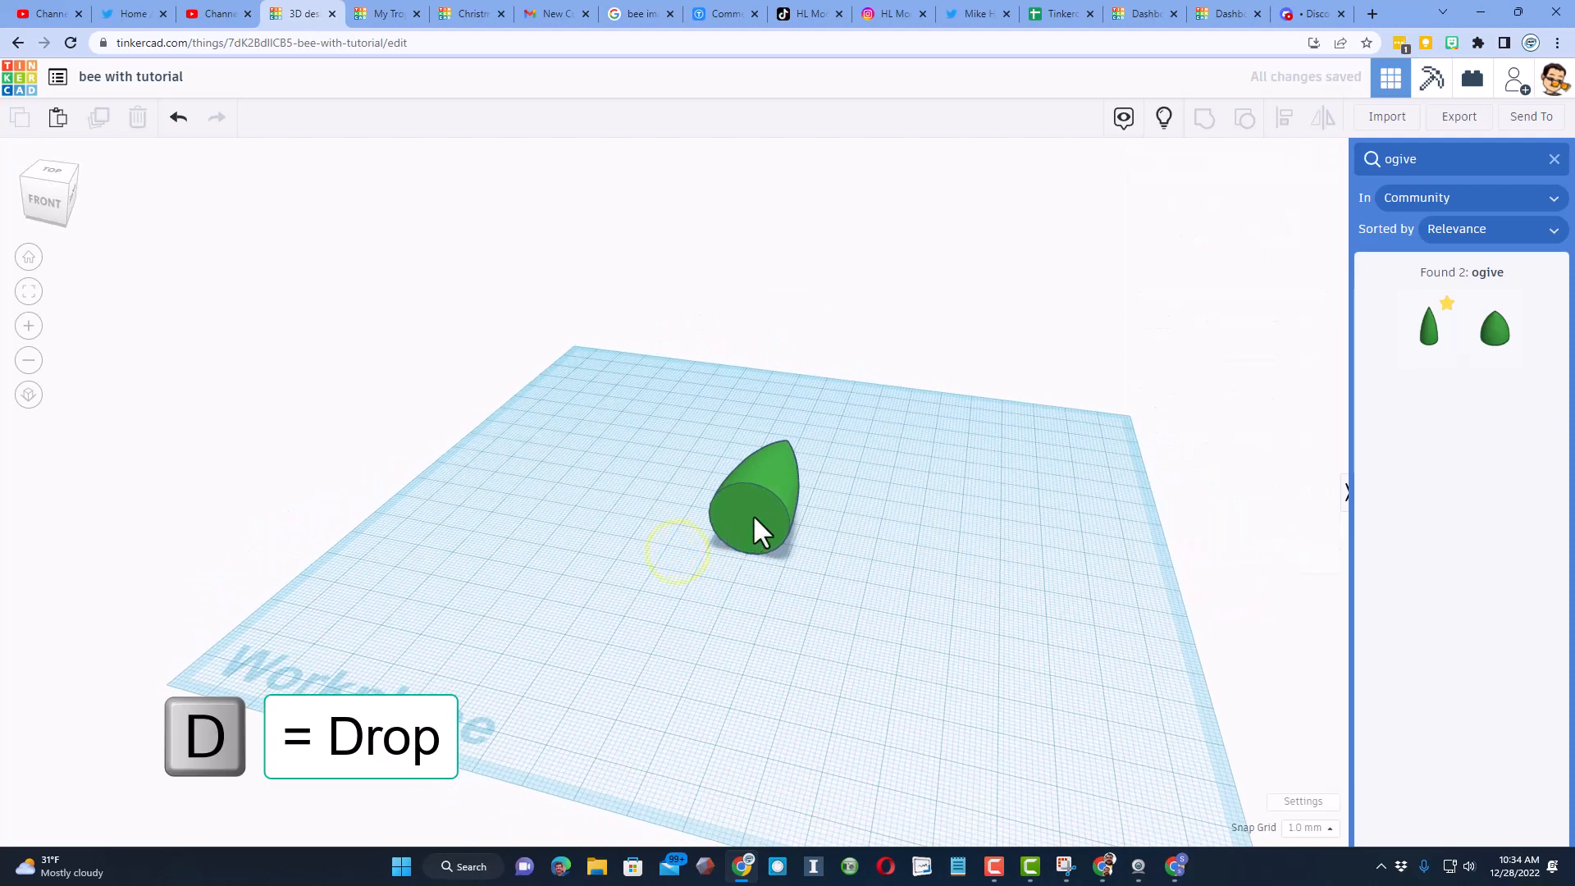
Step: Close the shape search and bring a sphere against the ogive's base
key(d)
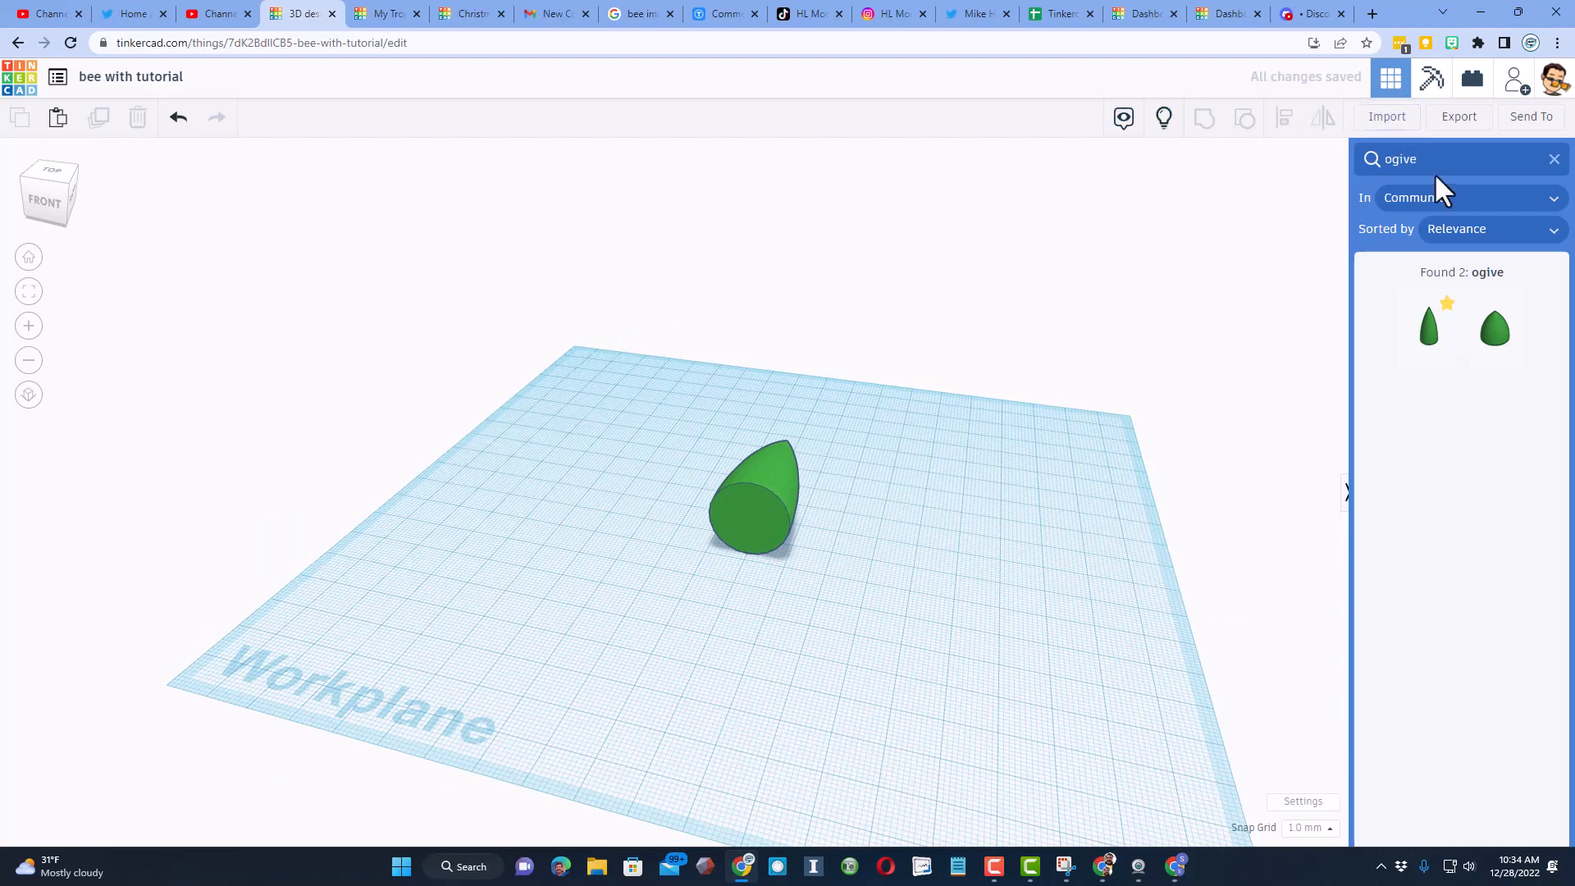
click(1387, 166)
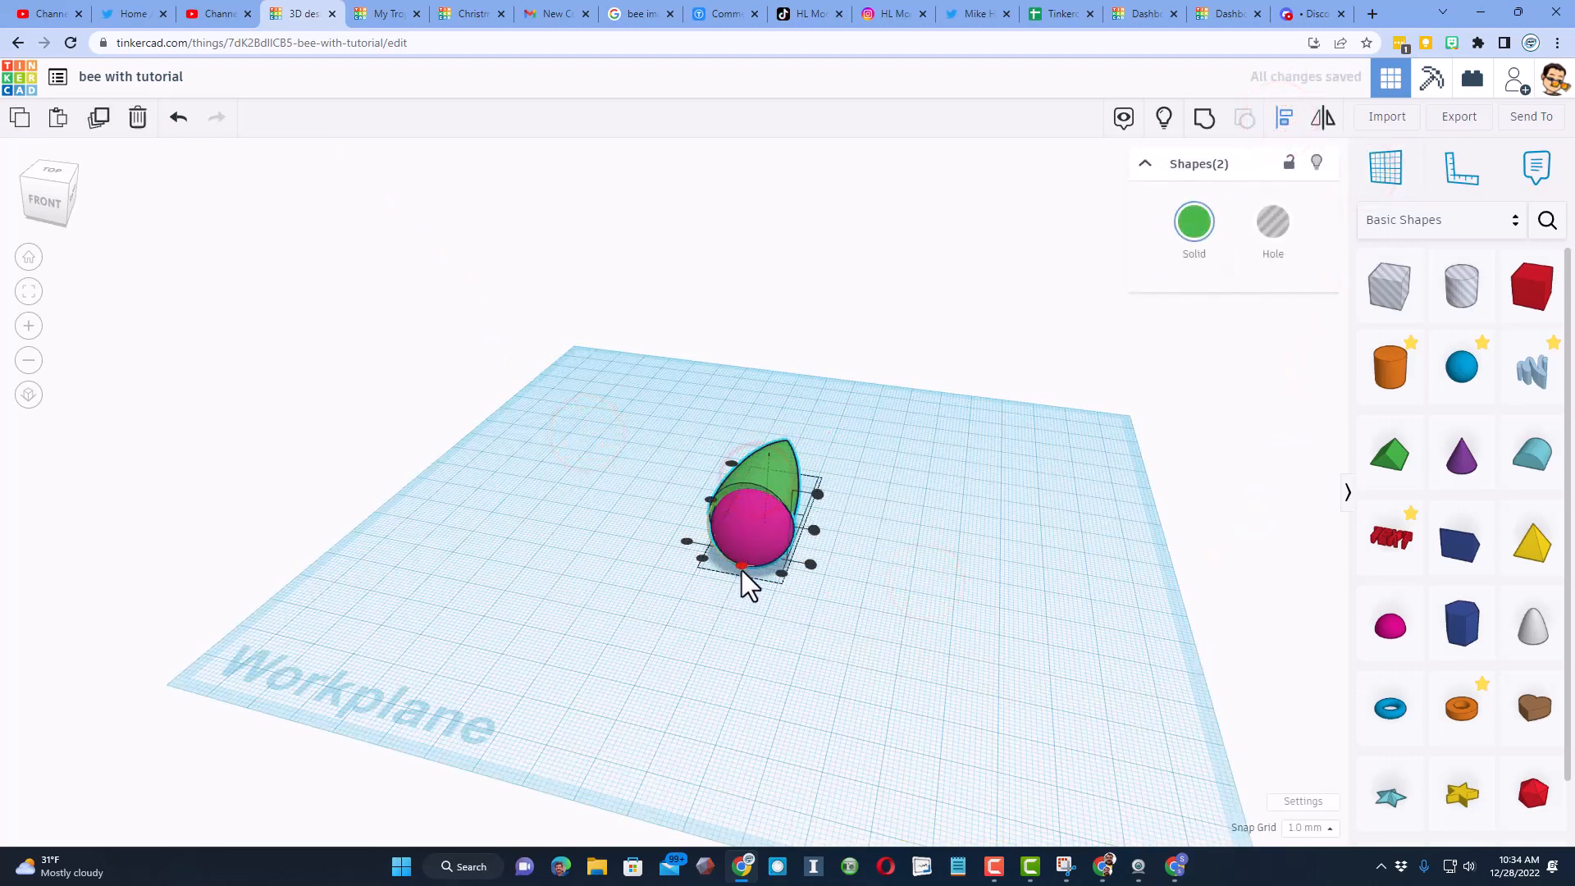
drag(738, 568, 748, 527)
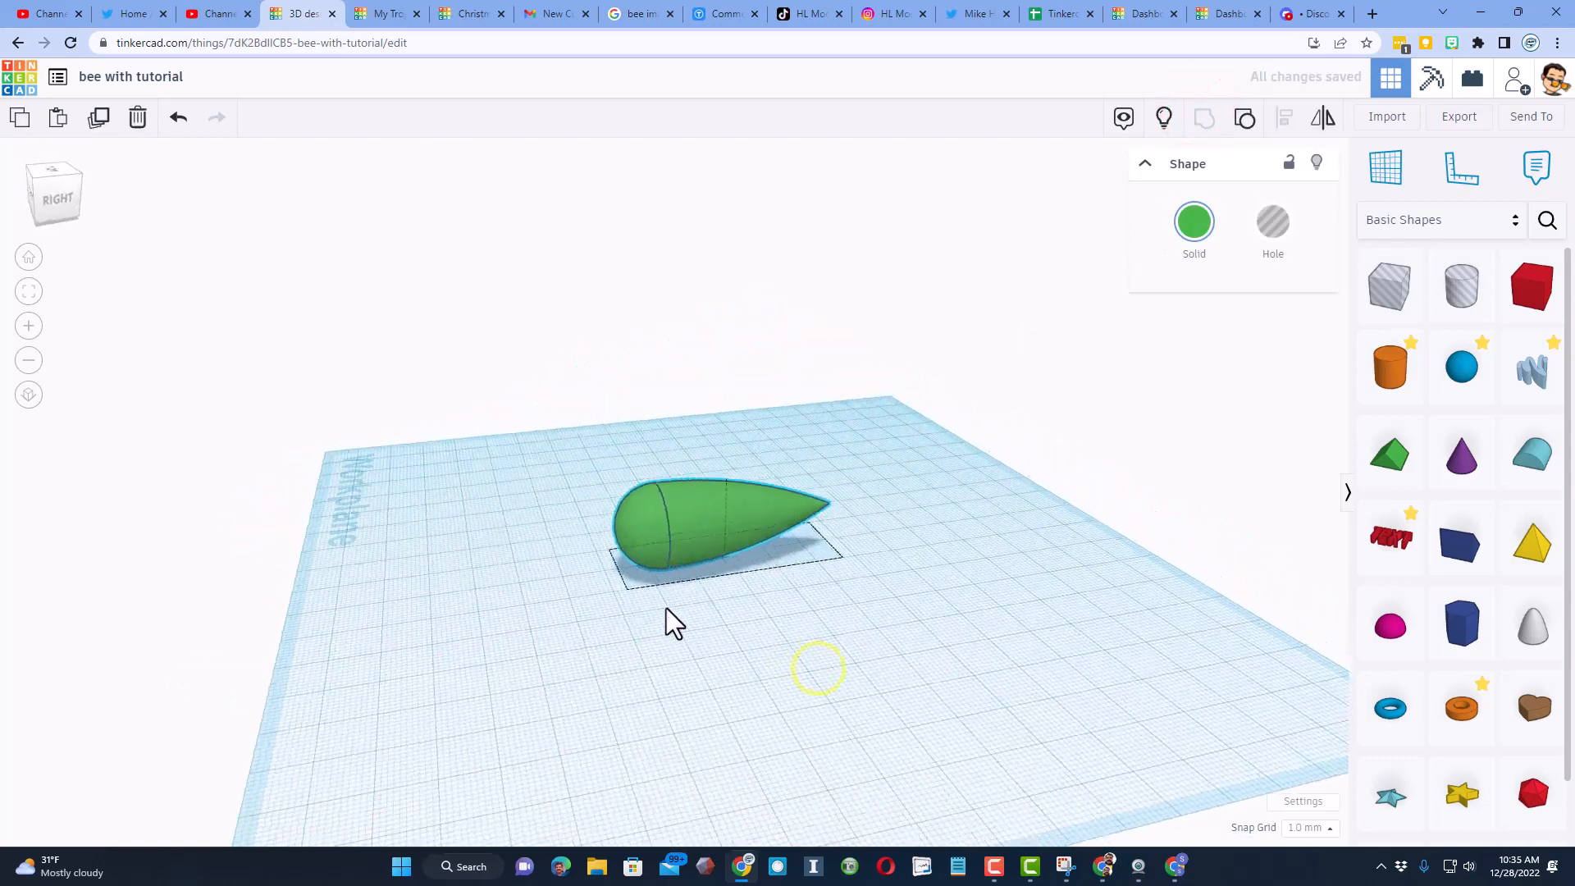
click(702, 523)
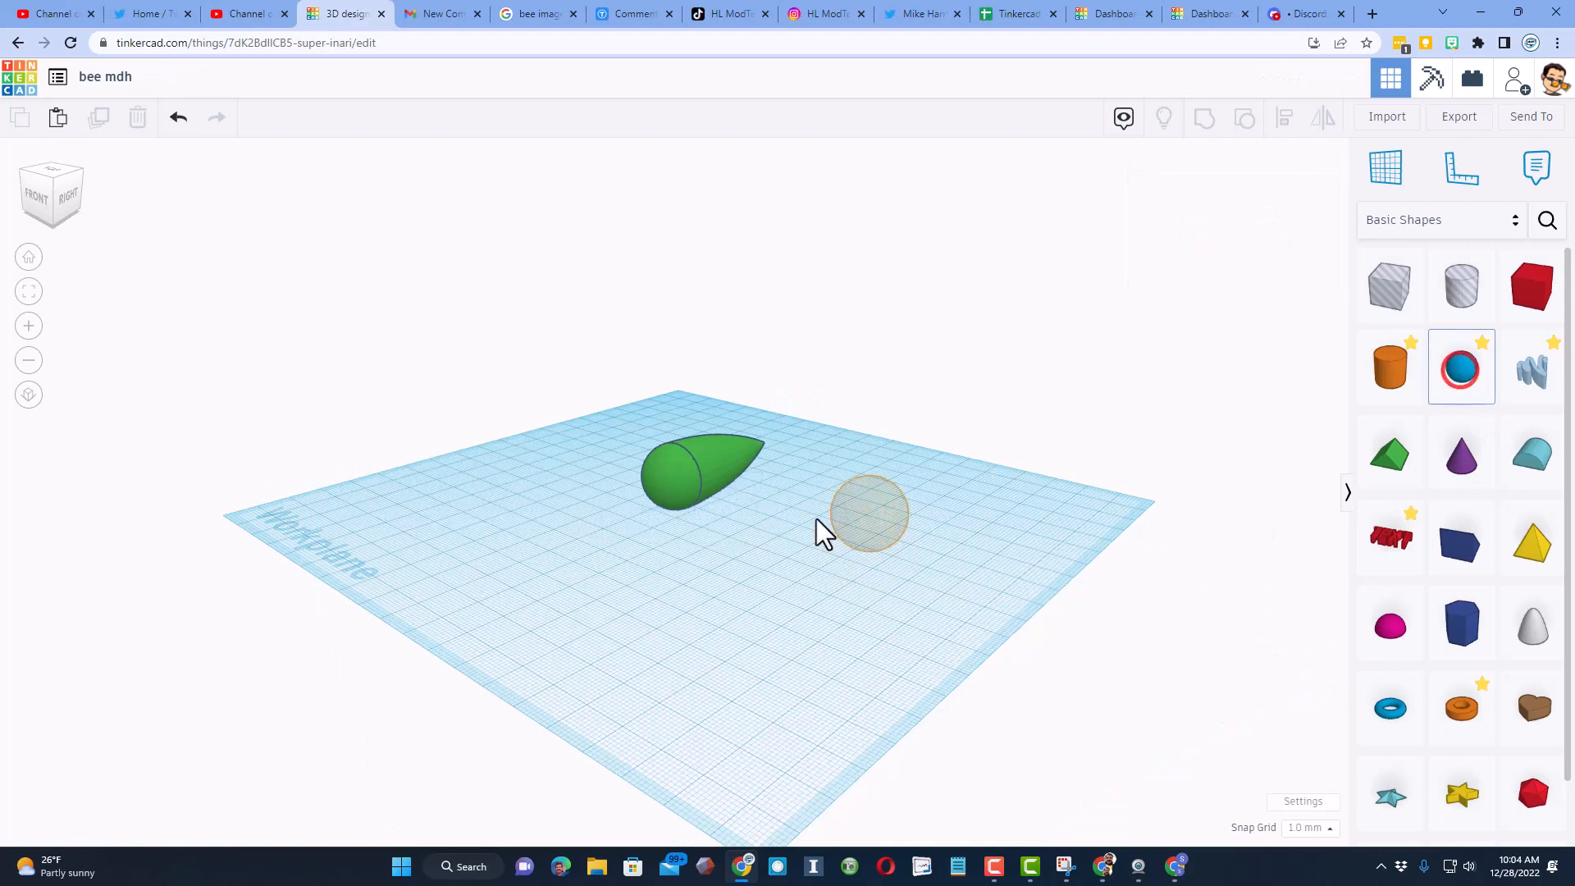
Step: Place two spheres, enlarge the second, and group the small sphere with the ogive
drag(869, 511, 631, 502)
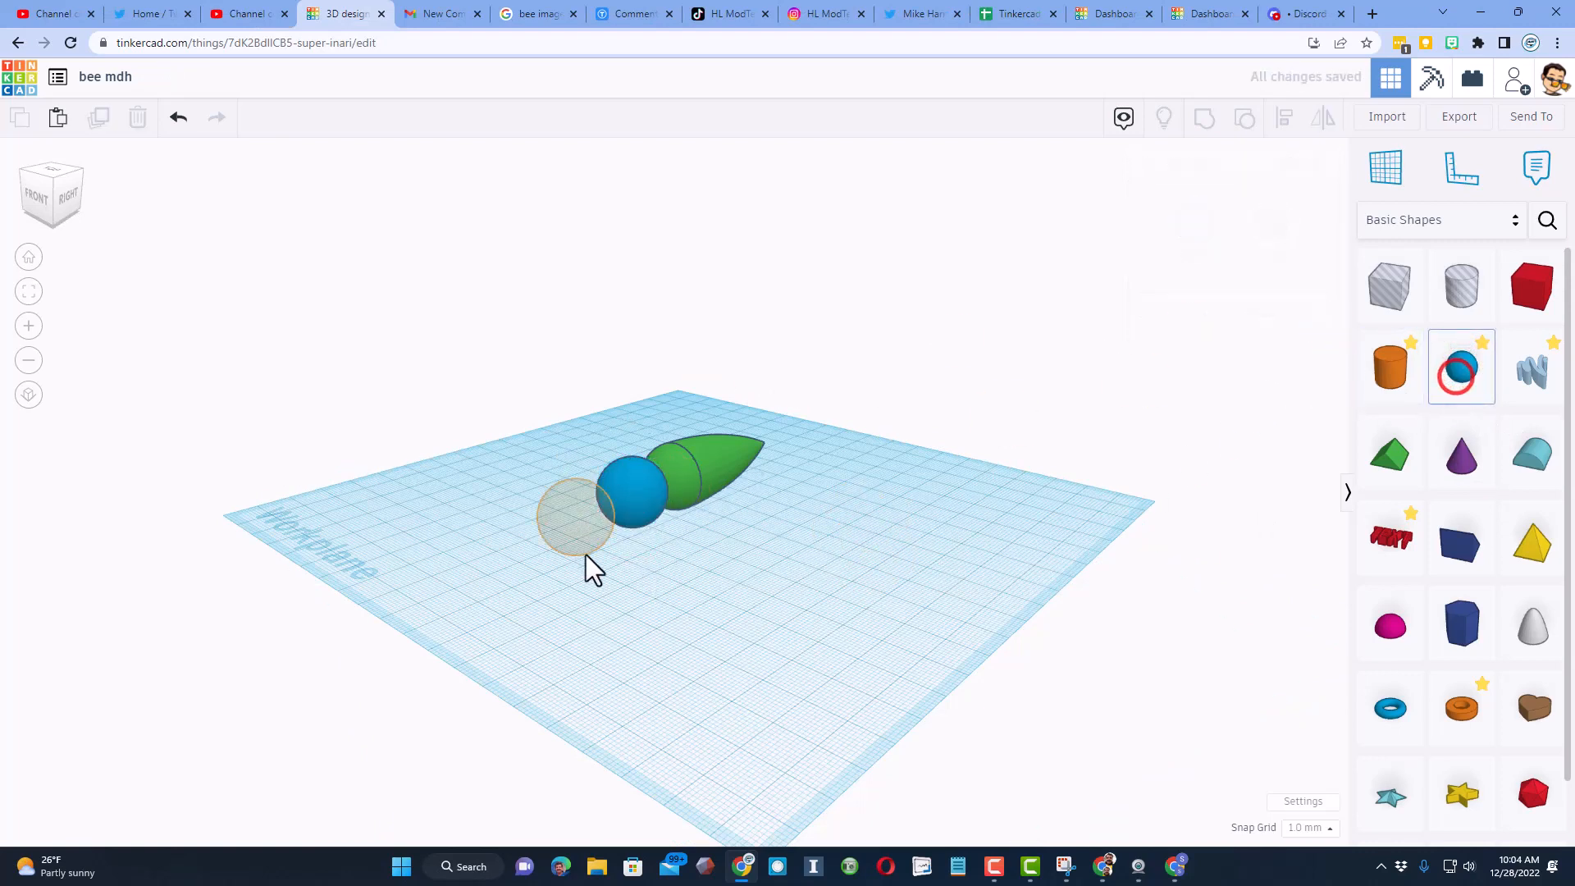
click(572, 517)
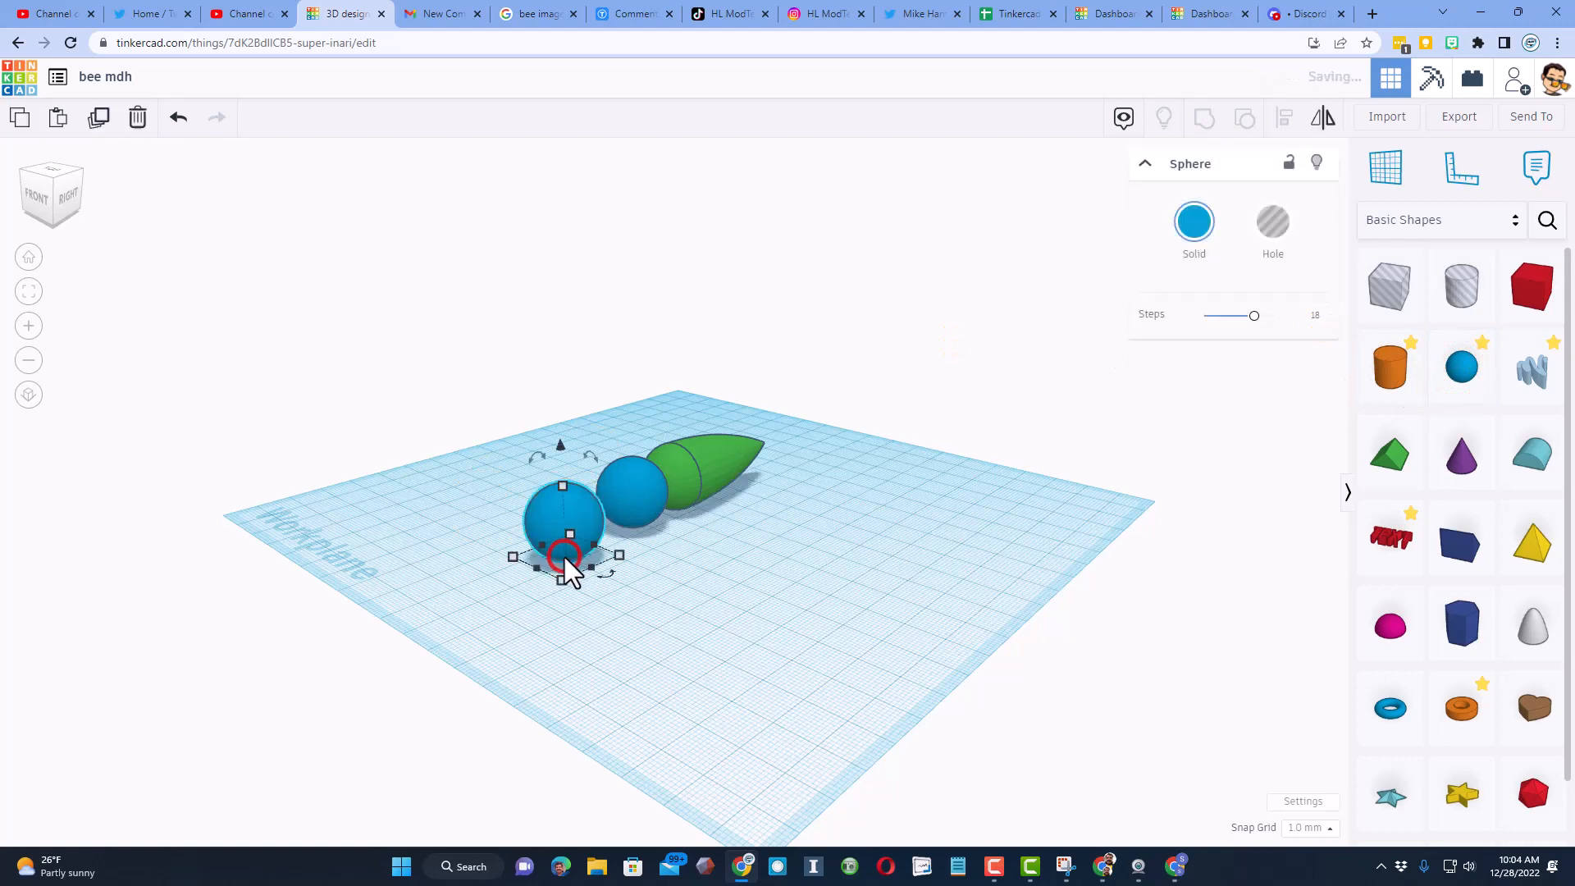
drag(563, 552, 562, 492)
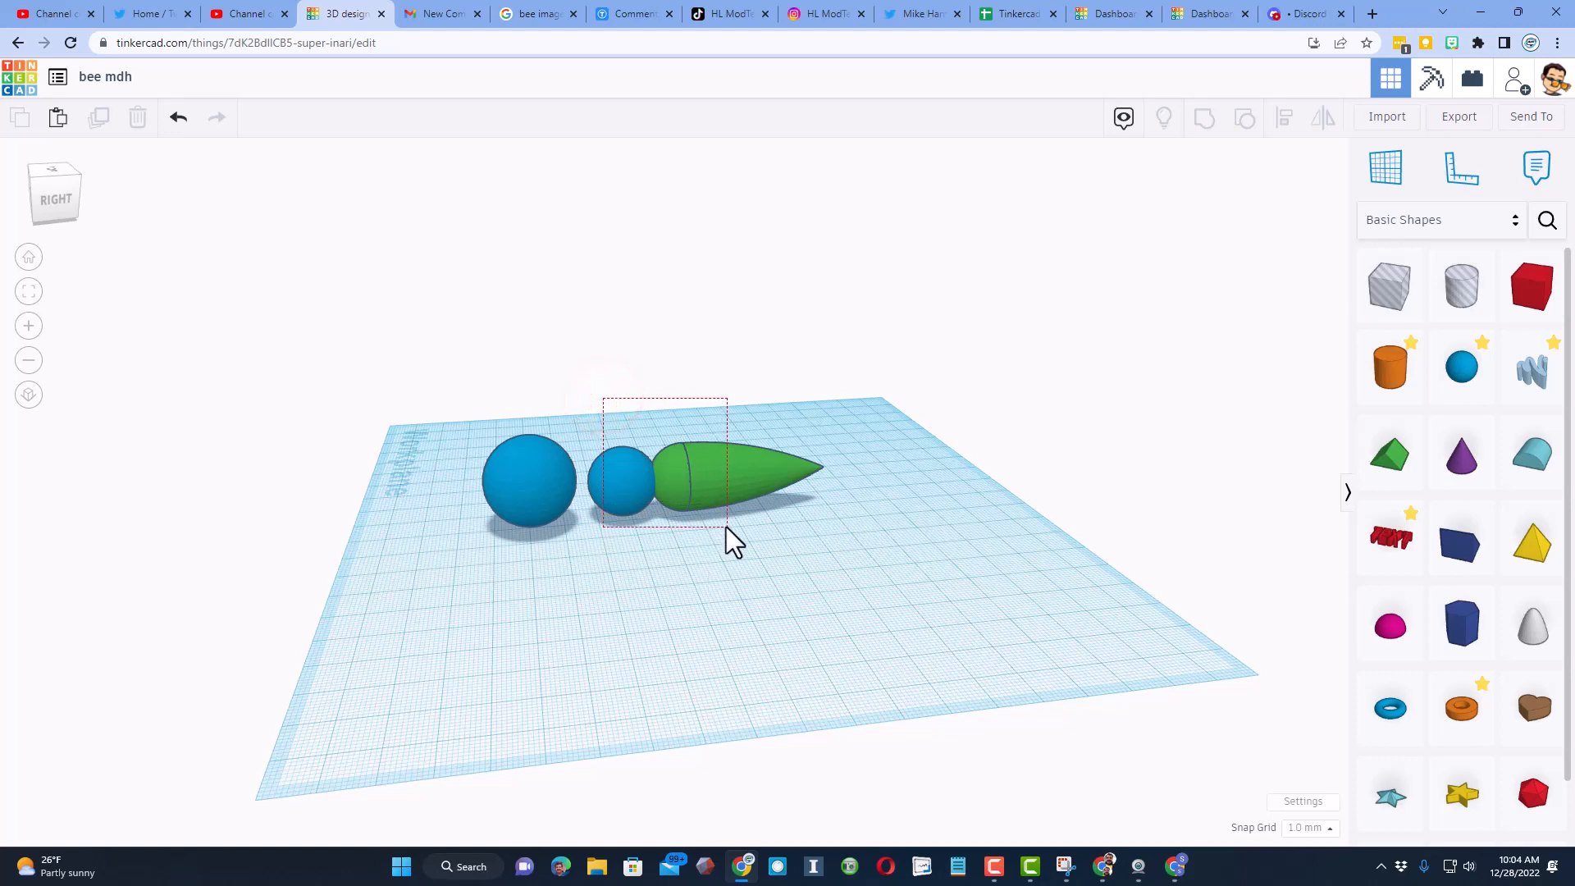
click(1203, 117)
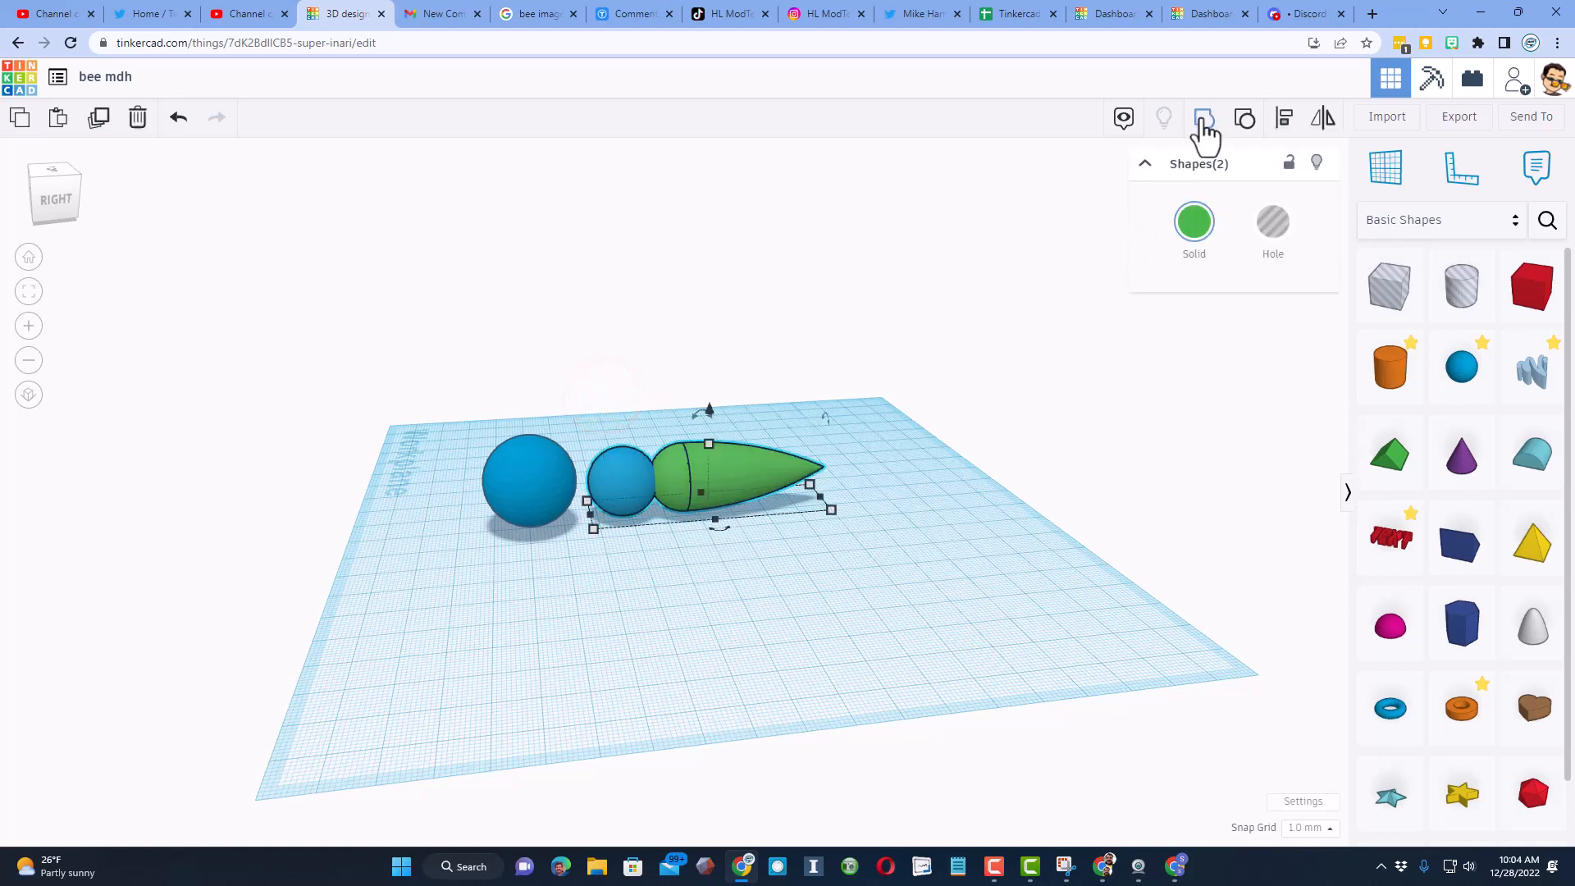
click(1203, 118)
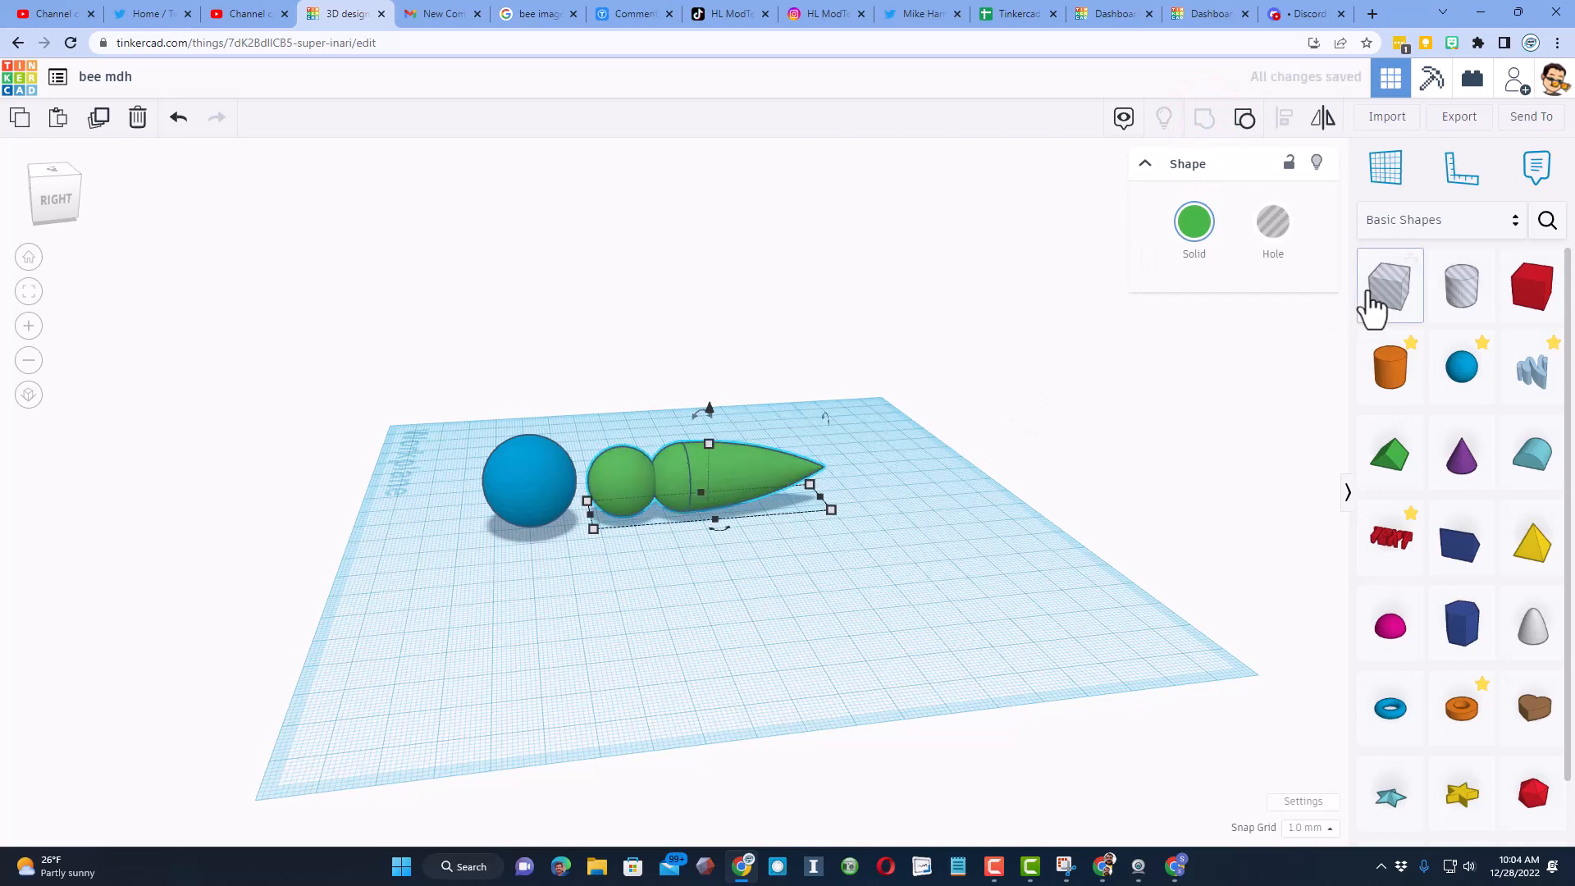
Step: Add a box, stretch it into a long bar of height 22, and position it
click(1272, 221)
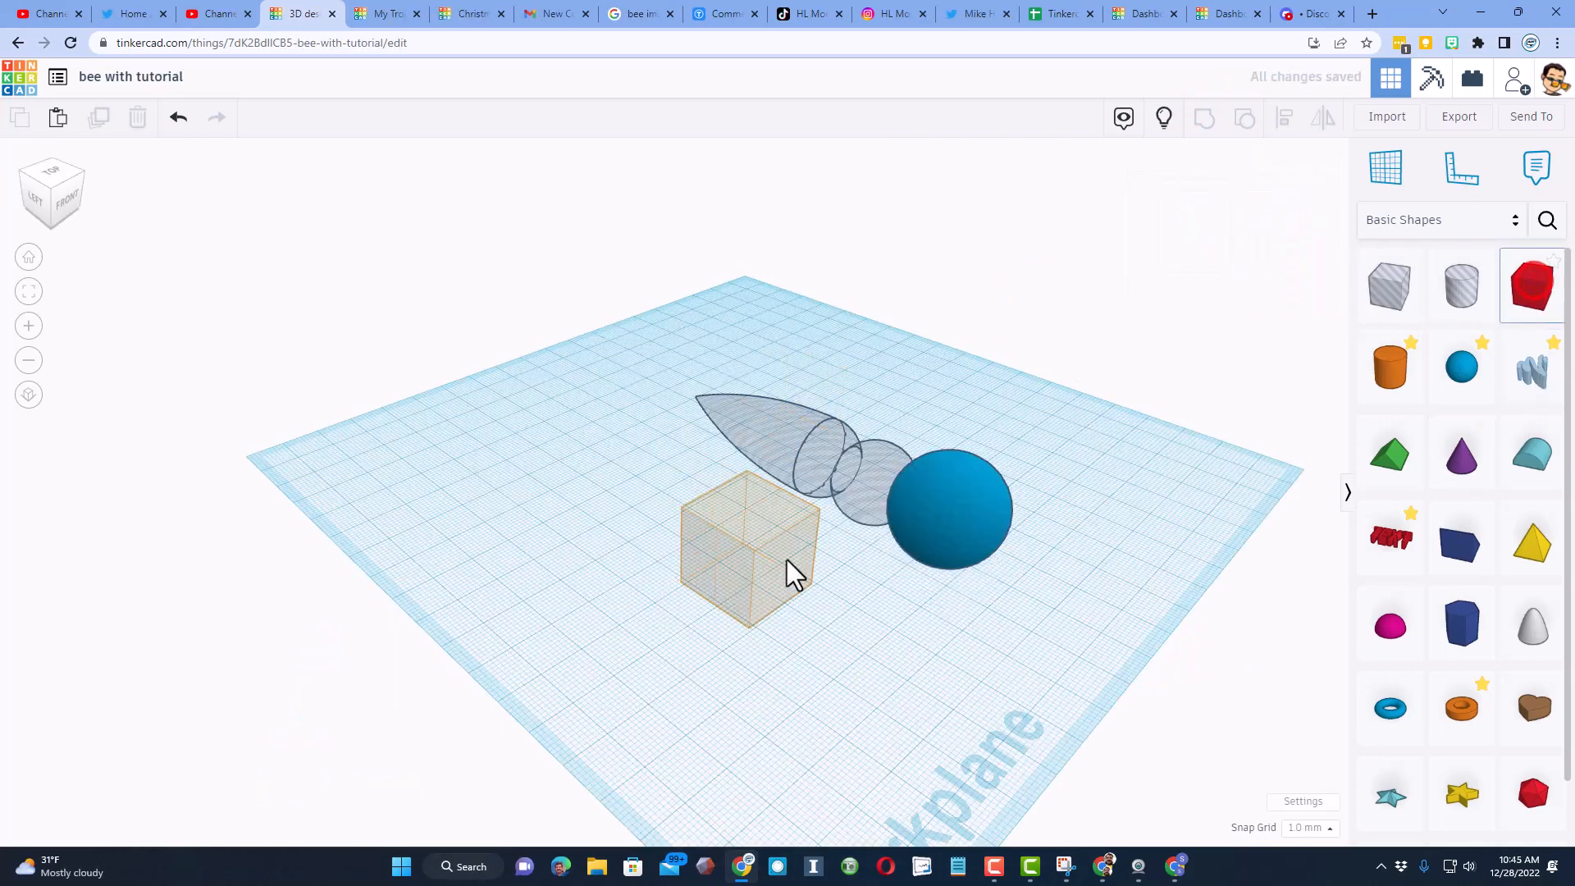
click(748, 552)
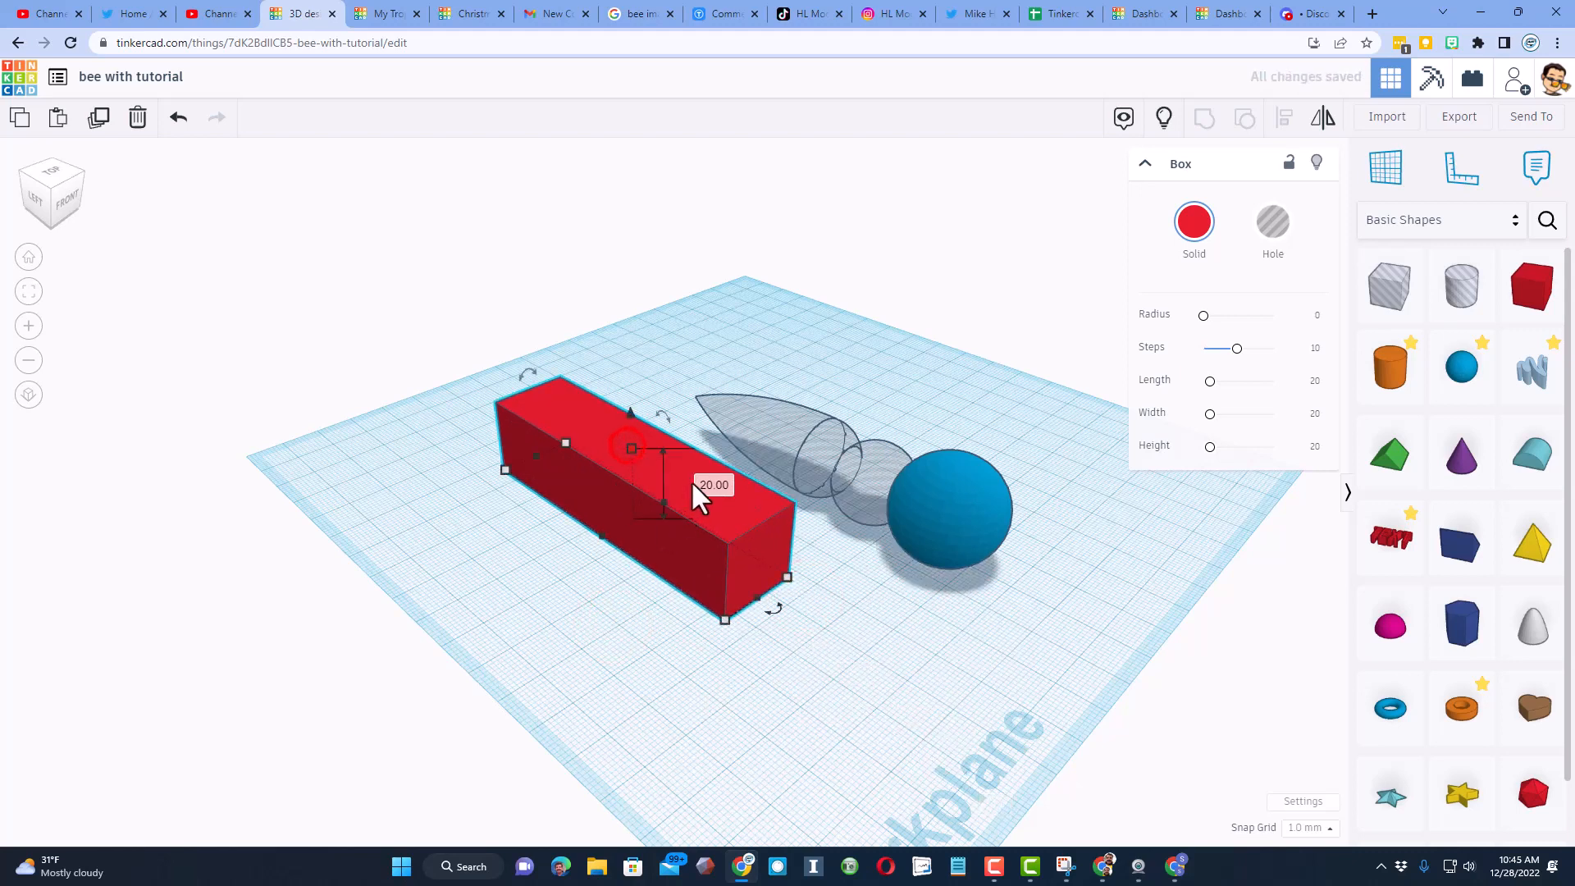
drag(698, 497, 738, 618)
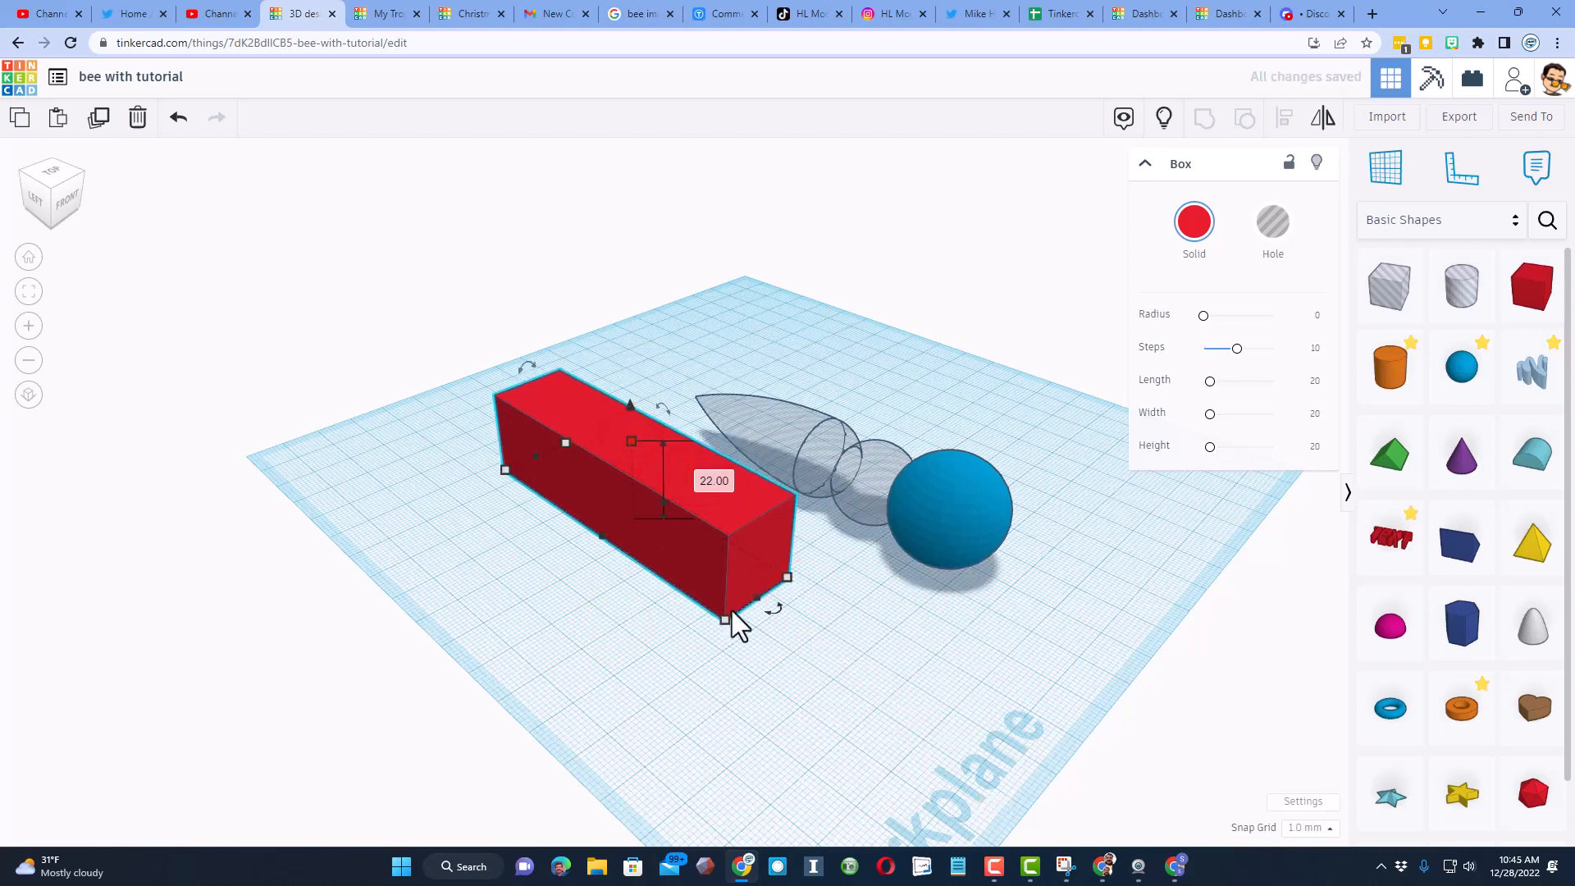
click(814, 636)
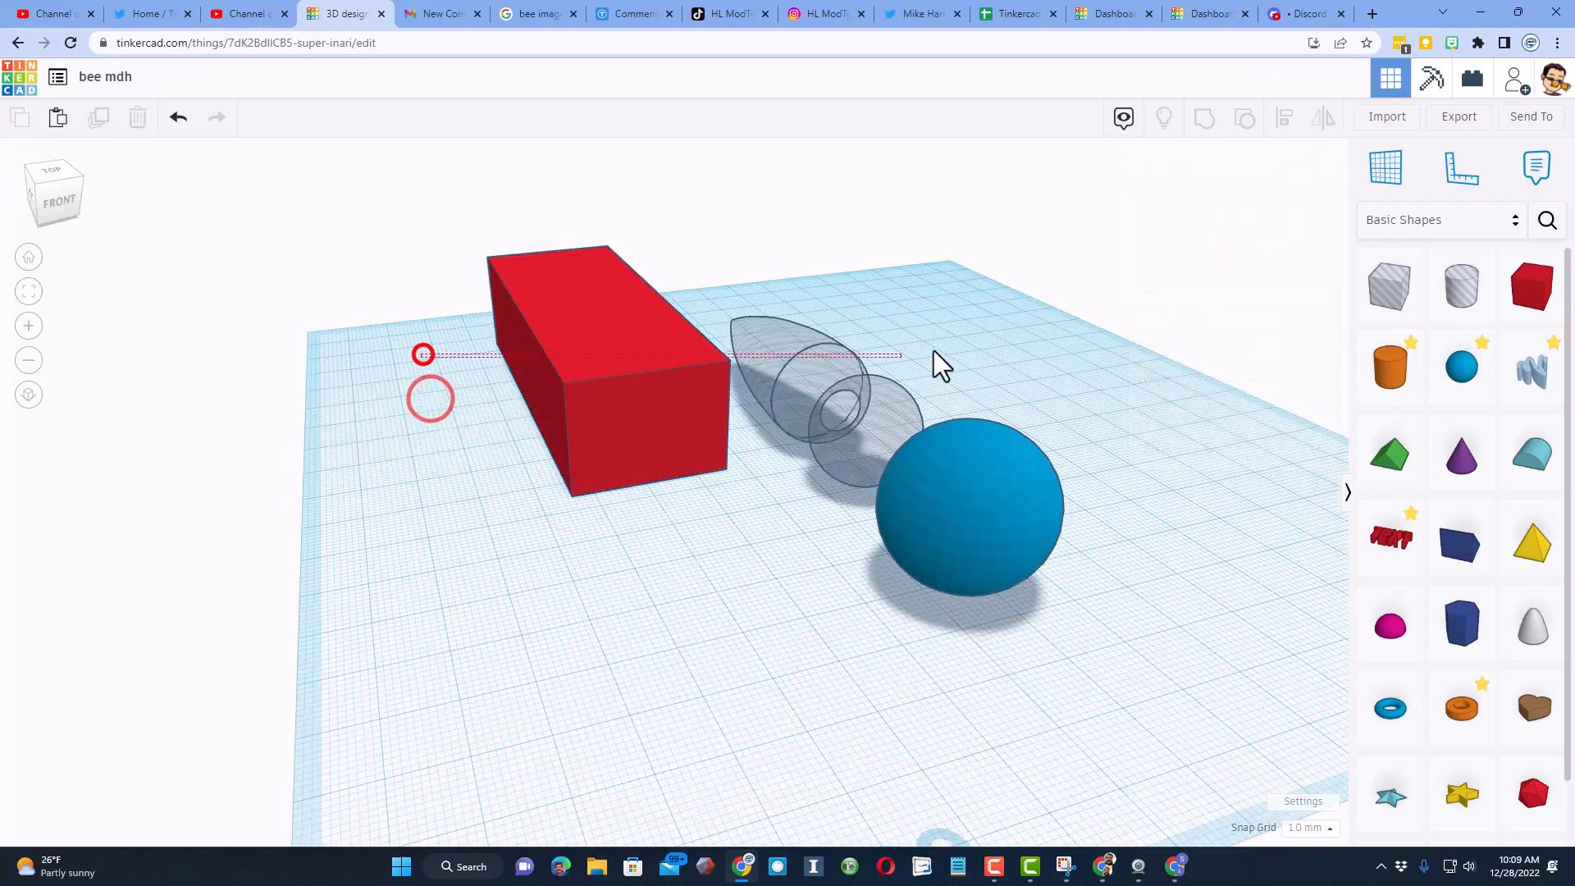
click(1284, 117)
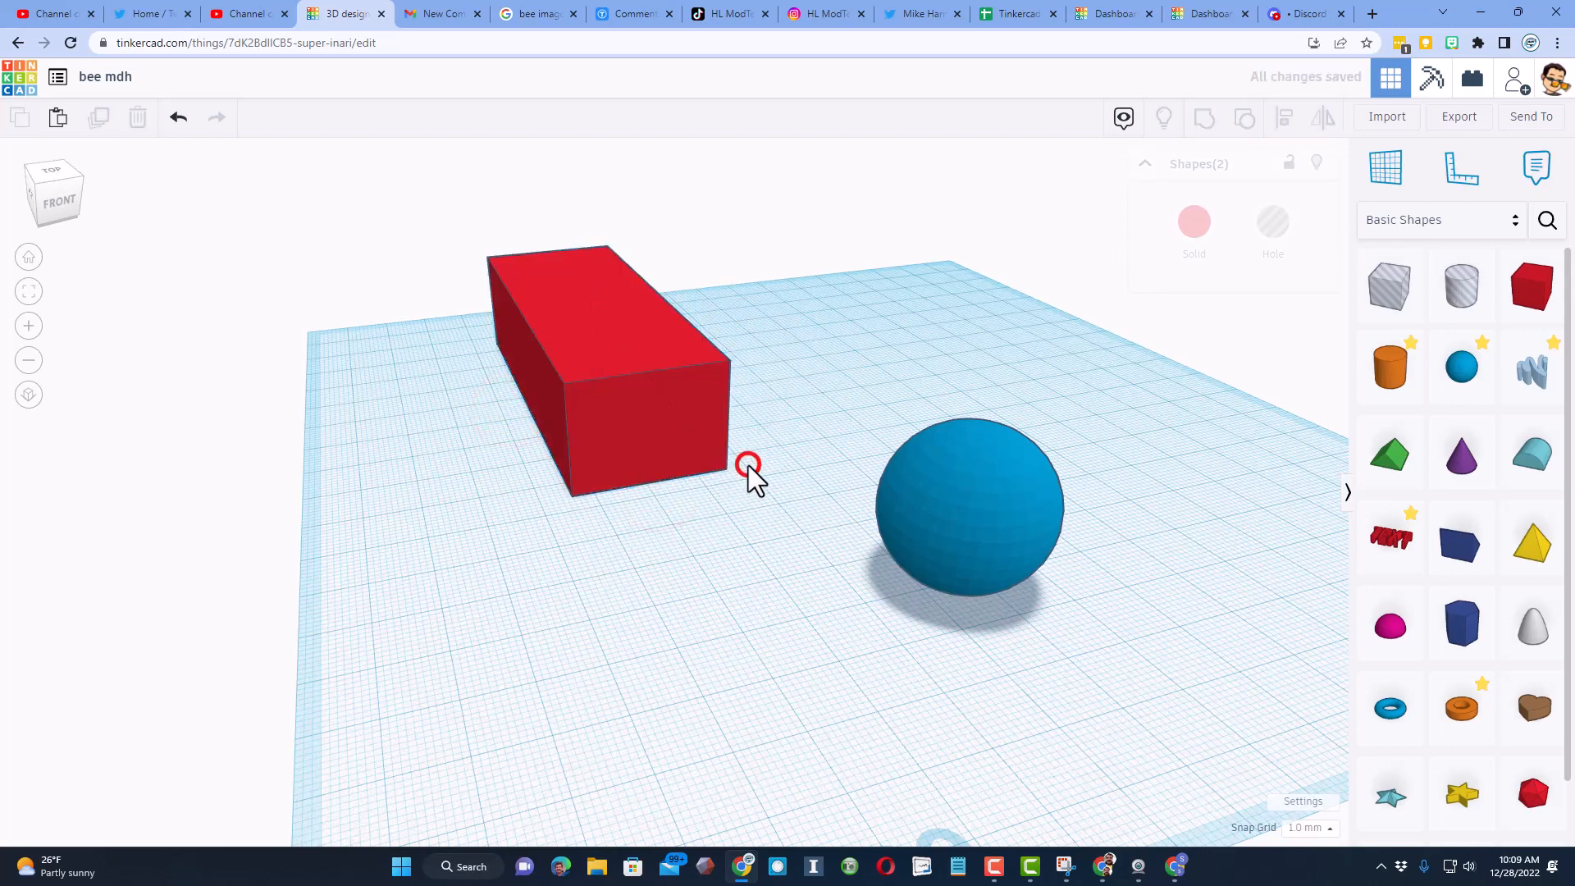
click(748, 465)
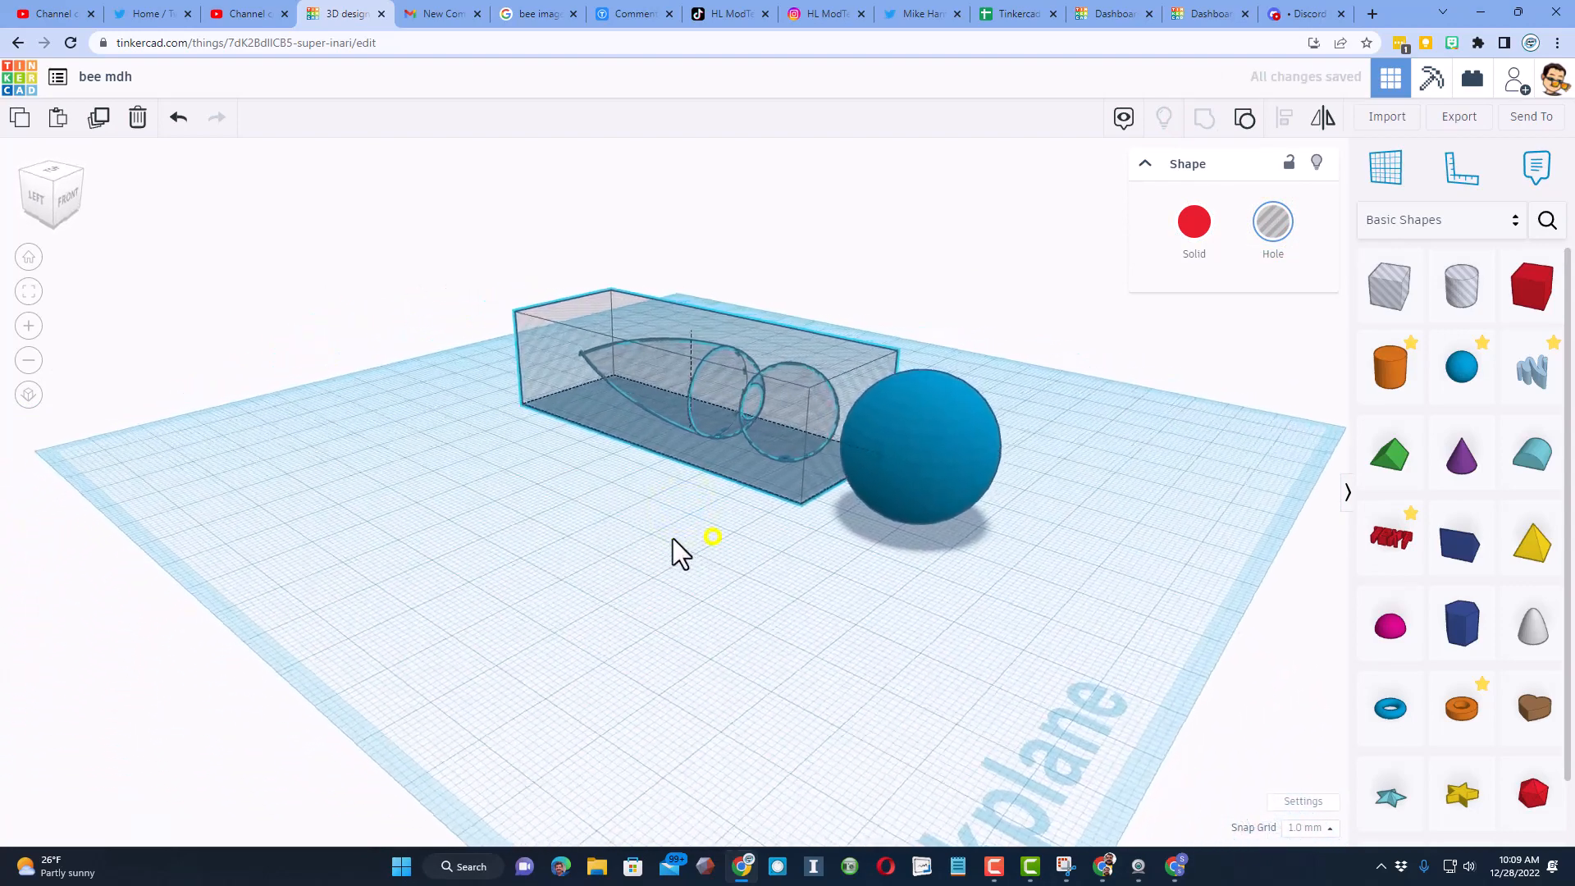
Step: Set the snap grid to 5 mm and add a 5 mm thin yellow box slab
click(1306, 827)
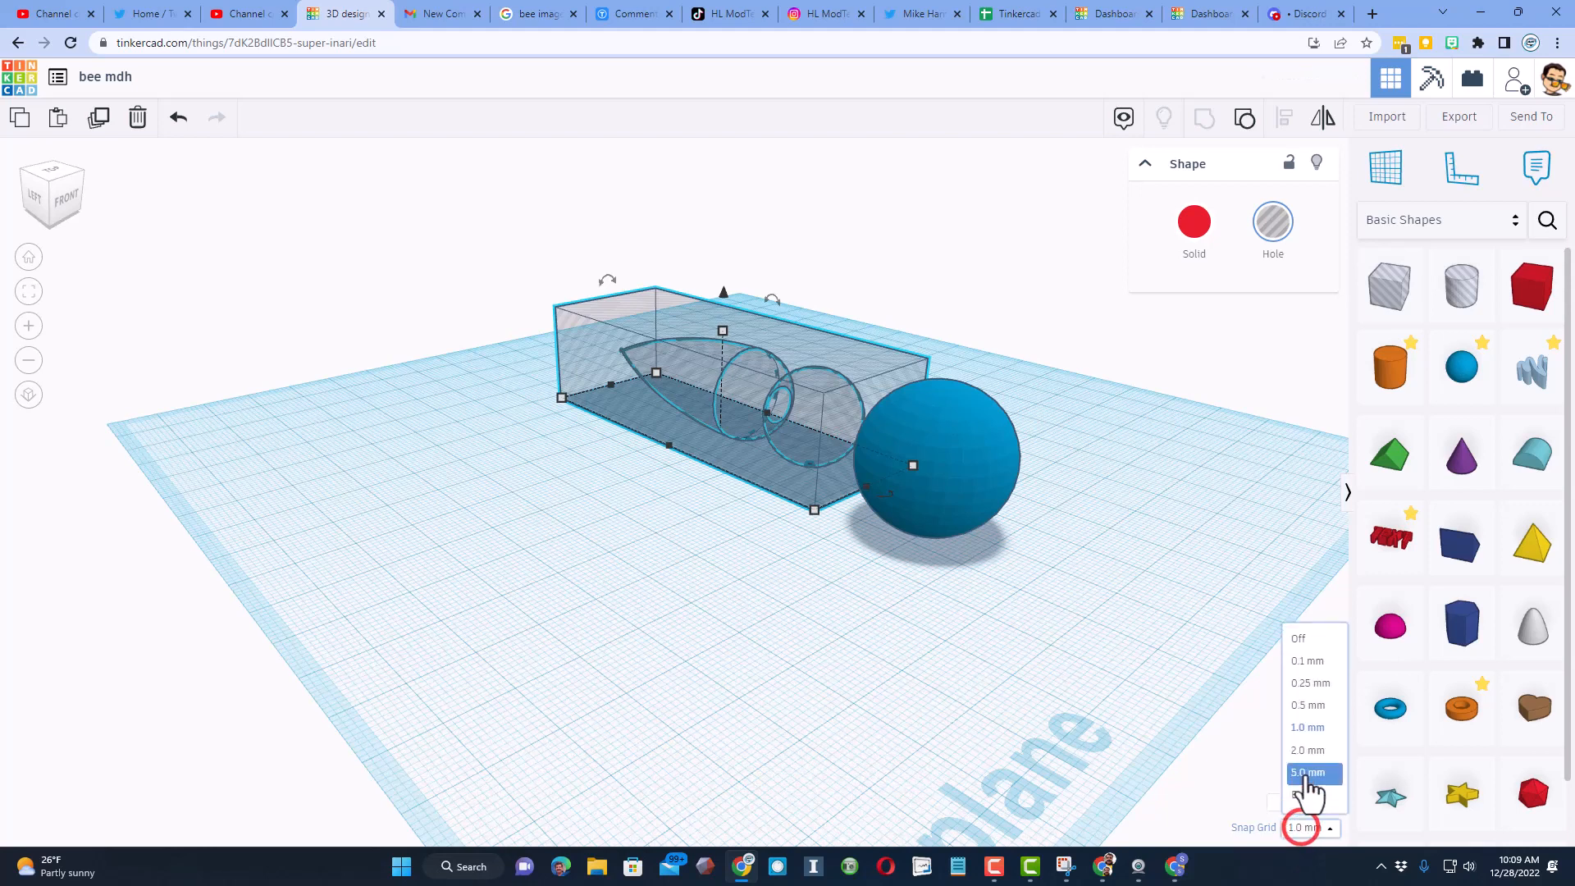
click(1307, 771)
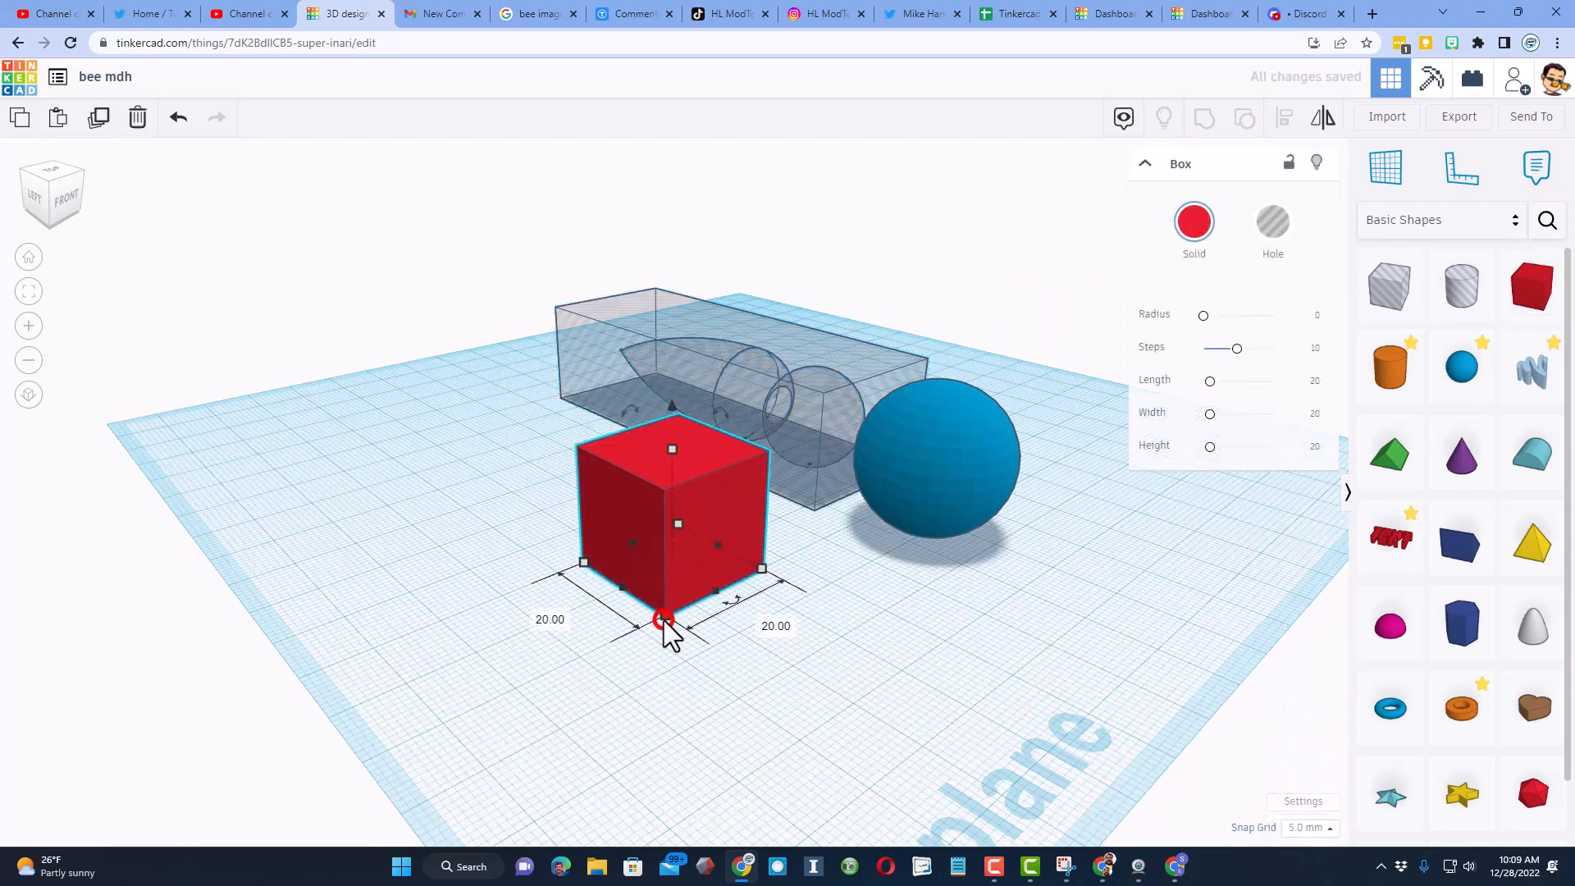
click(774, 625)
text(22)
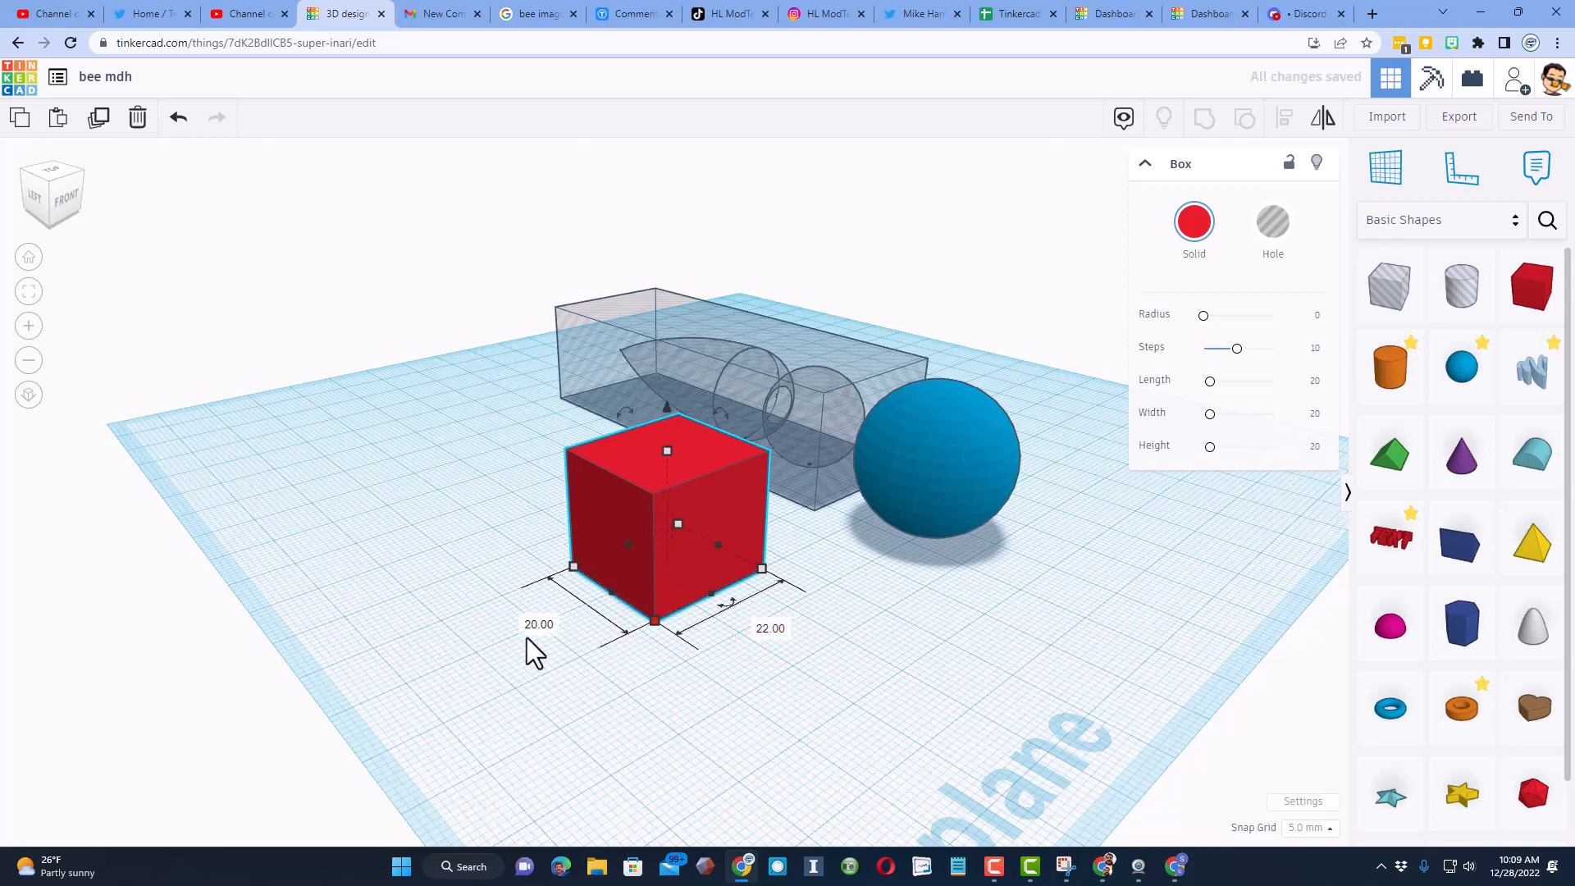
drag(574, 568, 573, 567)
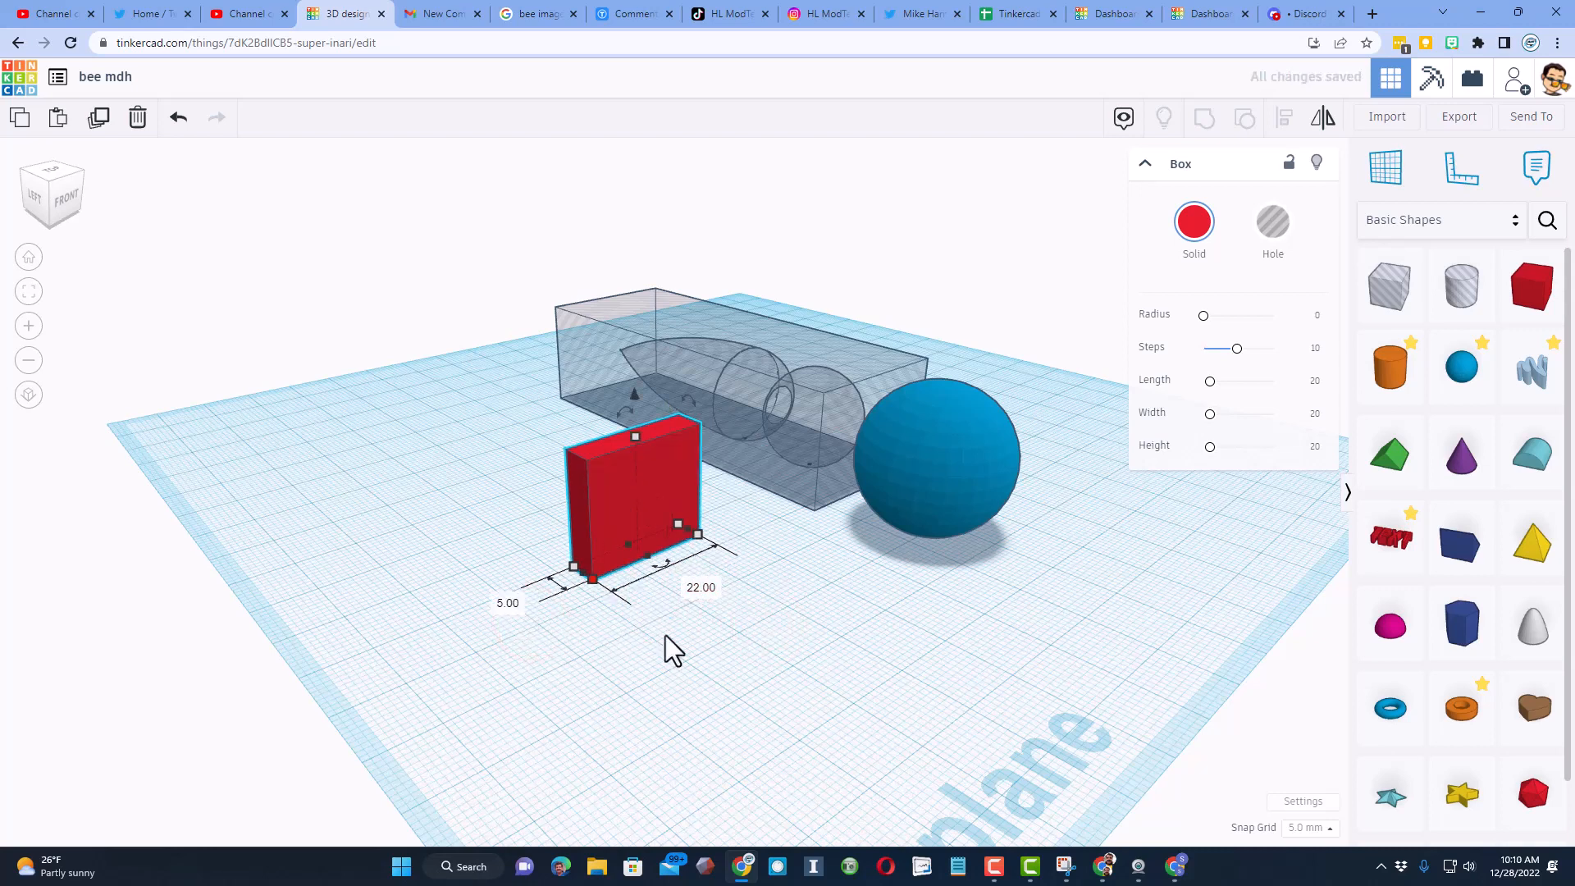
mouse_move(696, 628)
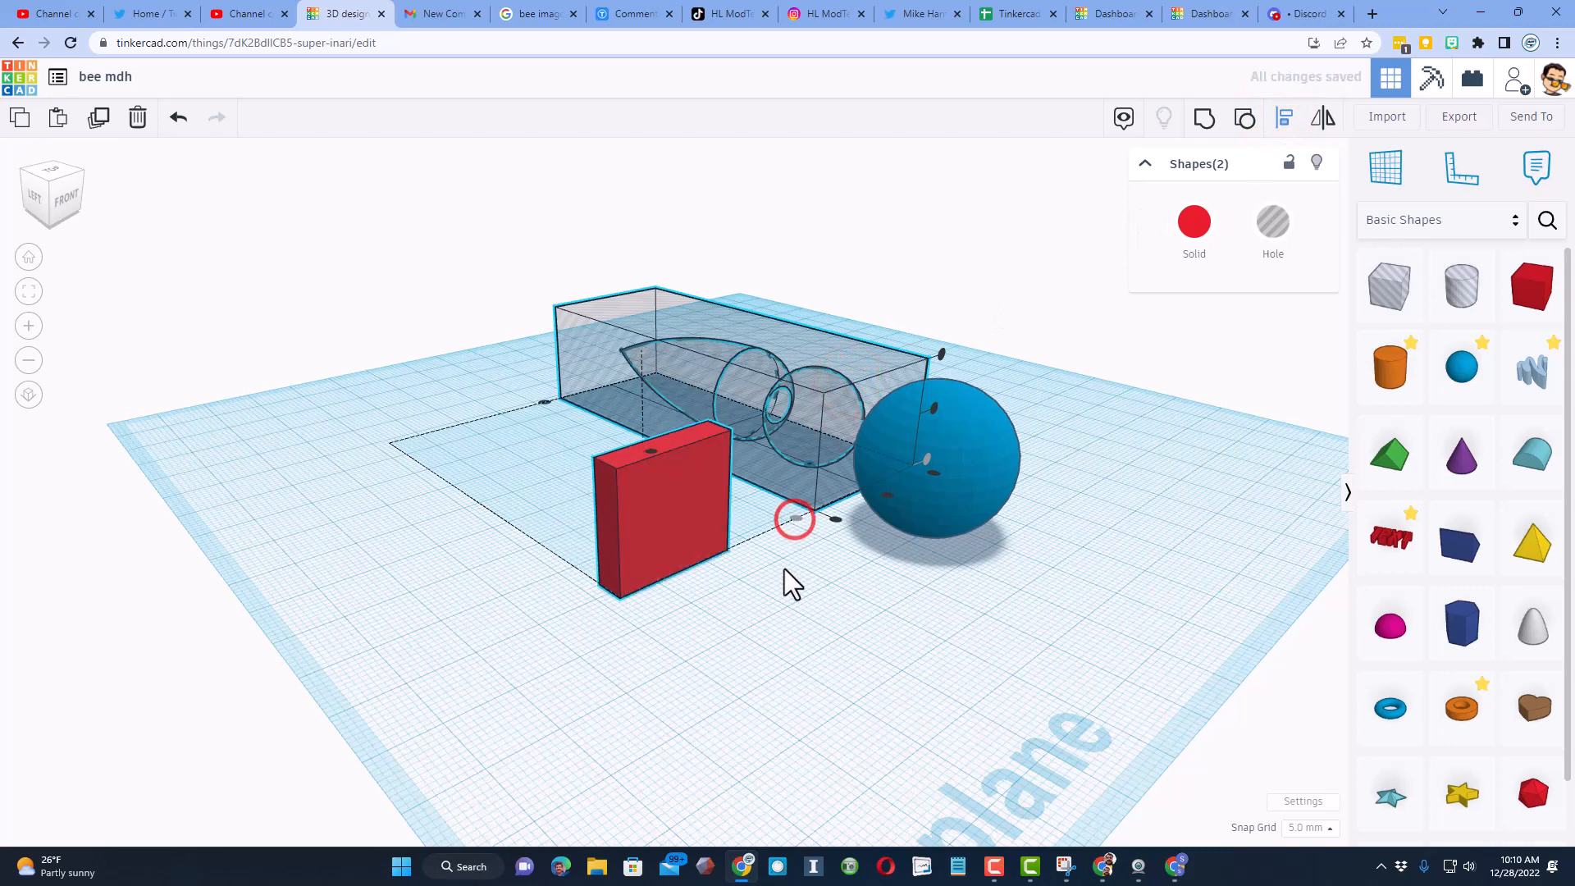
click(1235, 372)
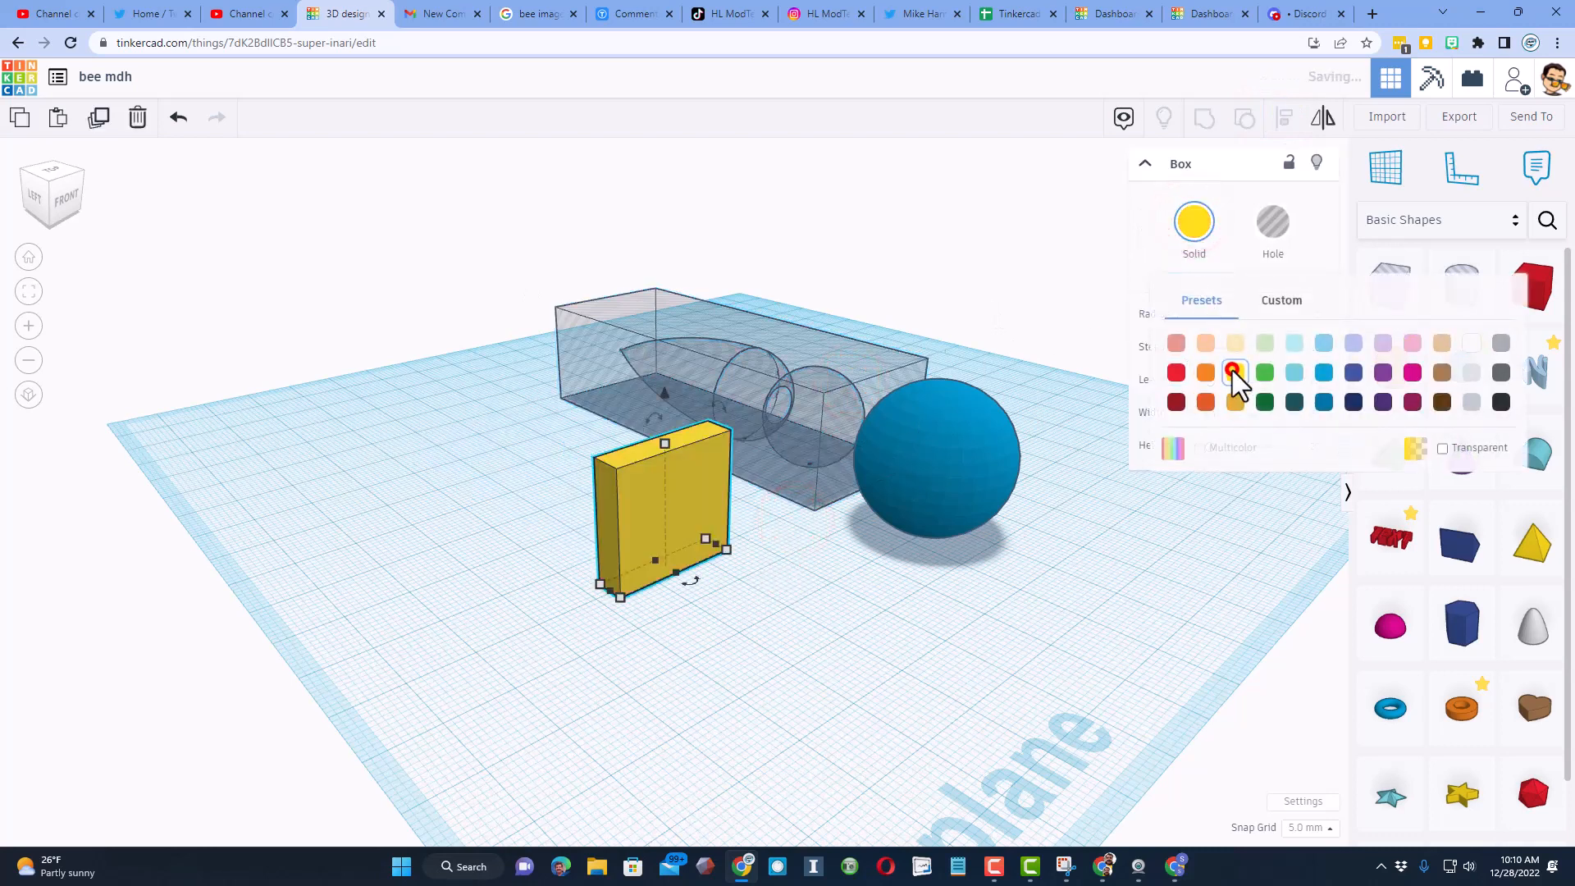
key(ctrl+d)
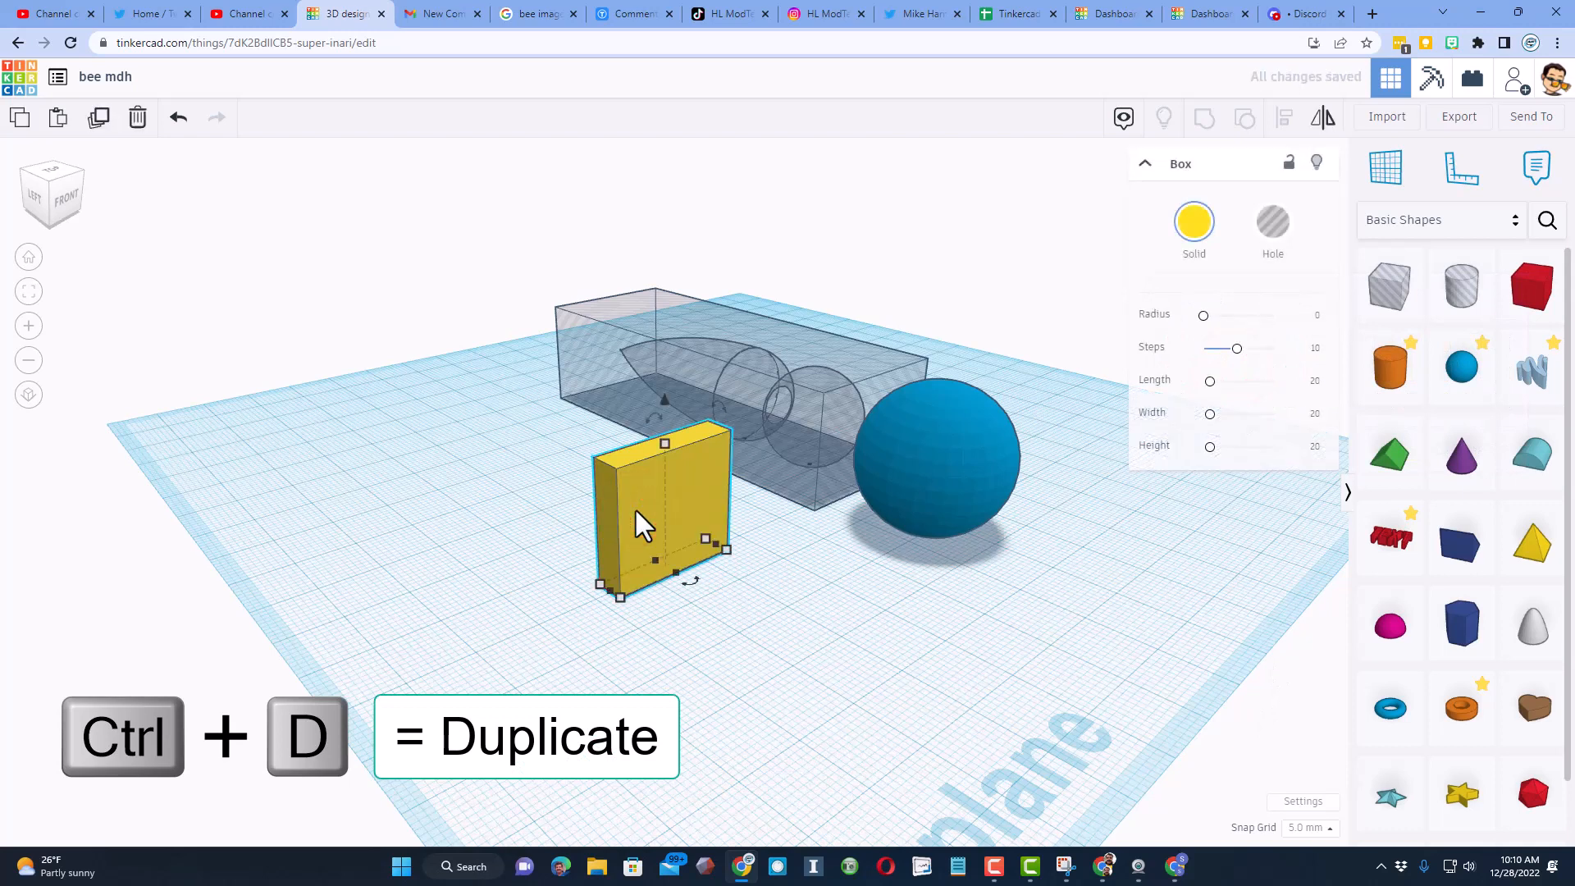
Step: Duplicate the slab as a black copy, then duplicate the pair into alternating stripes
key(ctrl+d)
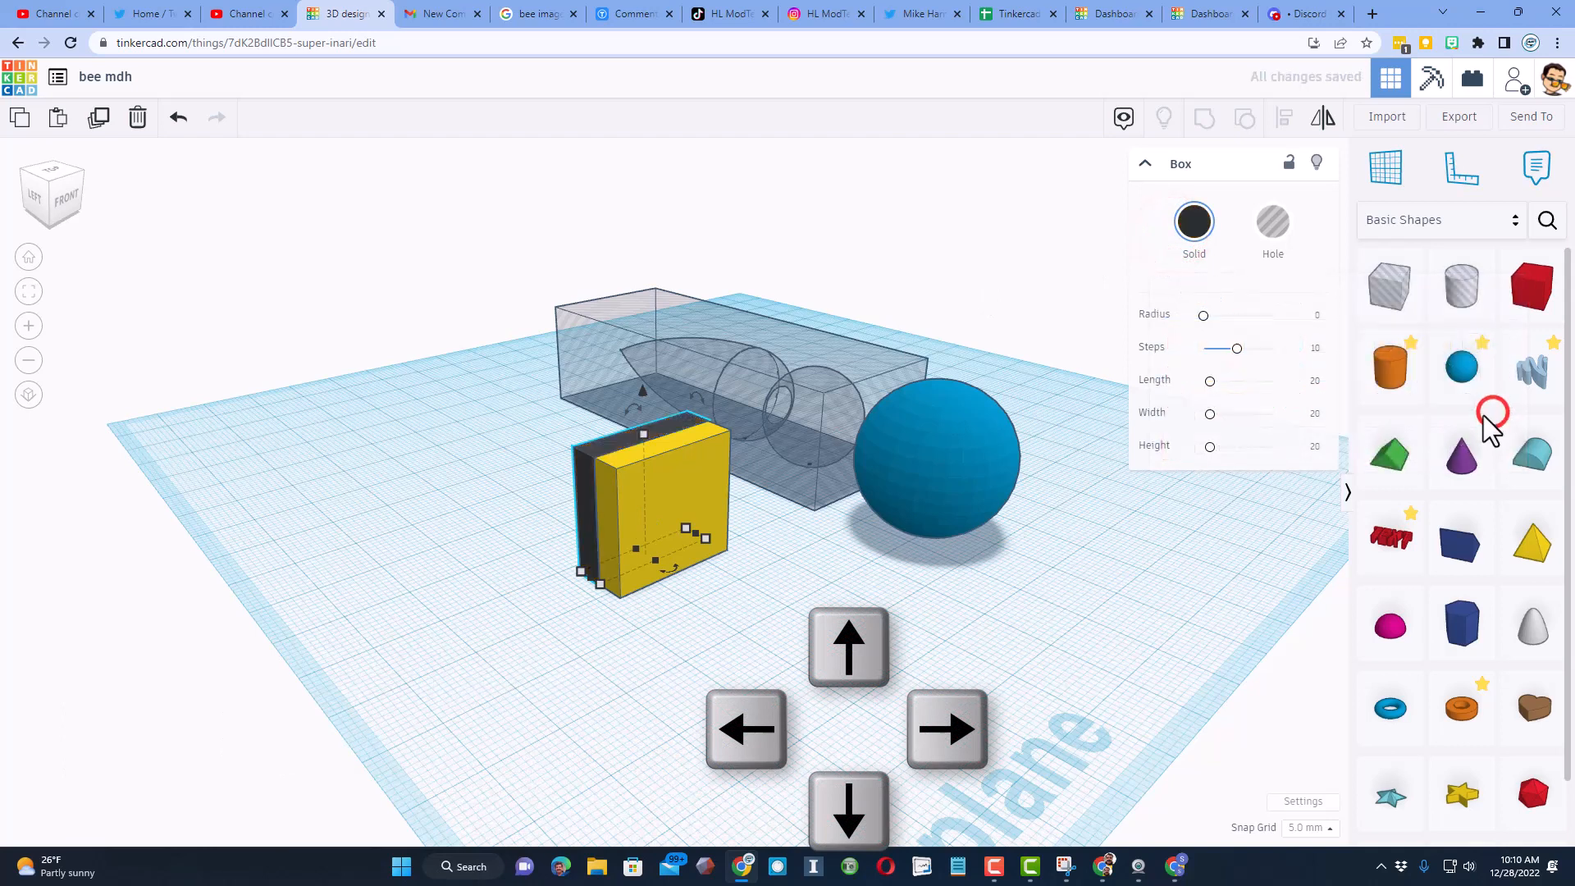
click(1195, 220)
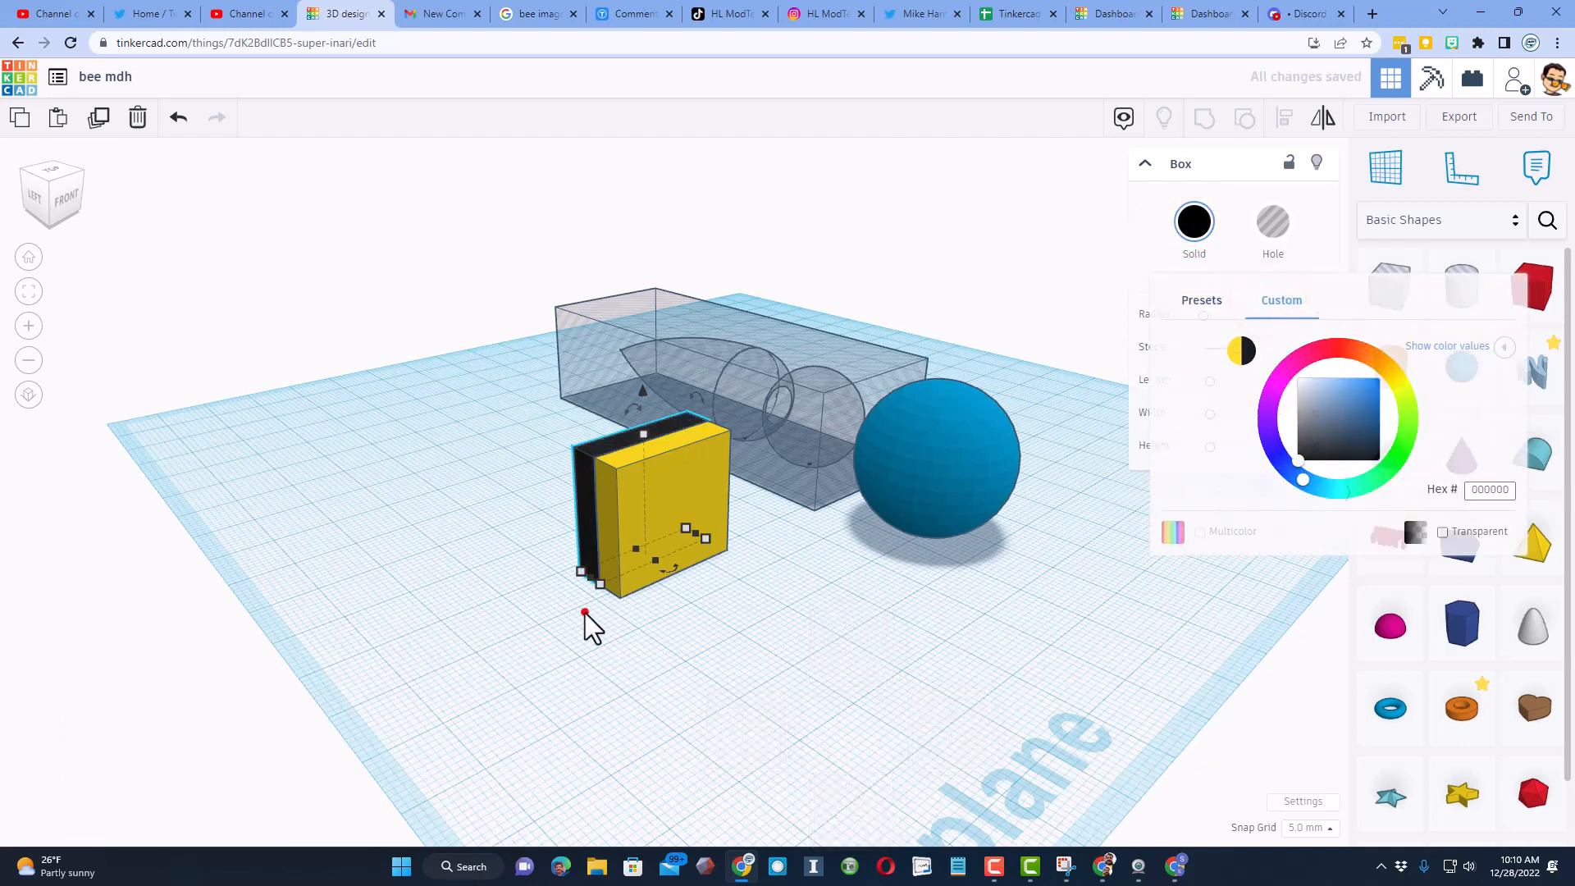
key(ctrl+d)
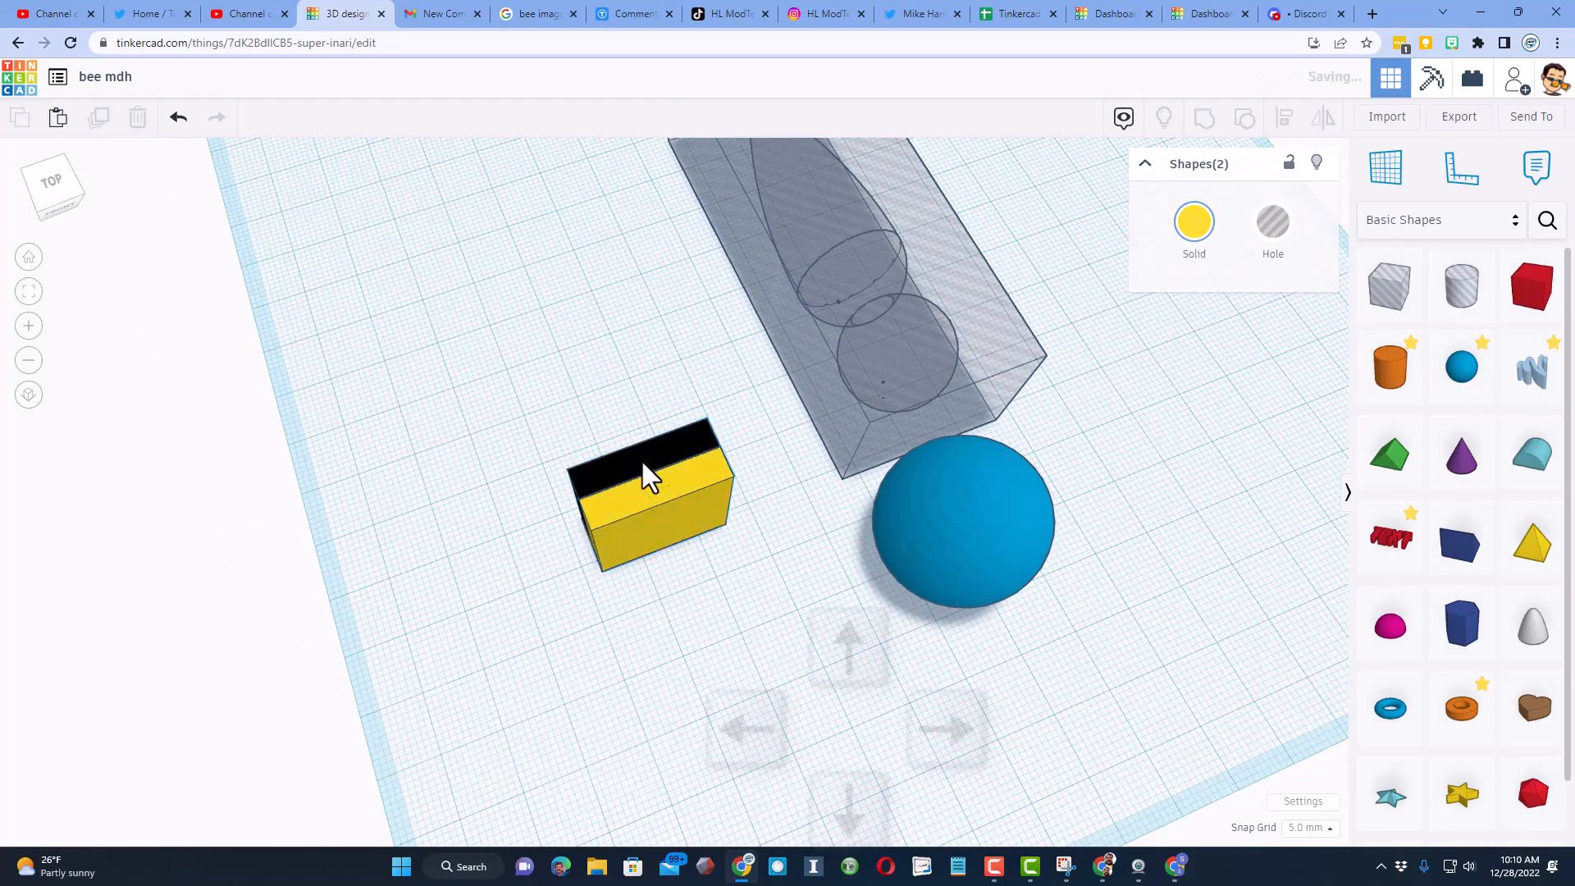
click(648, 492)
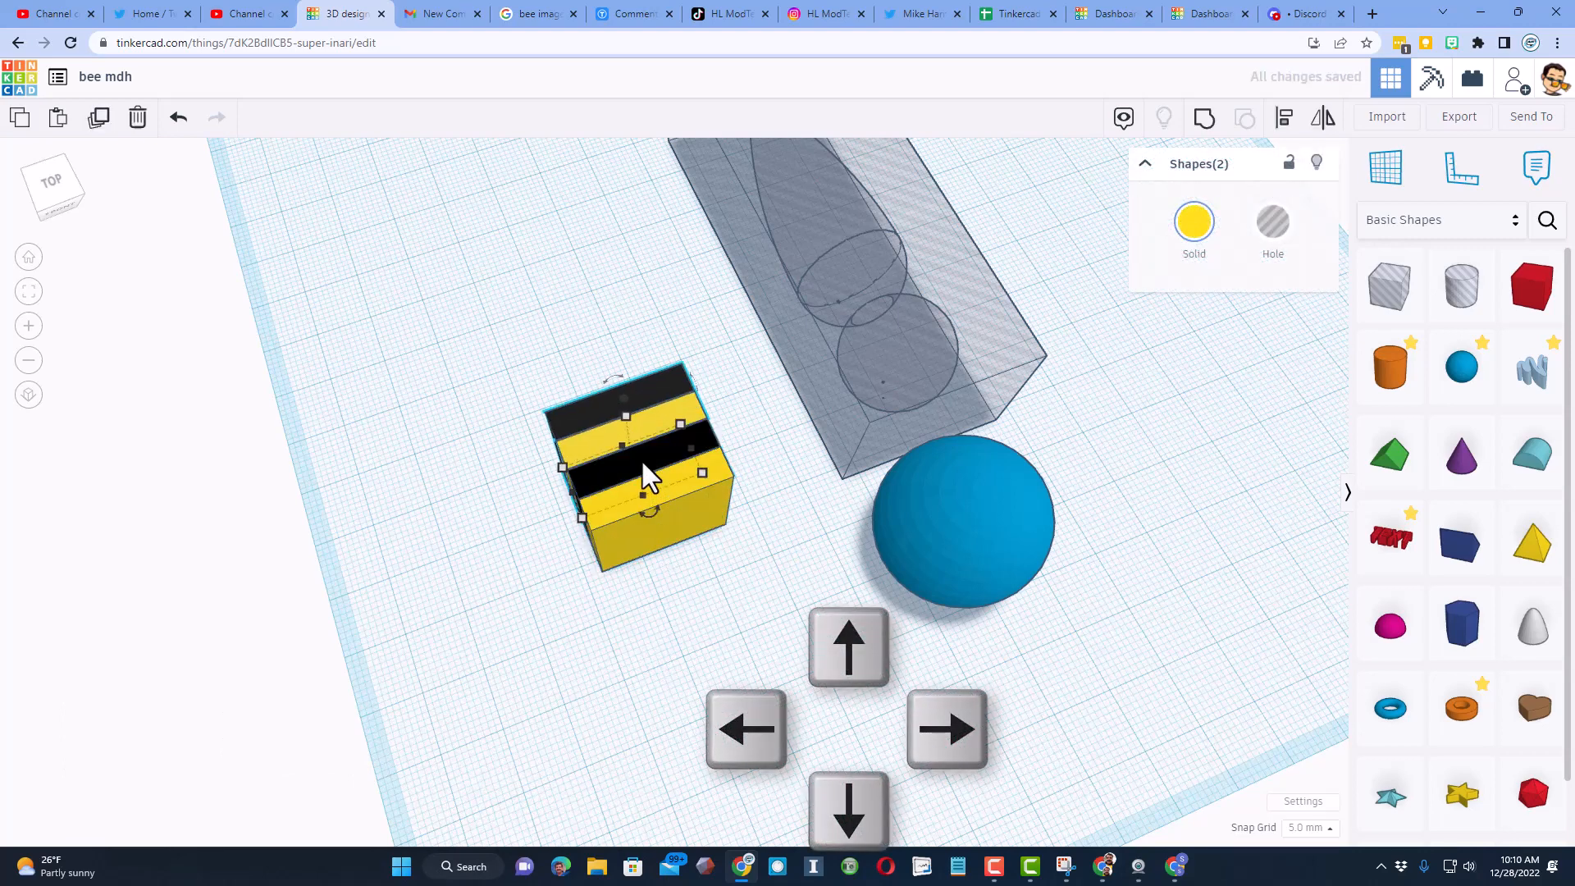
key(ctrl+d)
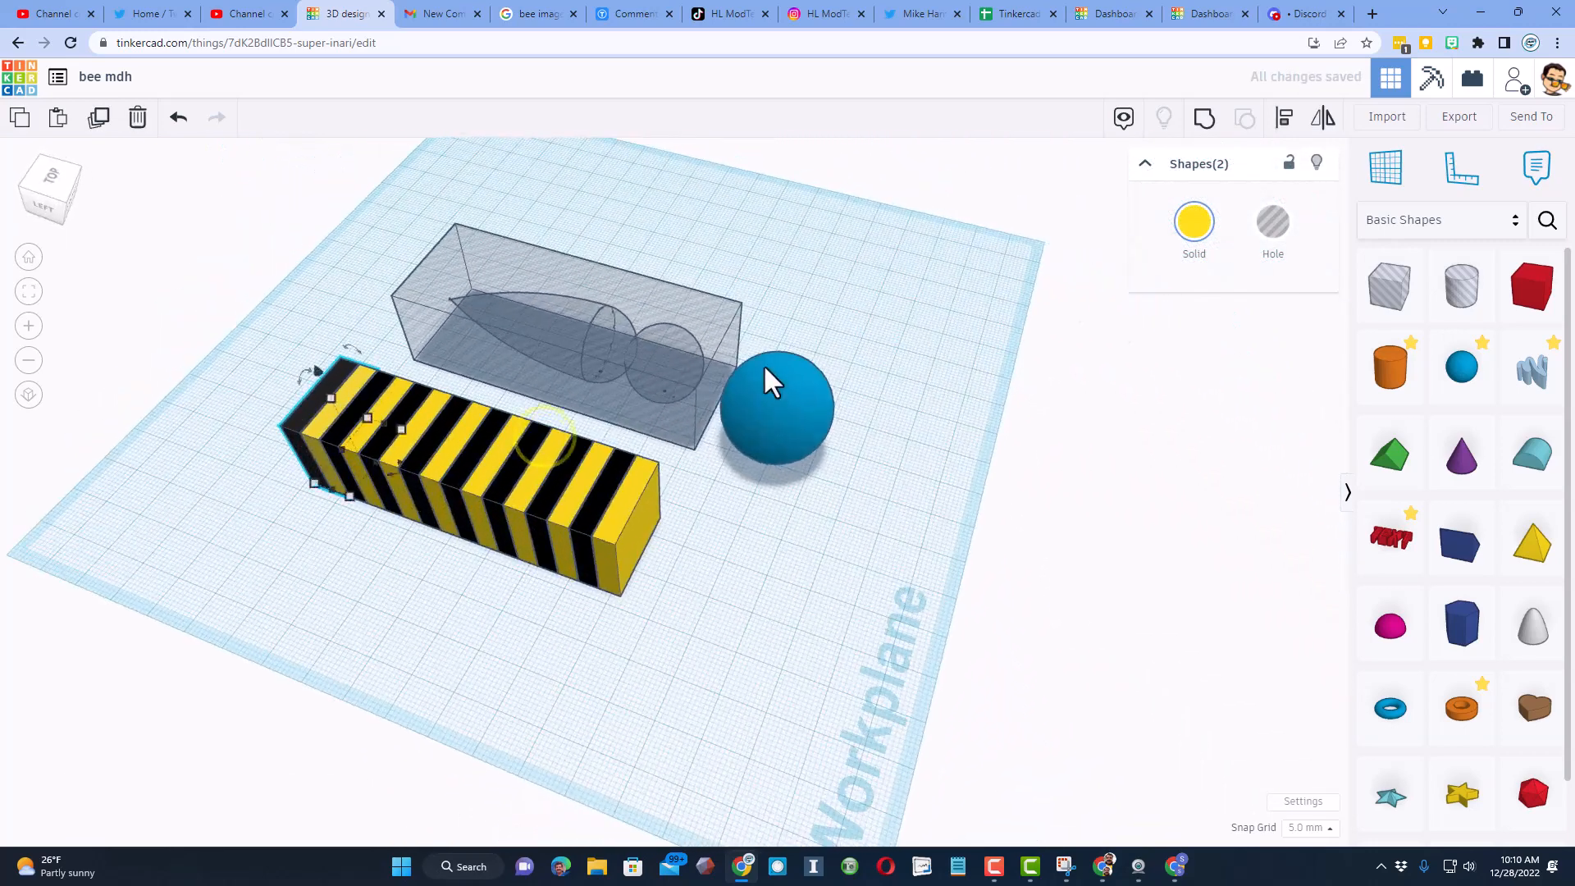
mouse_move(219, 552)
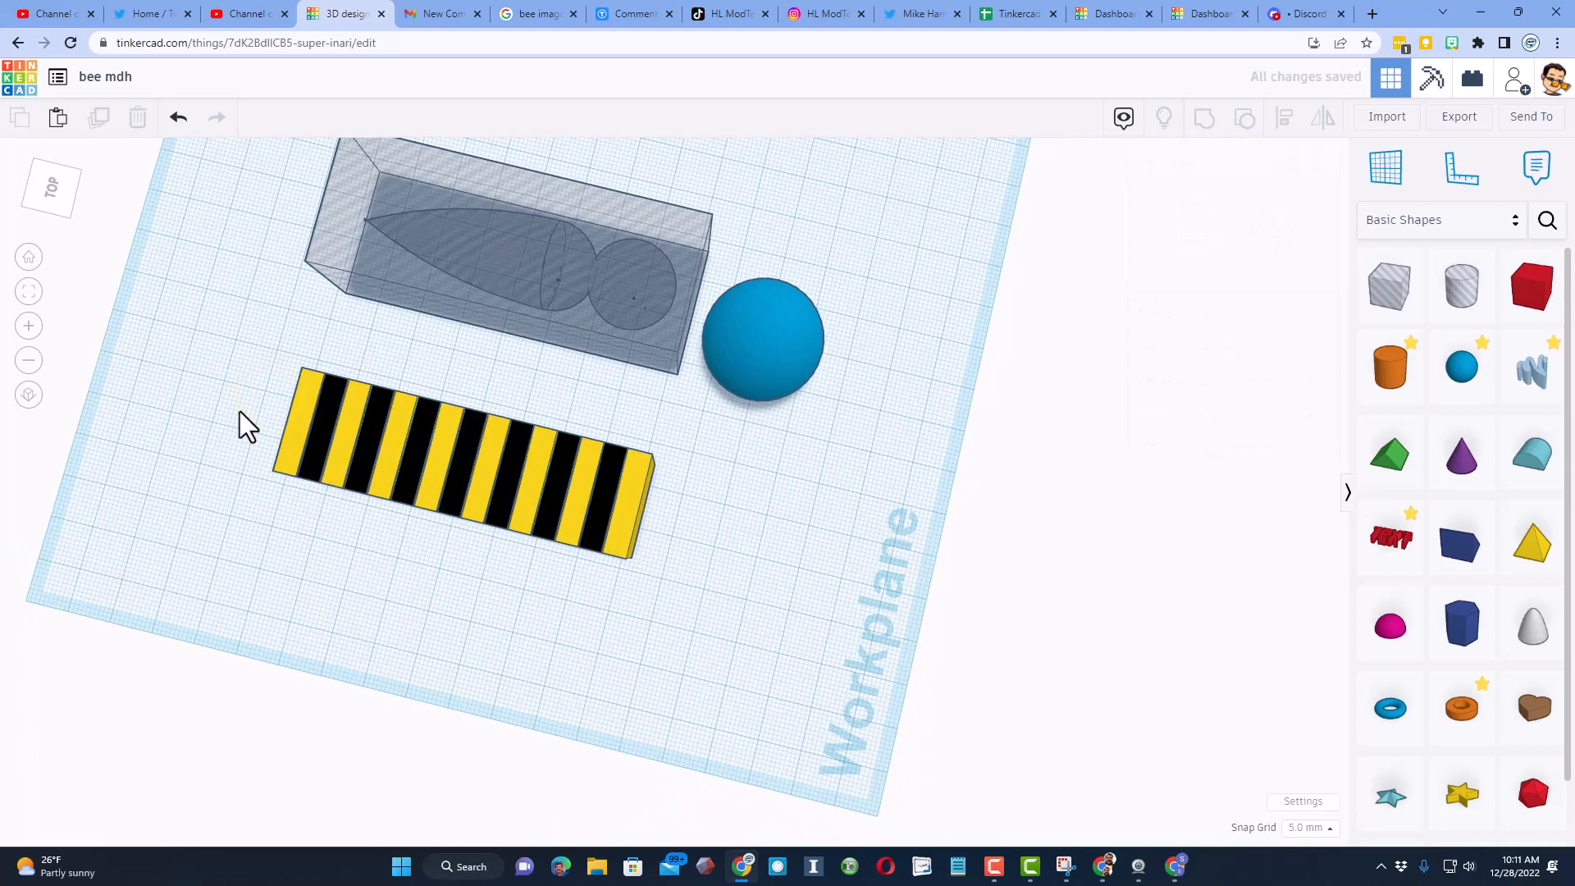
Step: Group the stripes in Multicolor, align them with the body hole, and group to intersect
click(461, 462)
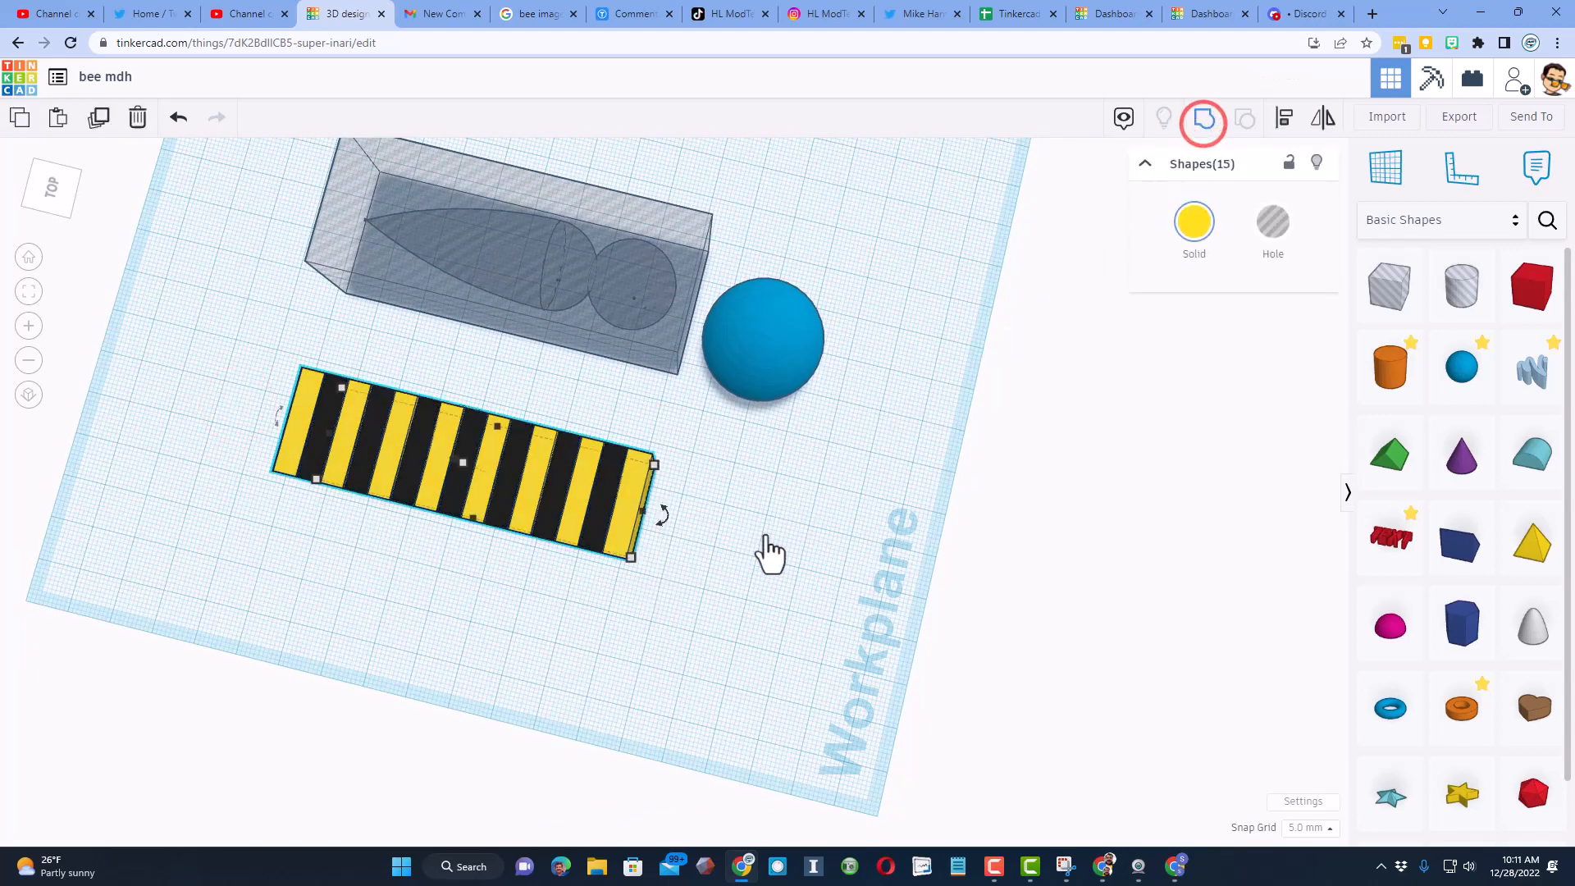
click(1194, 223)
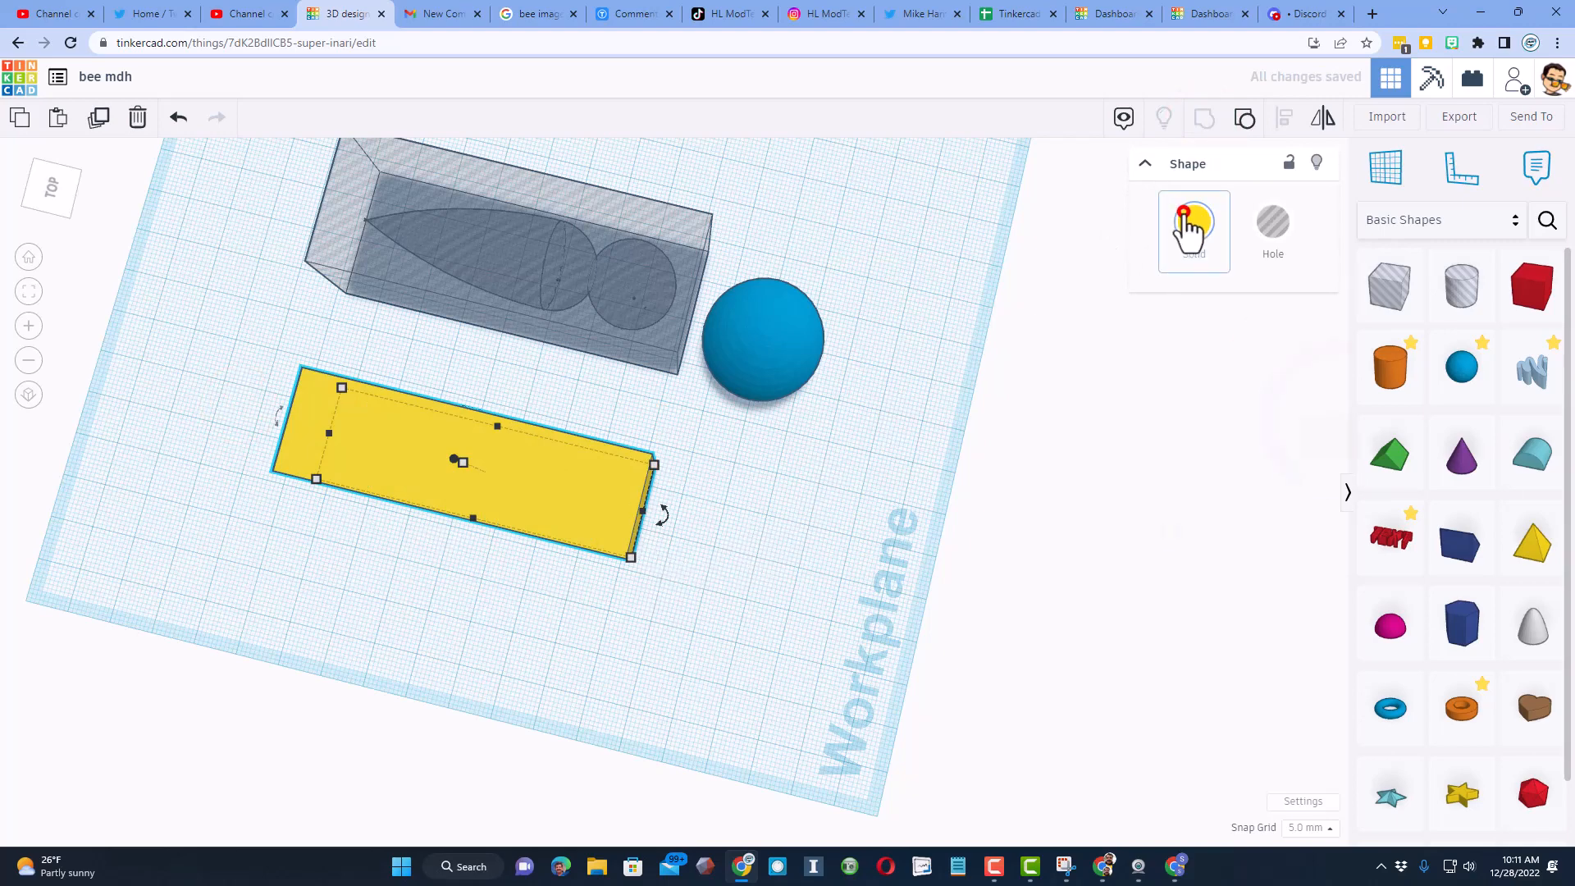
click(1193, 220)
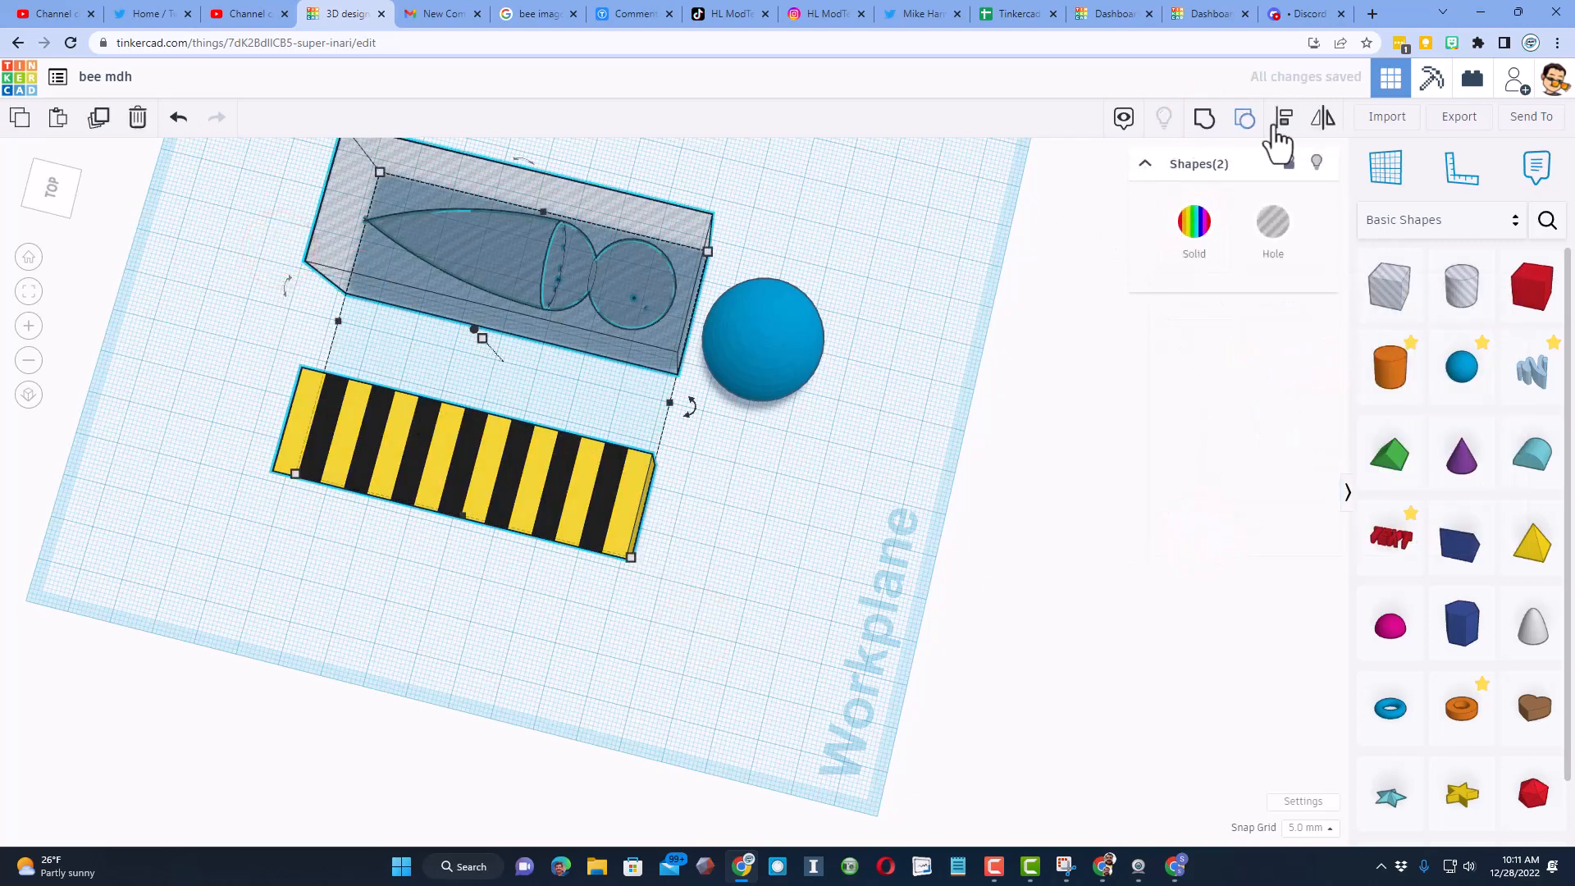
click(1283, 118)
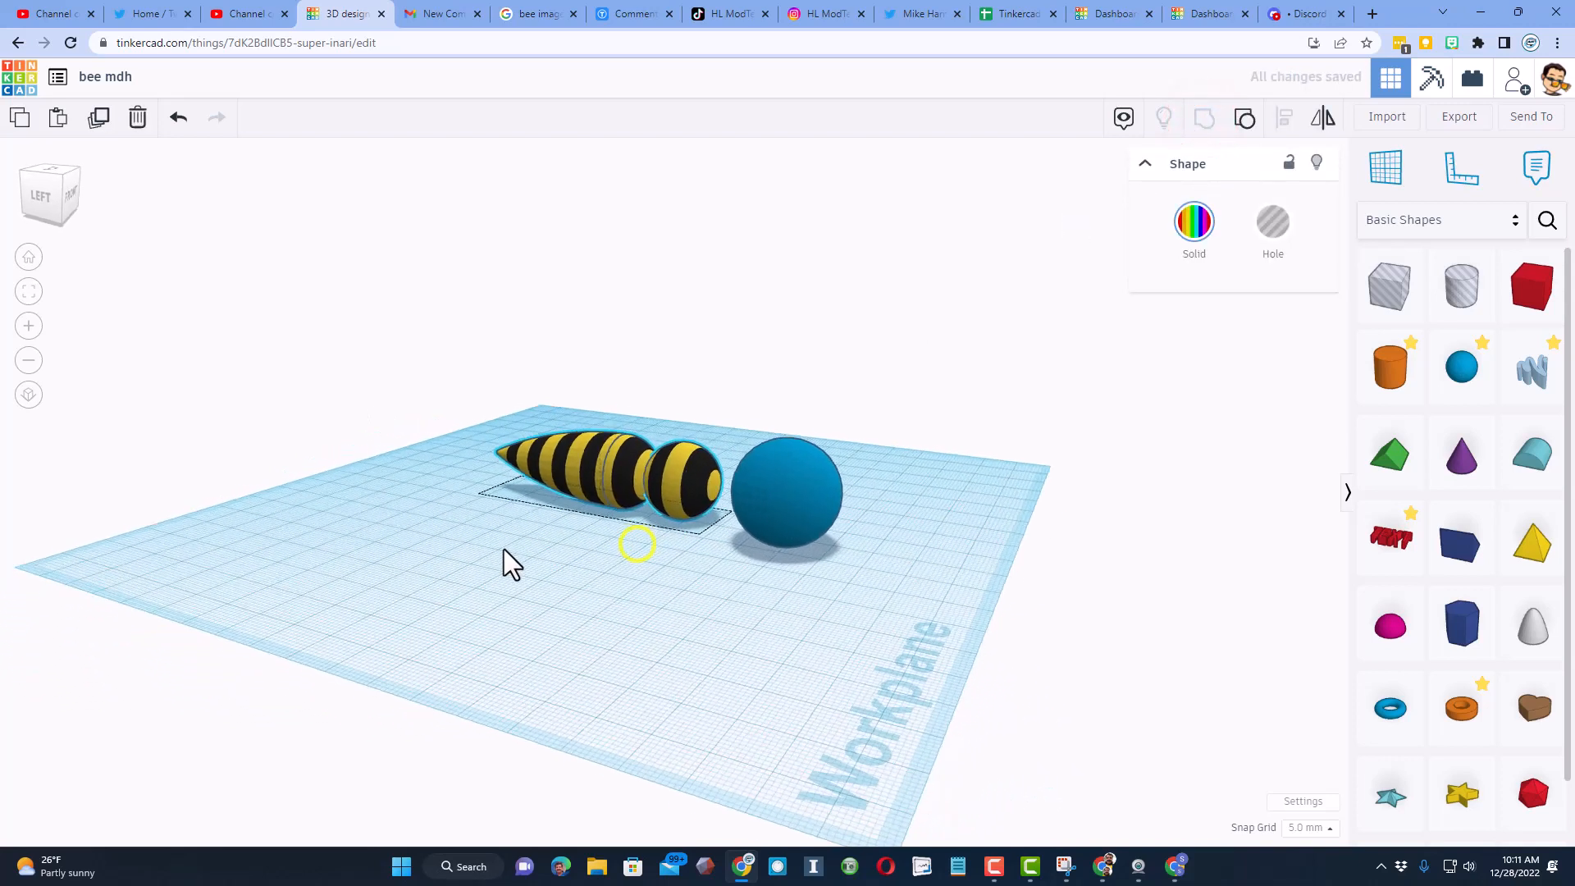
click(1193, 220)
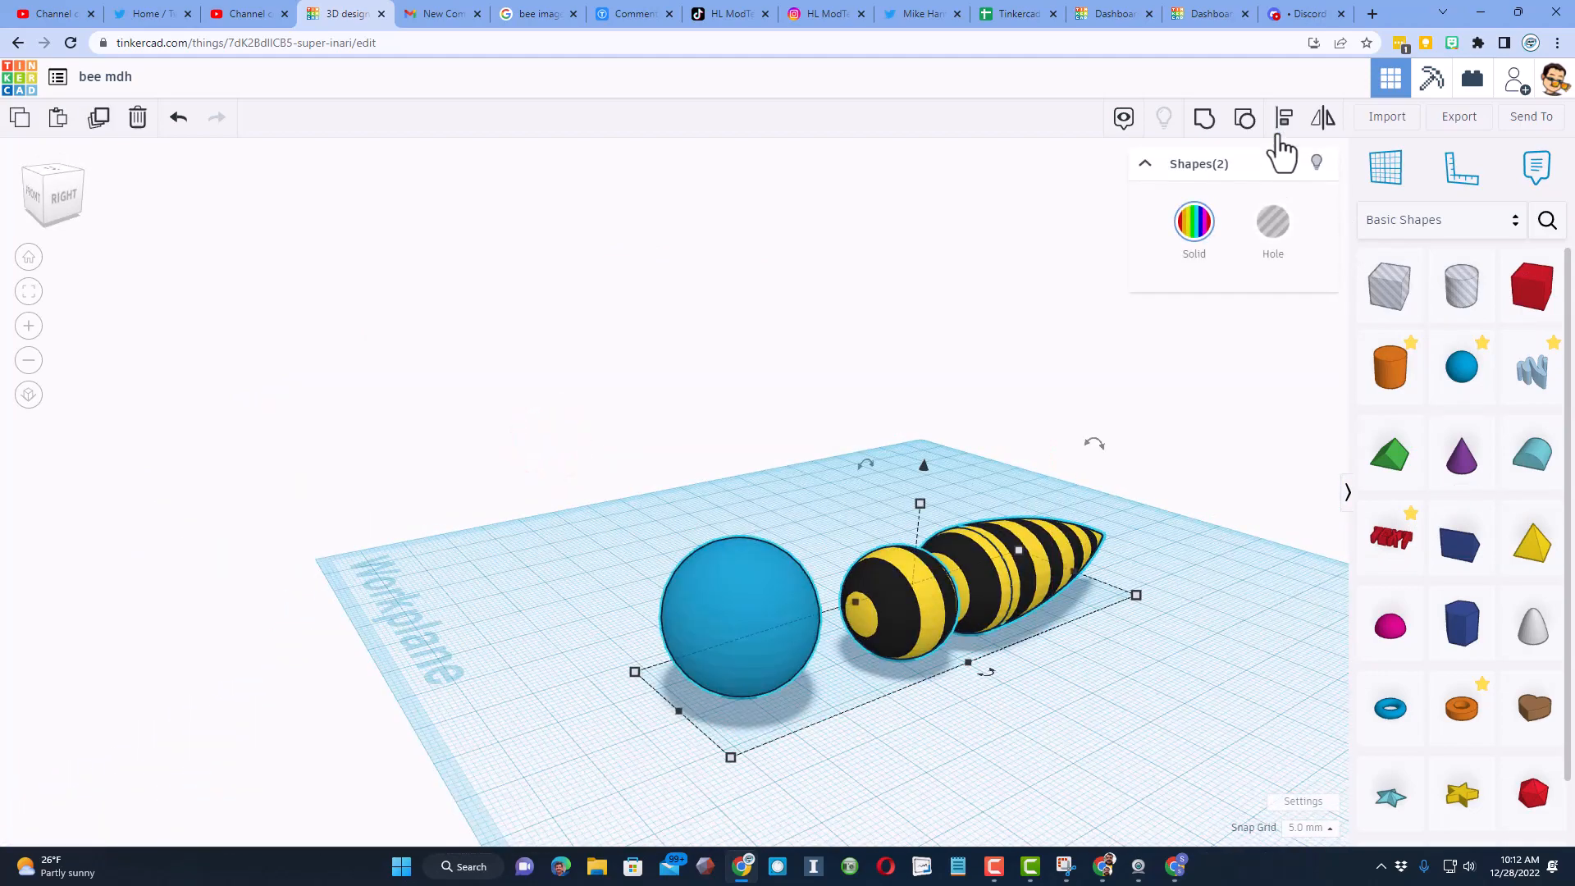
Step: Set the snap grid to 1 mm, push the sphere against the body, and color it black
click(1283, 117)
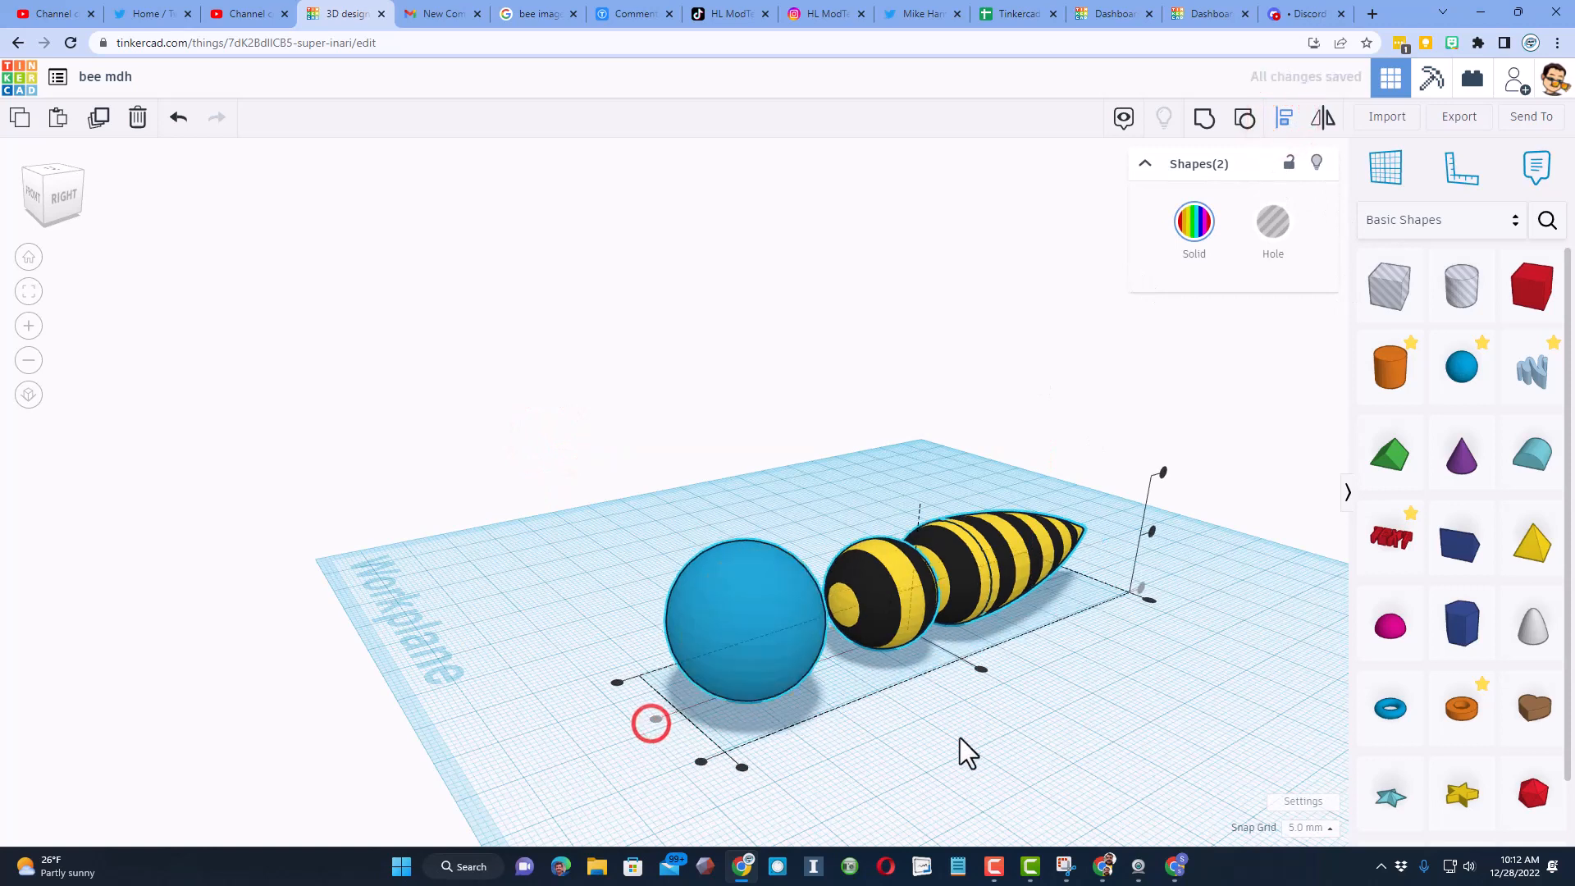
click(743, 603)
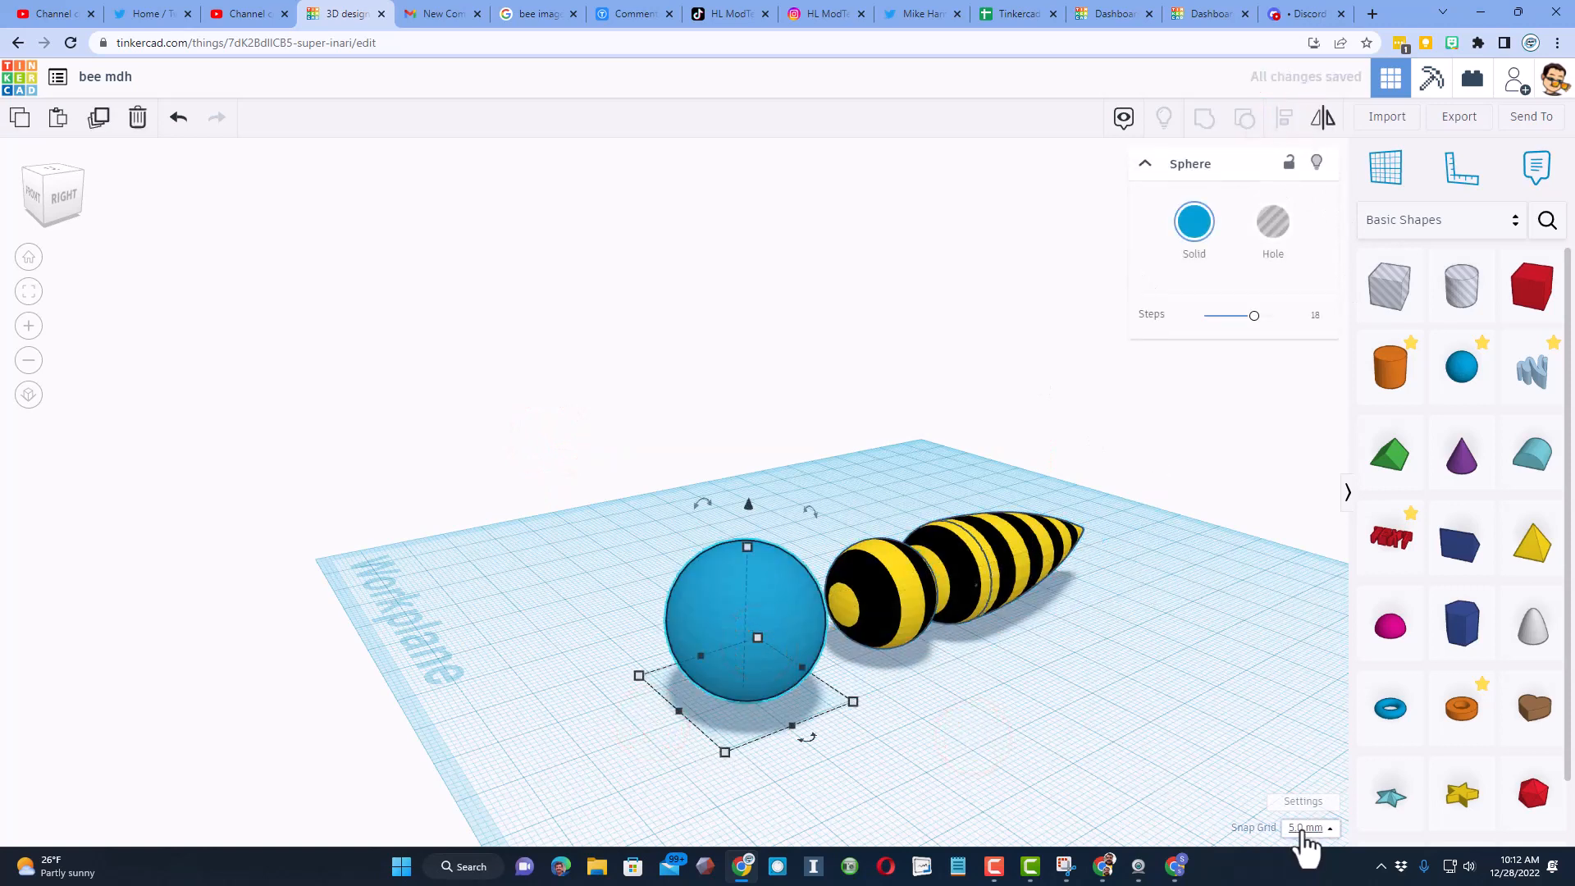
click(1309, 827)
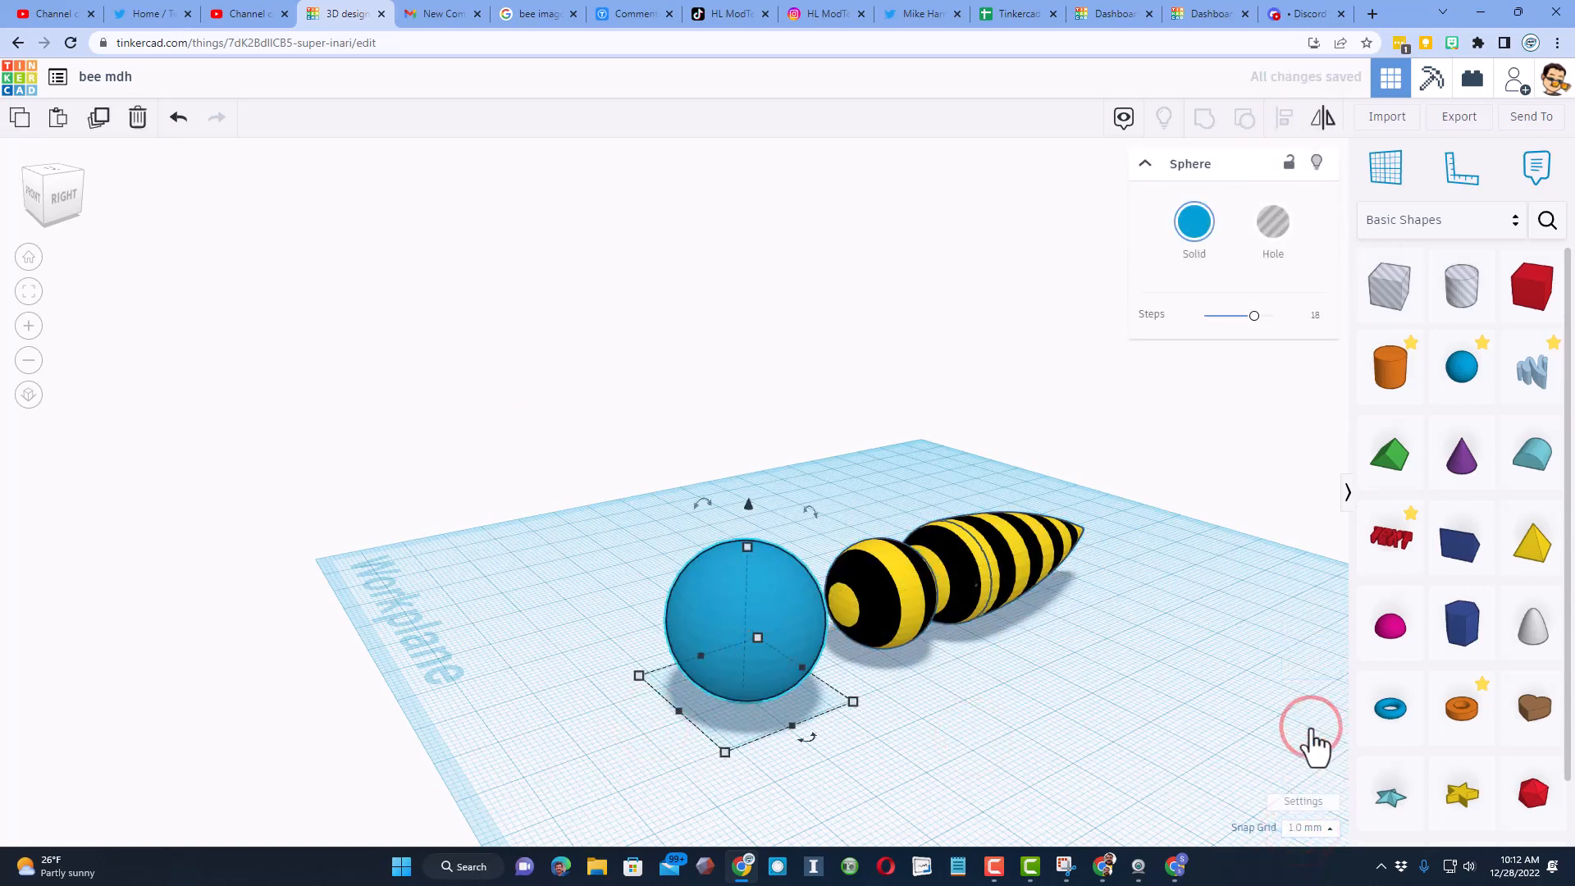
drag(756, 638, 784, 628)
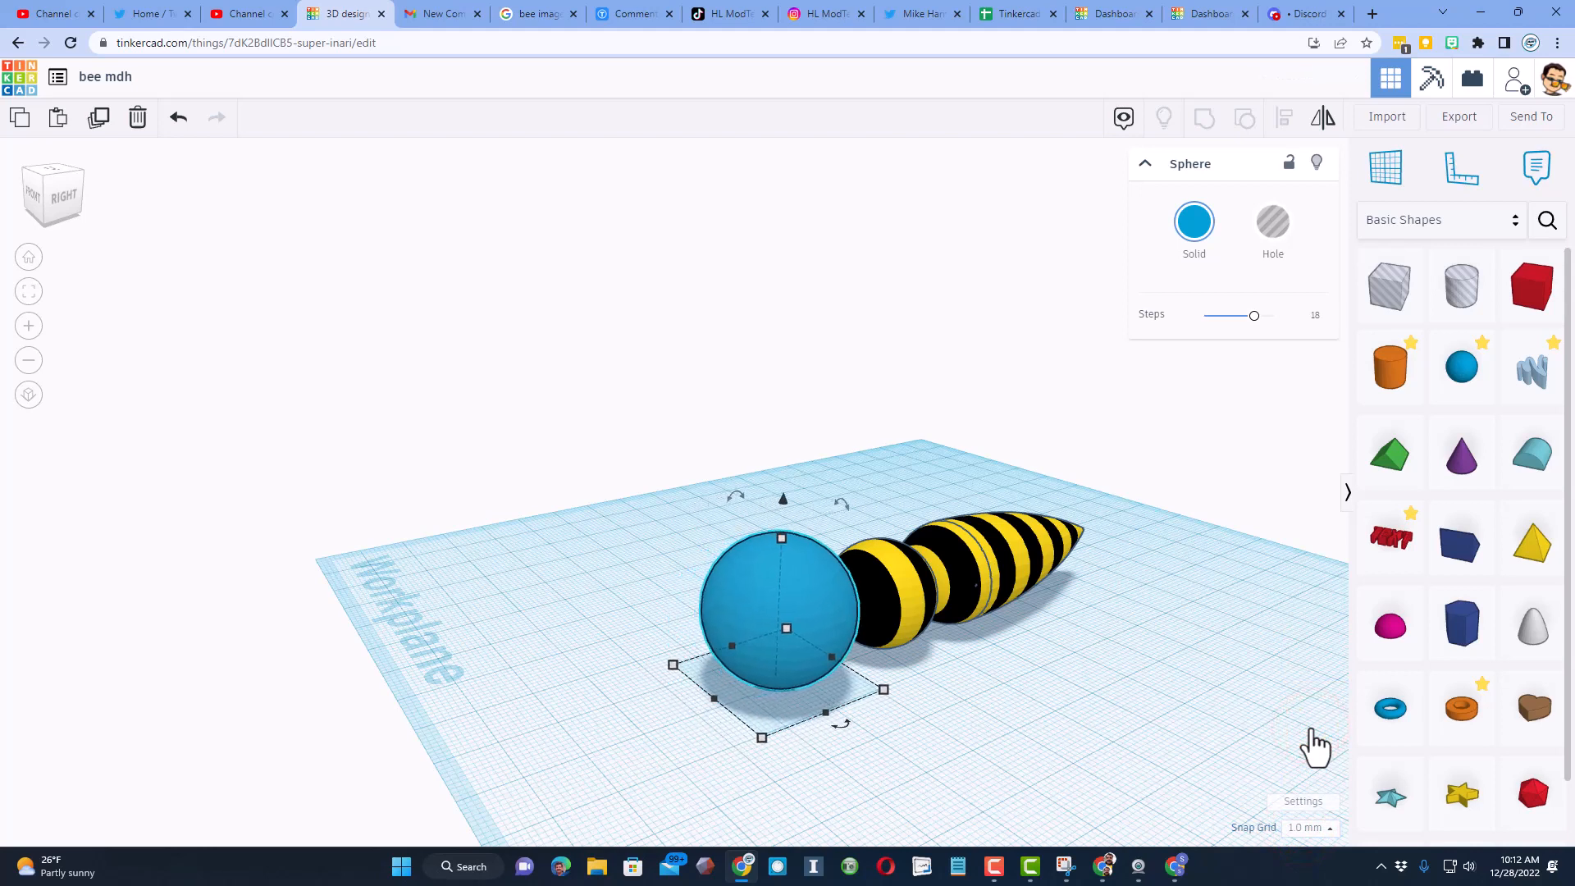
click(1193, 221)
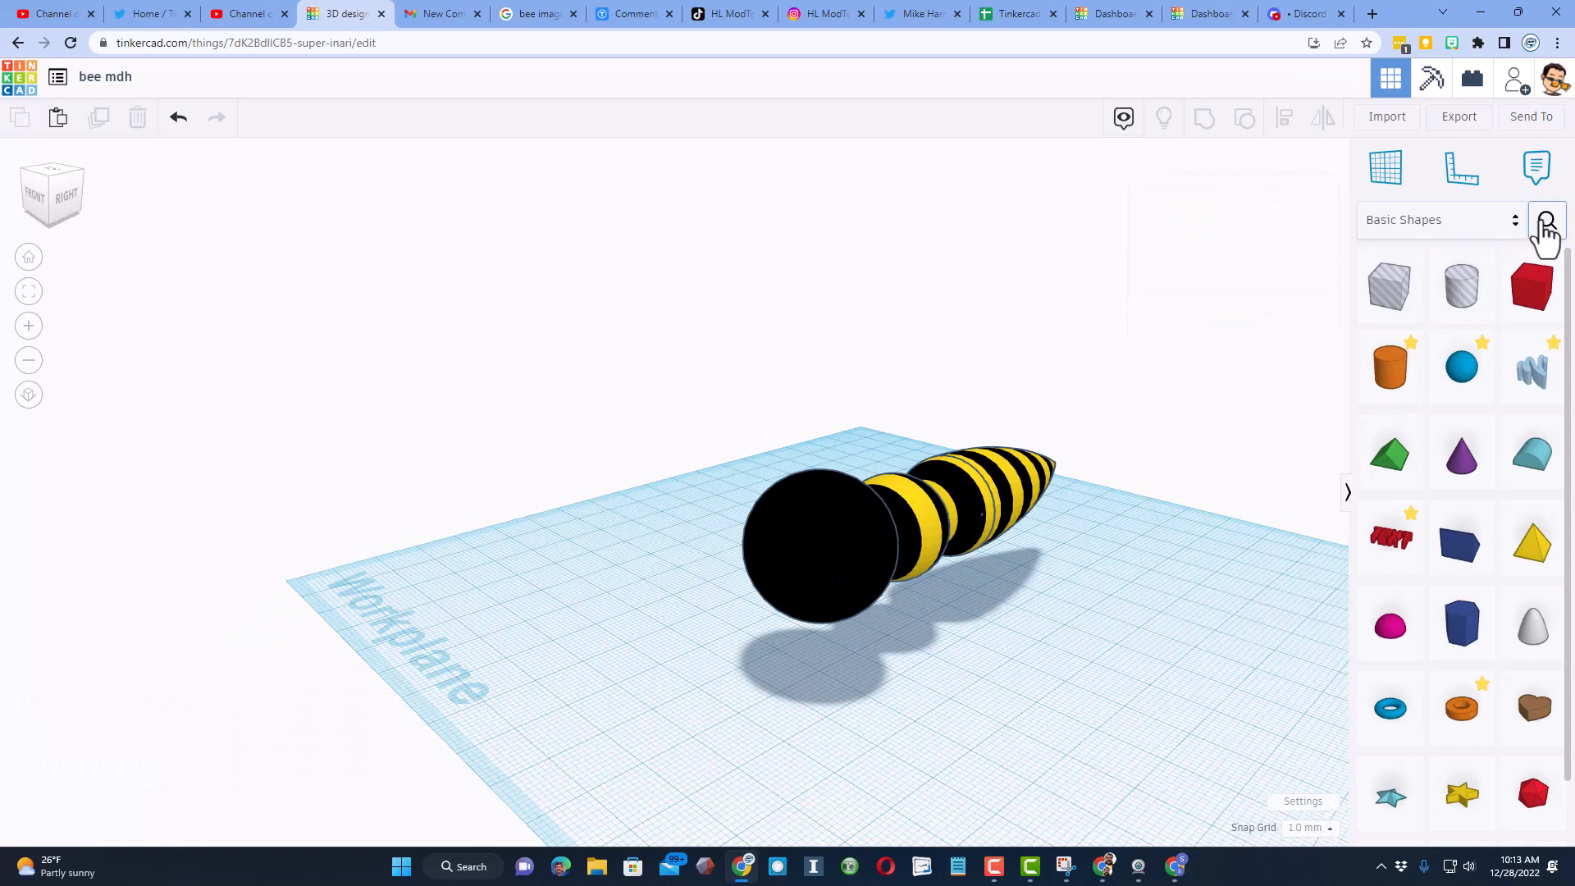
Step: Search Your Creations for the 'eye' shape
click(1545, 219)
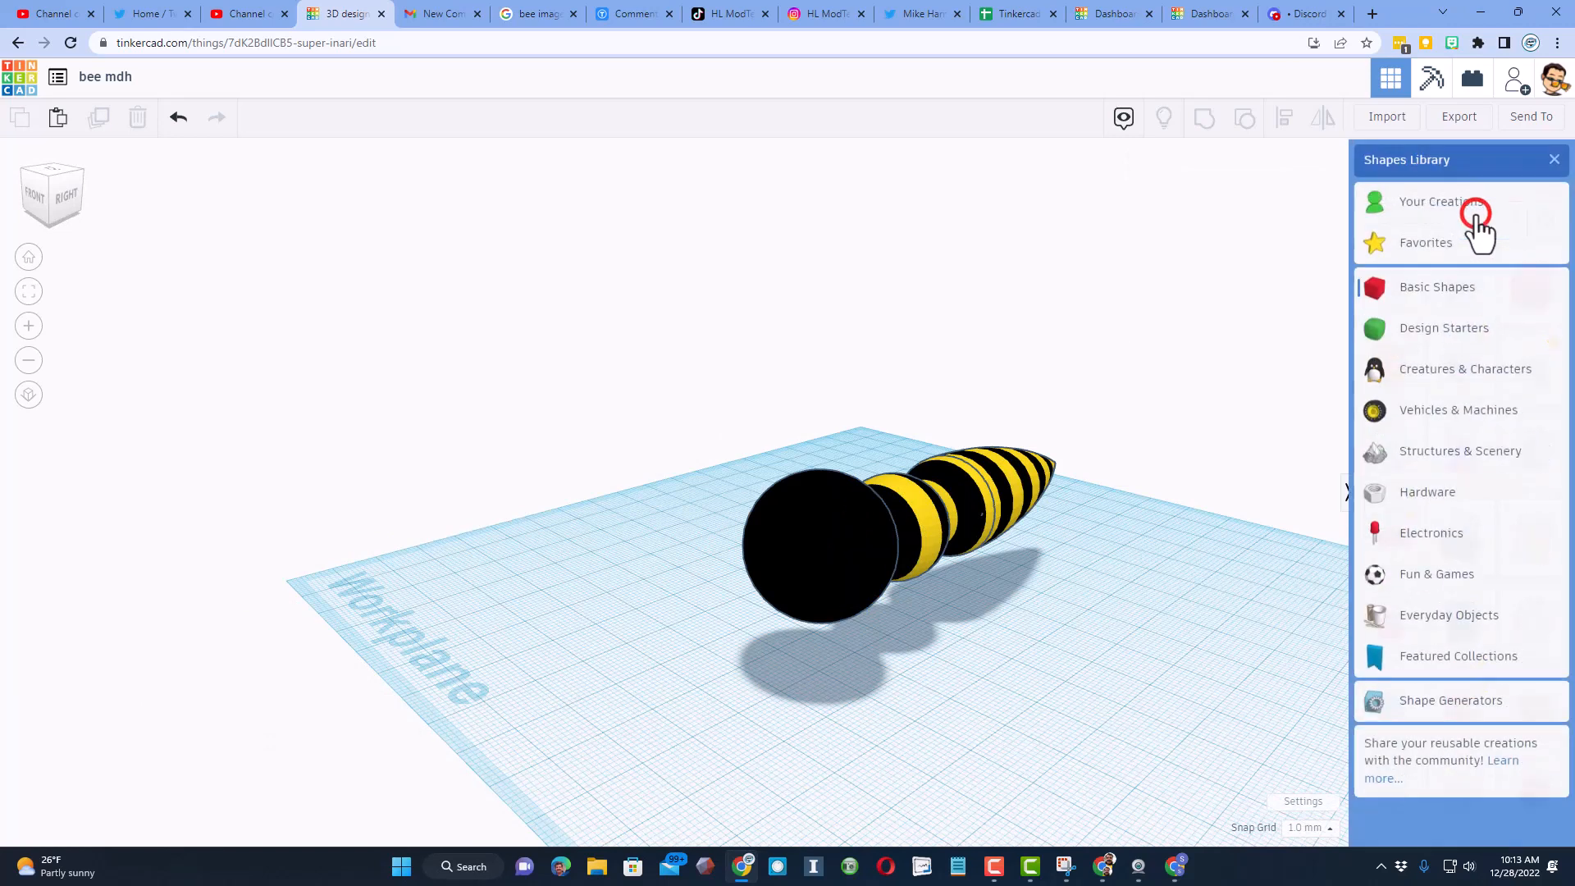
click(1430, 201)
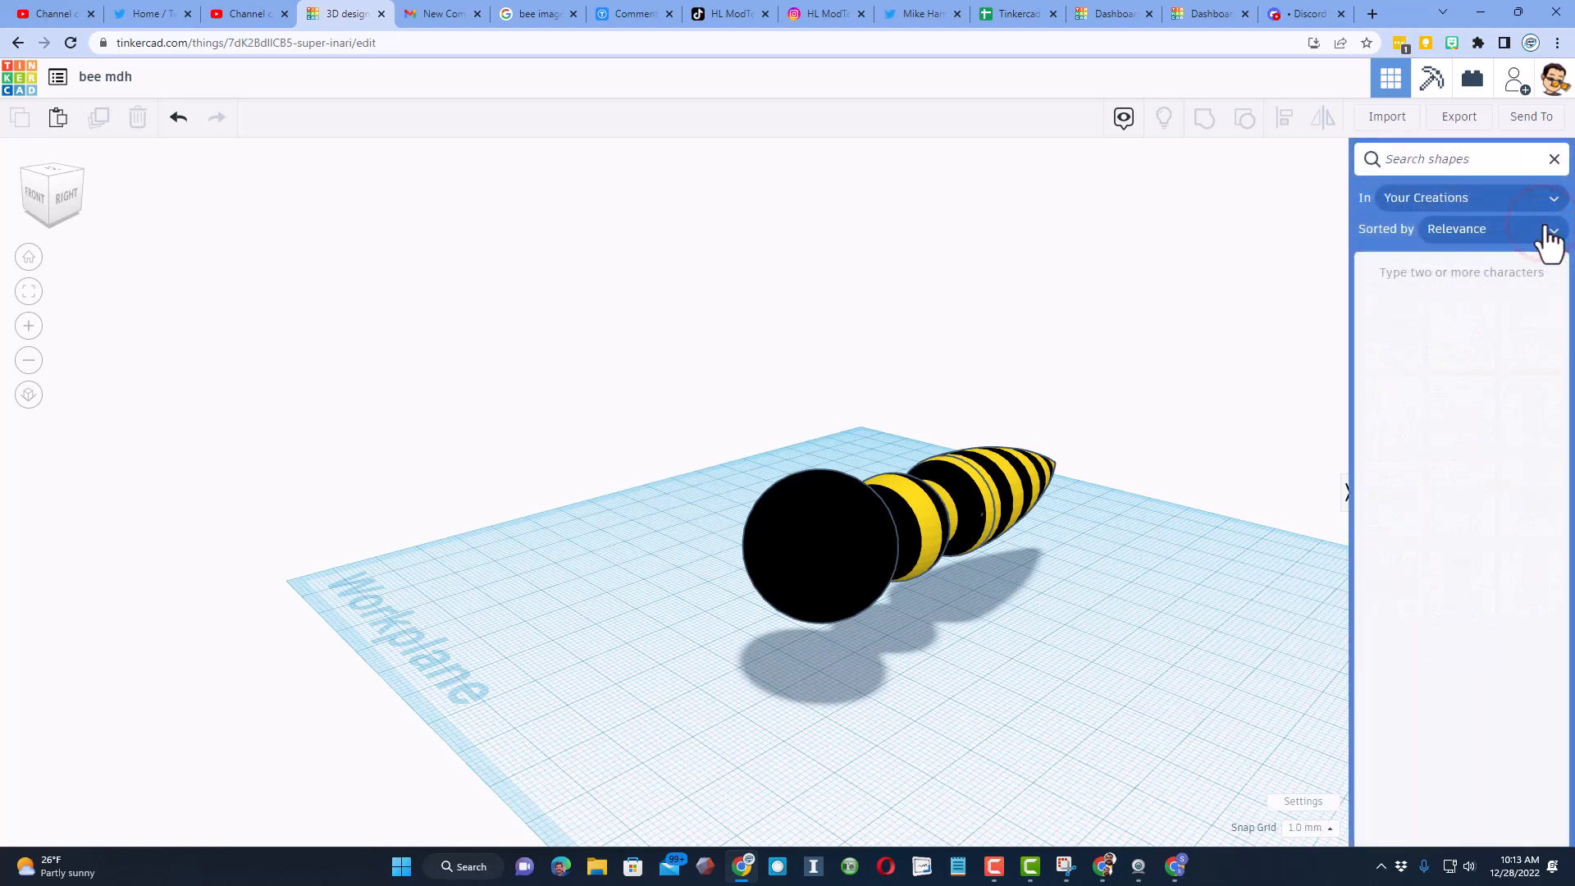
text(eye)
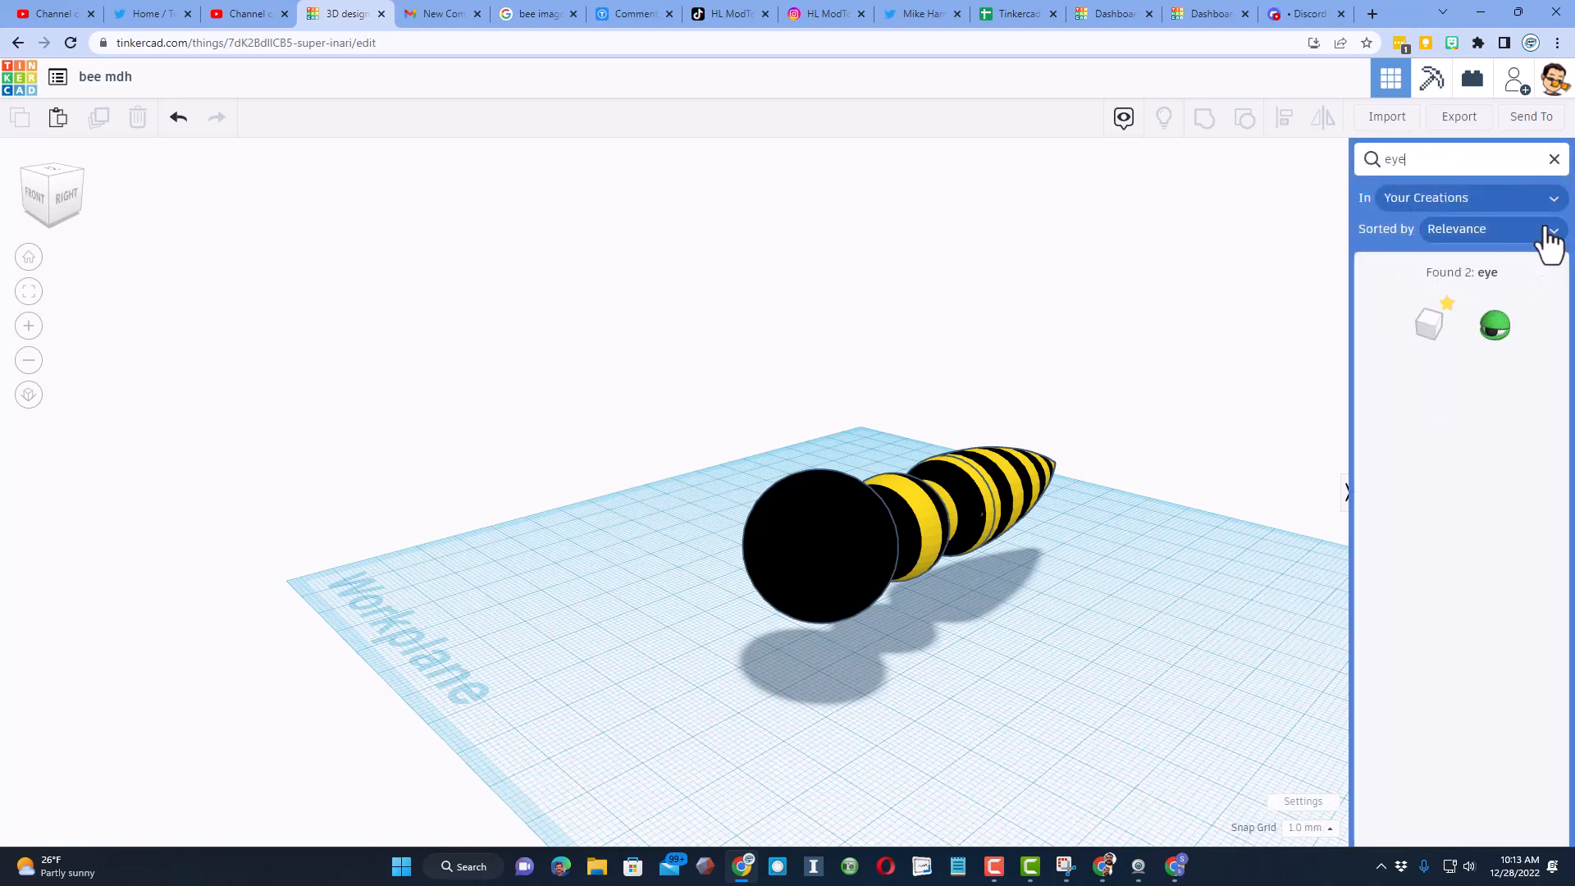
mouse_move(1494, 327)
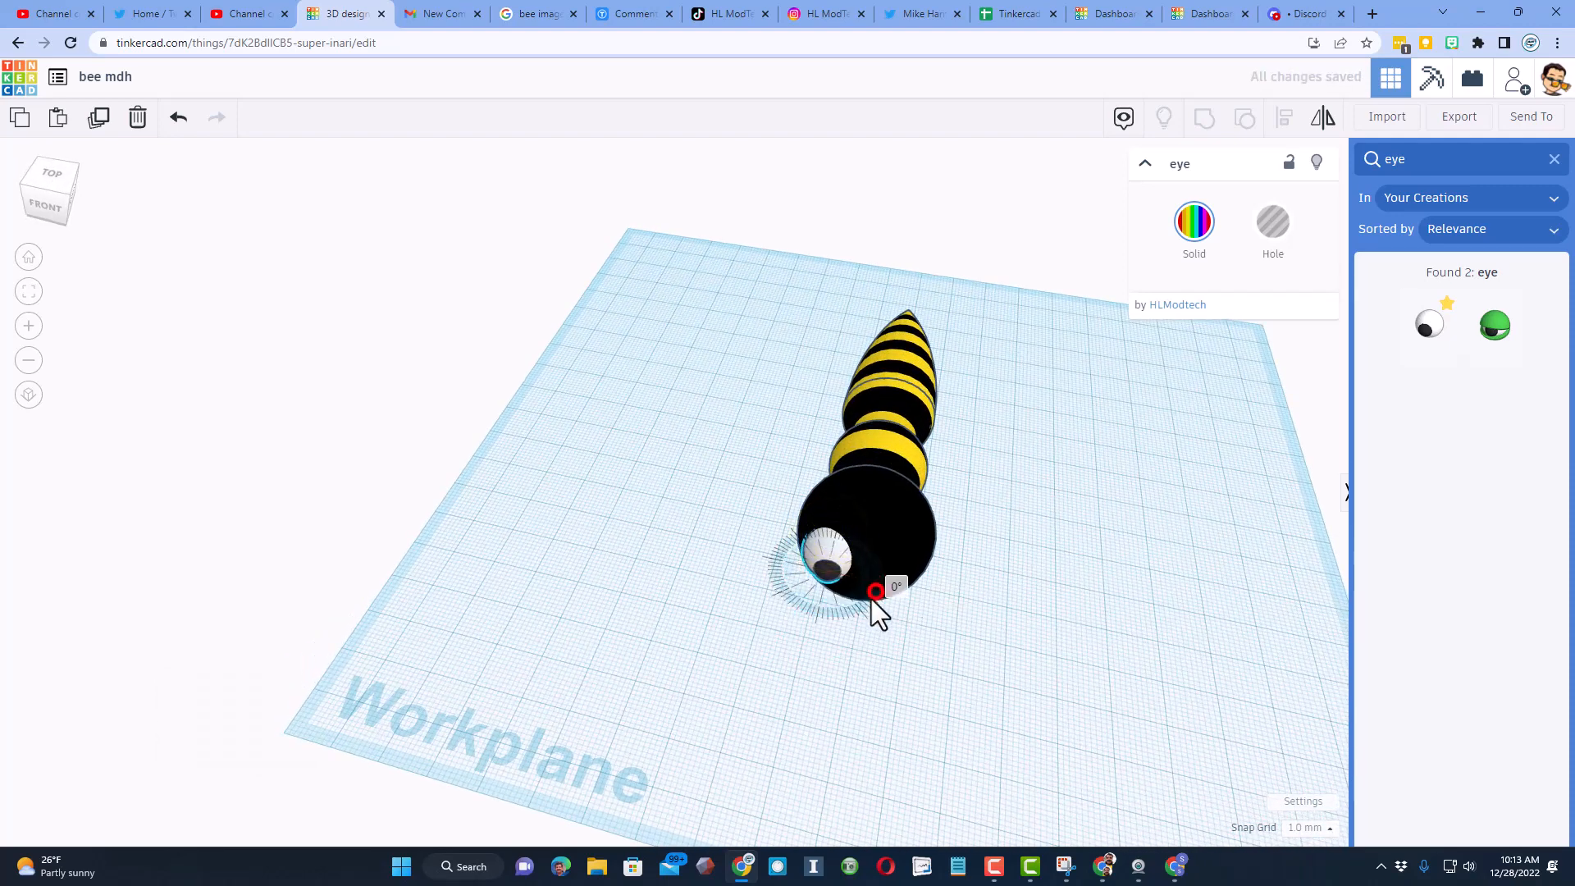
Step: Place and duplicate the googly eye so two eyes sit on the head's front
drag(875, 590, 886, 603)
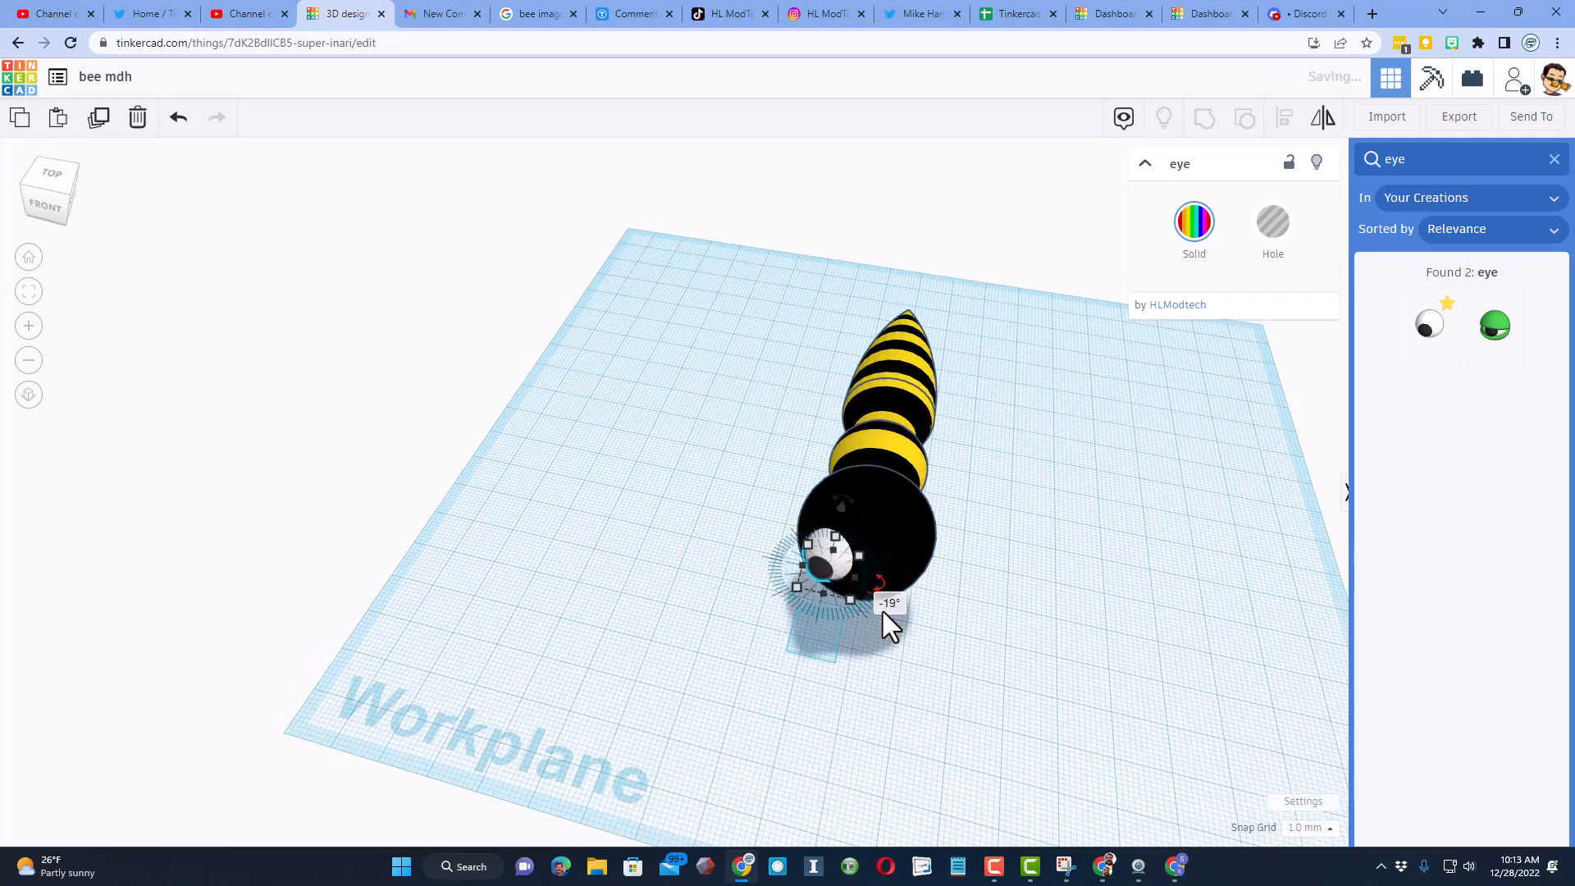
key(ctrl+d)
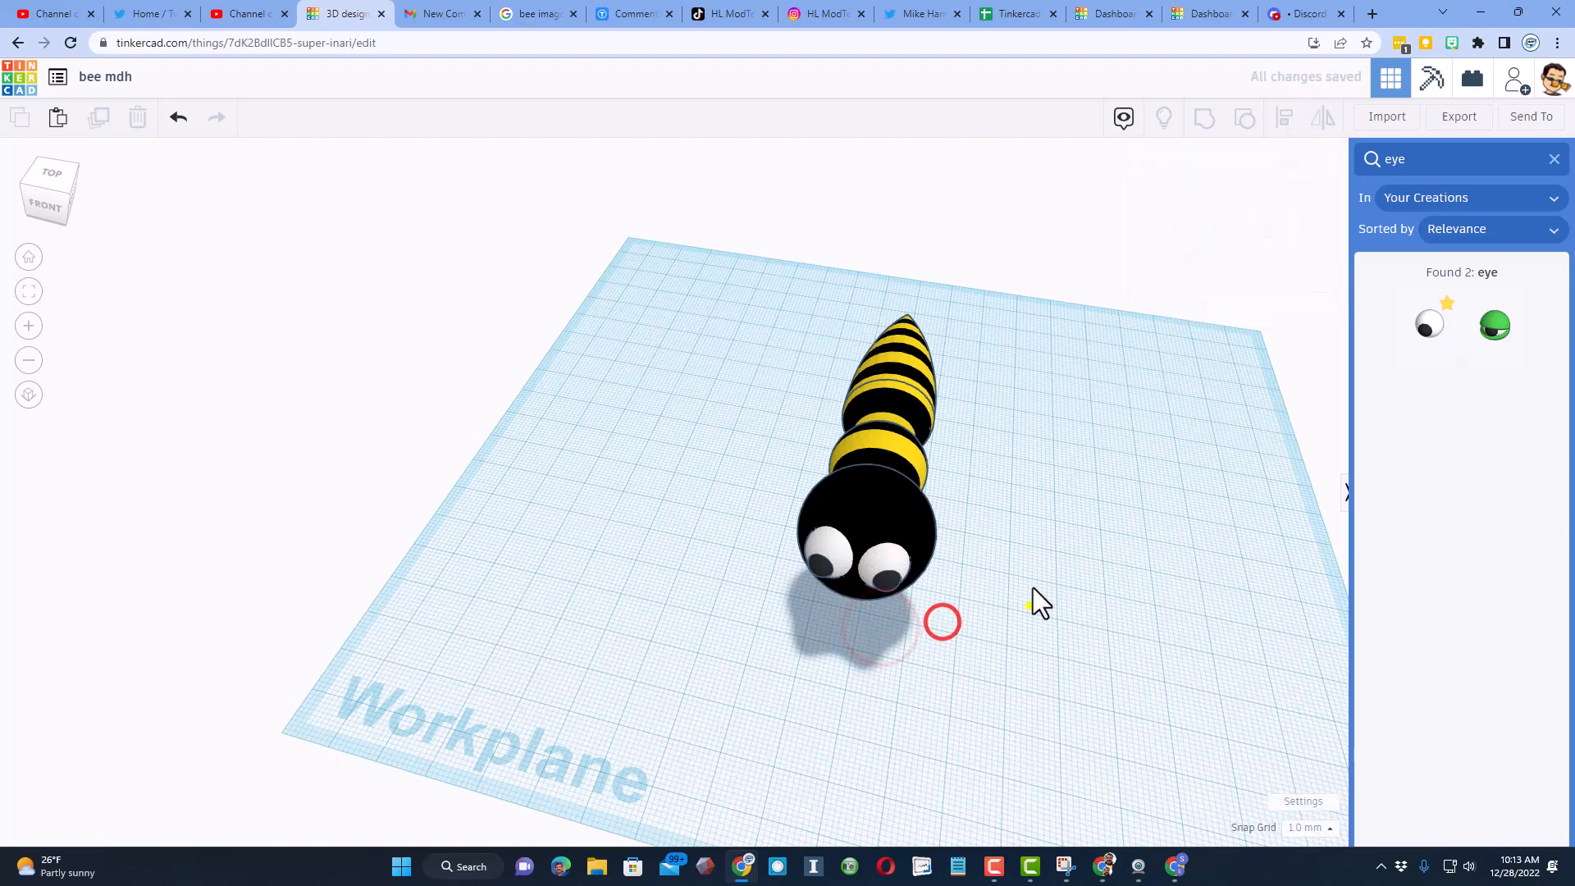
drag(1040, 603, 693, 577)
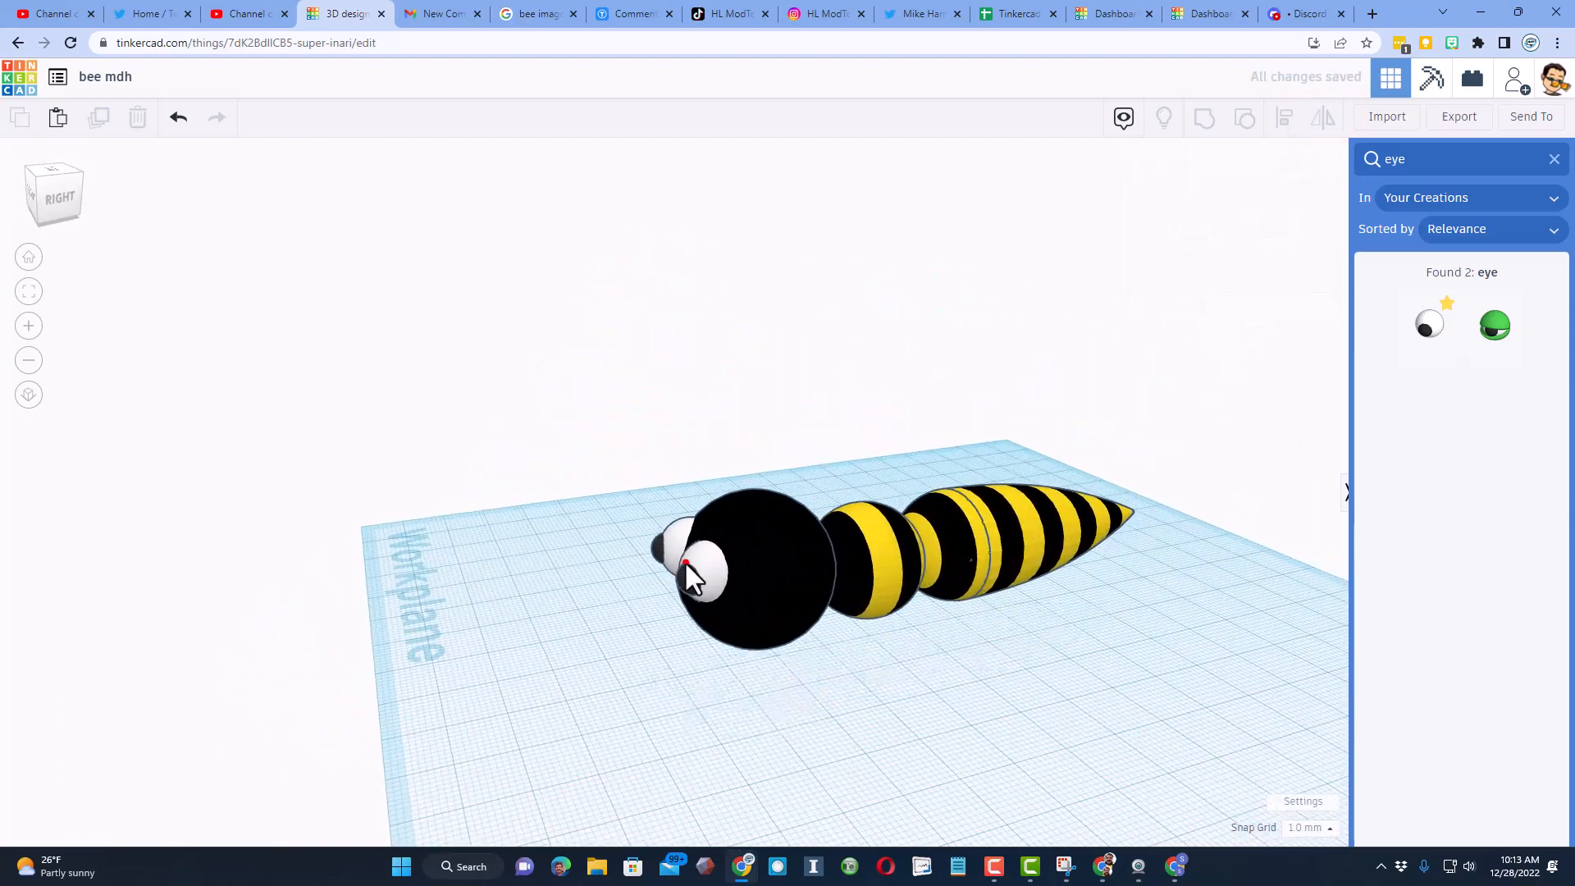
click(693, 562)
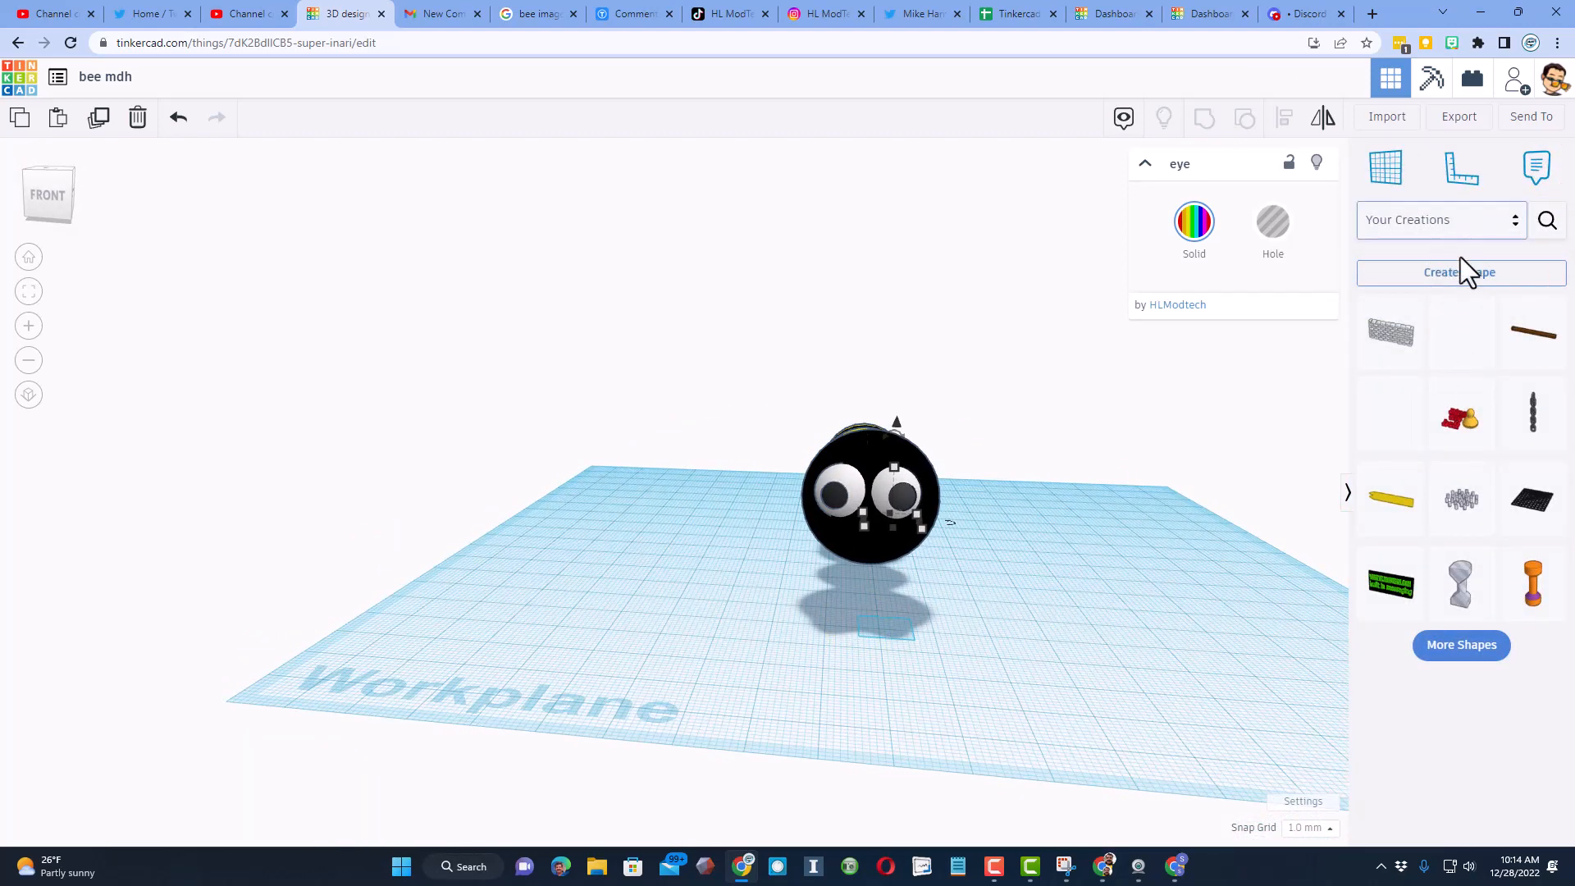
Step: Draw a curved scribble smile and raise it onto the head's face
click(1440, 219)
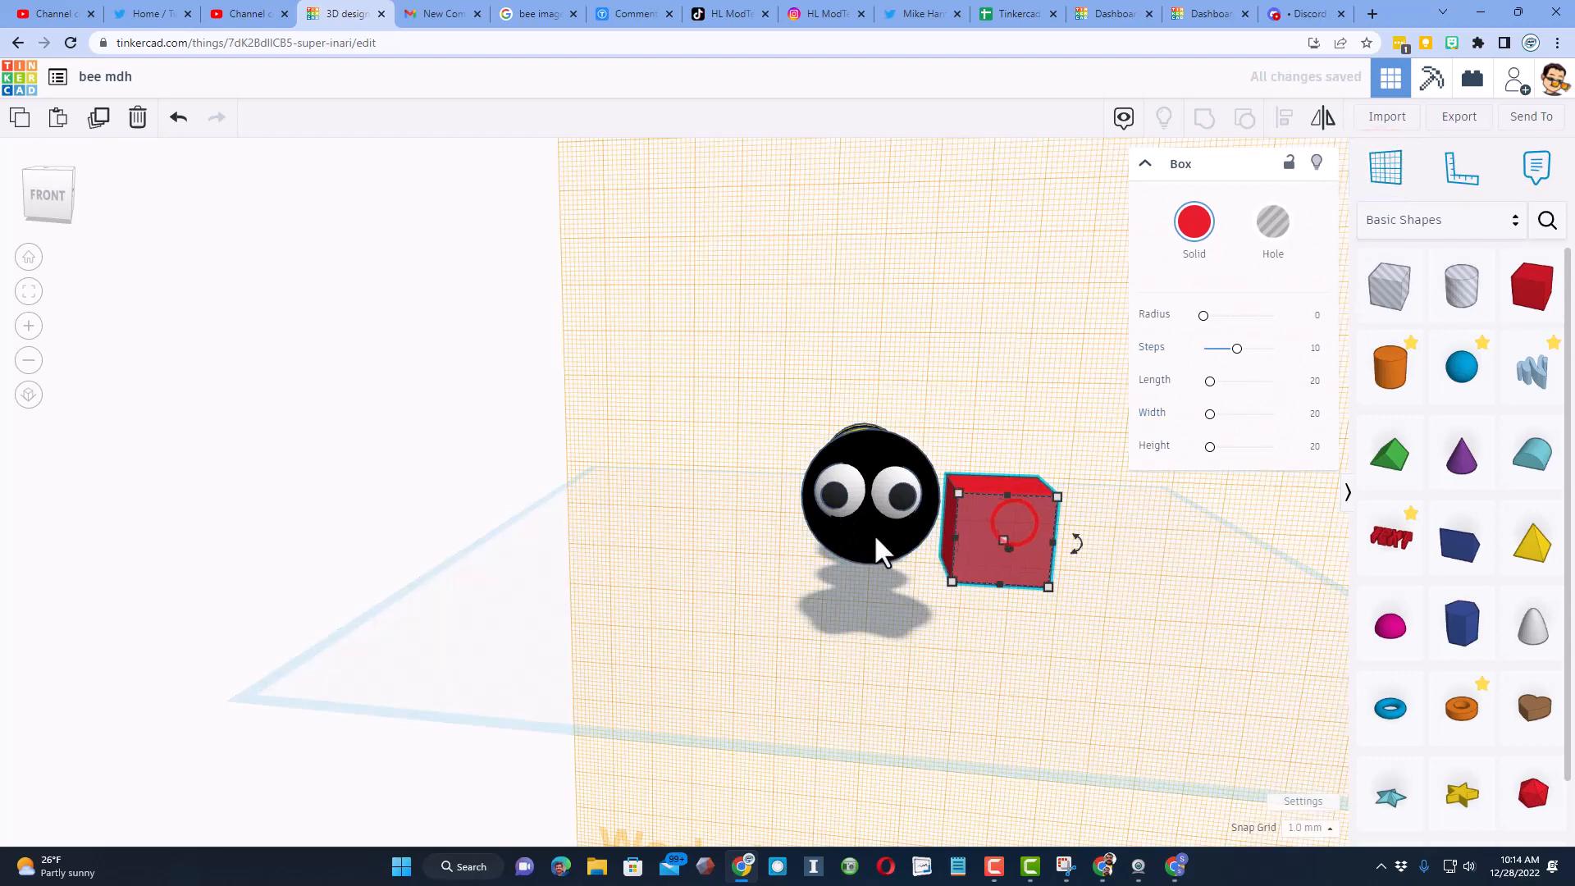
click(1190, 507)
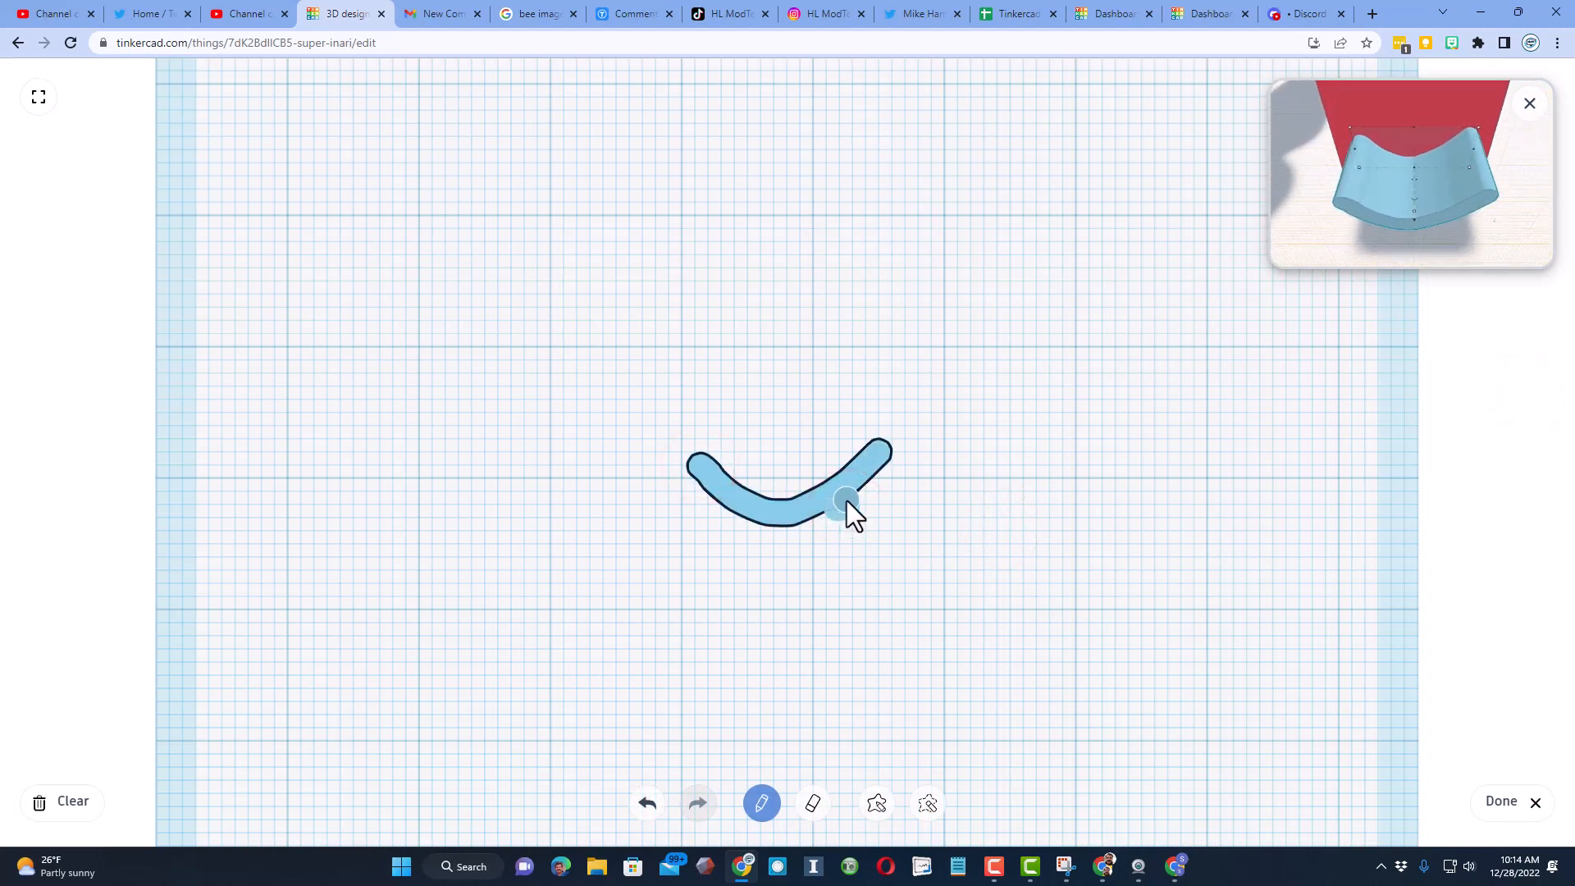
click(1501, 801)
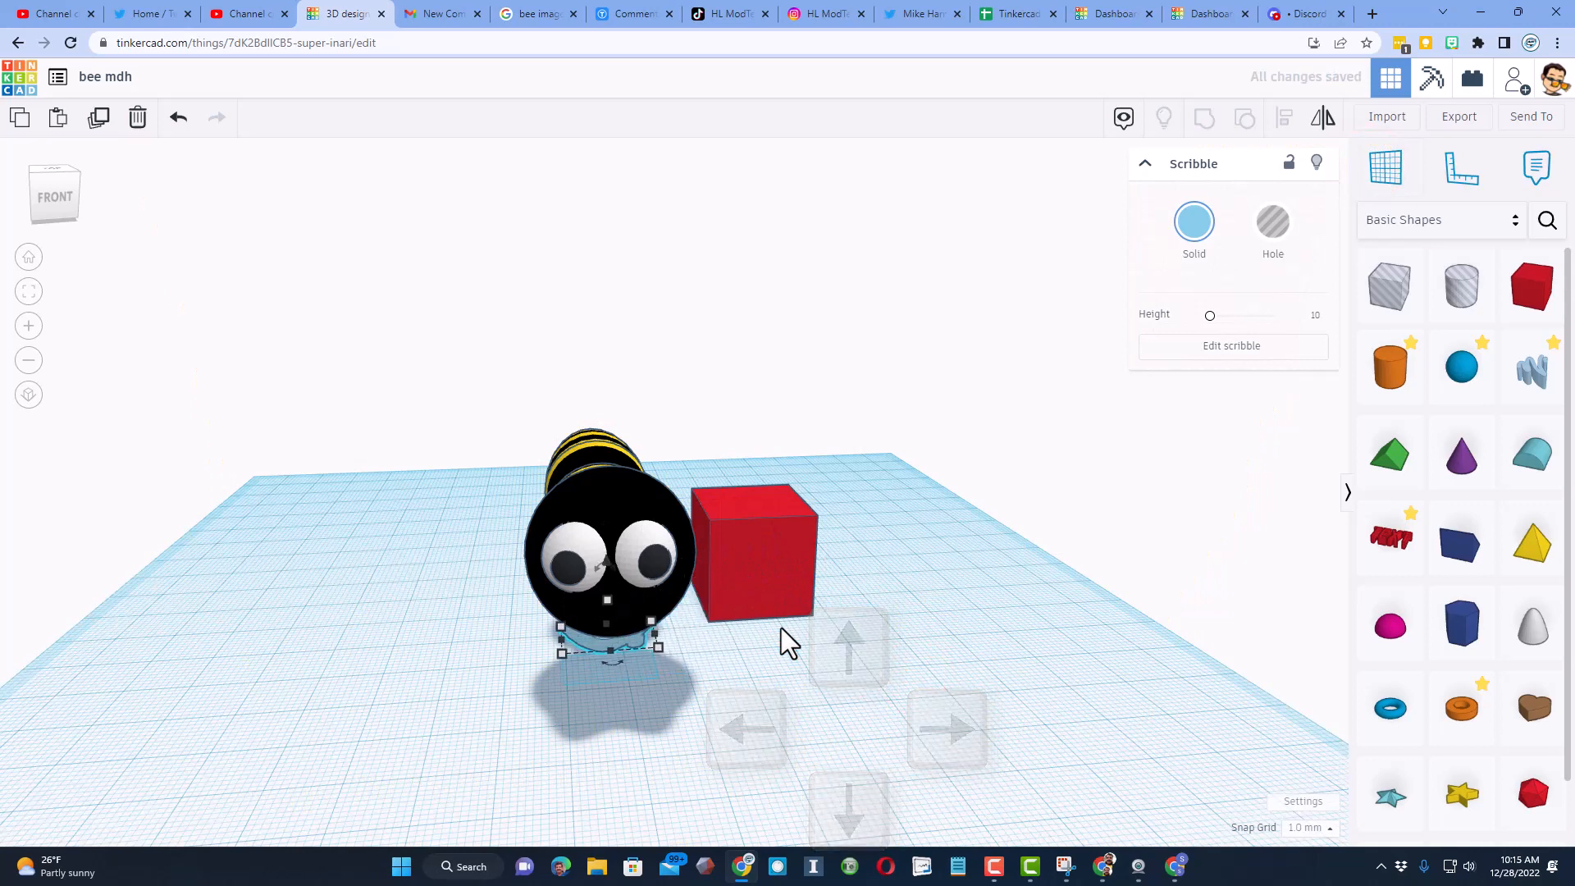
key(ctrl+Up)
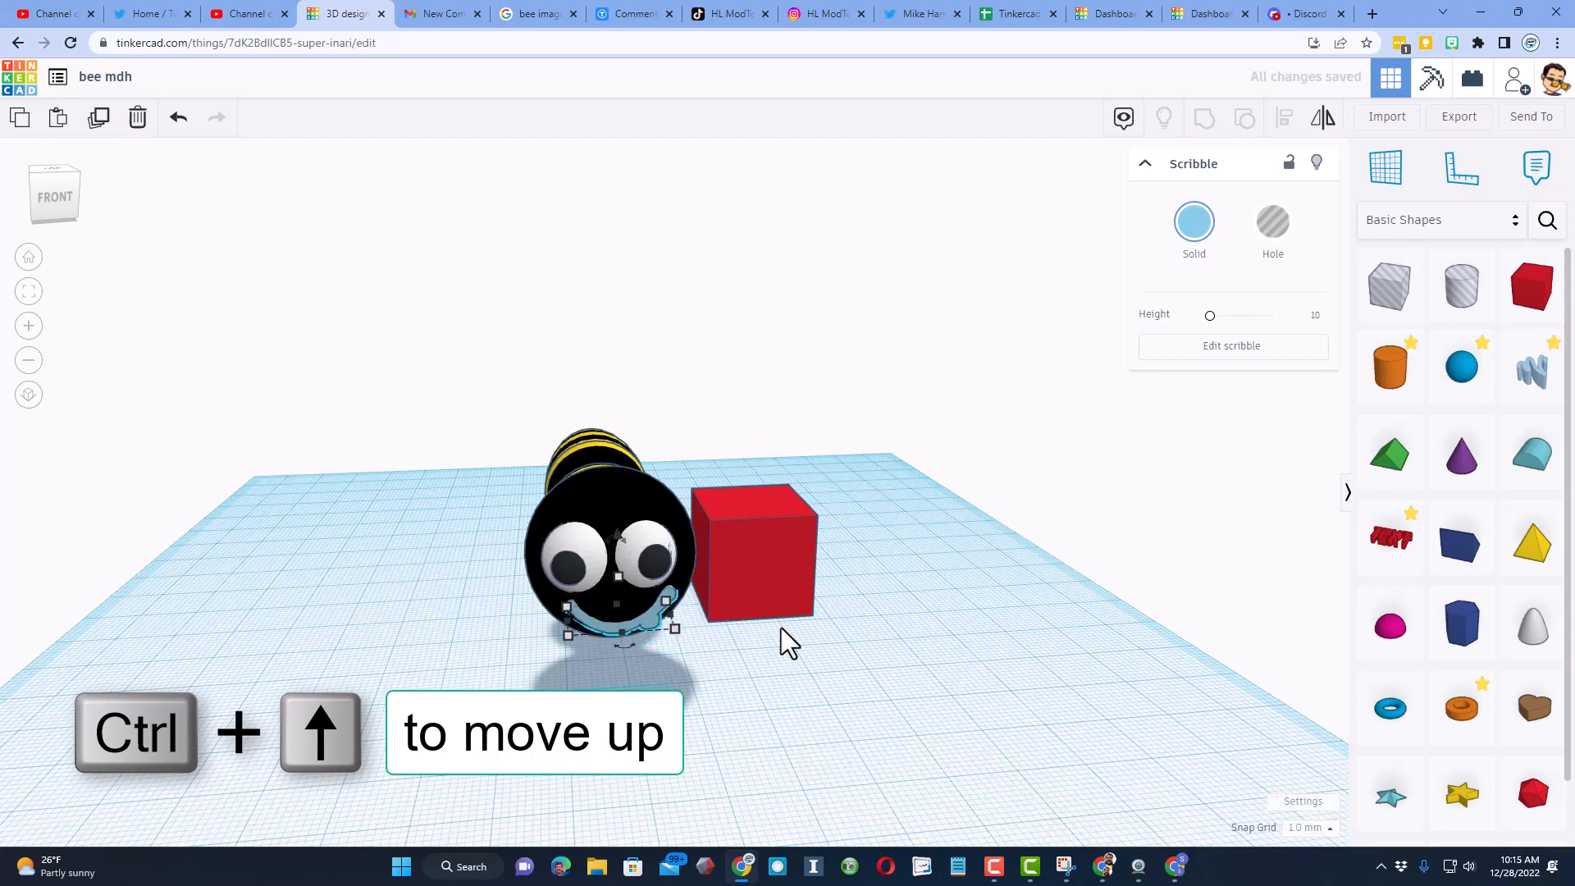
Step: Color the scribbled smile red
click(1193, 223)
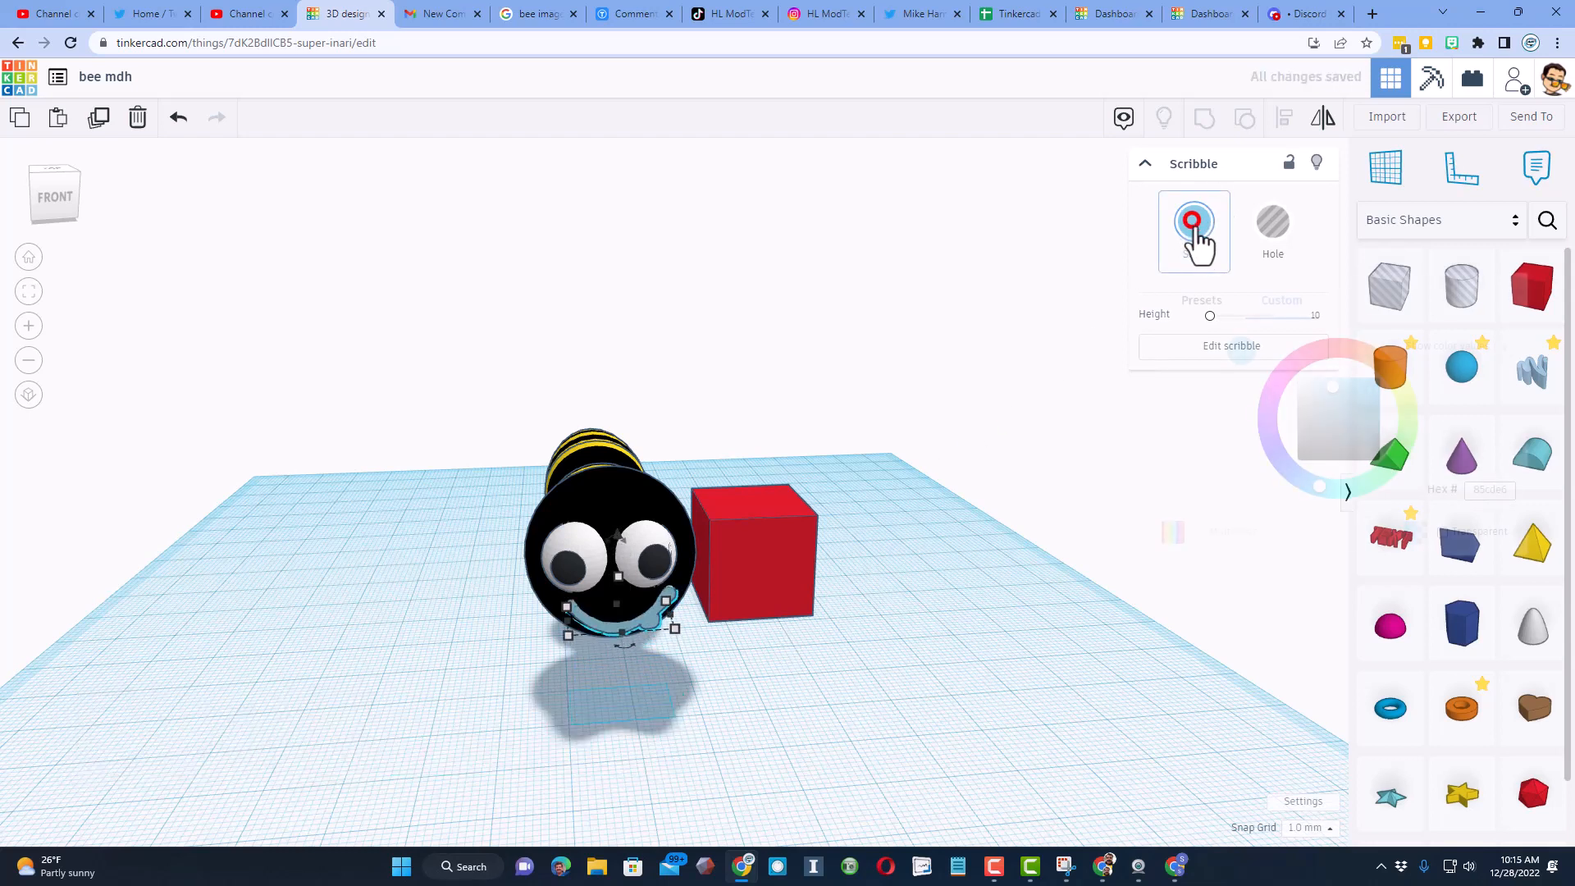
click(1194, 222)
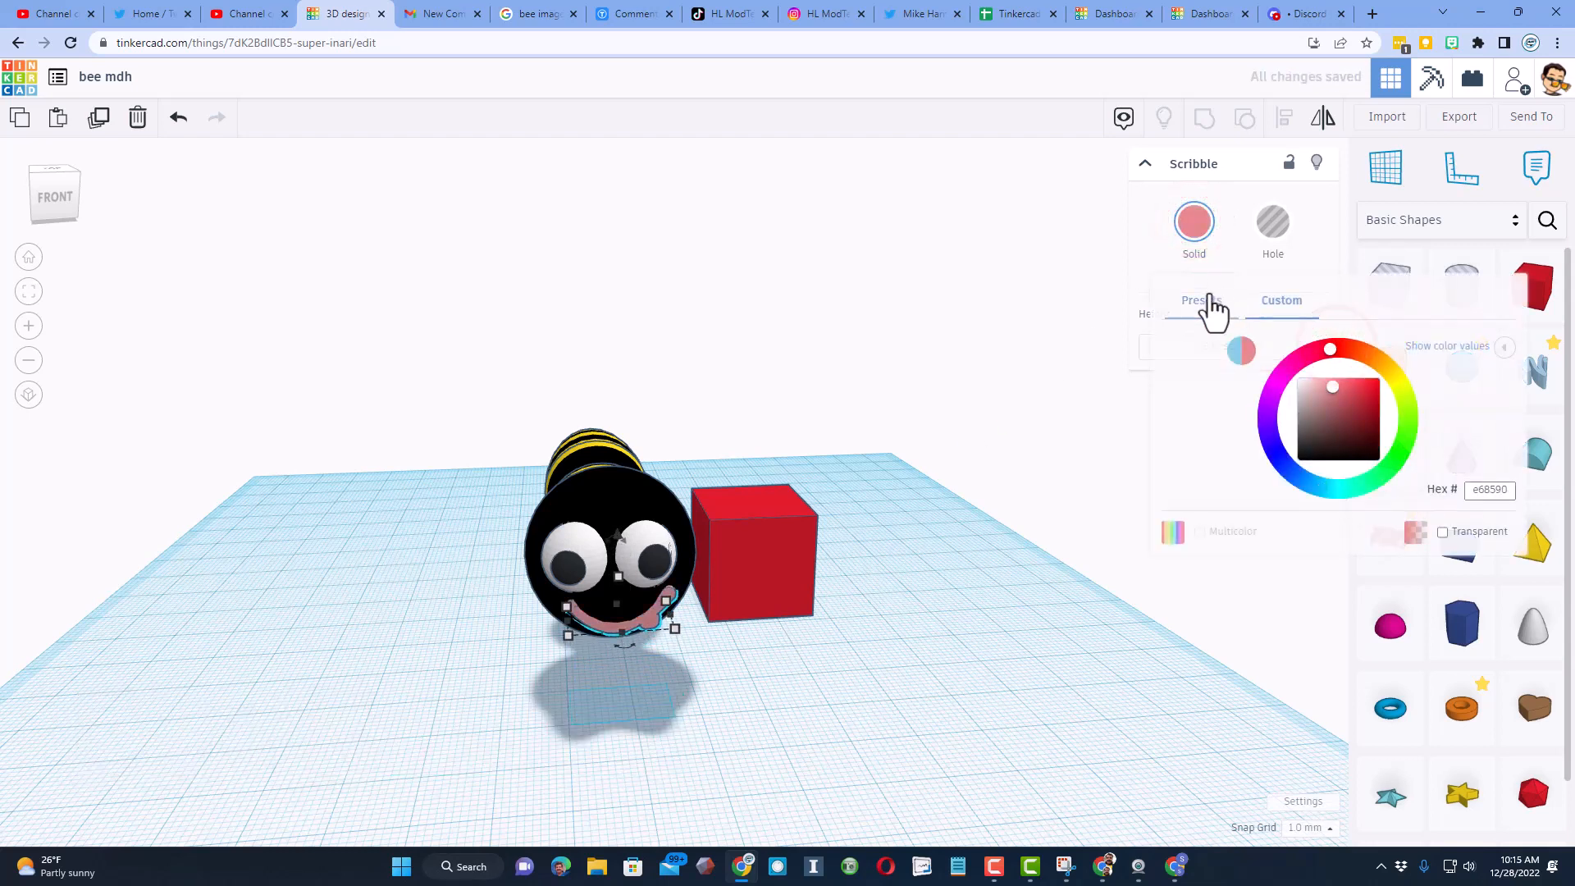
click(1195, 300)
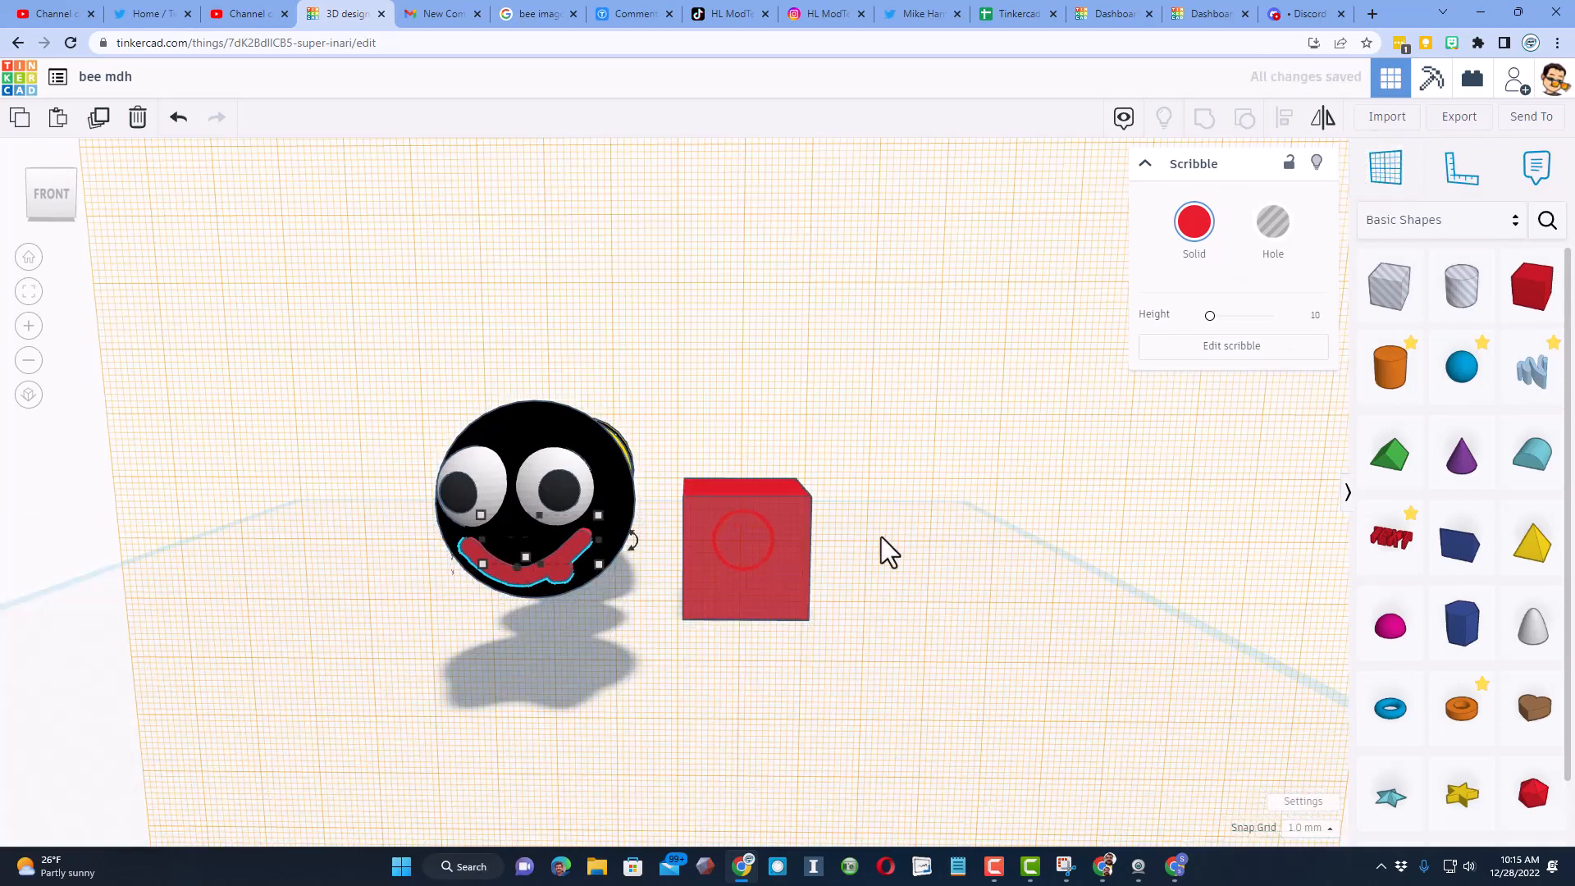
Step: Scribble a bent leg with a foot and colour it black
click(1231, 346)
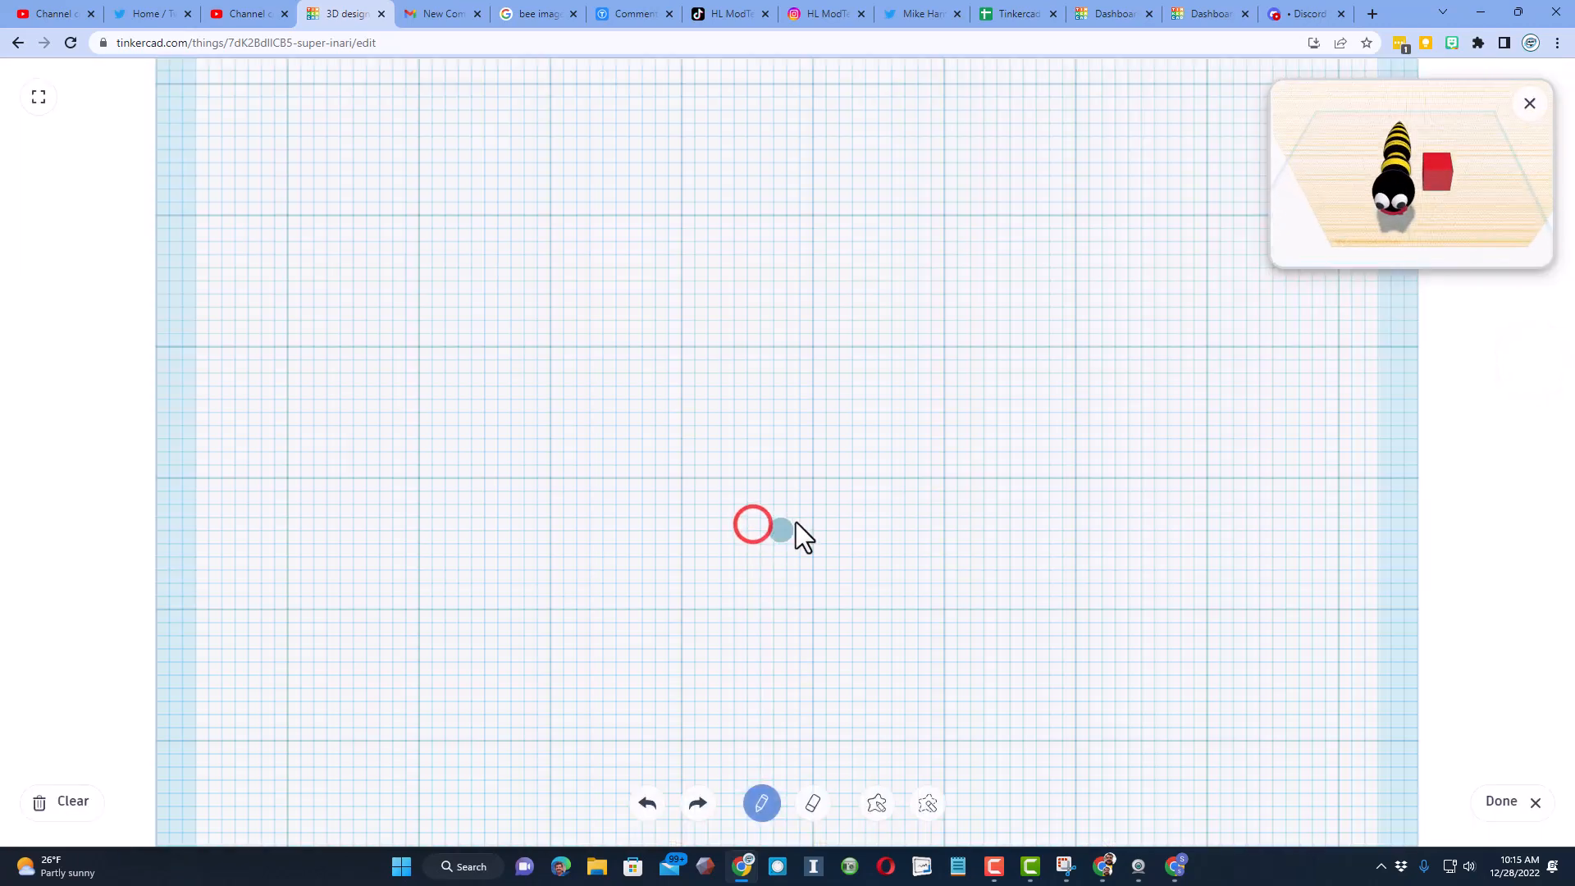
drag(751, 525, 811, 439)
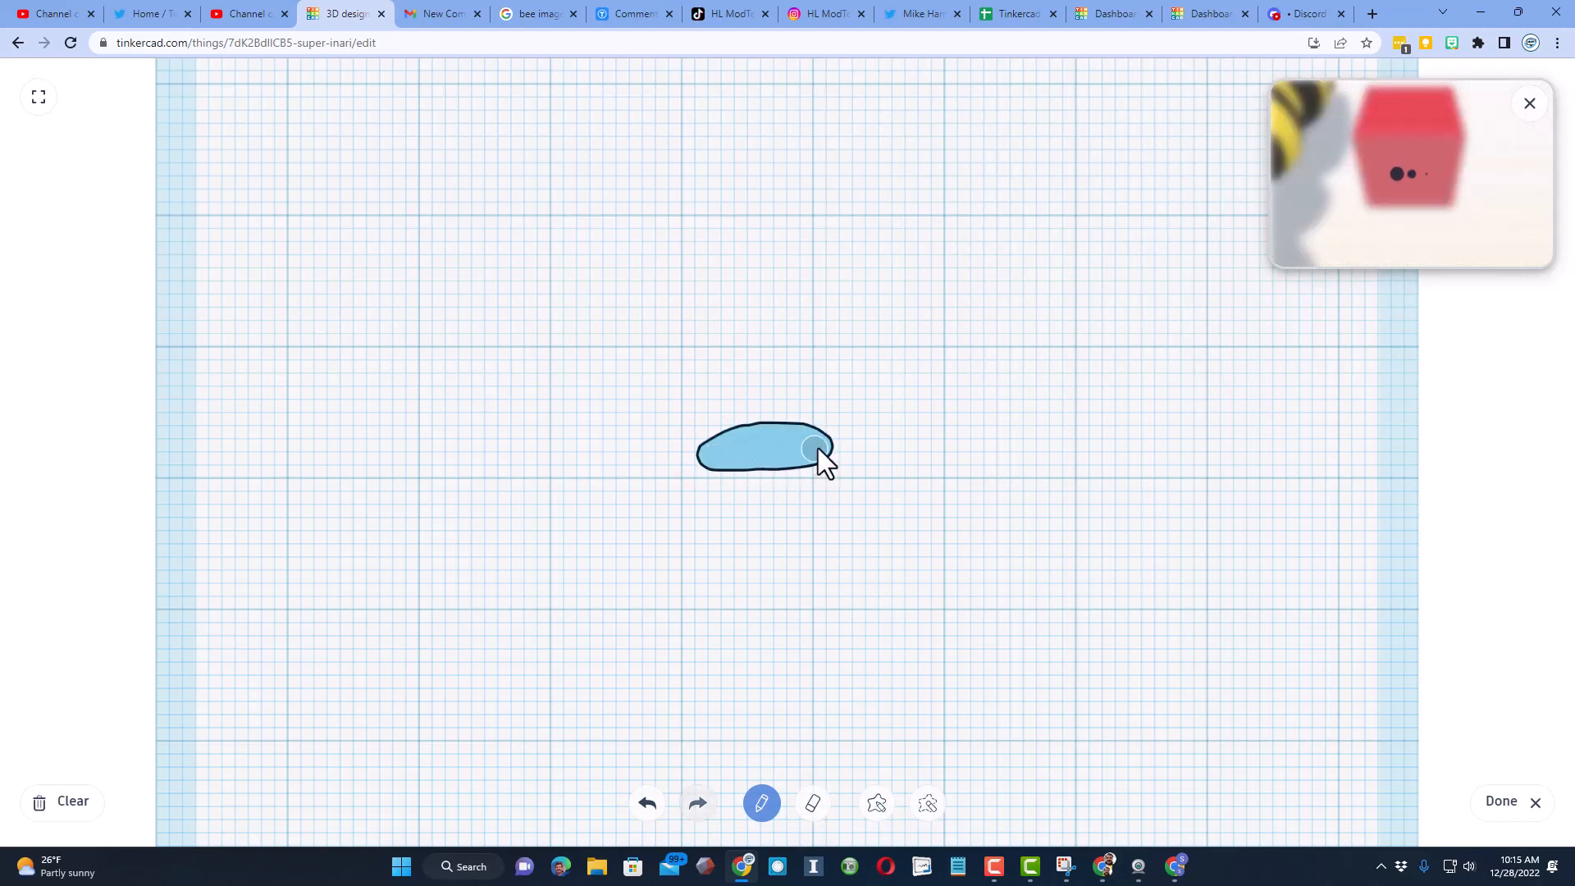
drag(818, 447, 849, 552)
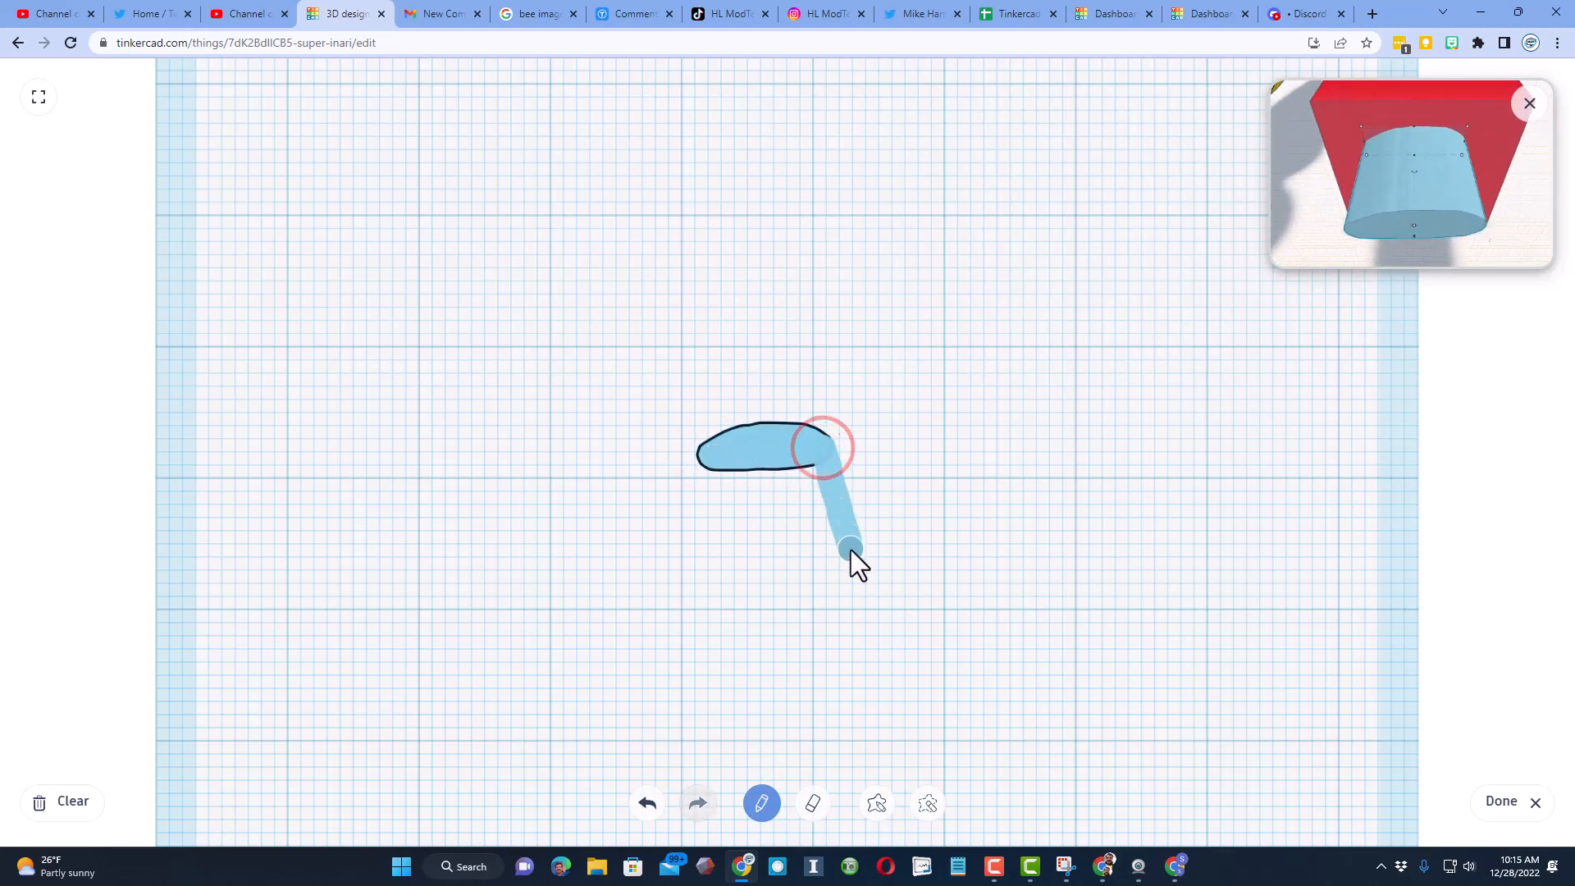
drag(851, 550, 894, 581)
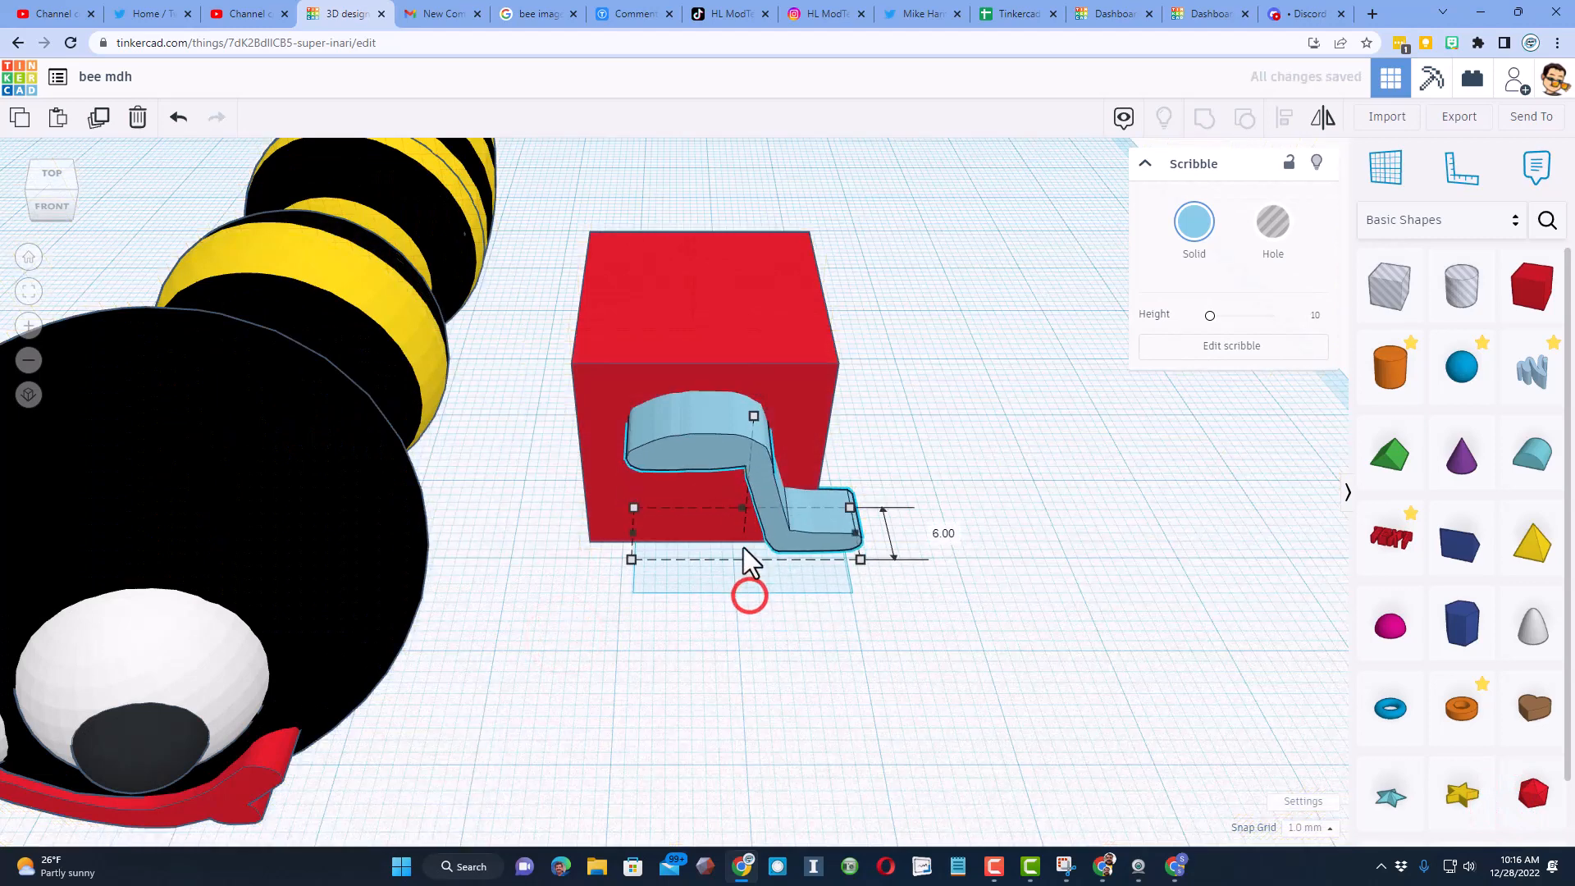
click(1194, 224)
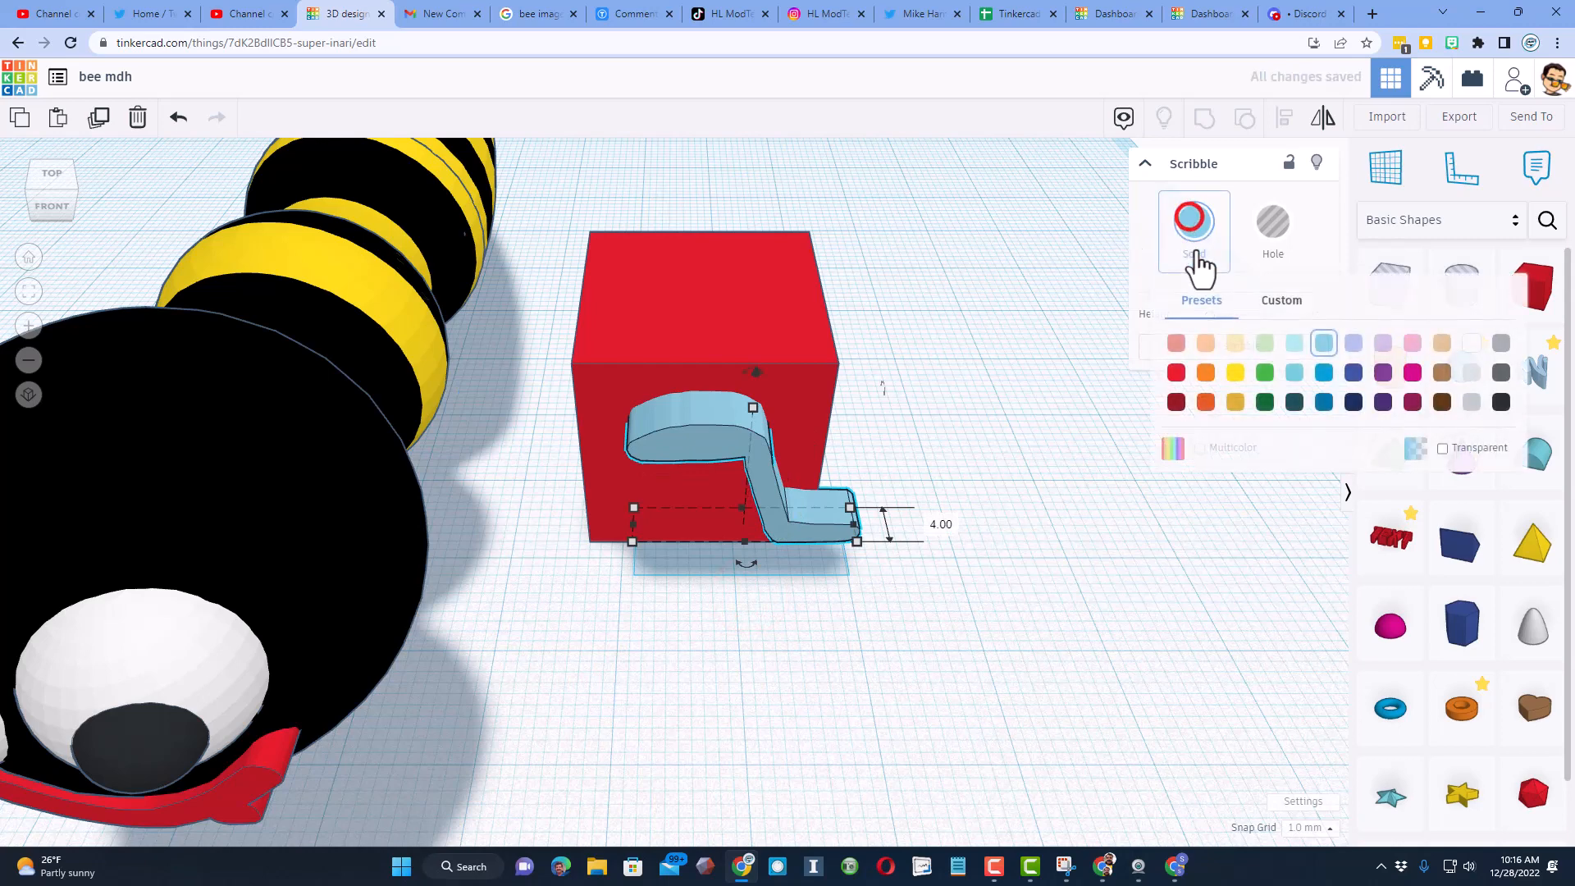
click(1500, 402)
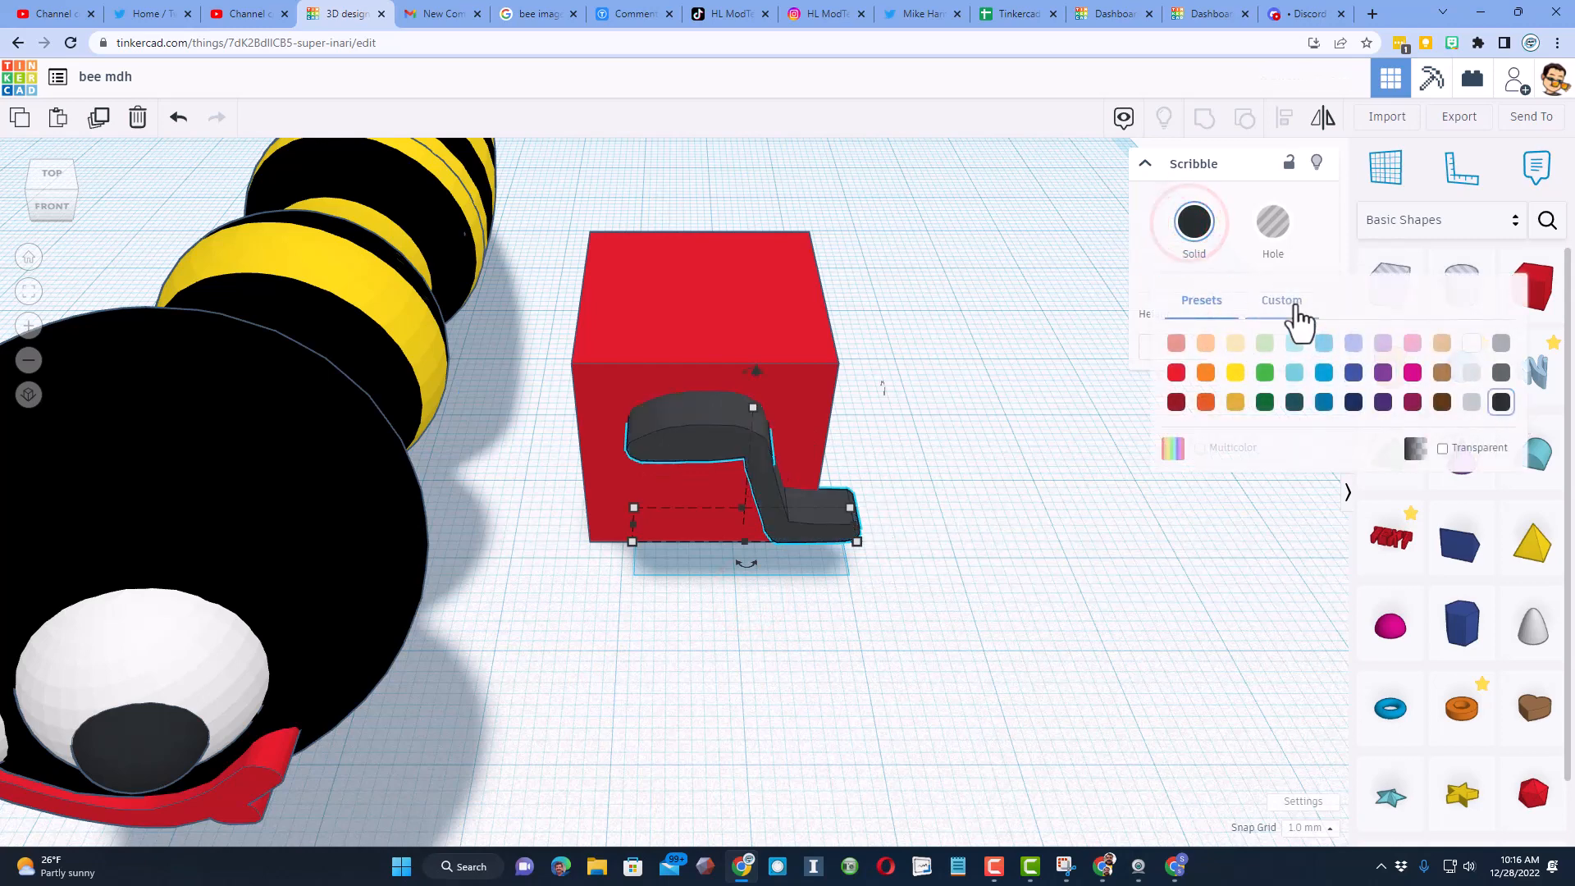
click(1281, 299)
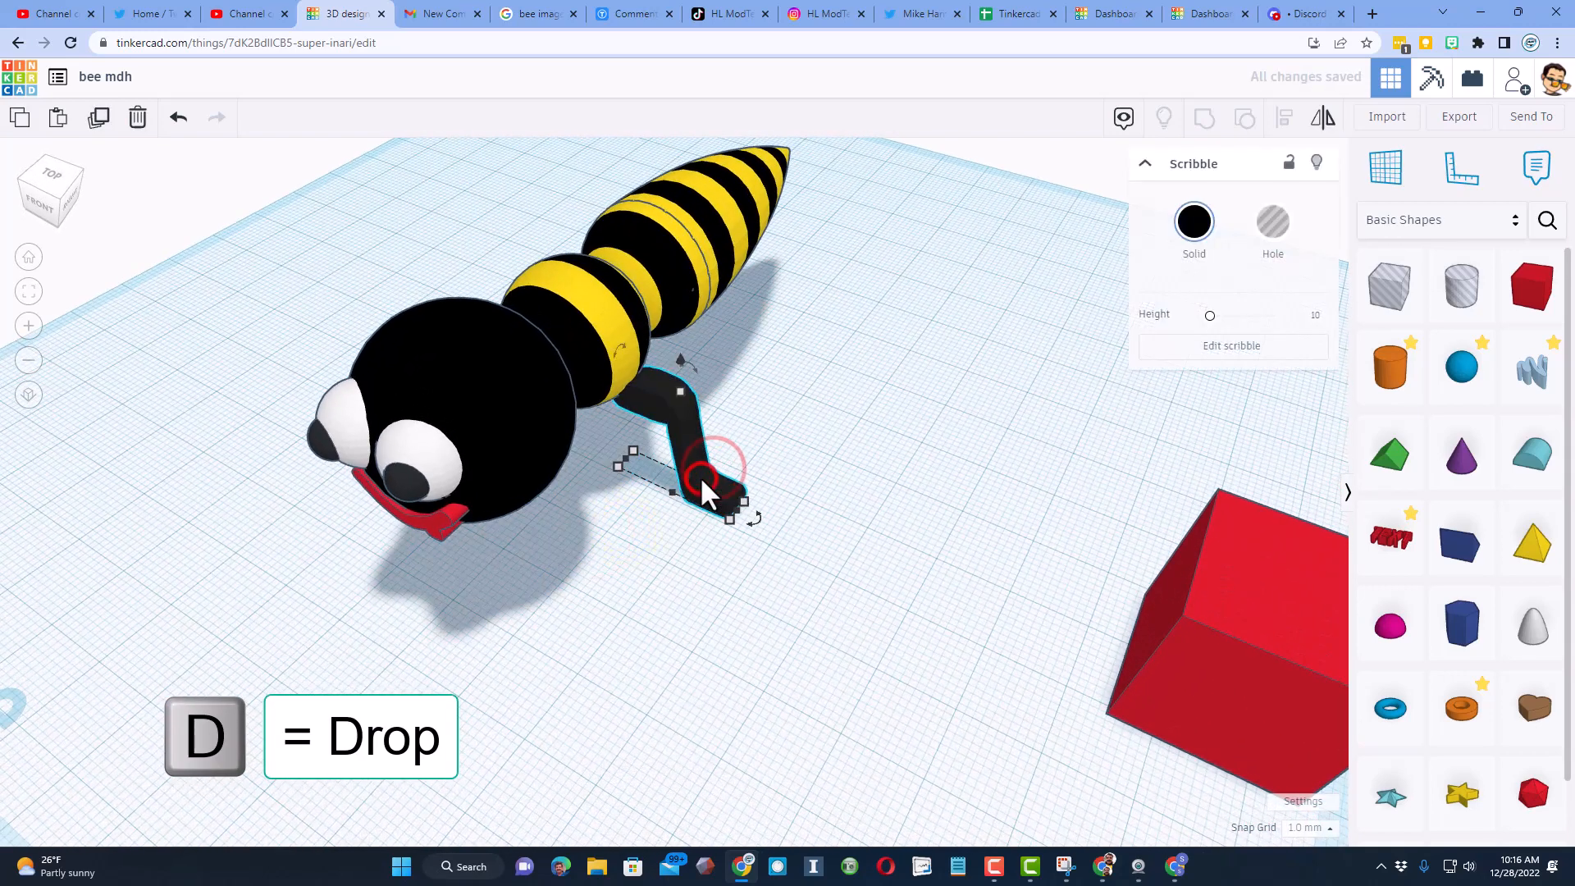
Step: Duplicate the leg into three along the body and copy the set to the other side
key(ctrl+d)
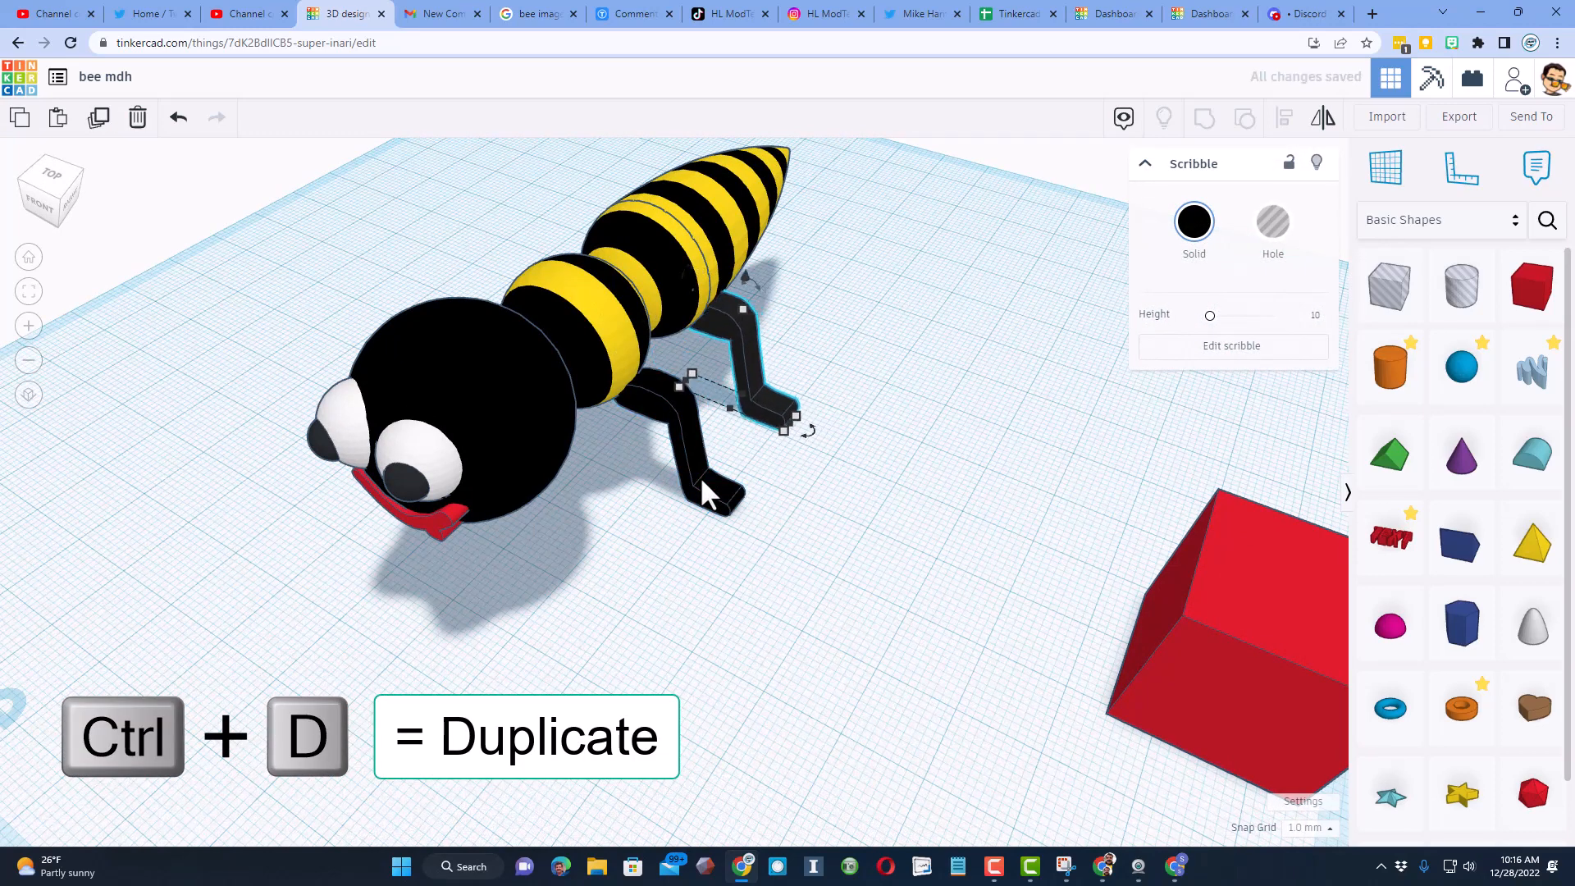
drag(723, 402, 688, 462)
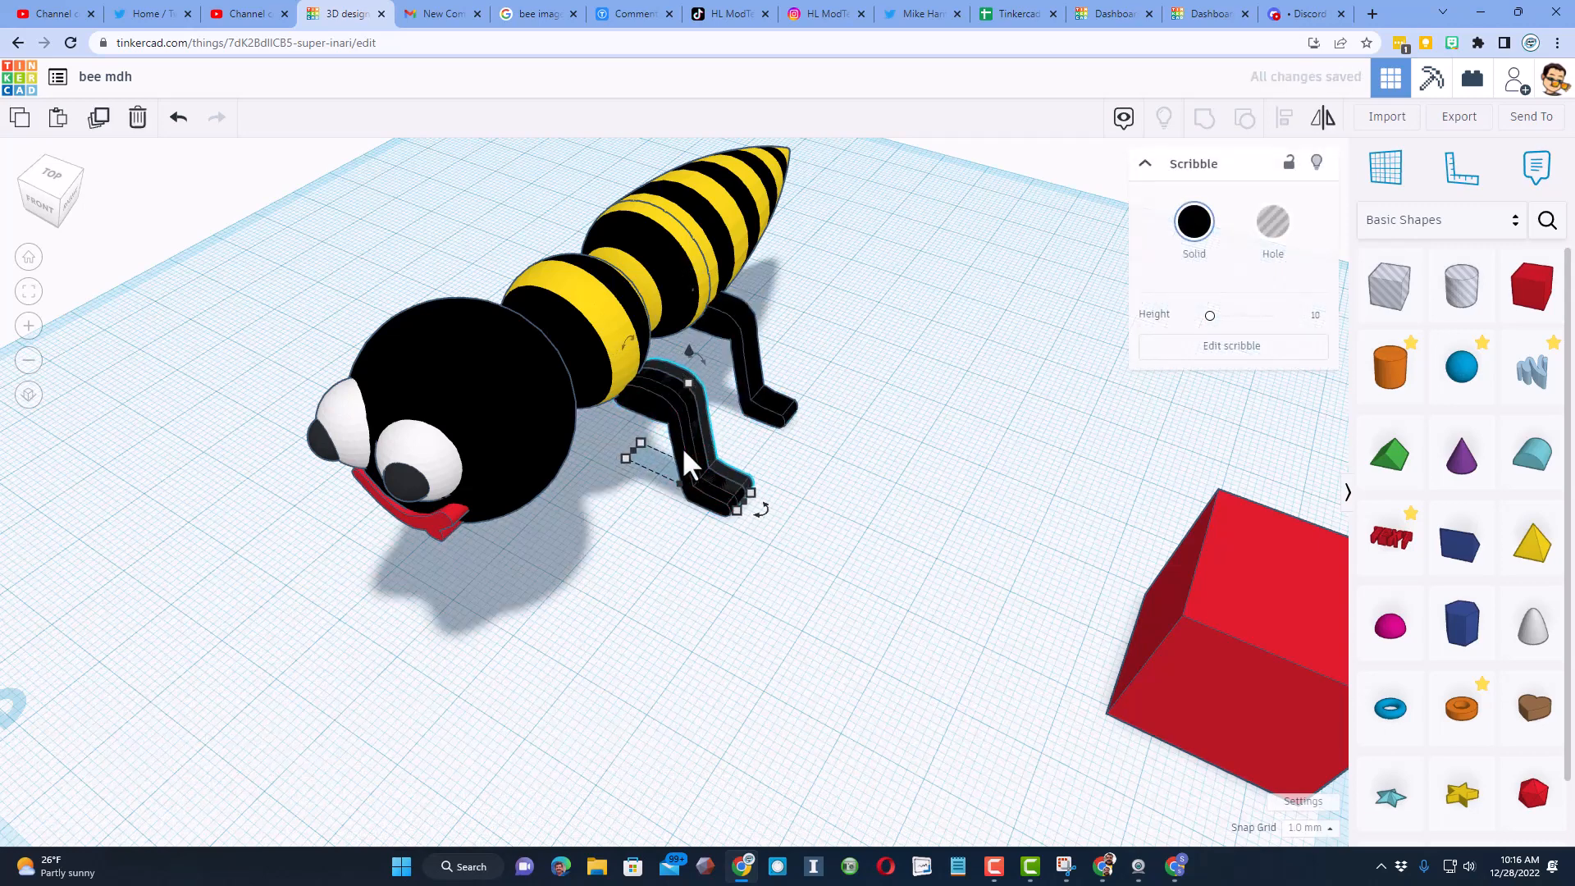
key(ctrl+d)
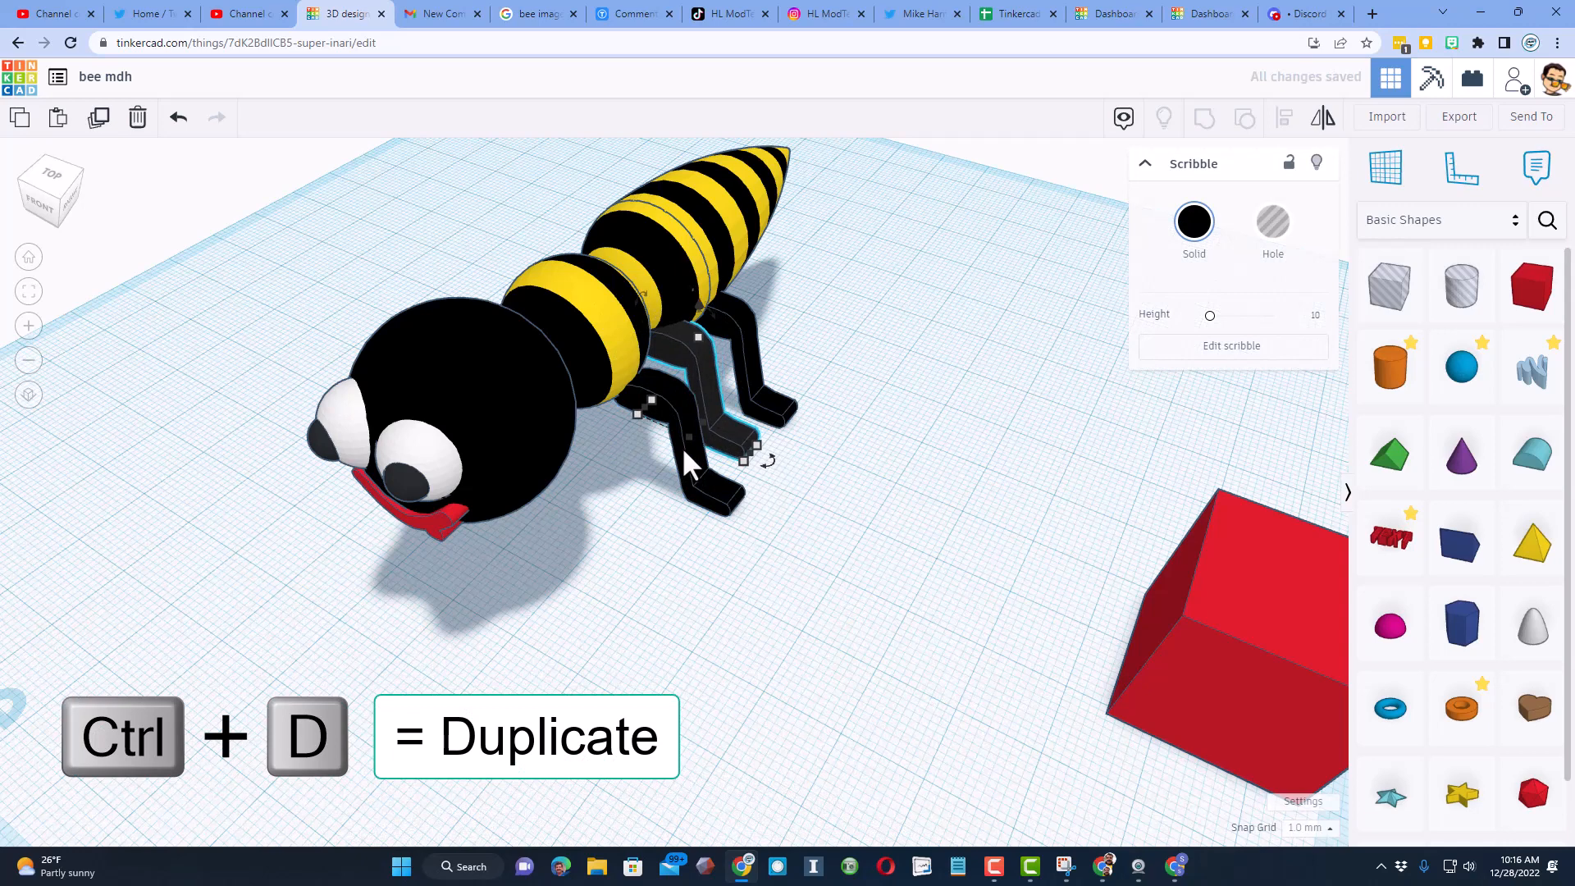
key(ctrl+d)
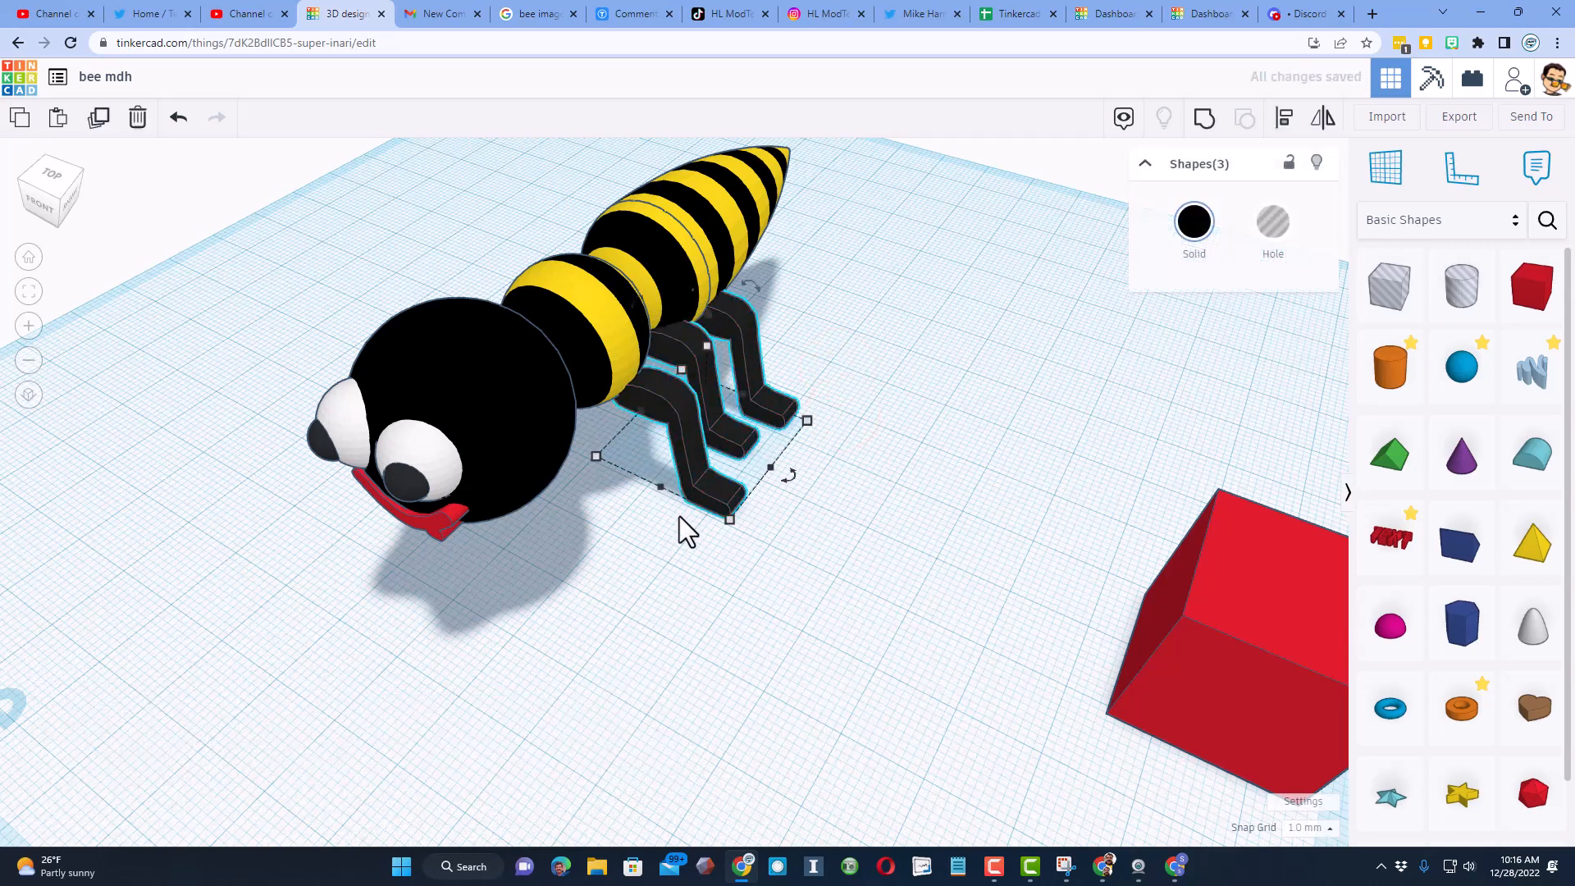
key(shift+Left)
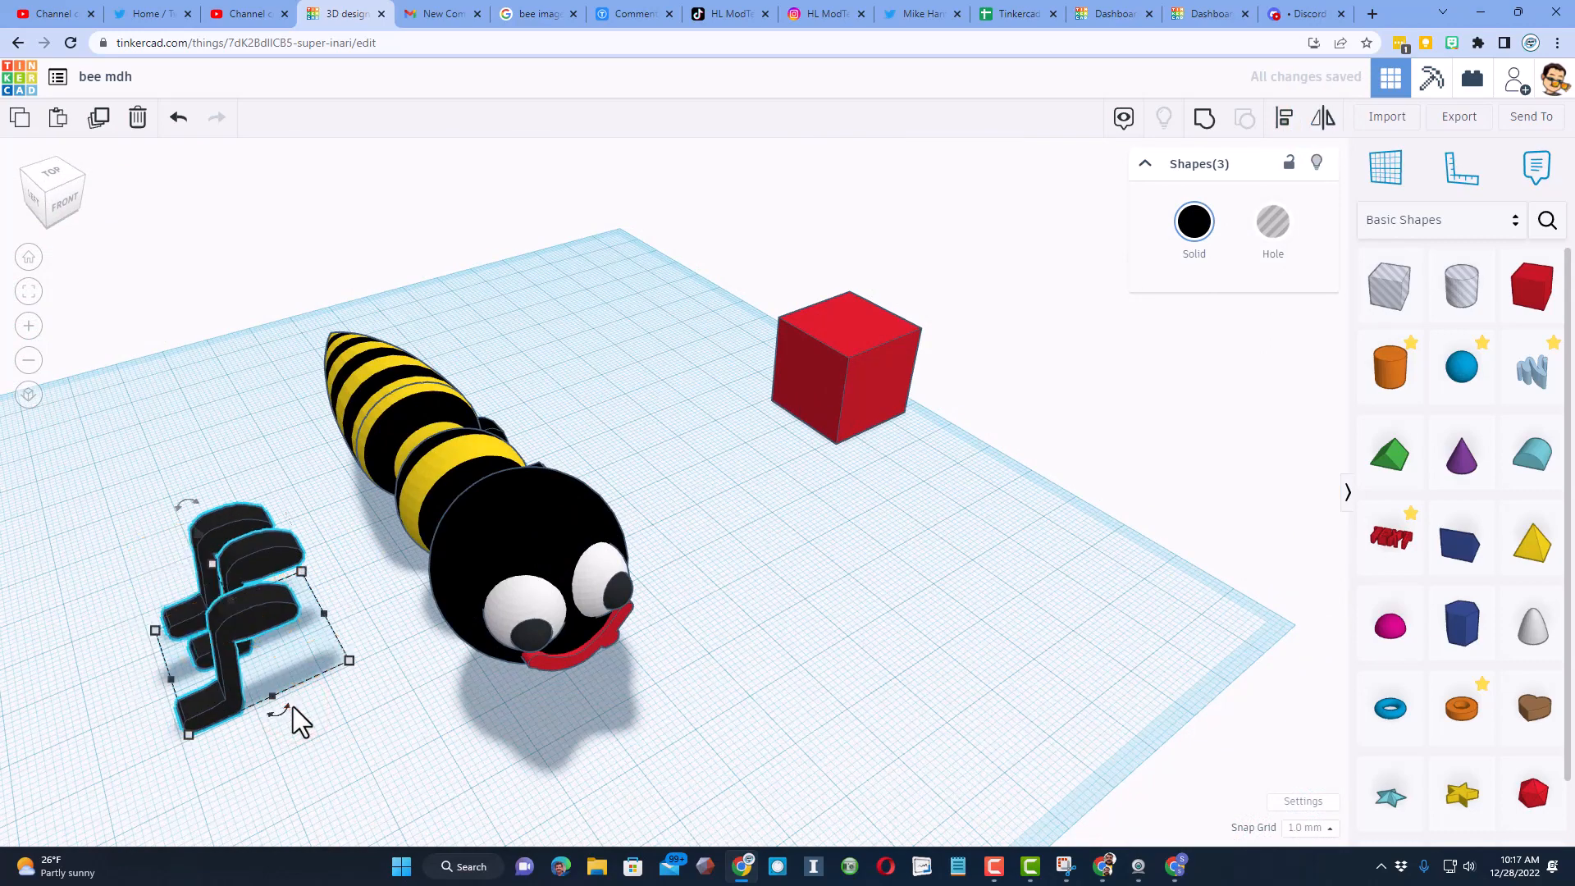
drag(236, 613, 402, 572)
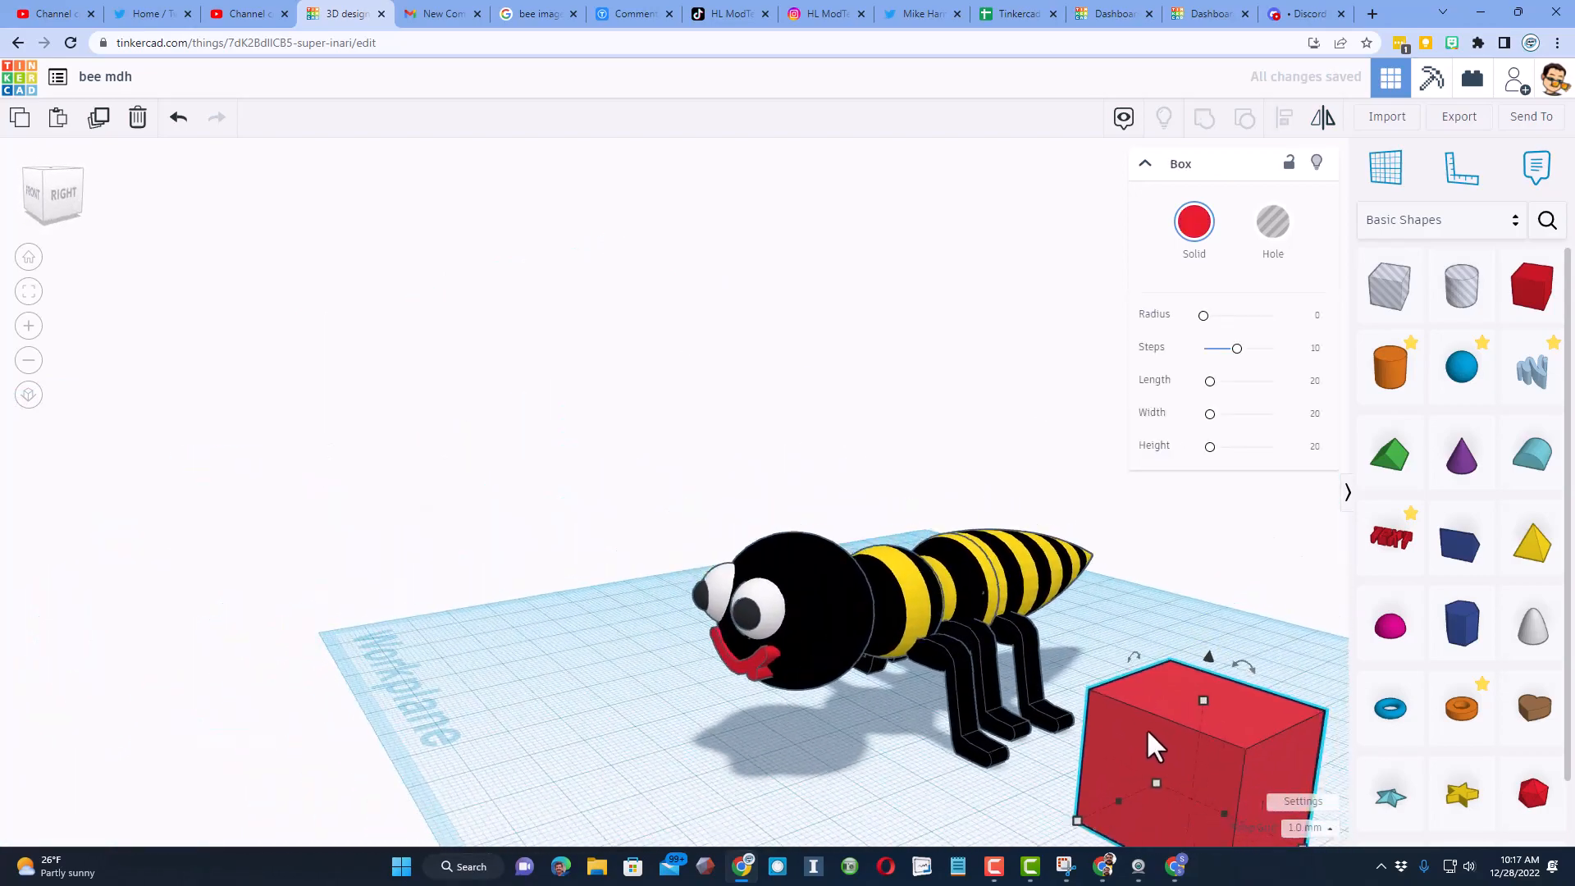
Step: Move the red cube aside, finish a small scribbled piece and colour it yellow
drag(1202, 744, 1132, 743)
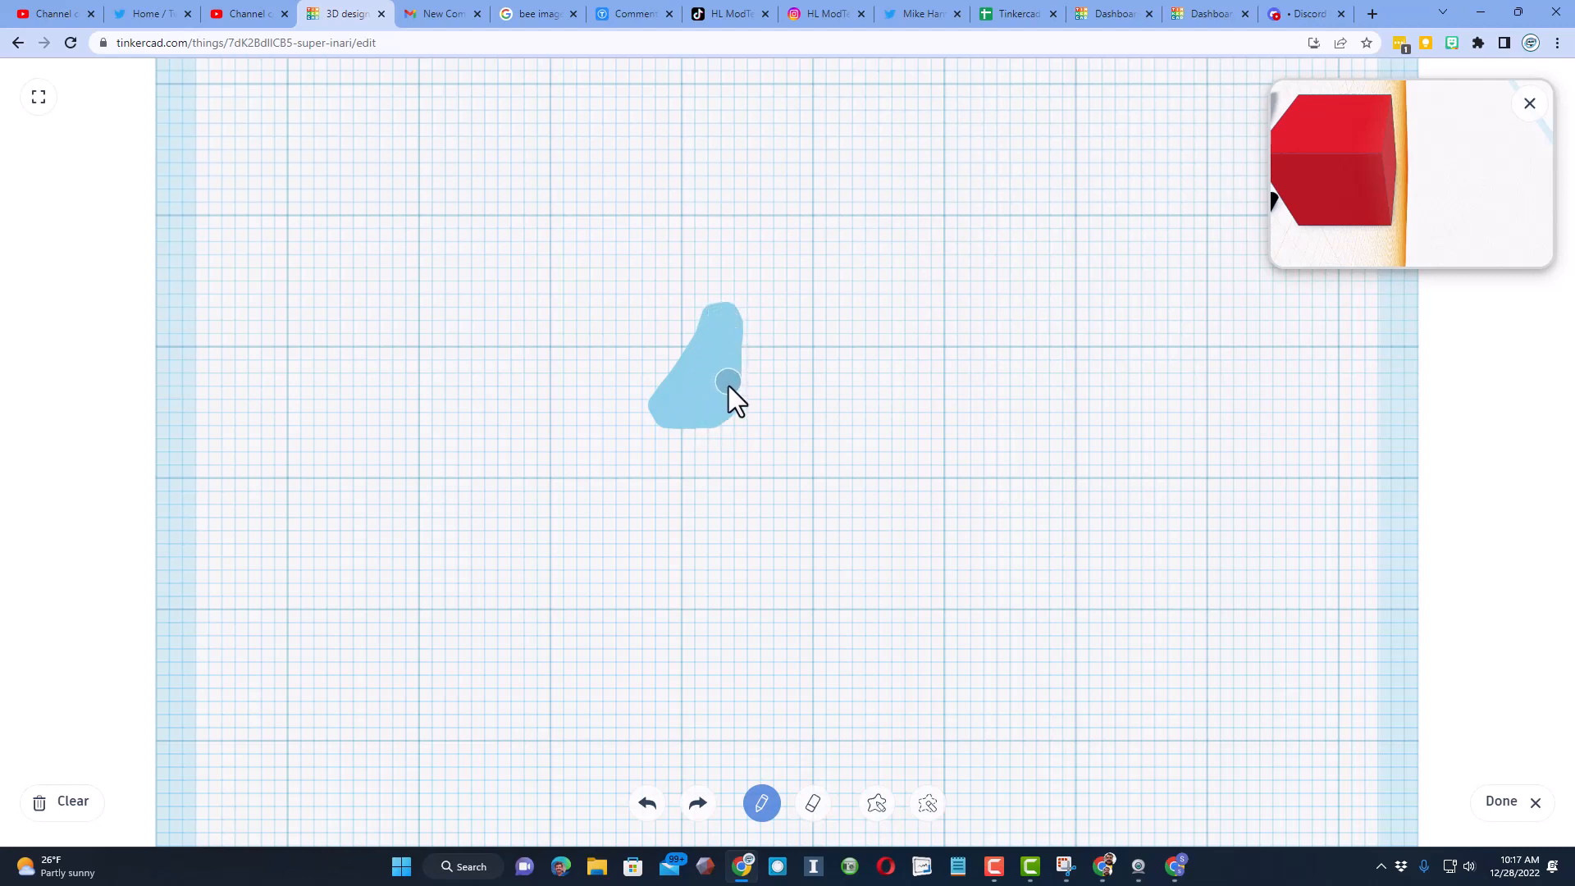
click(722, 416)
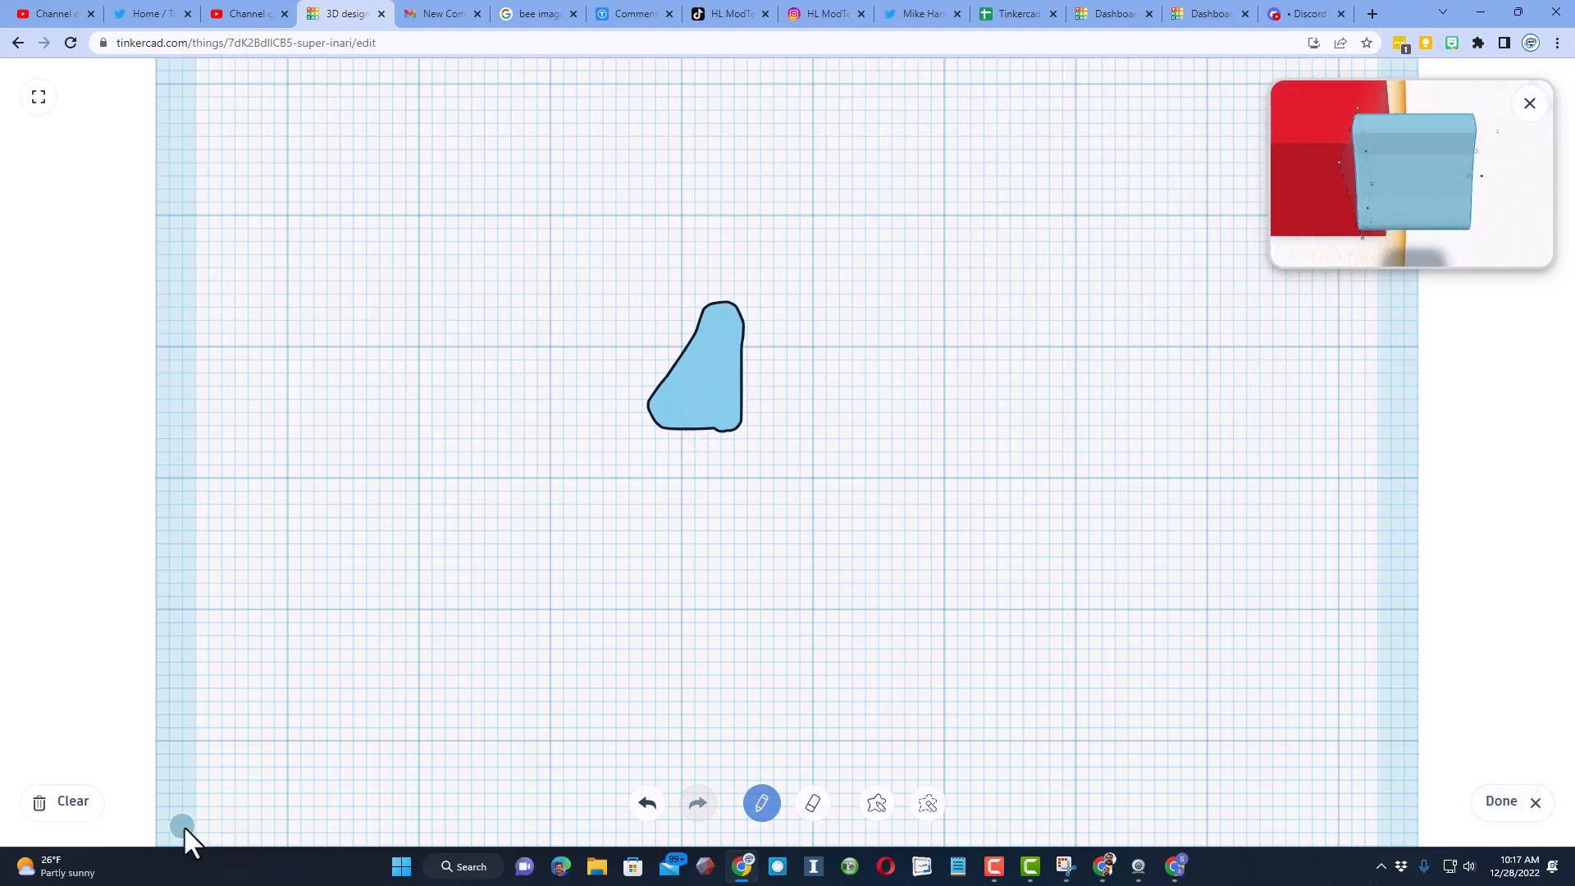
click(1500, 801)
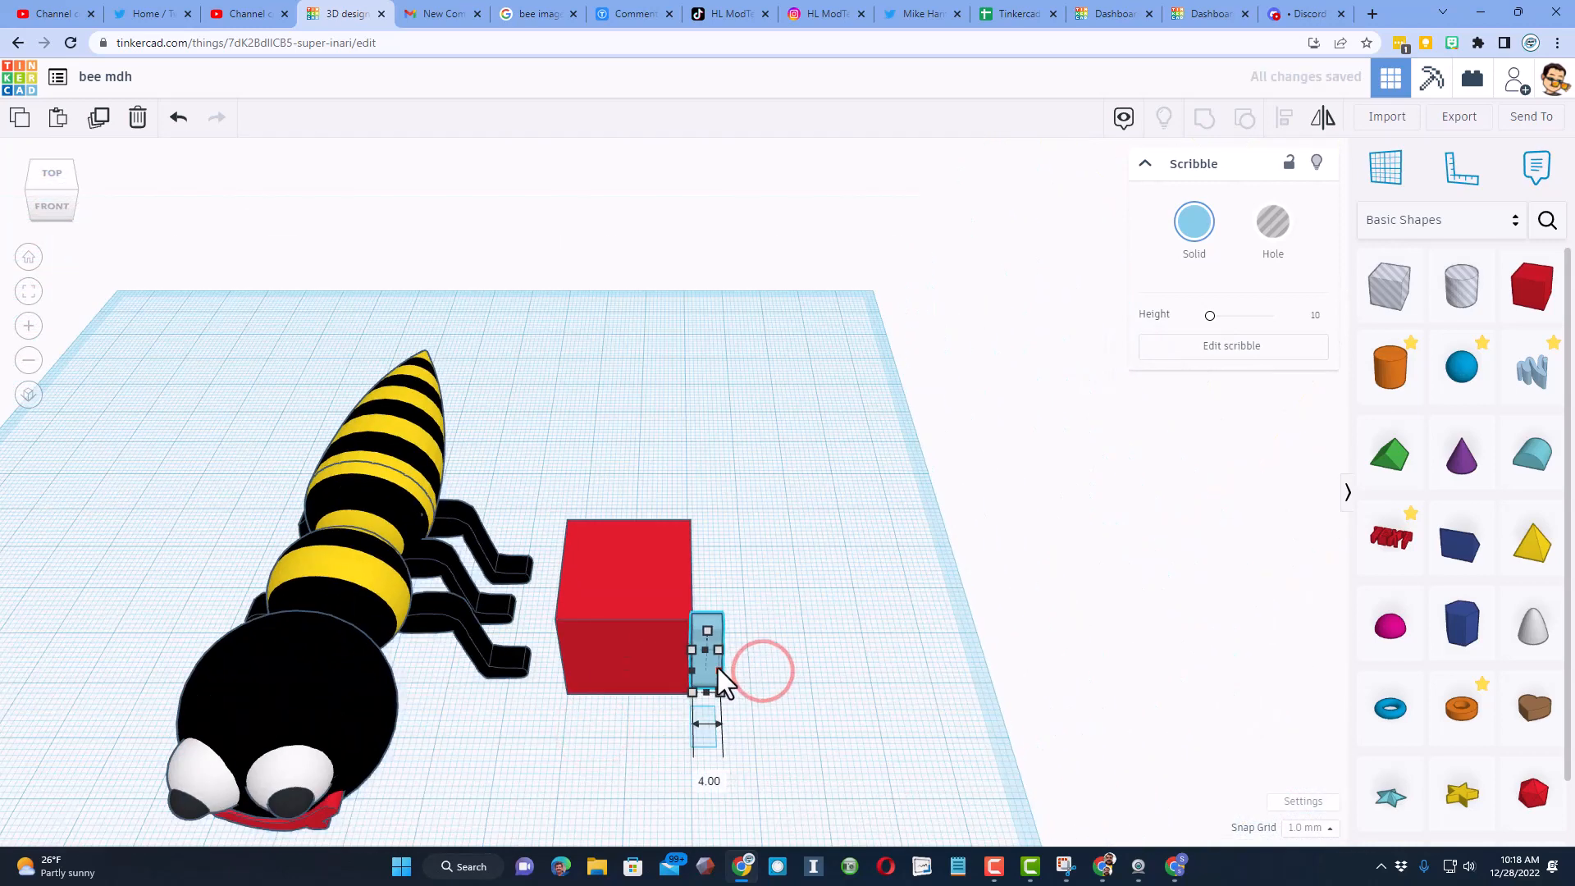
click(1194, 221)
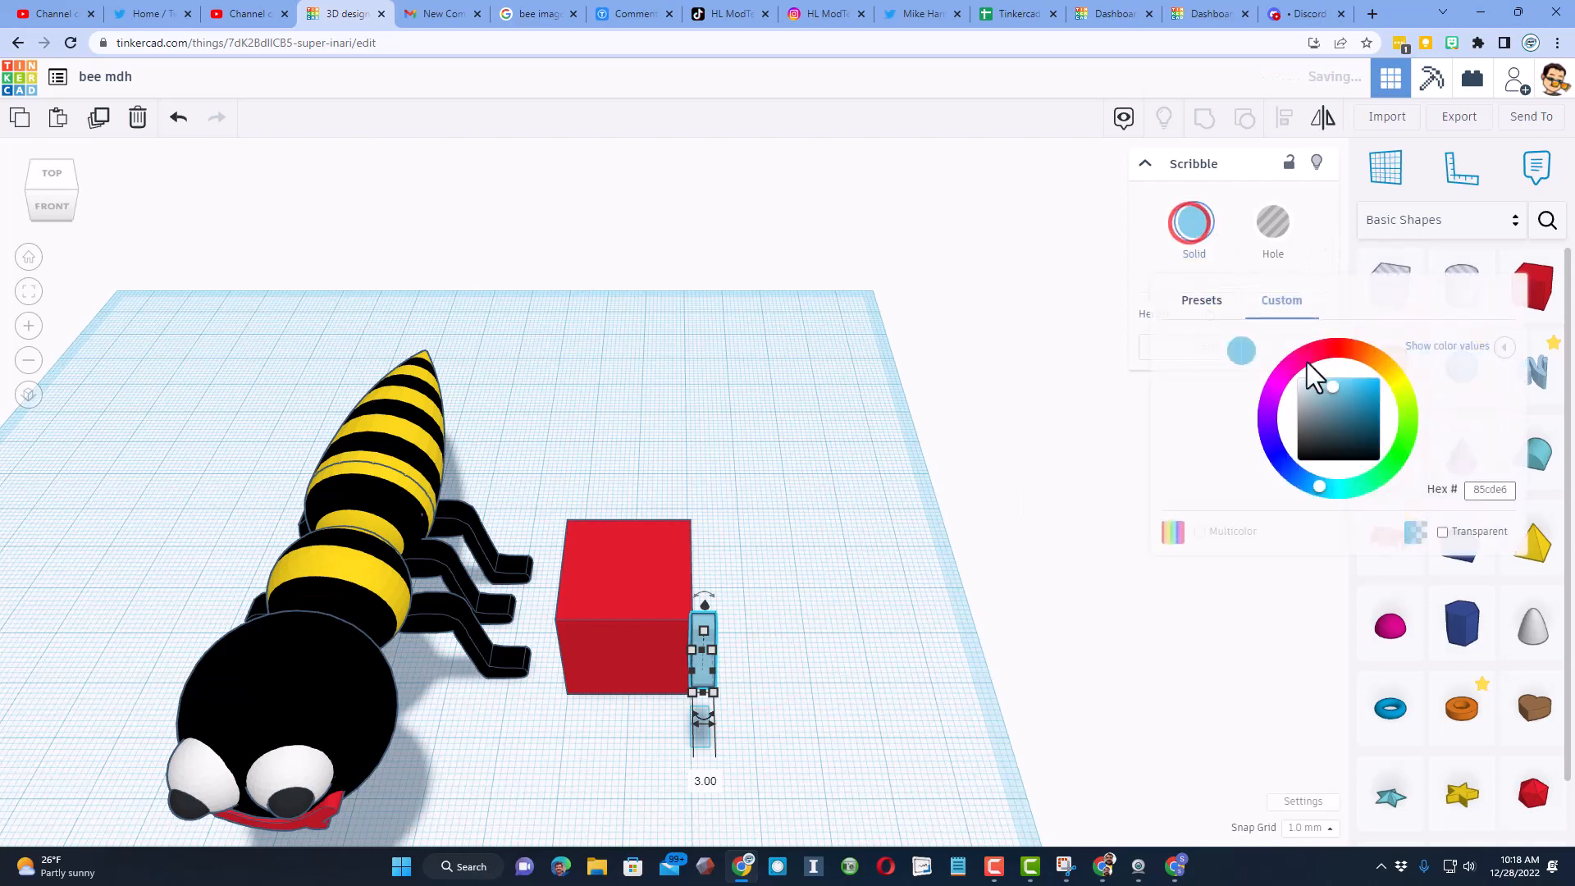
click(1354, 402)
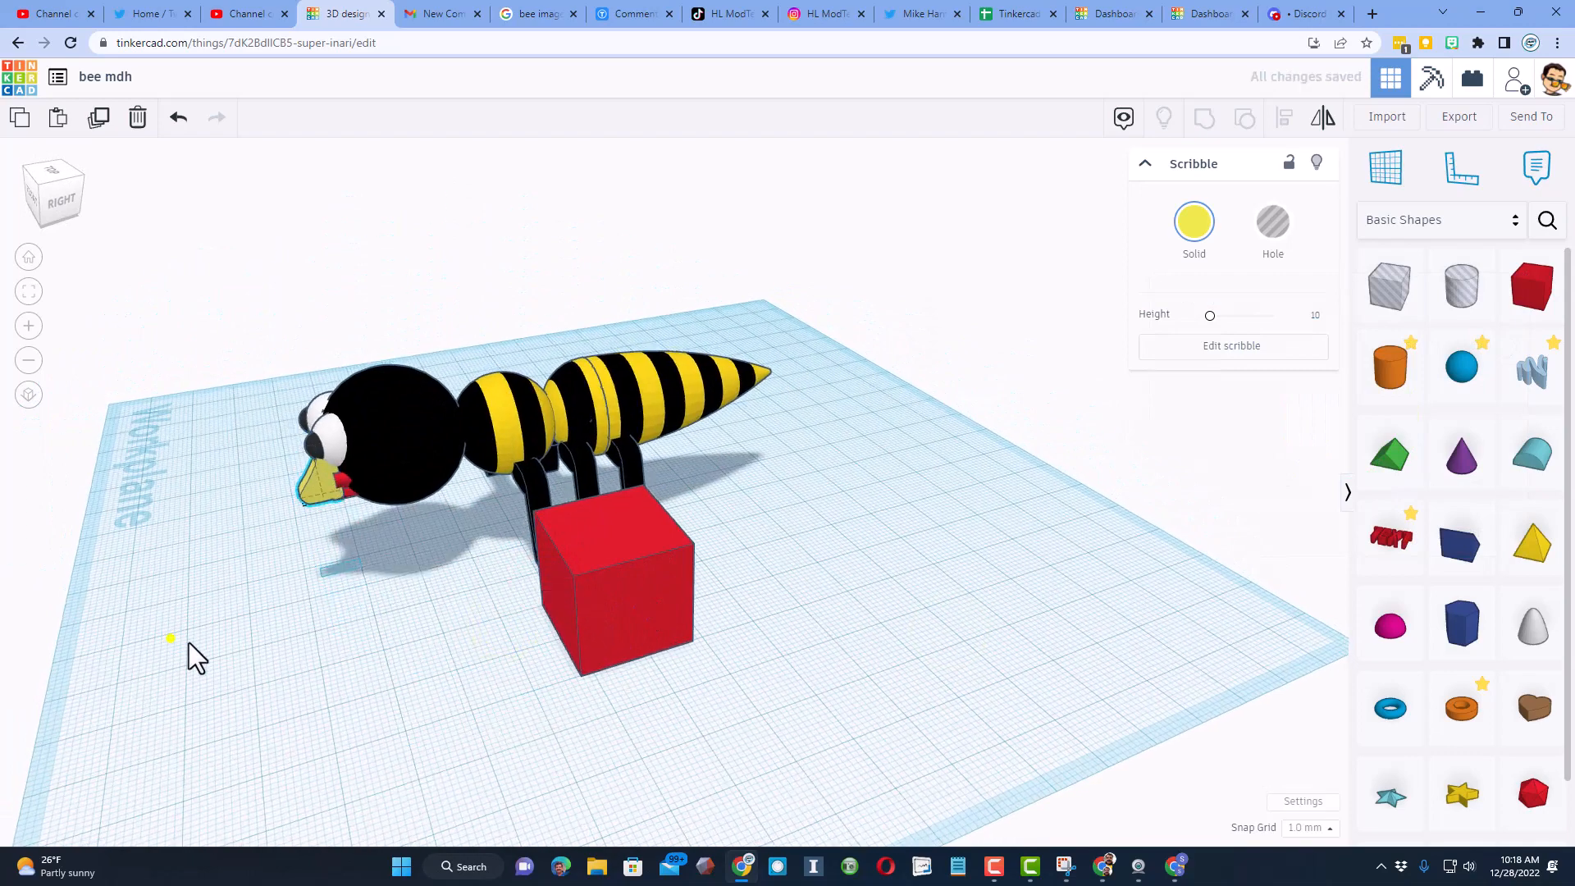
key(f)
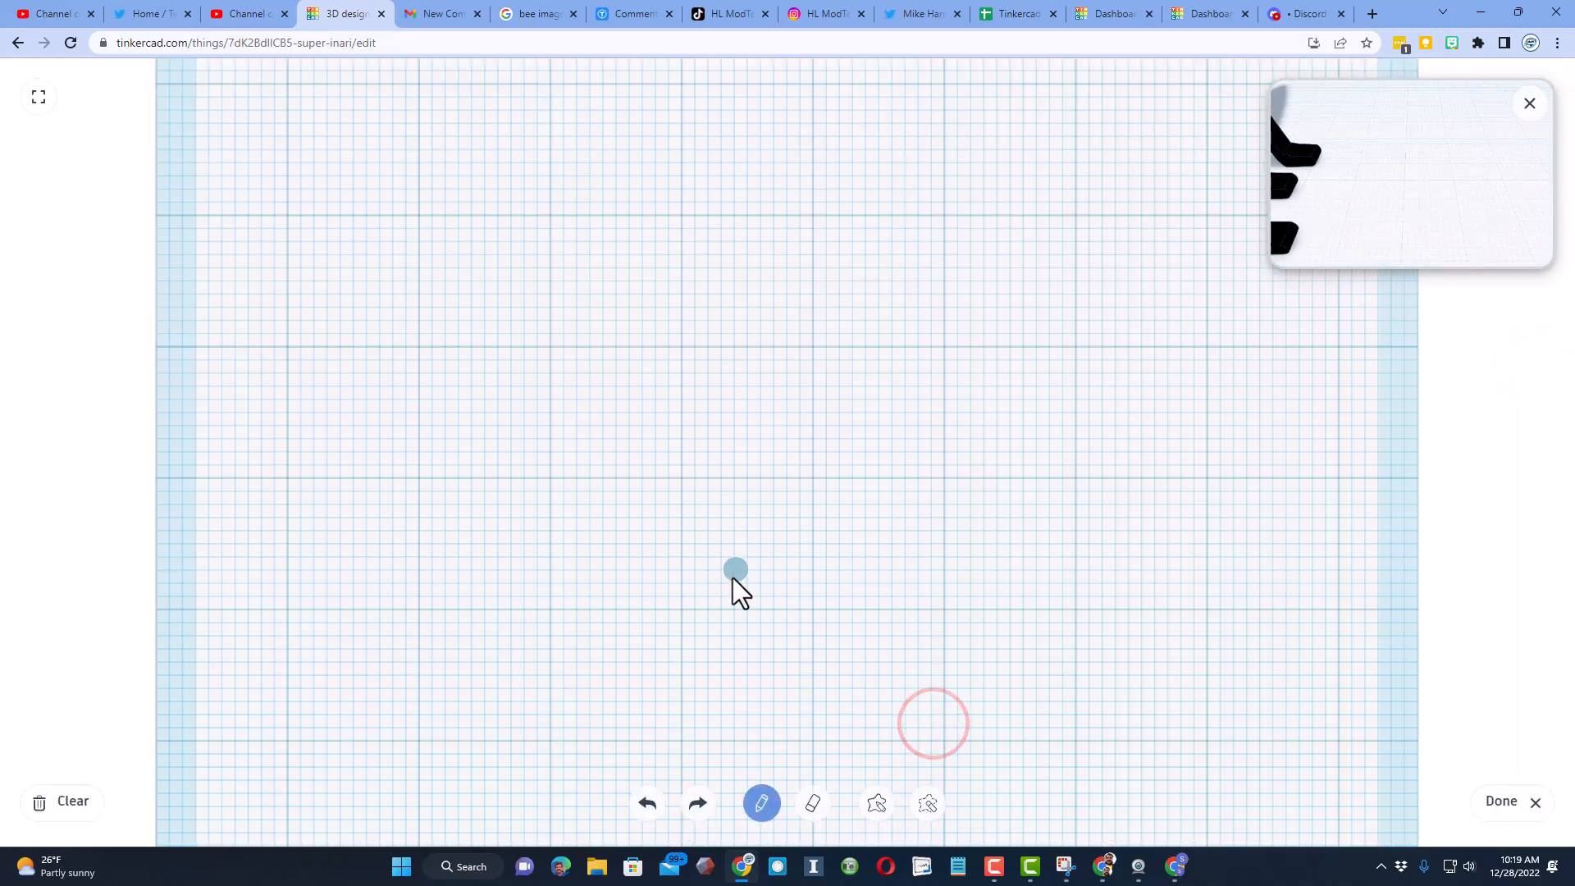
Step: Trace a closed rounded wing outline with the scribble shape tool
click(876, 802)
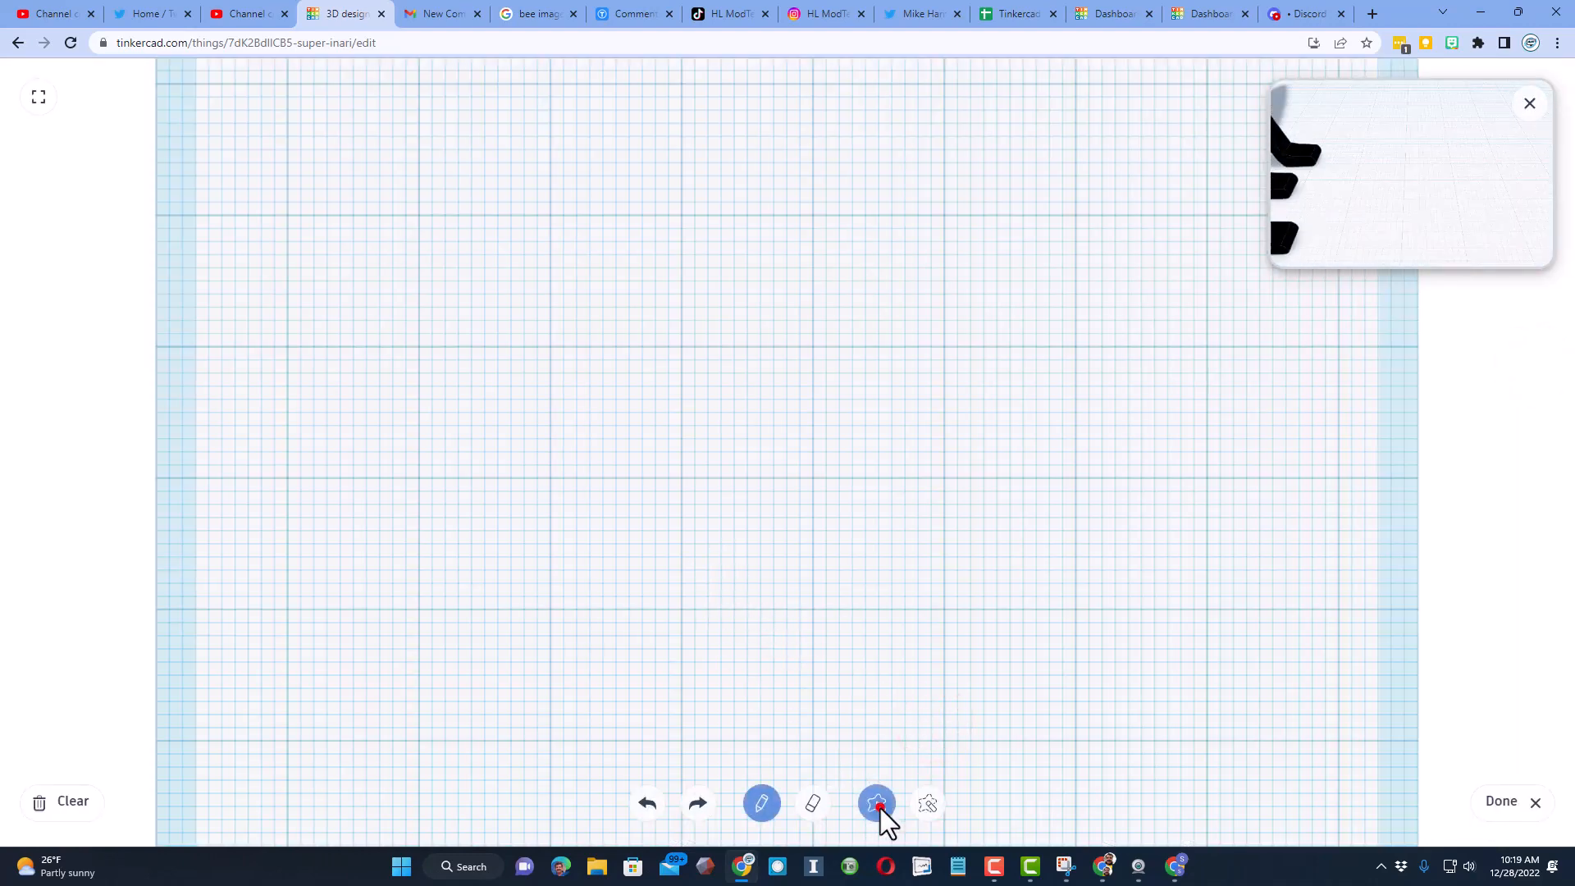
click(876, 803)
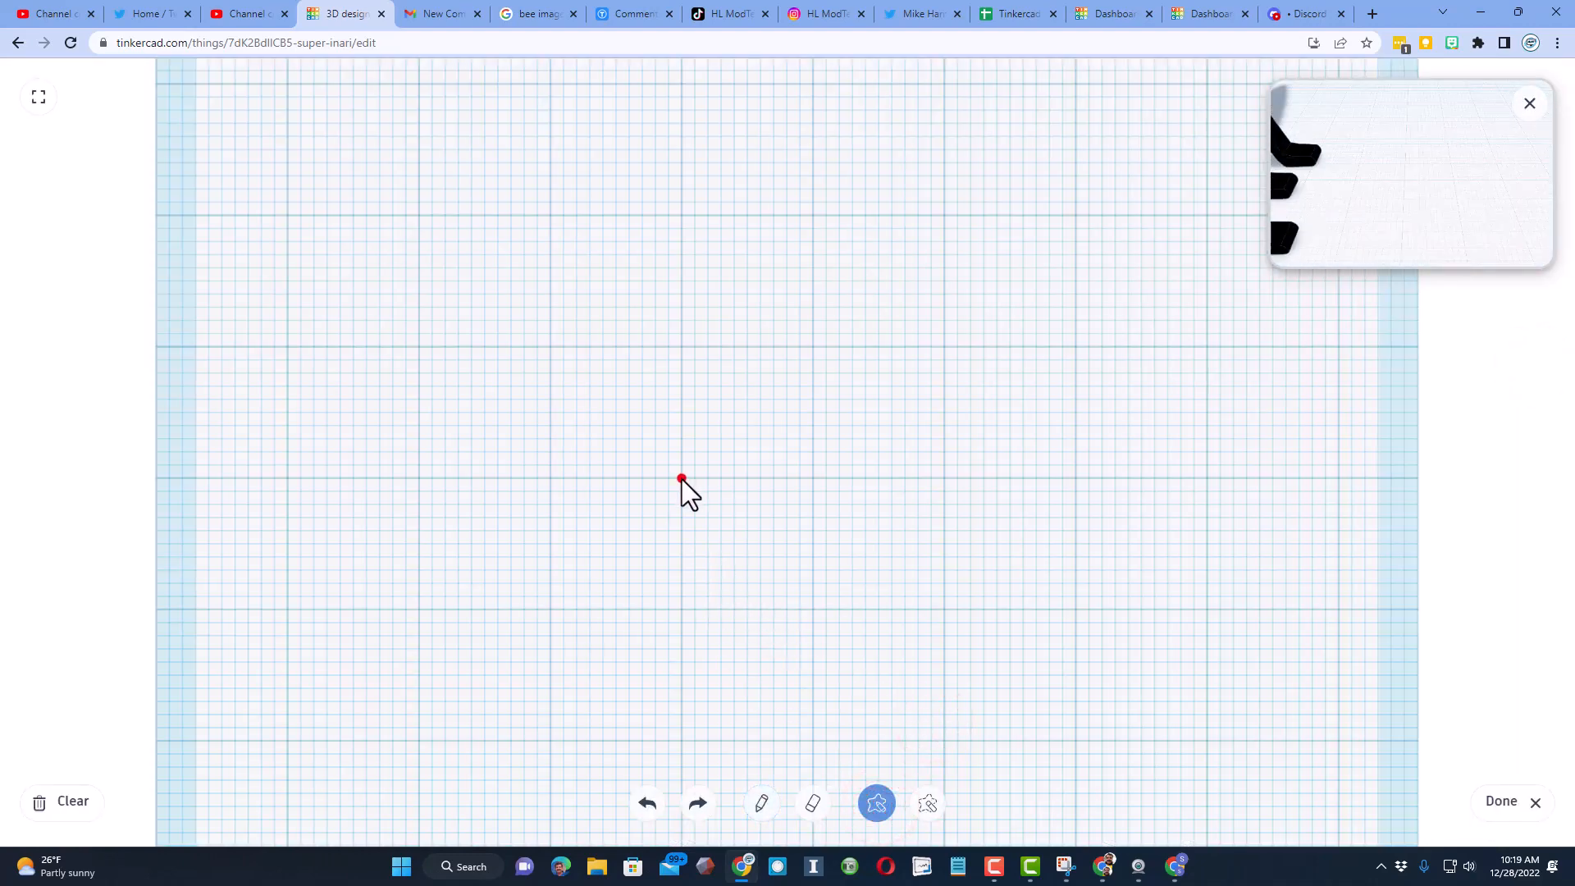
drag(681, 478, 1063, 346)
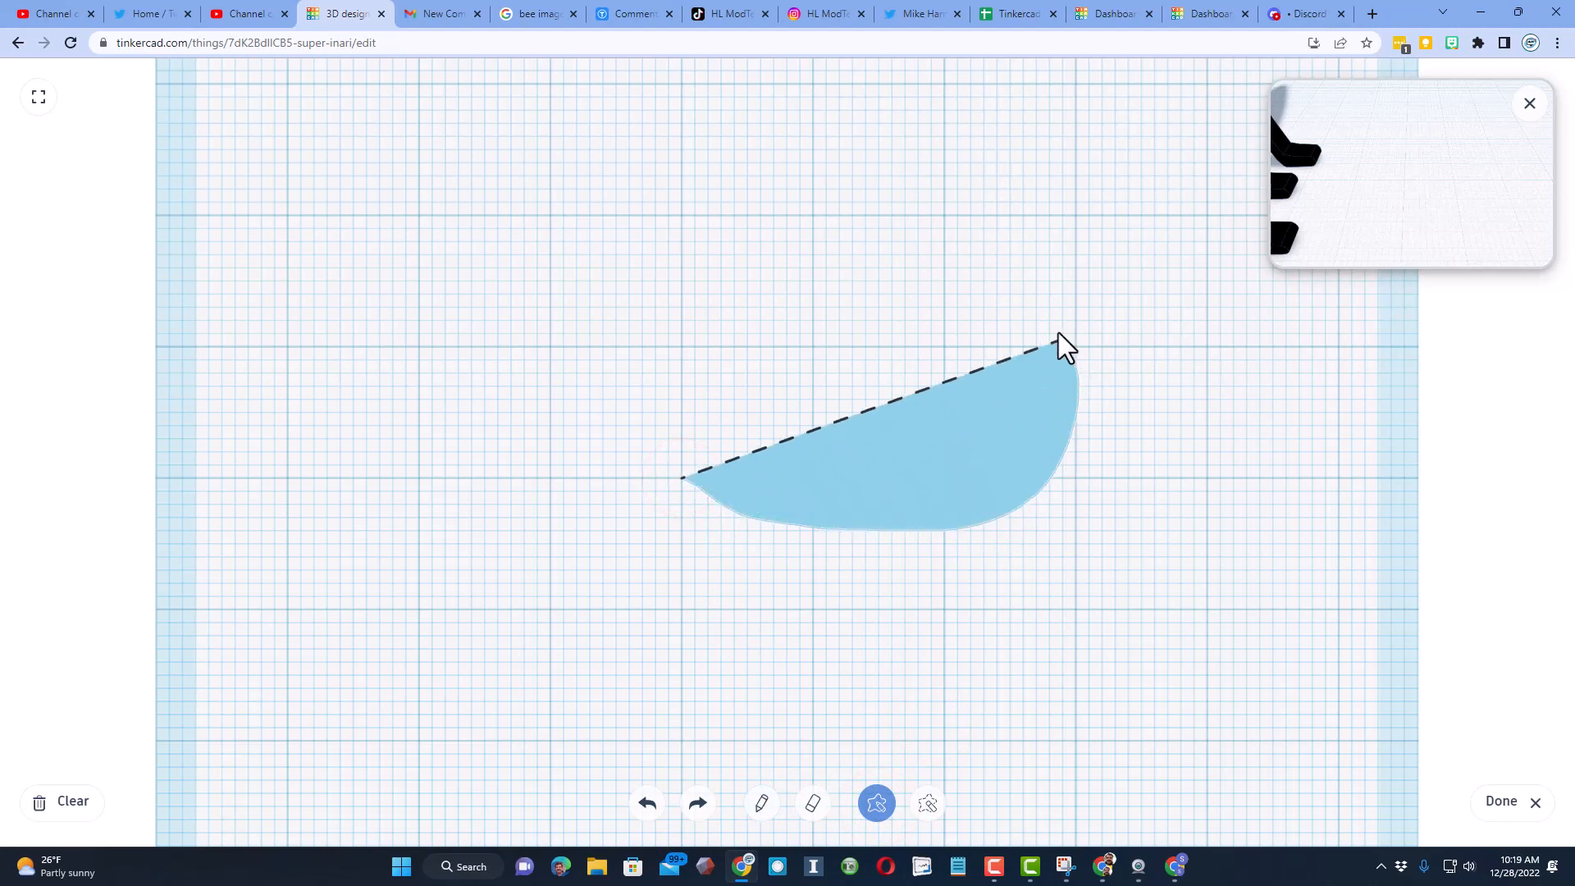
drag(1059, 344, 703, 452)
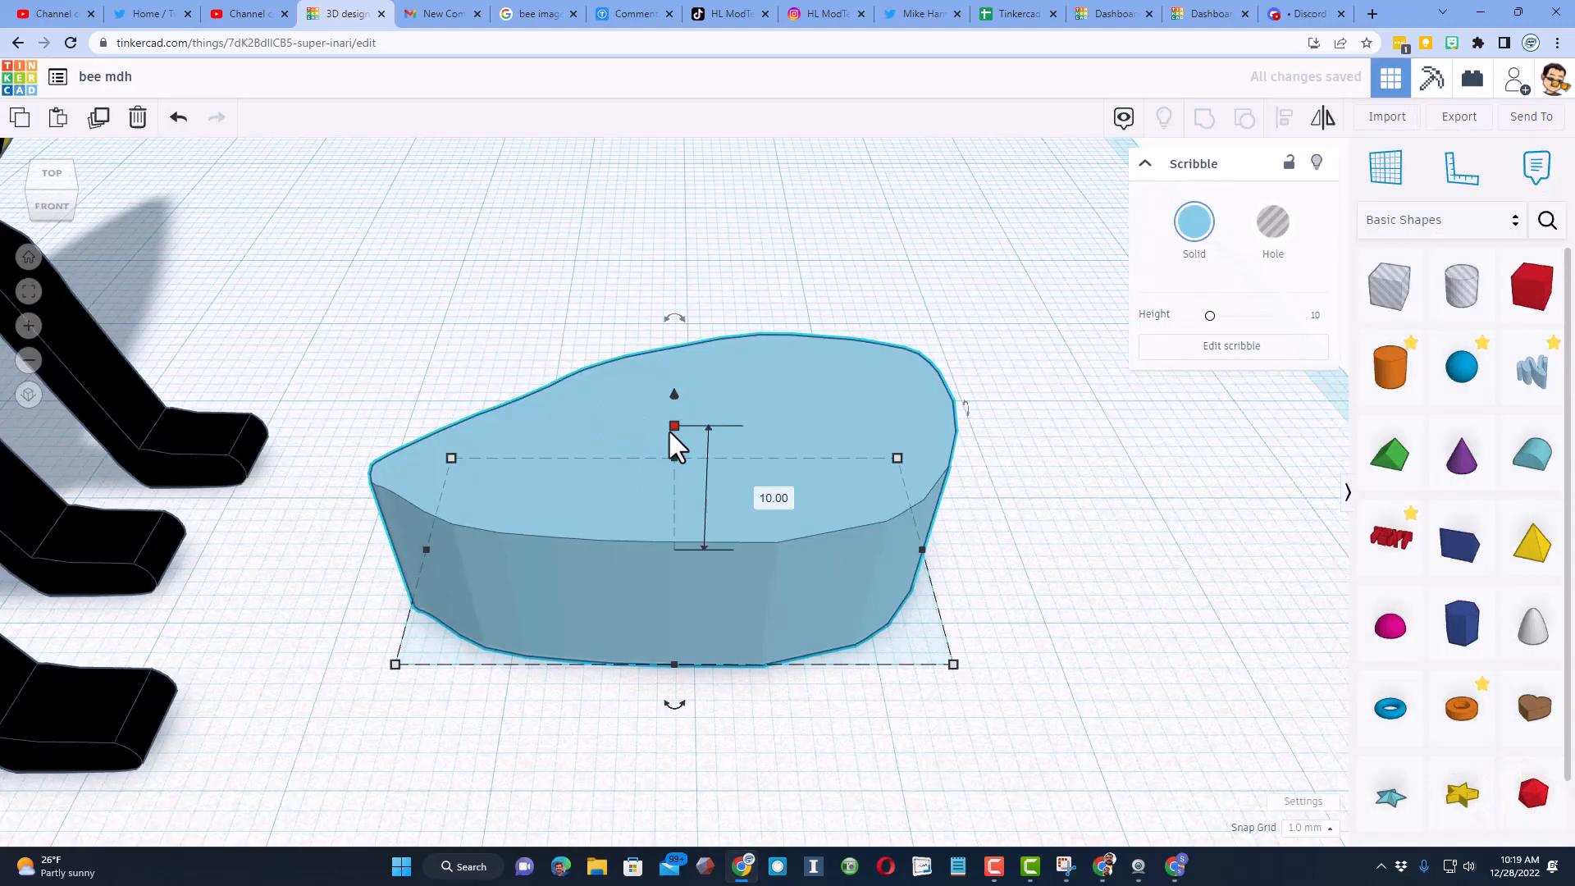
drag(674, 425, 674, 545)
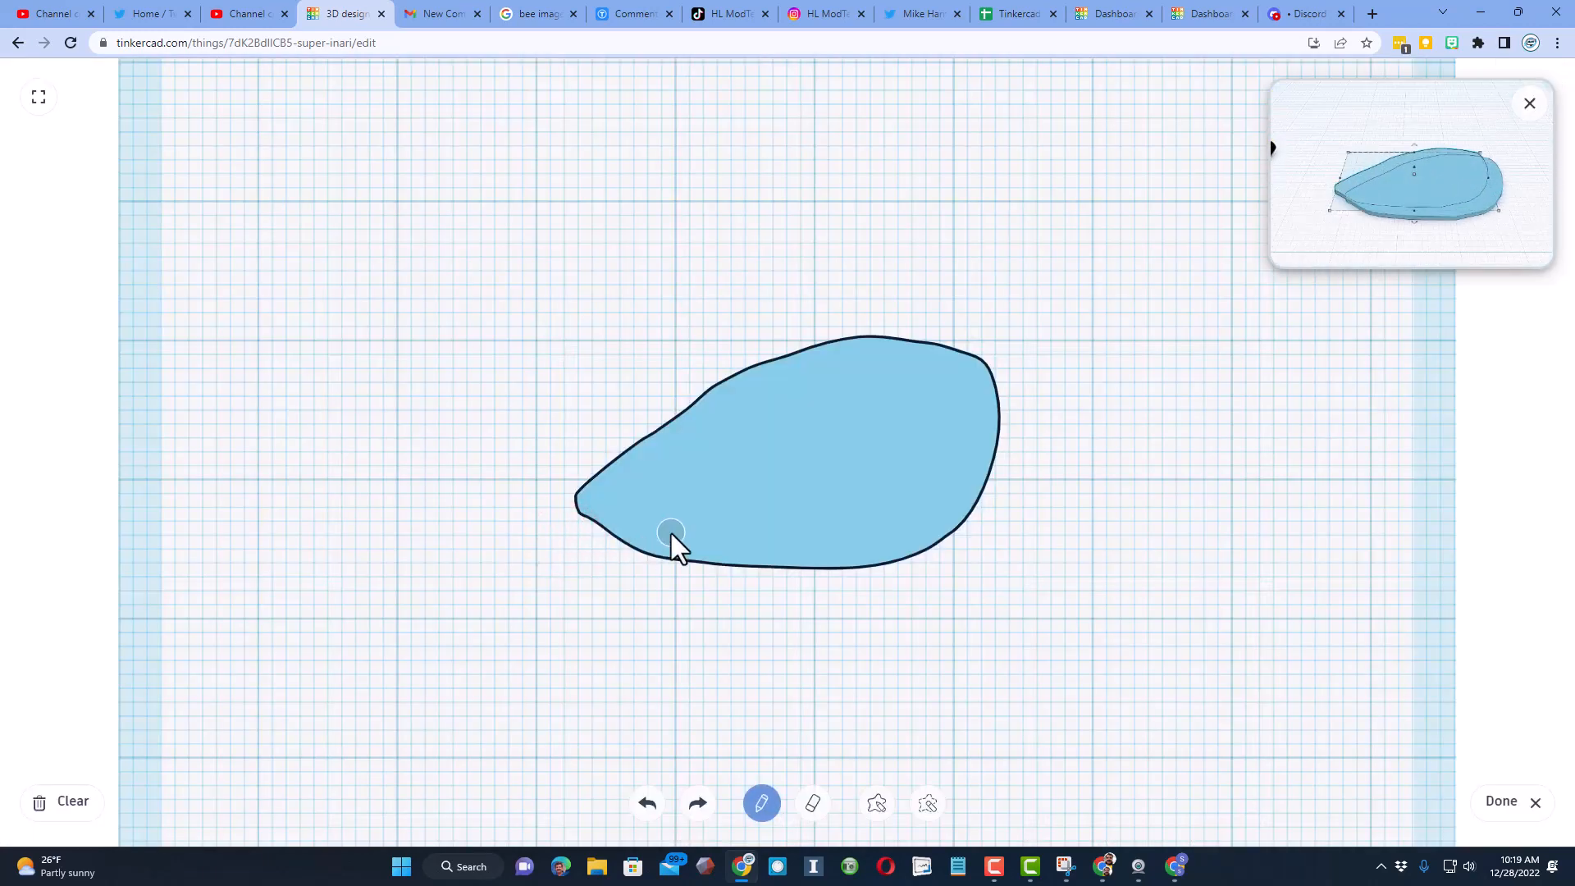
Step: Erase three wavy vein gaps through the wing scribble and finish editing
click(811, 802)
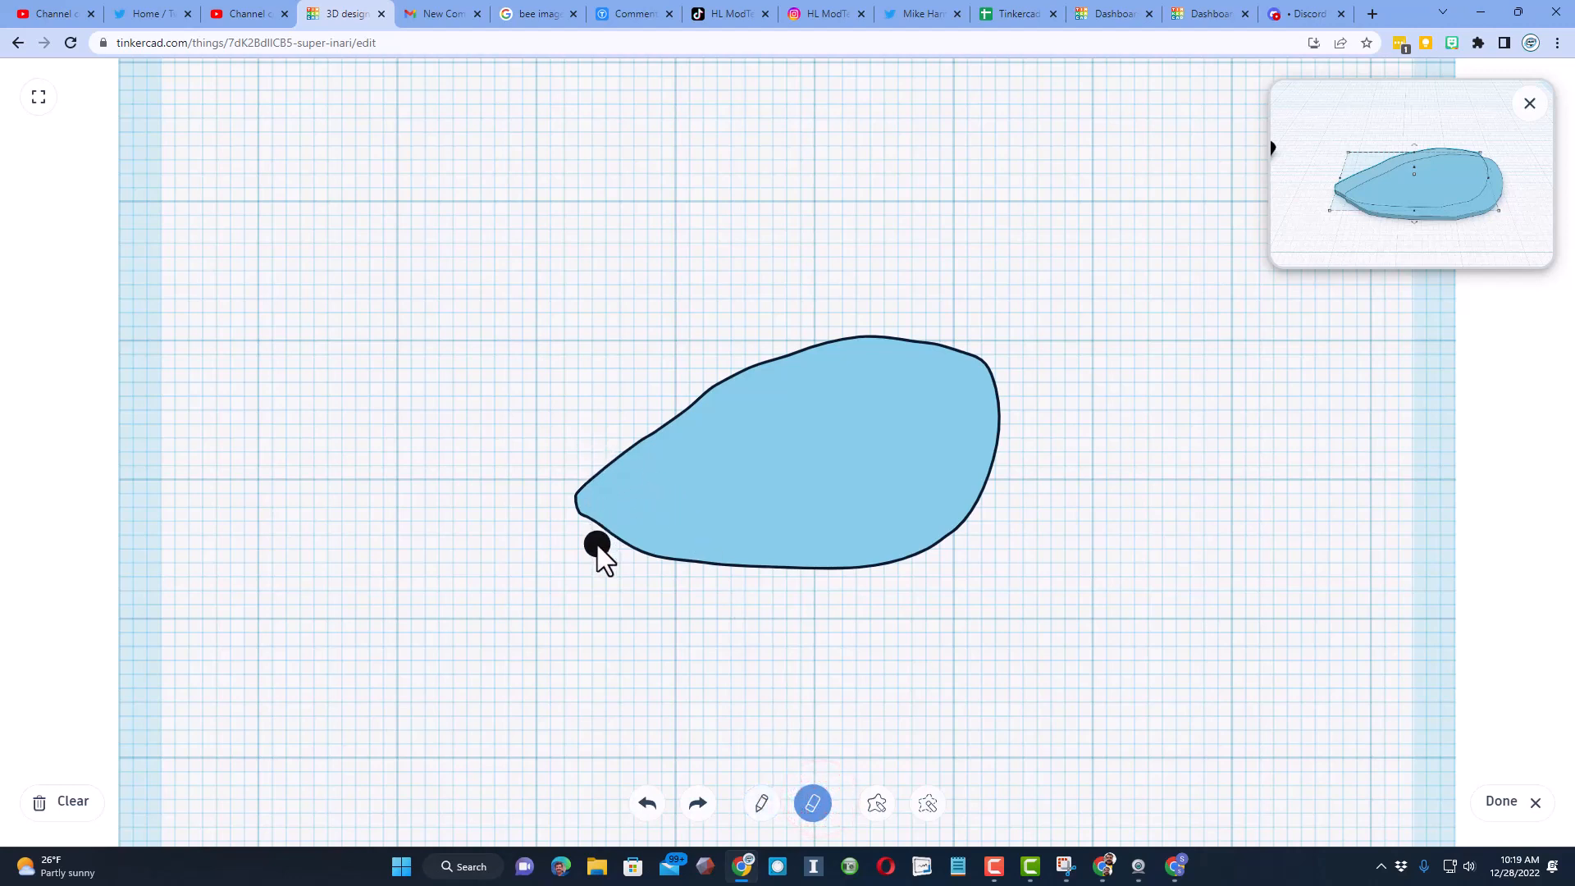
drag(598, 542, 873, 457)
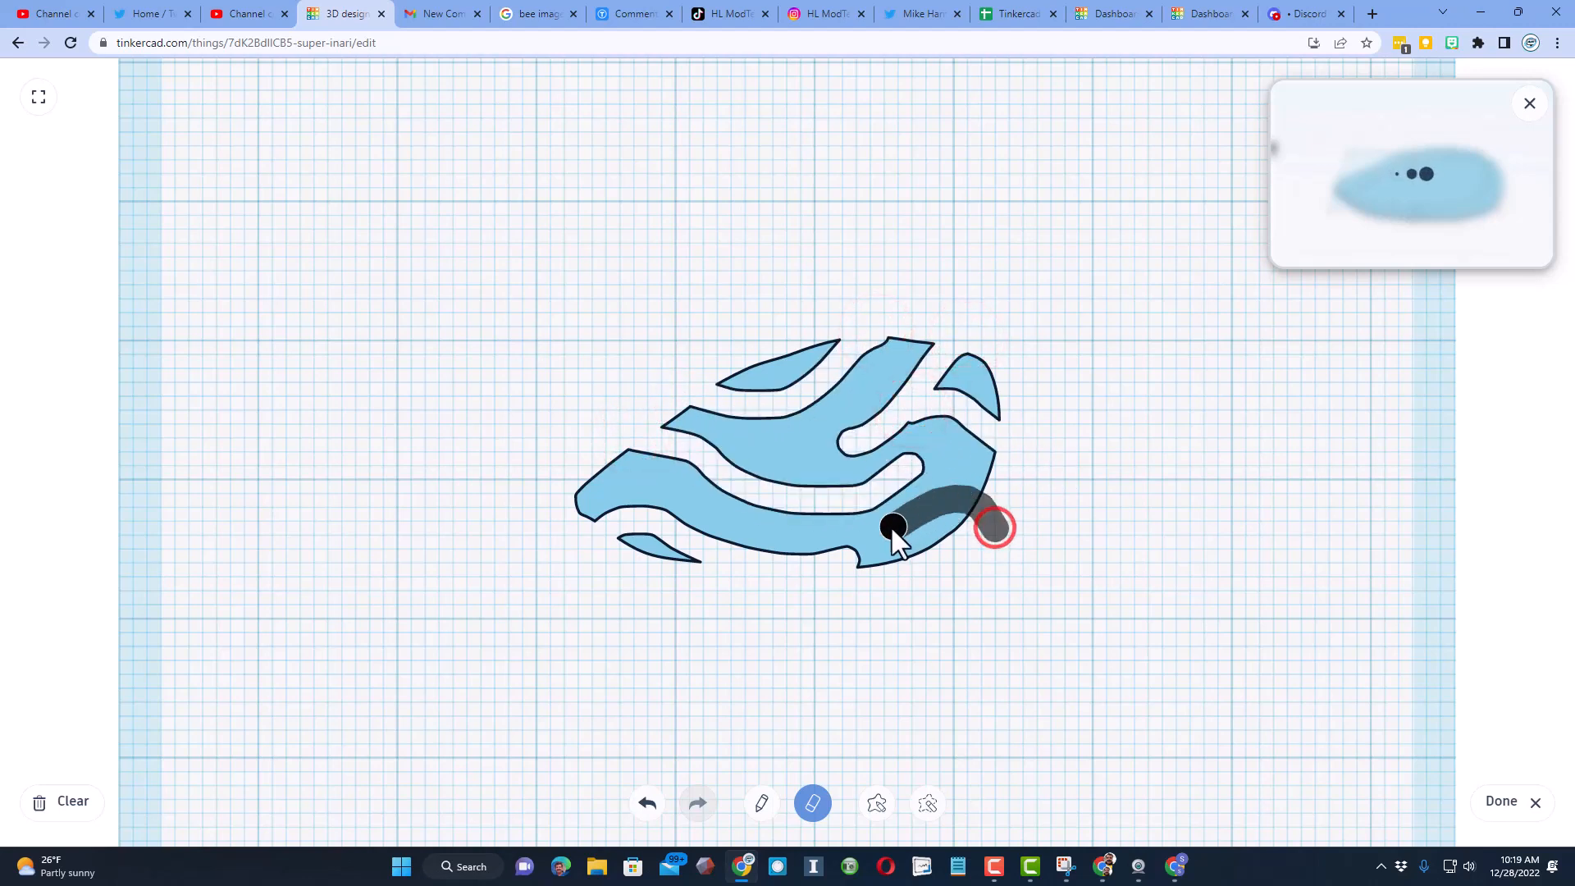
drag(894, 527, 784, 329)
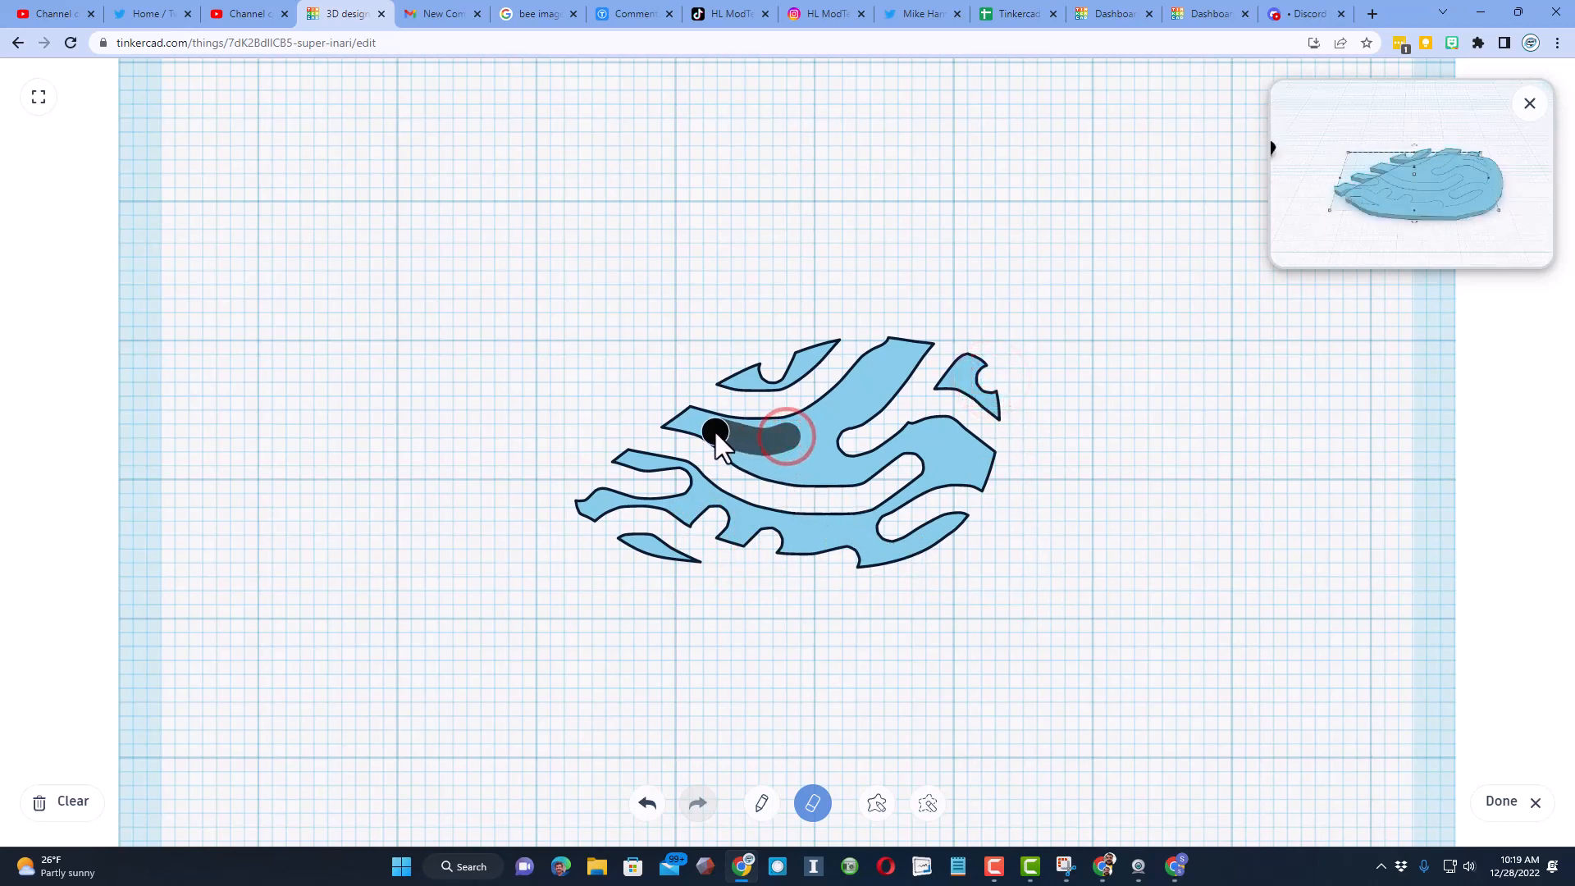
drag(788, 434, 706, 455)
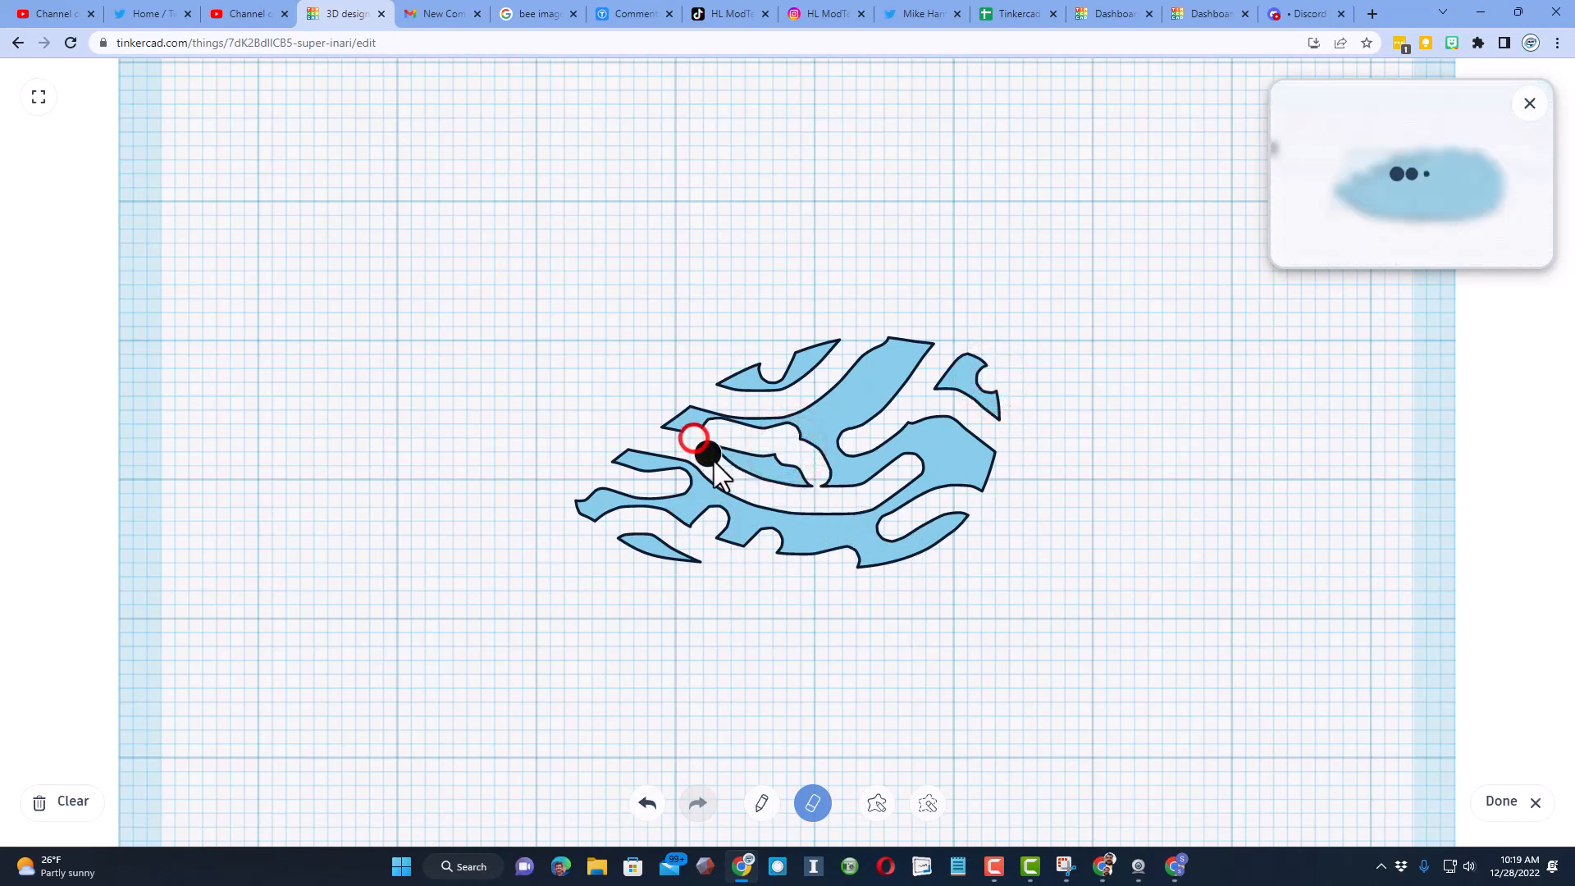
click(1500, 800)
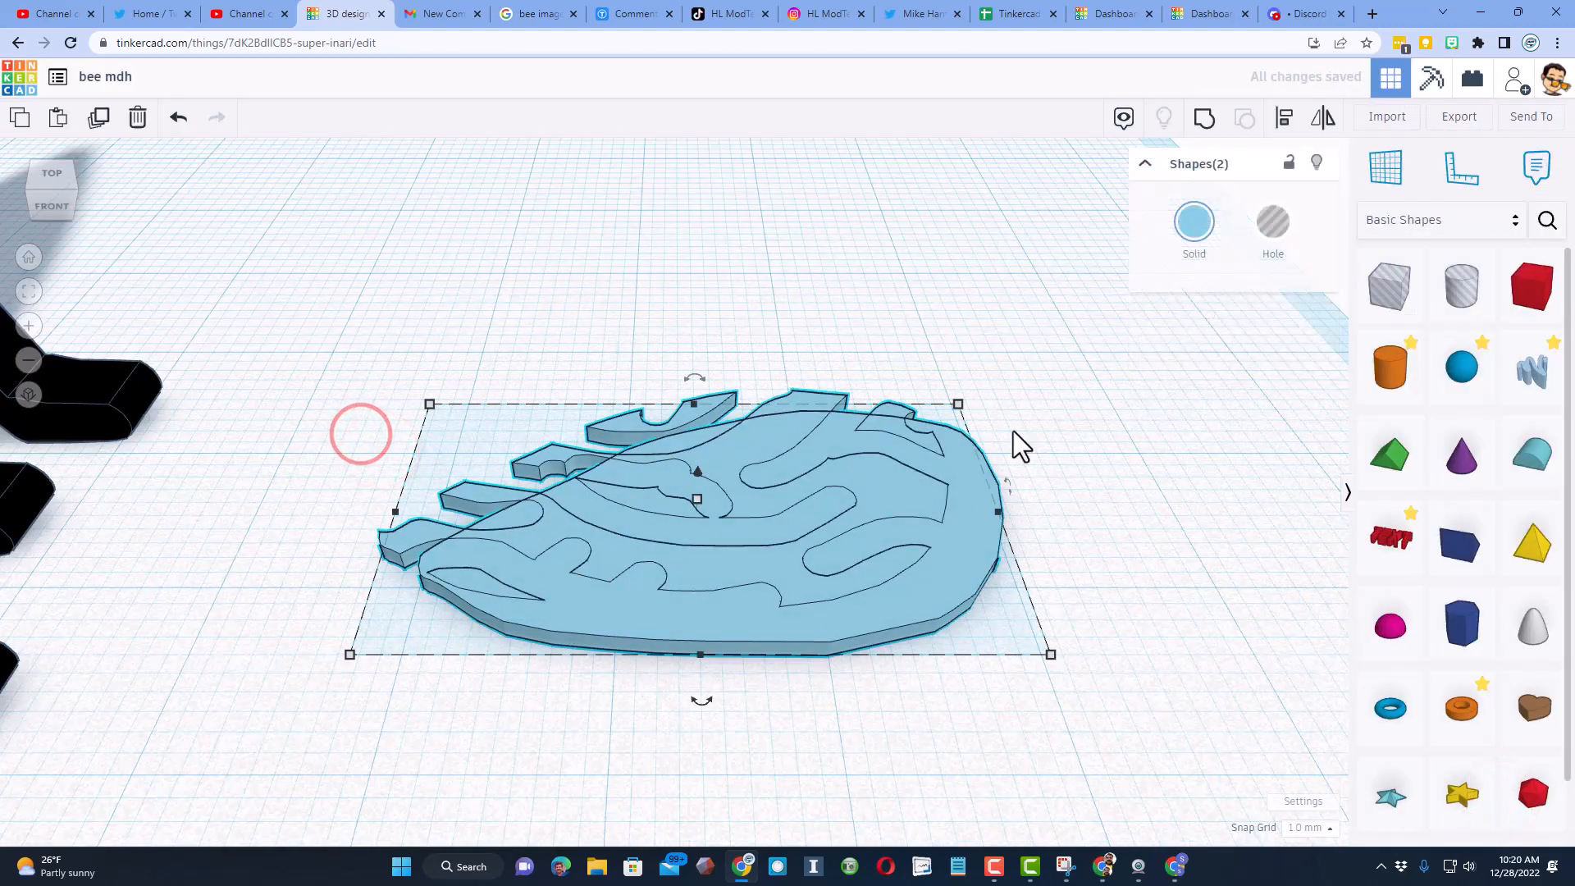
Step: Make the wing outline transparent, colour the veined piece grey, and select both pieces
click(1275, 118)
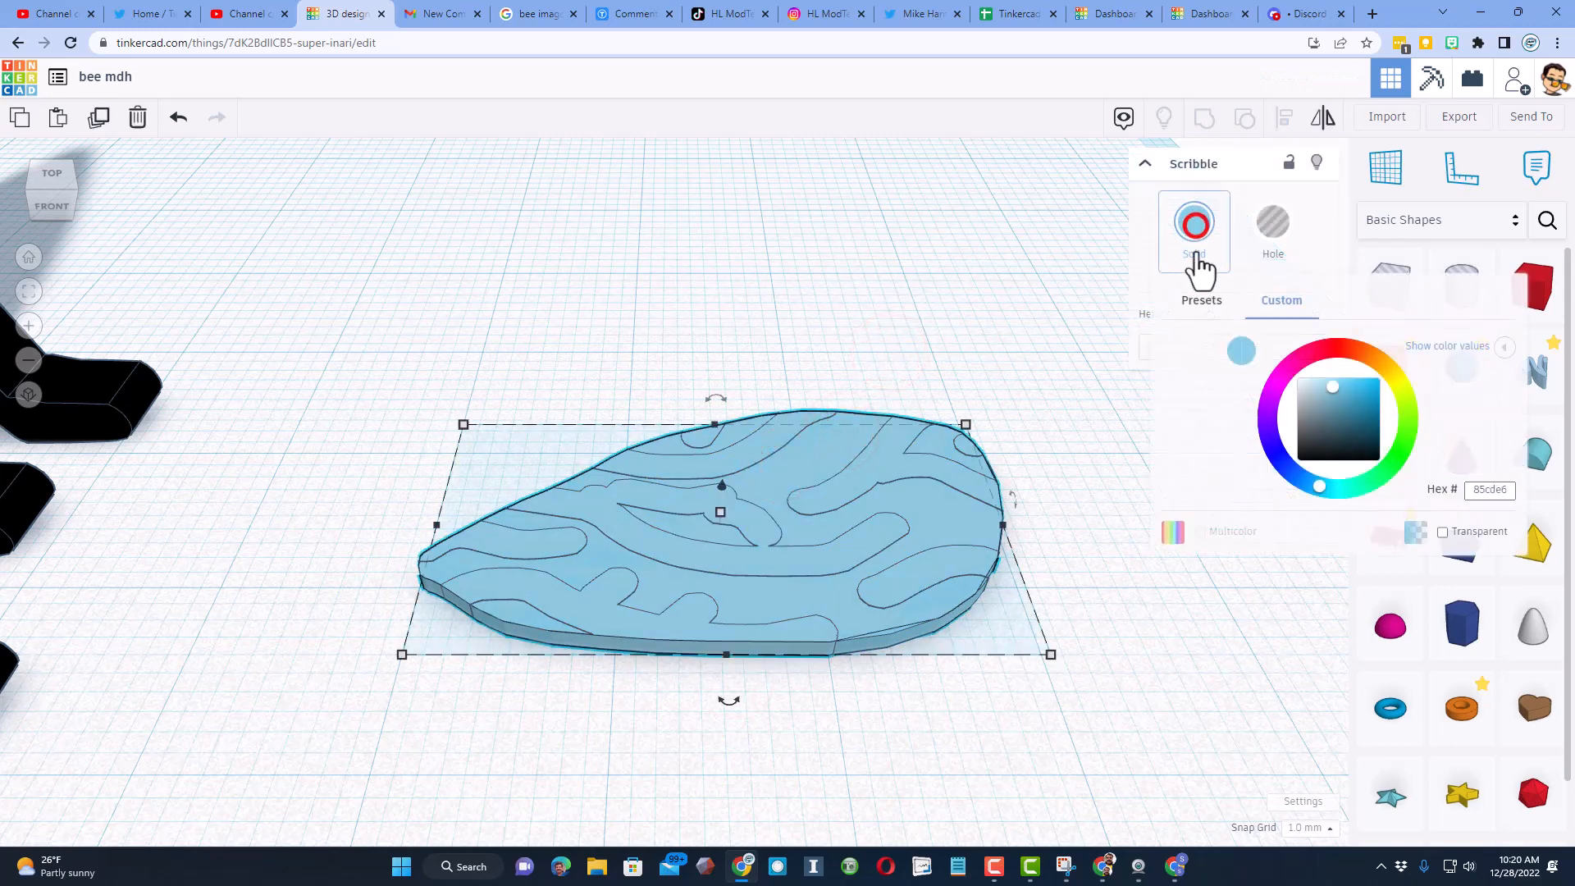
click(1200, 299)
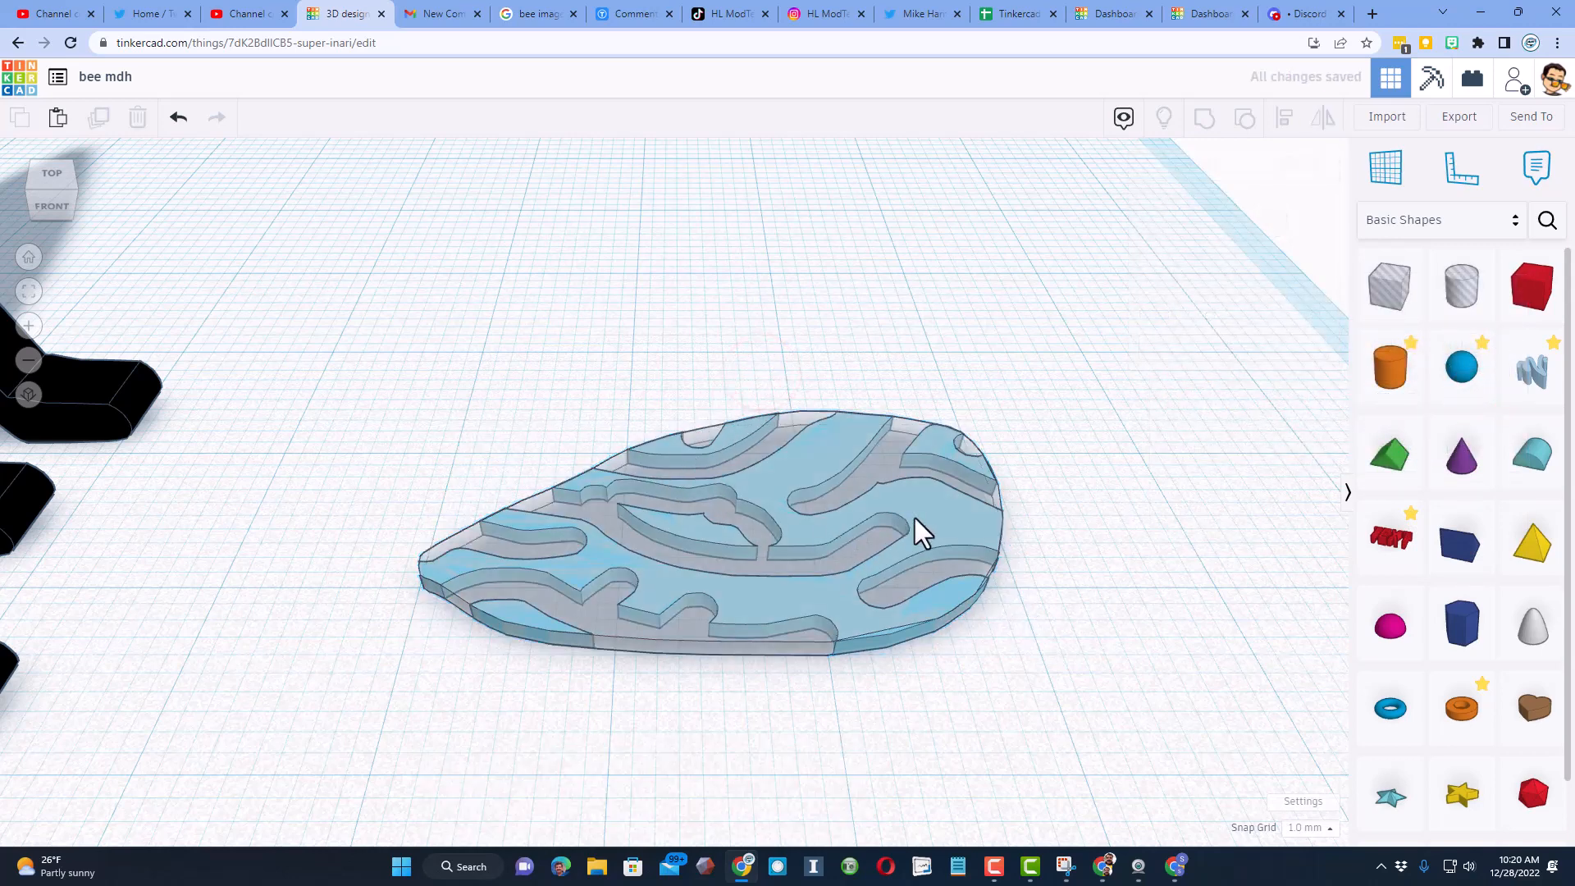
click(914, 532)
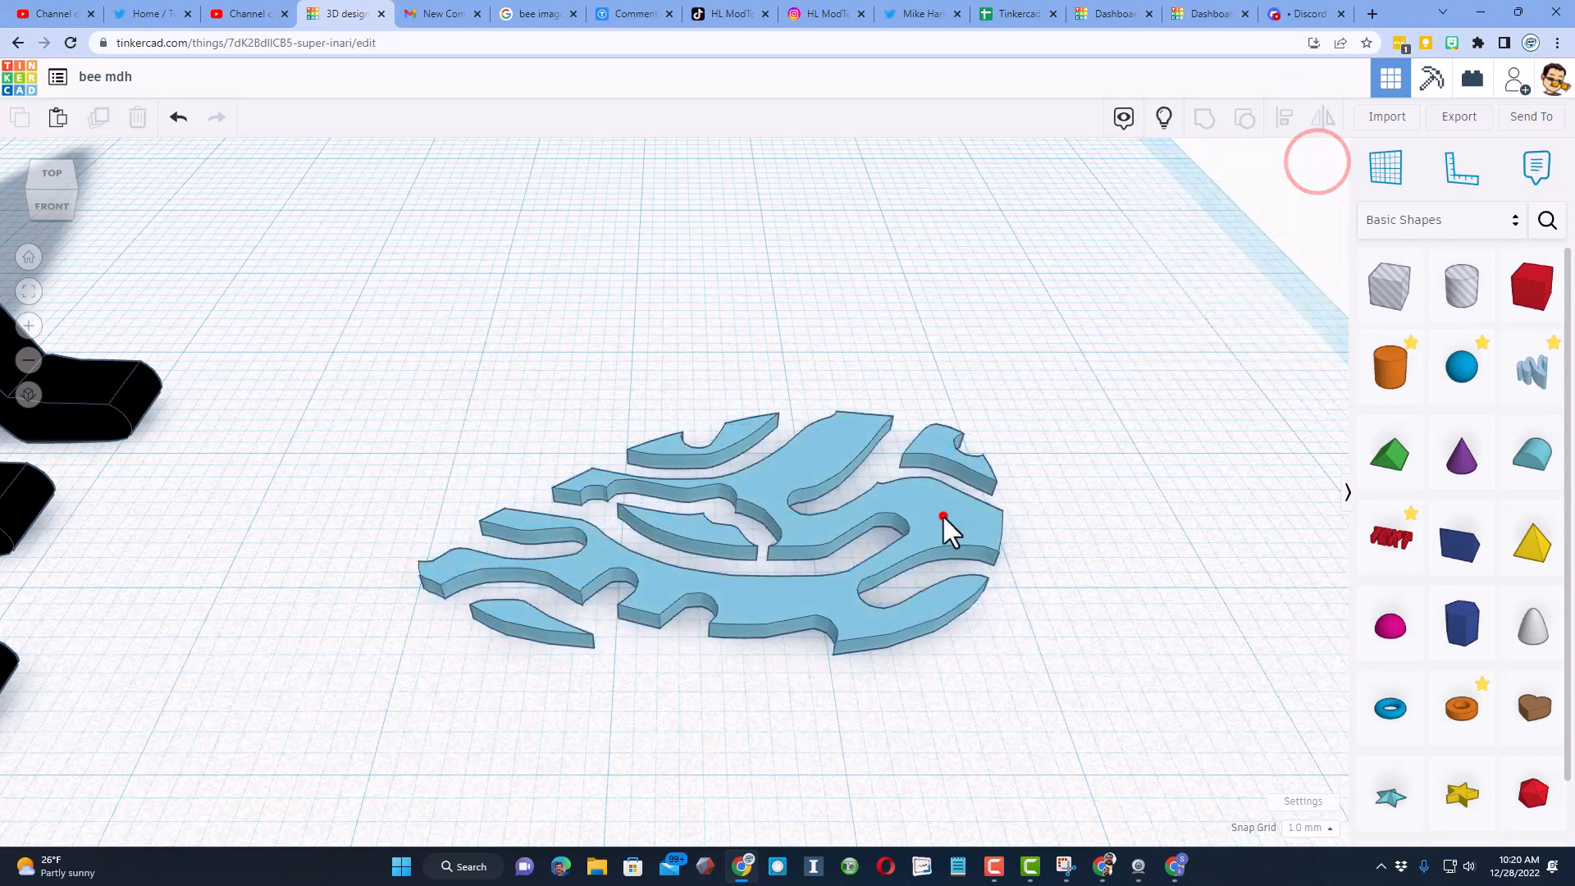
click(942, 518)
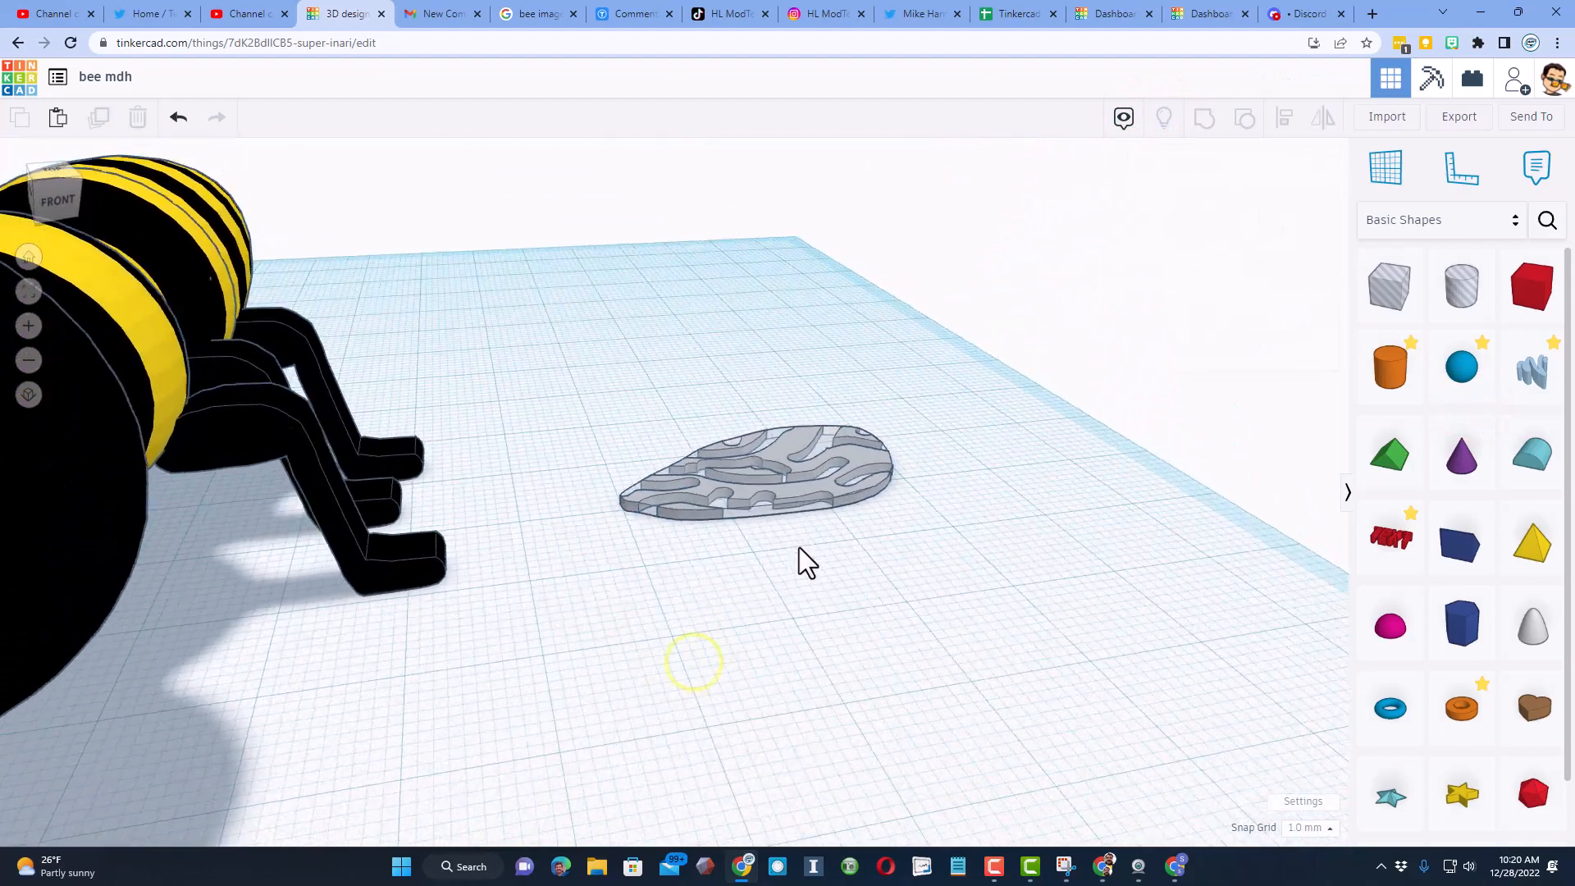
click(763, 473)
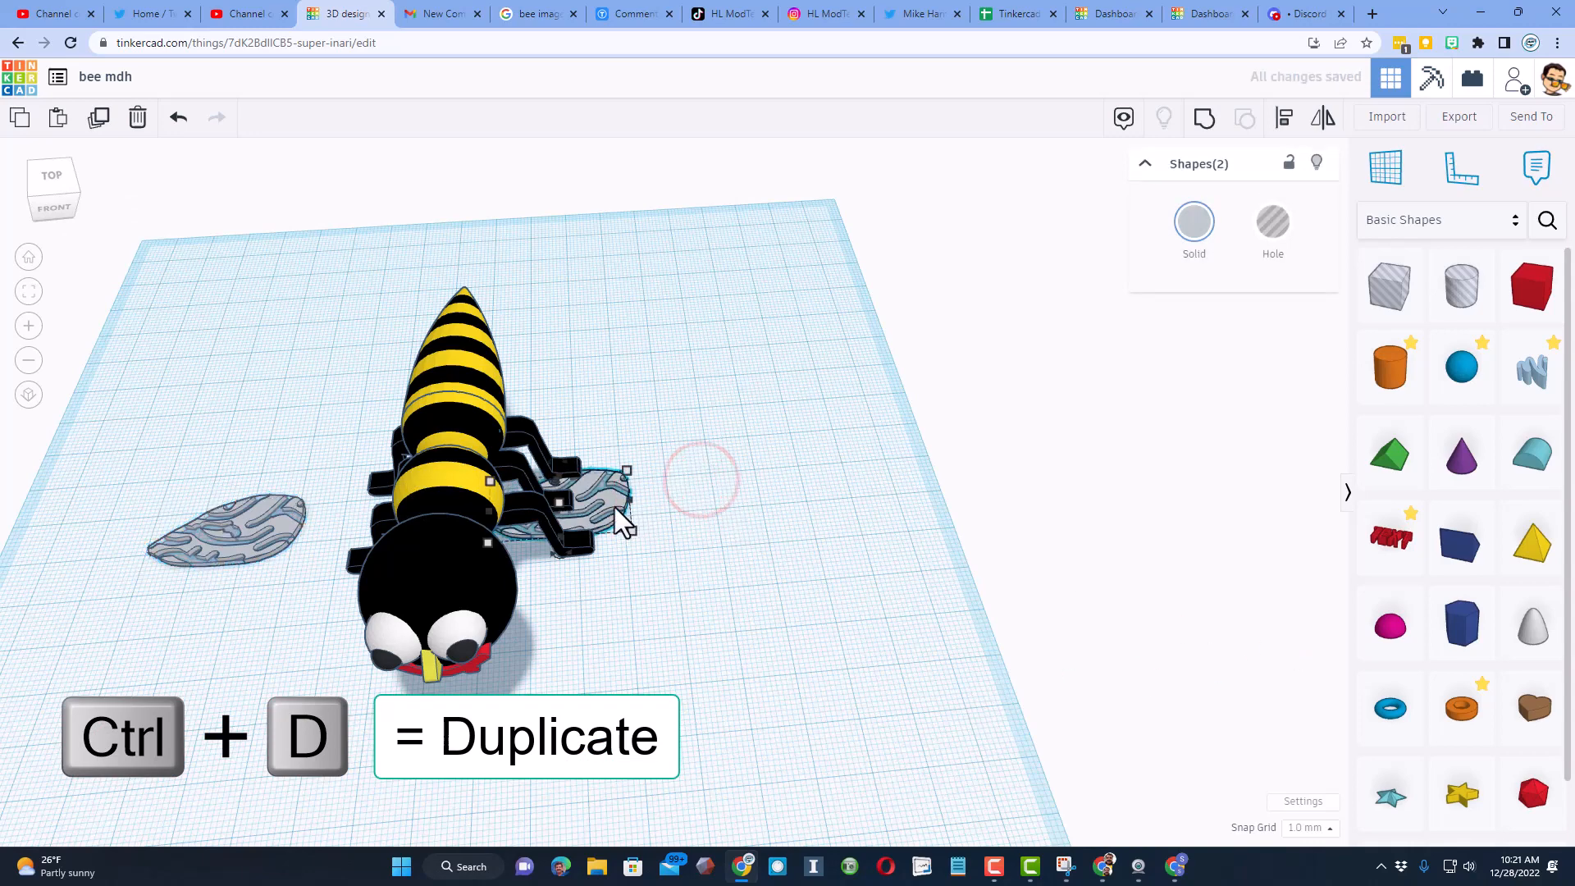
Step: Copy the wing, tilt it upward beside the body, and select both wings
key(Ctrl+Up)
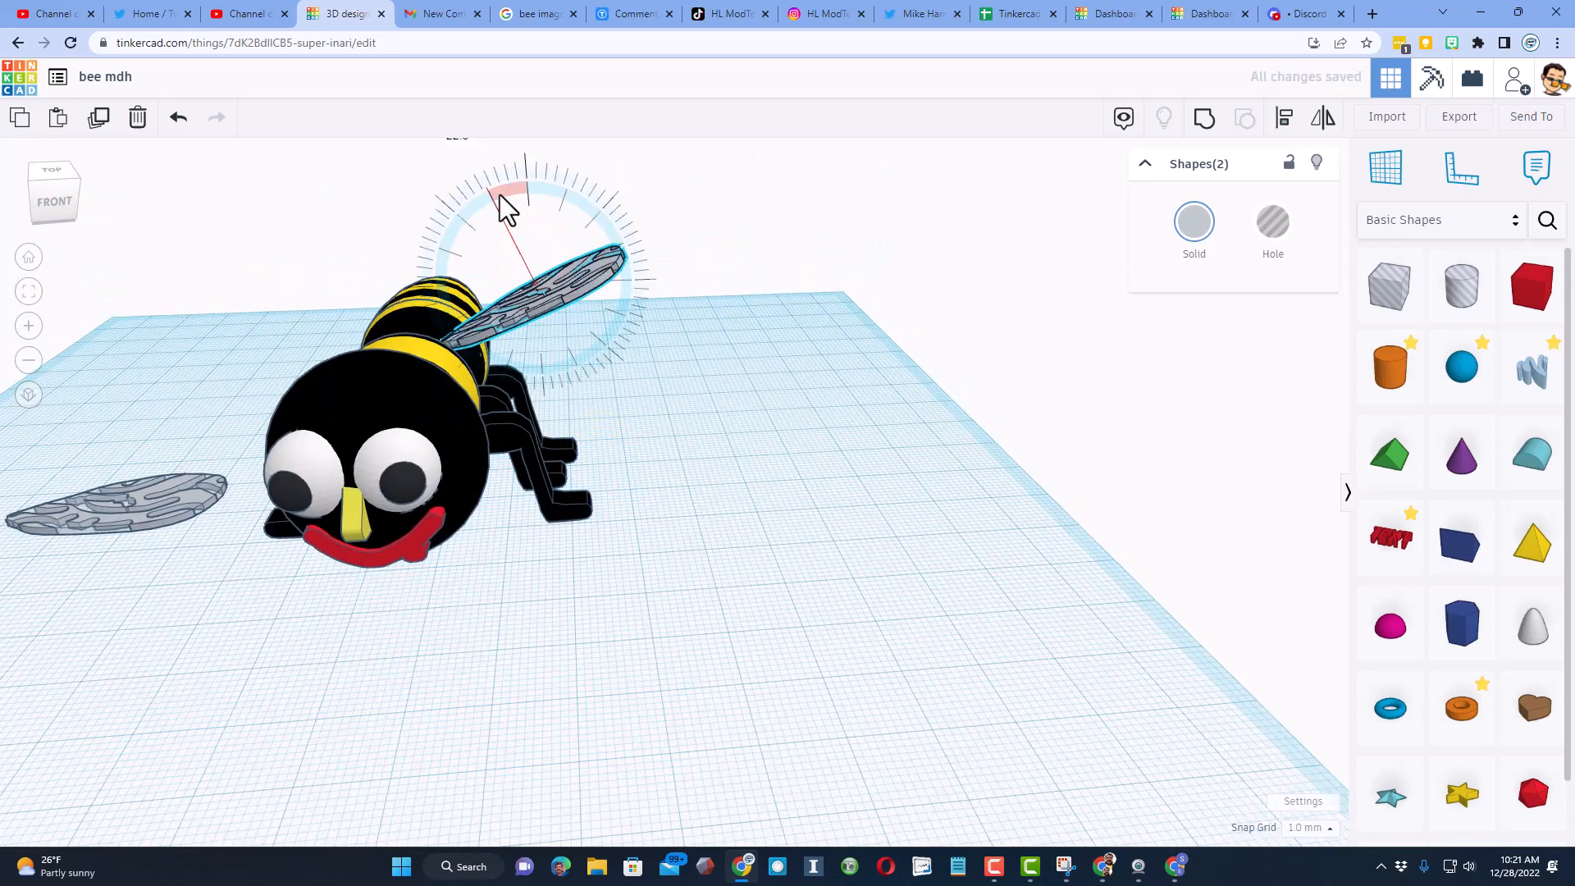
drag(502, 211, 698, 341)
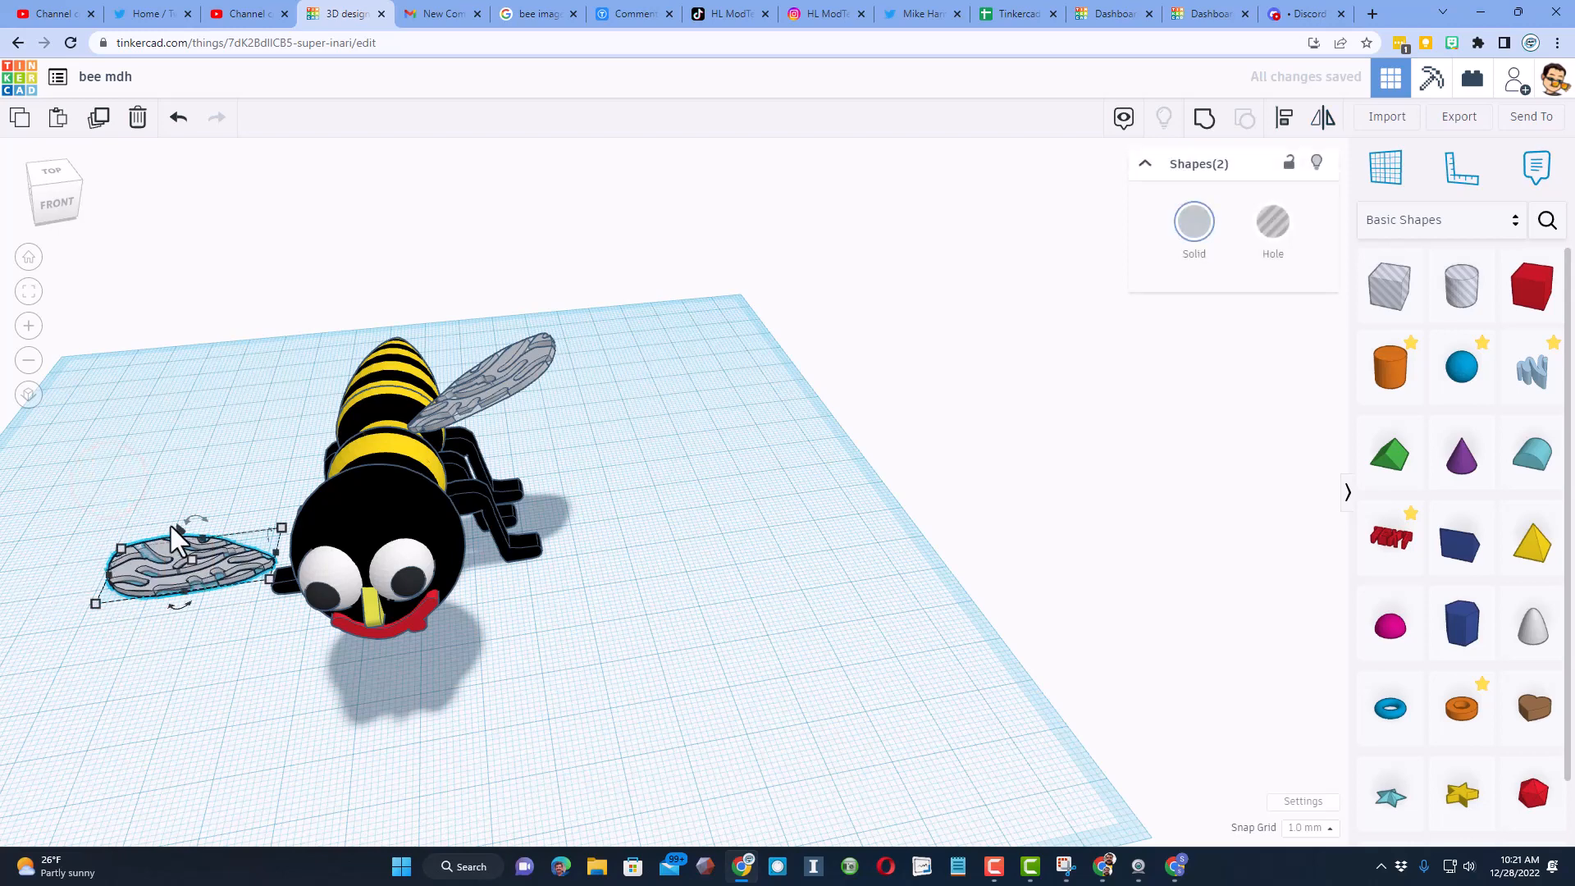
key(Ctrl+Shift+Up)
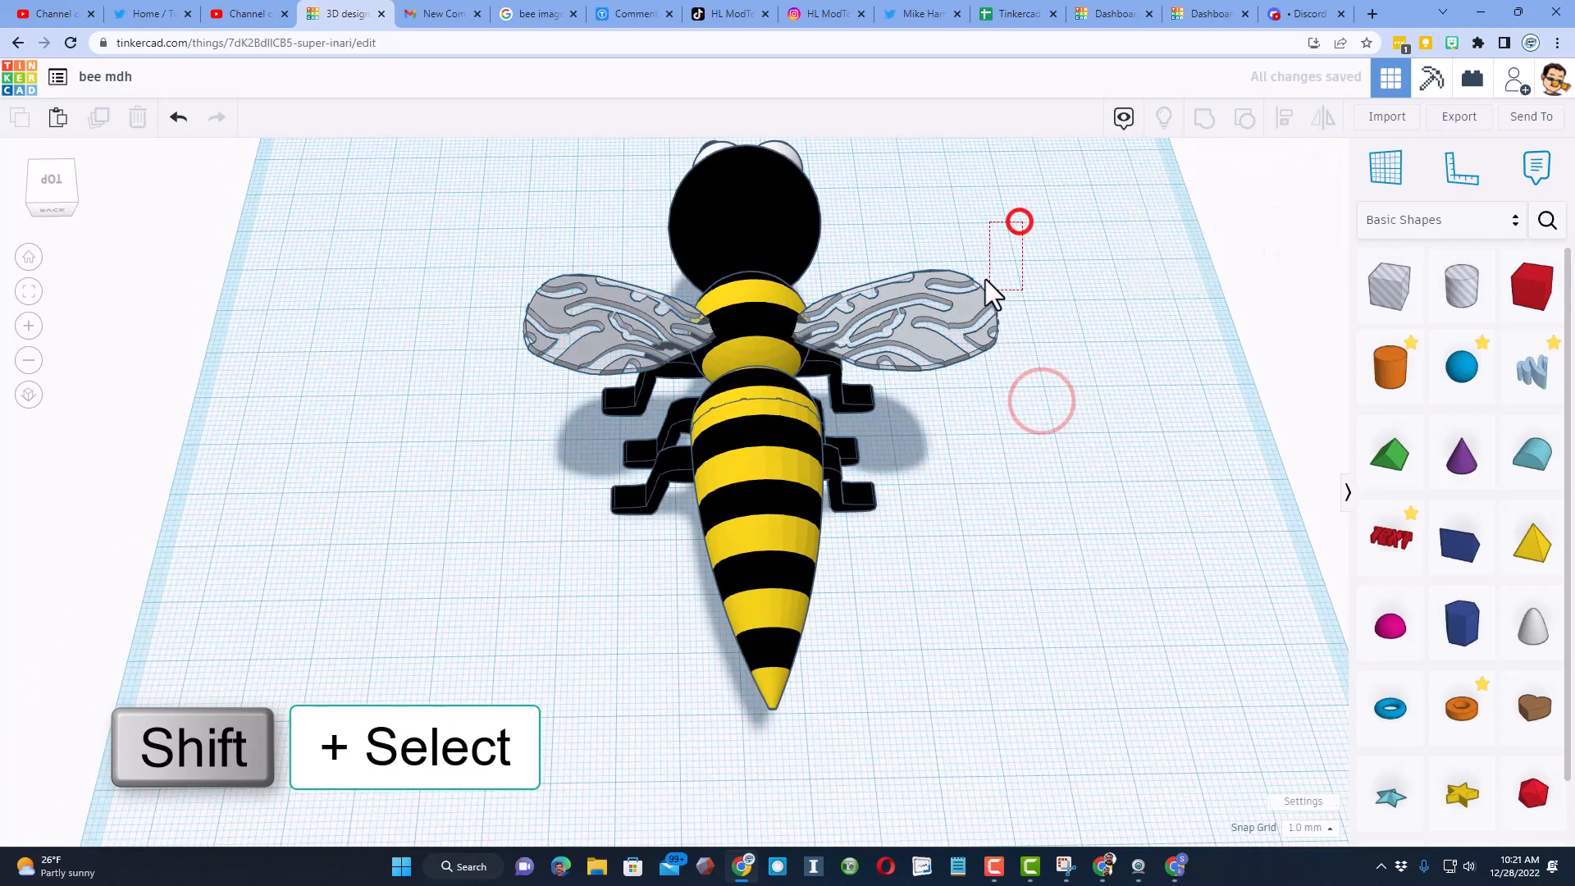
click(904, 321)
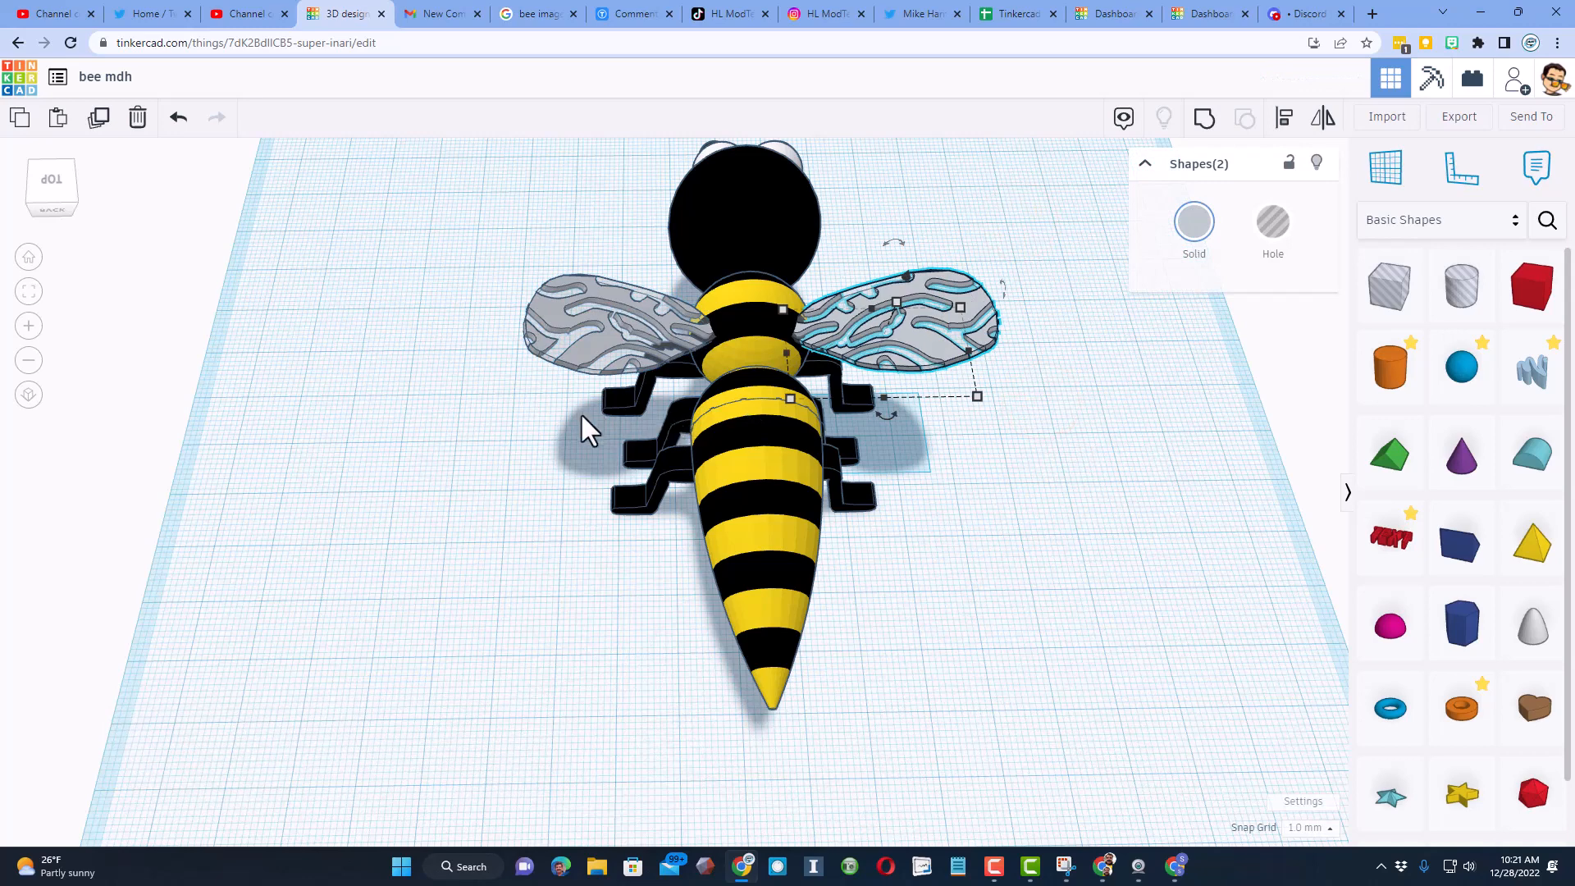
click(623, 332)
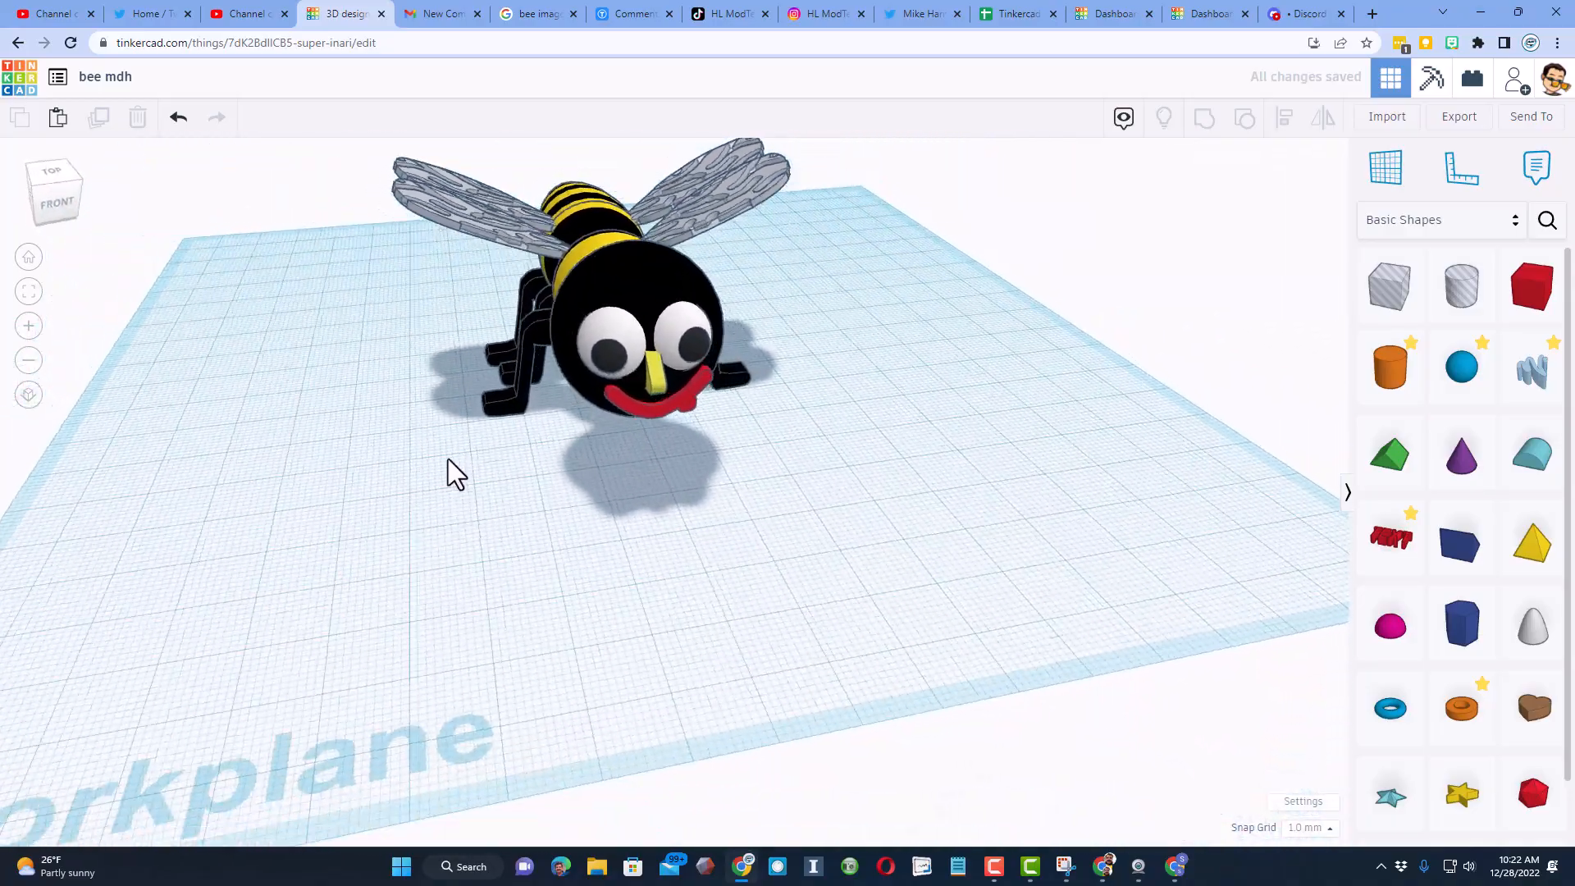
Step: Place the propeller hat from Creatures & Characters > Accessories on the bee's head
drag(447, 472, 558, 701)
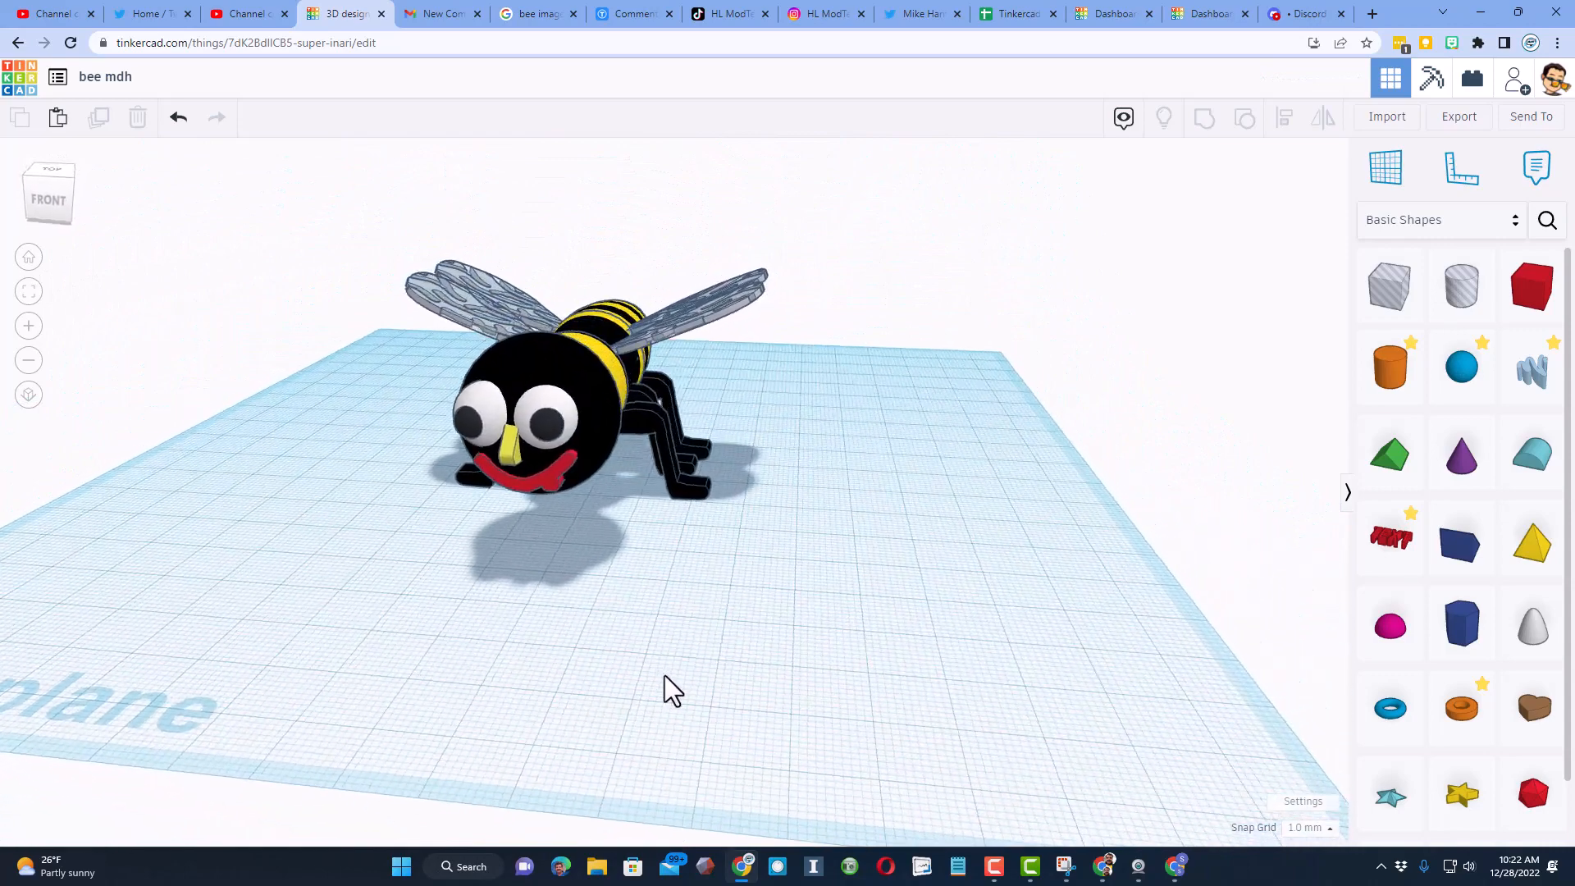
click(1438, 219)
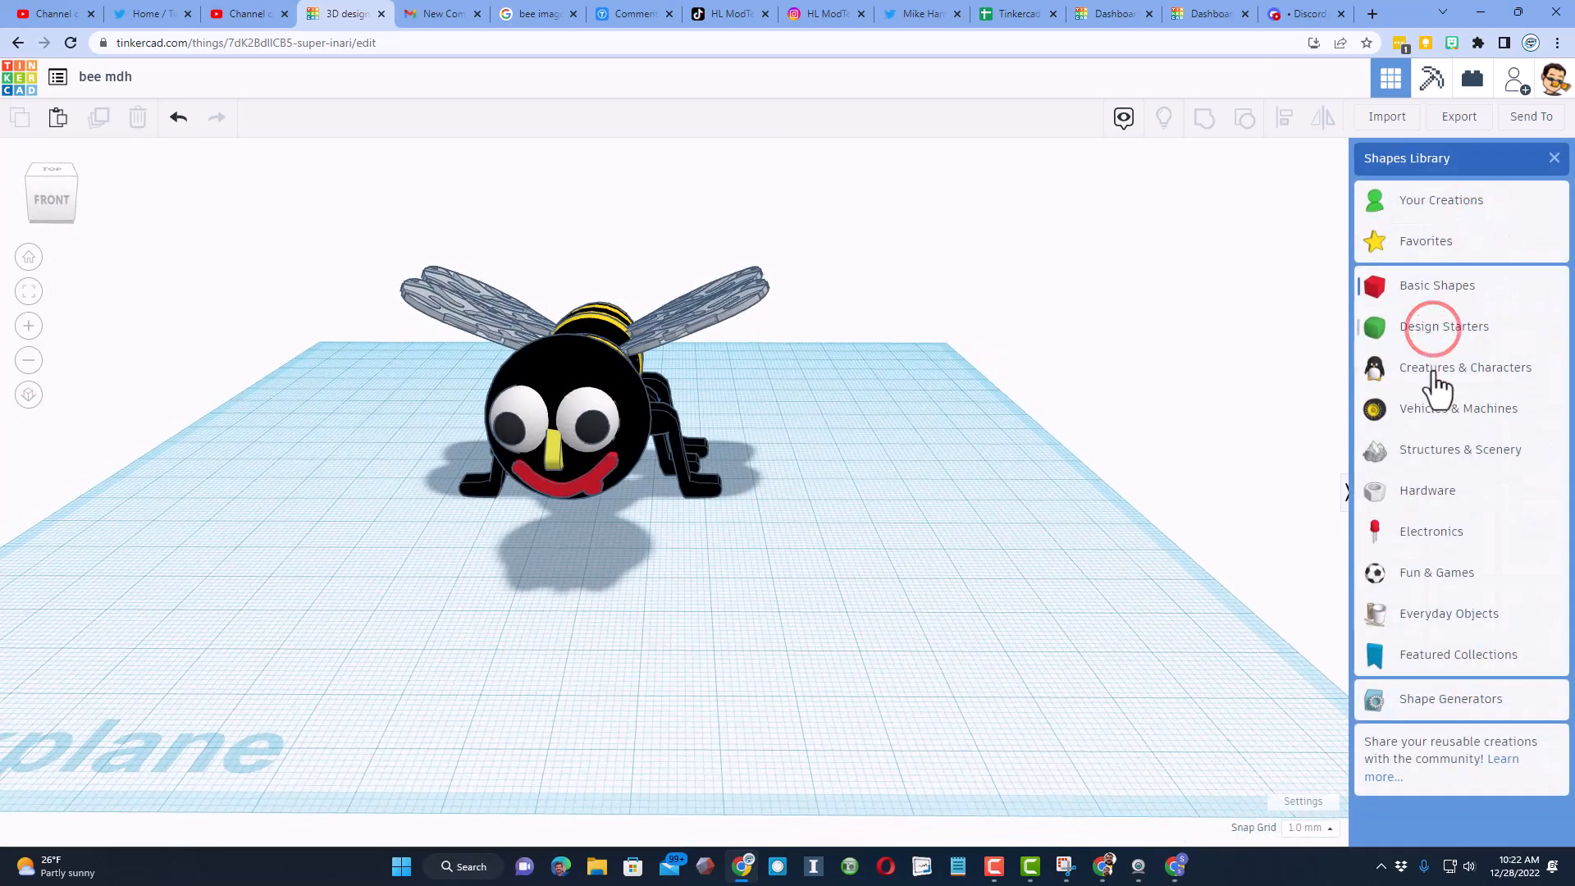
click(1466, 366)
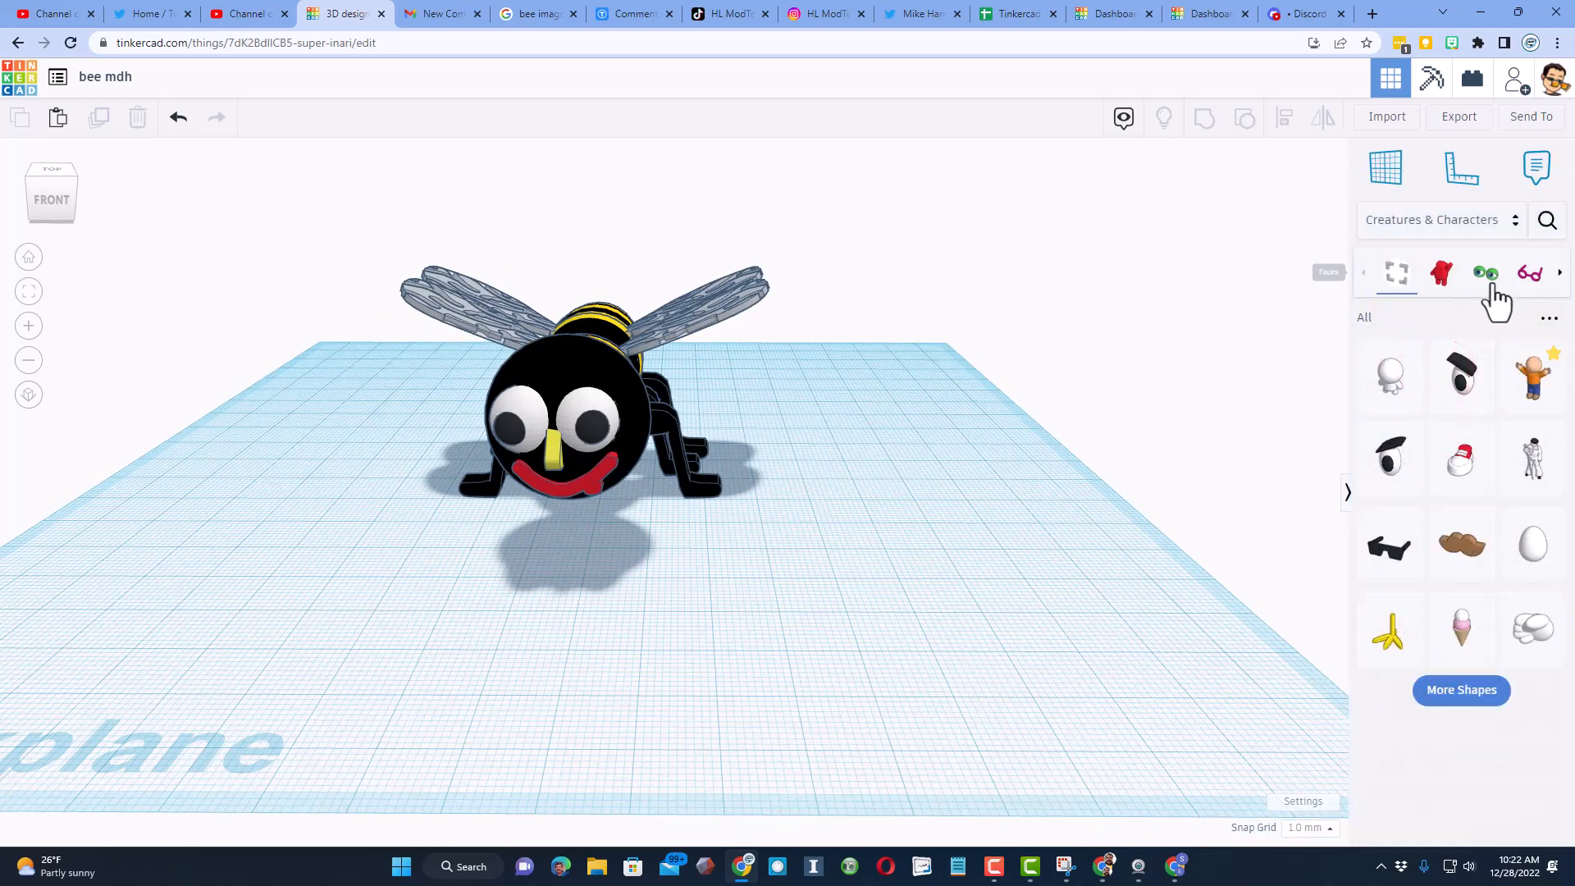
click(1529, 272)
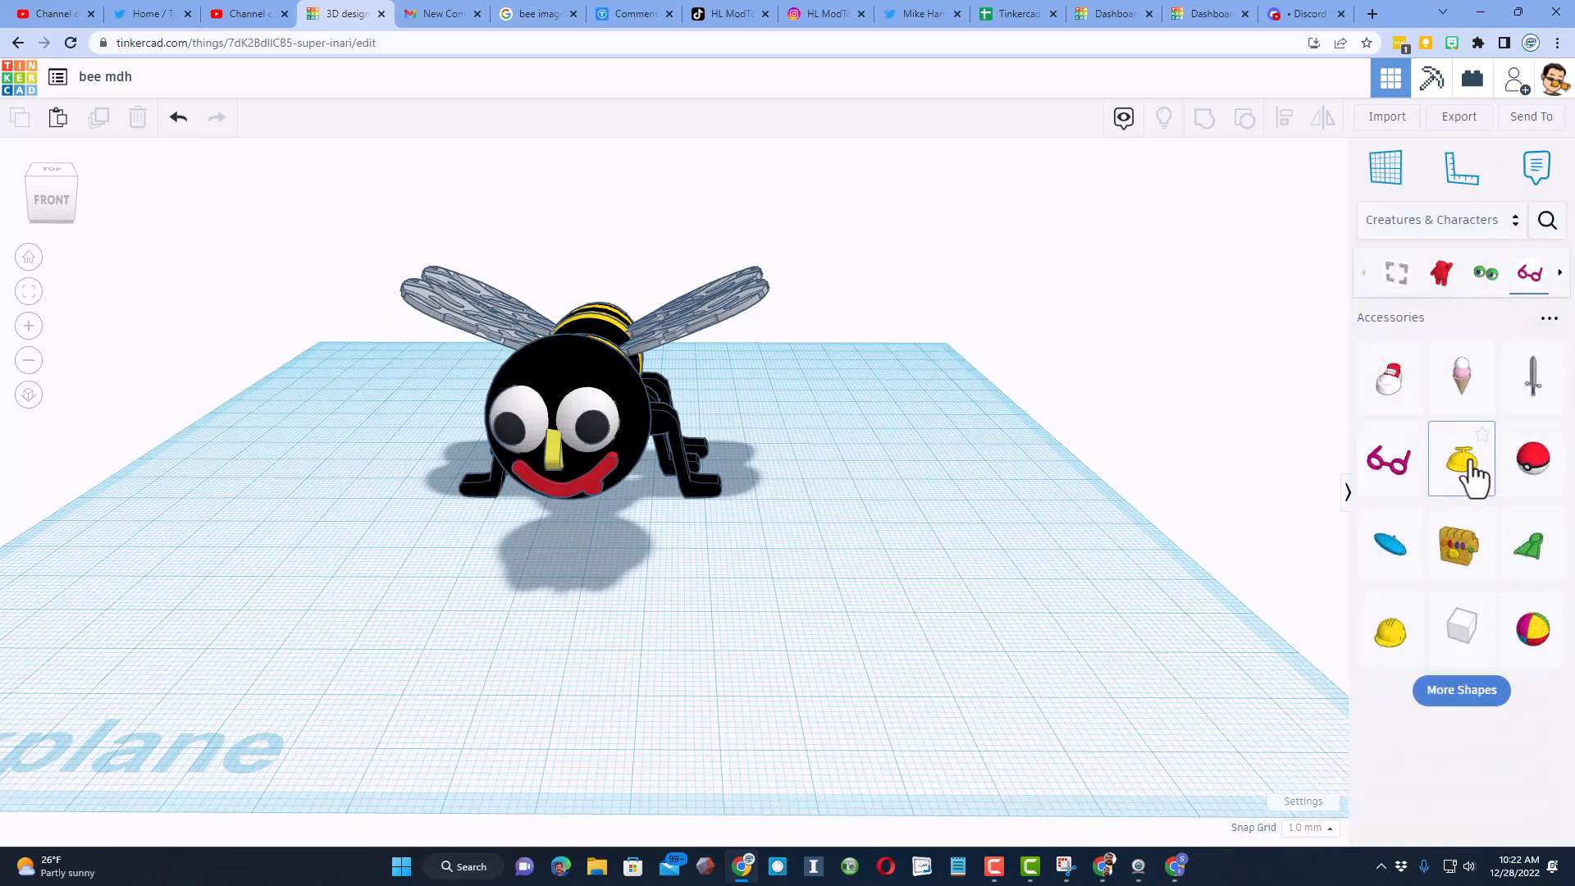
click(1461, 458)
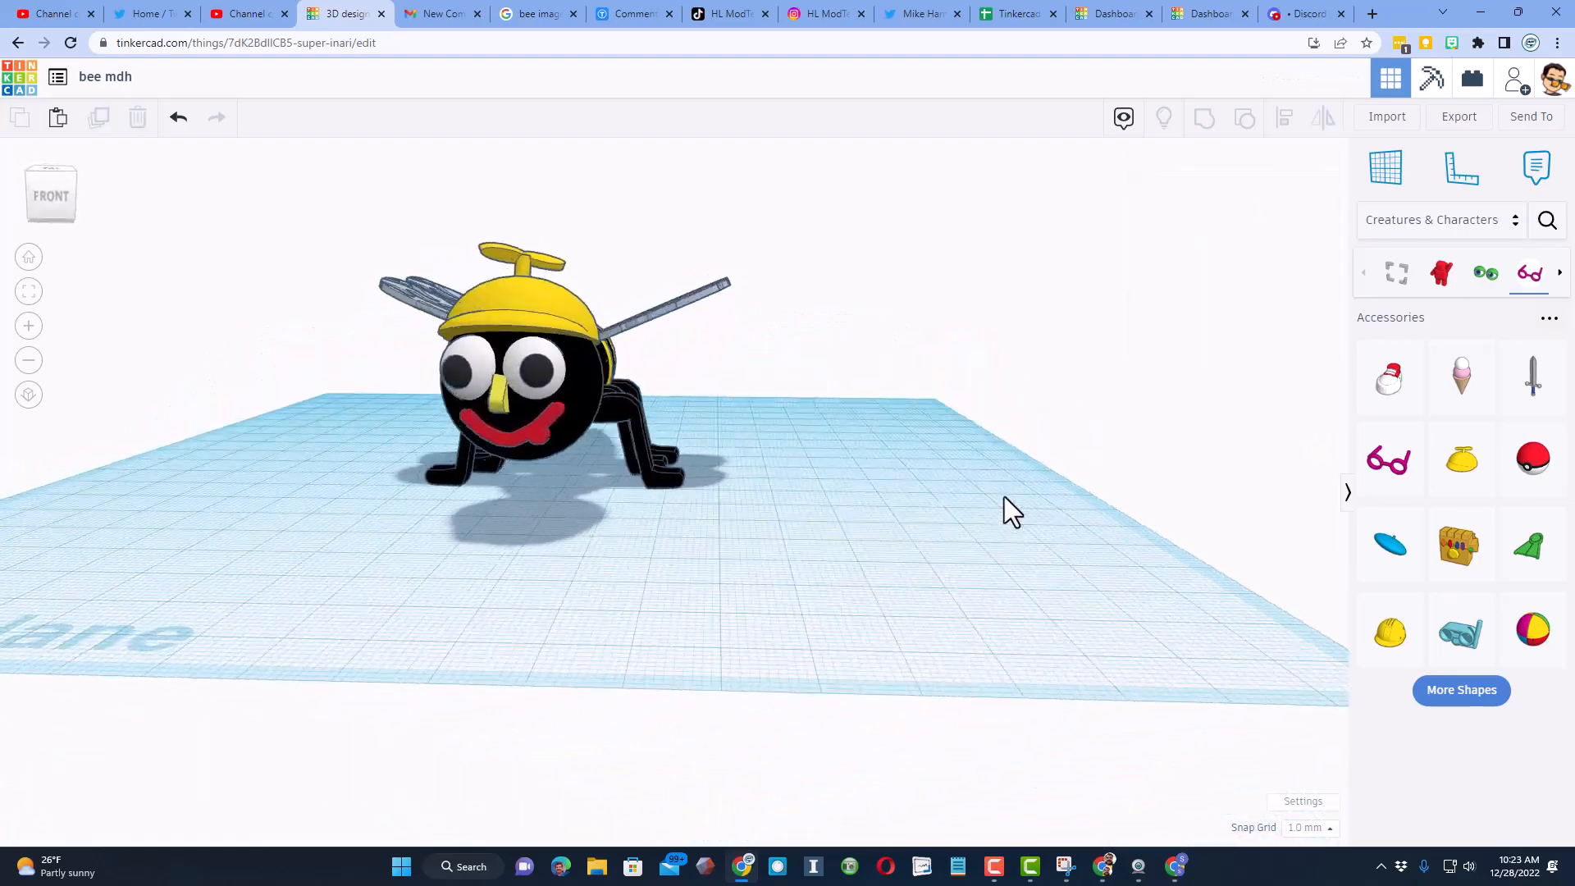
drag(1012, 510, 842, 541)
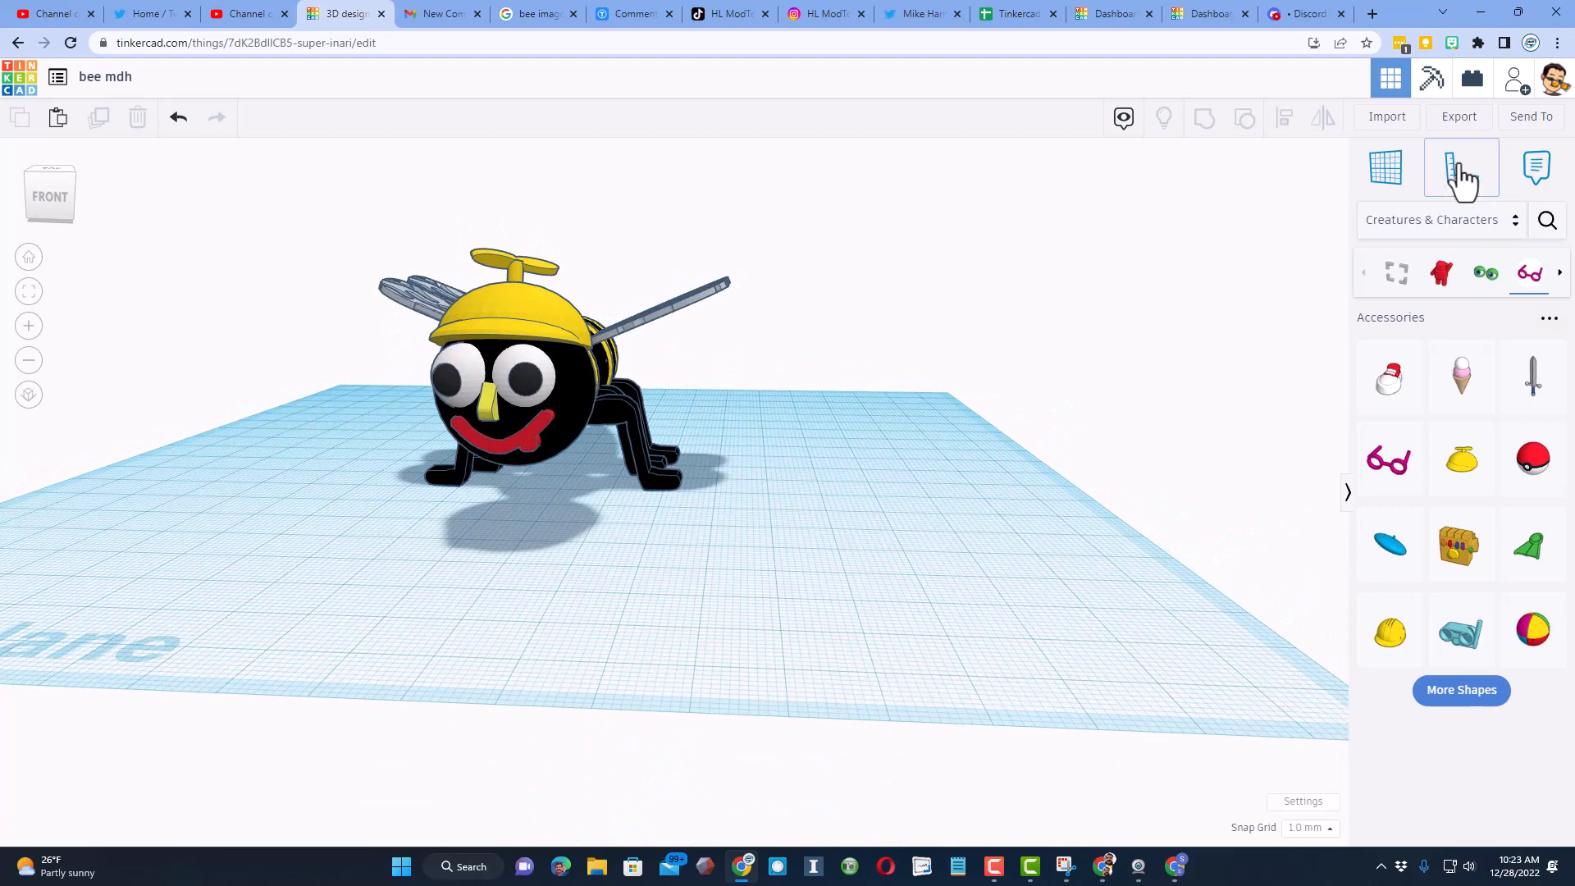
Step: Generate a new collaboration link for the bee design and copy it
click(1508, 77)
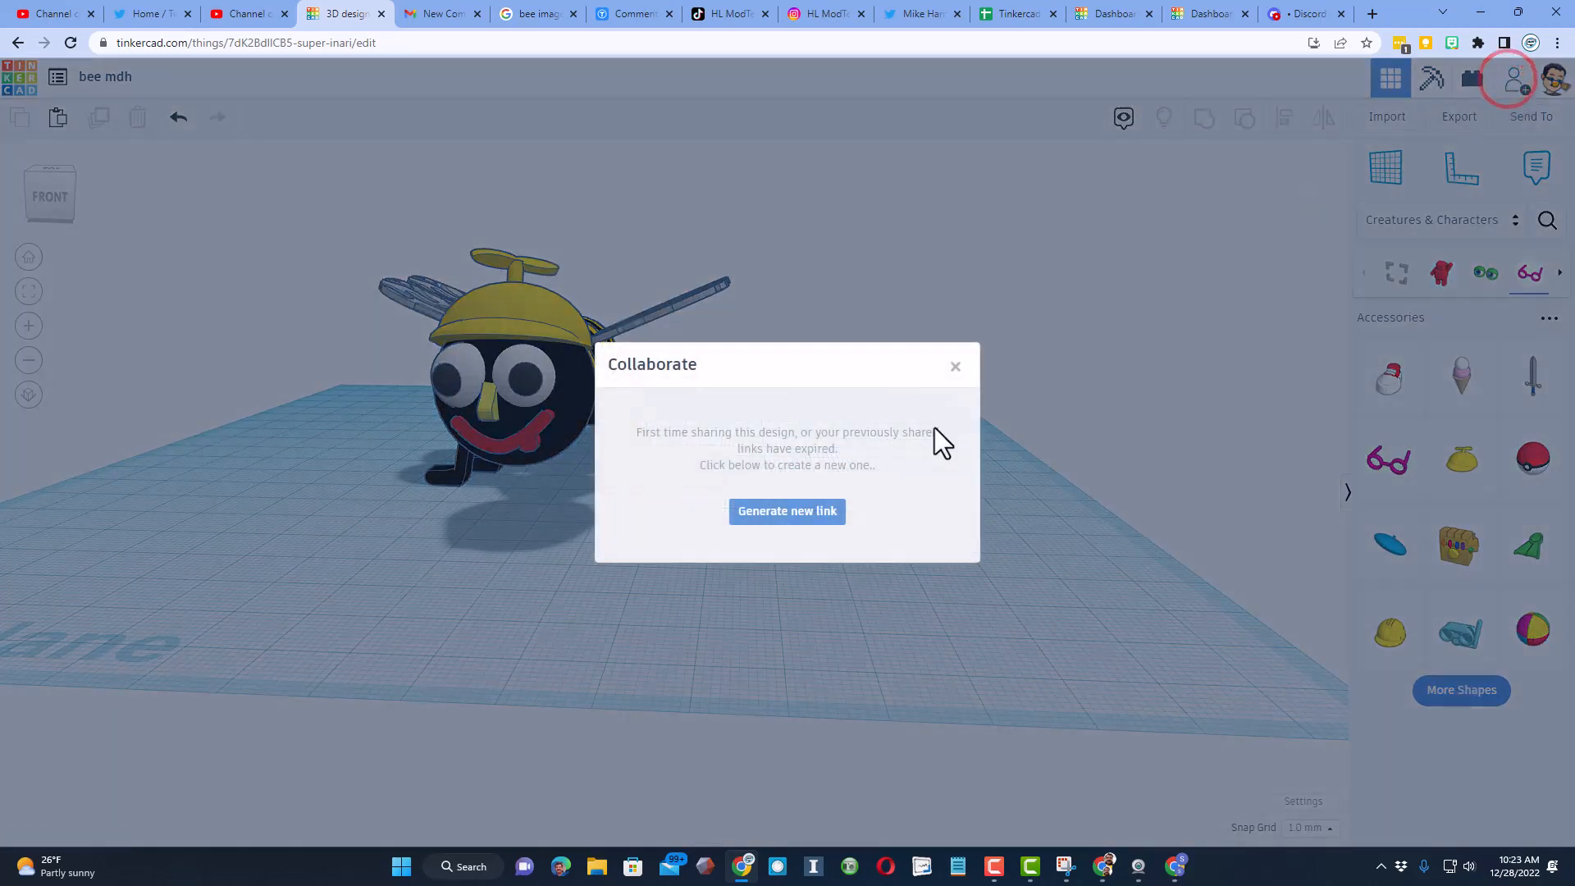
click(786, 510)
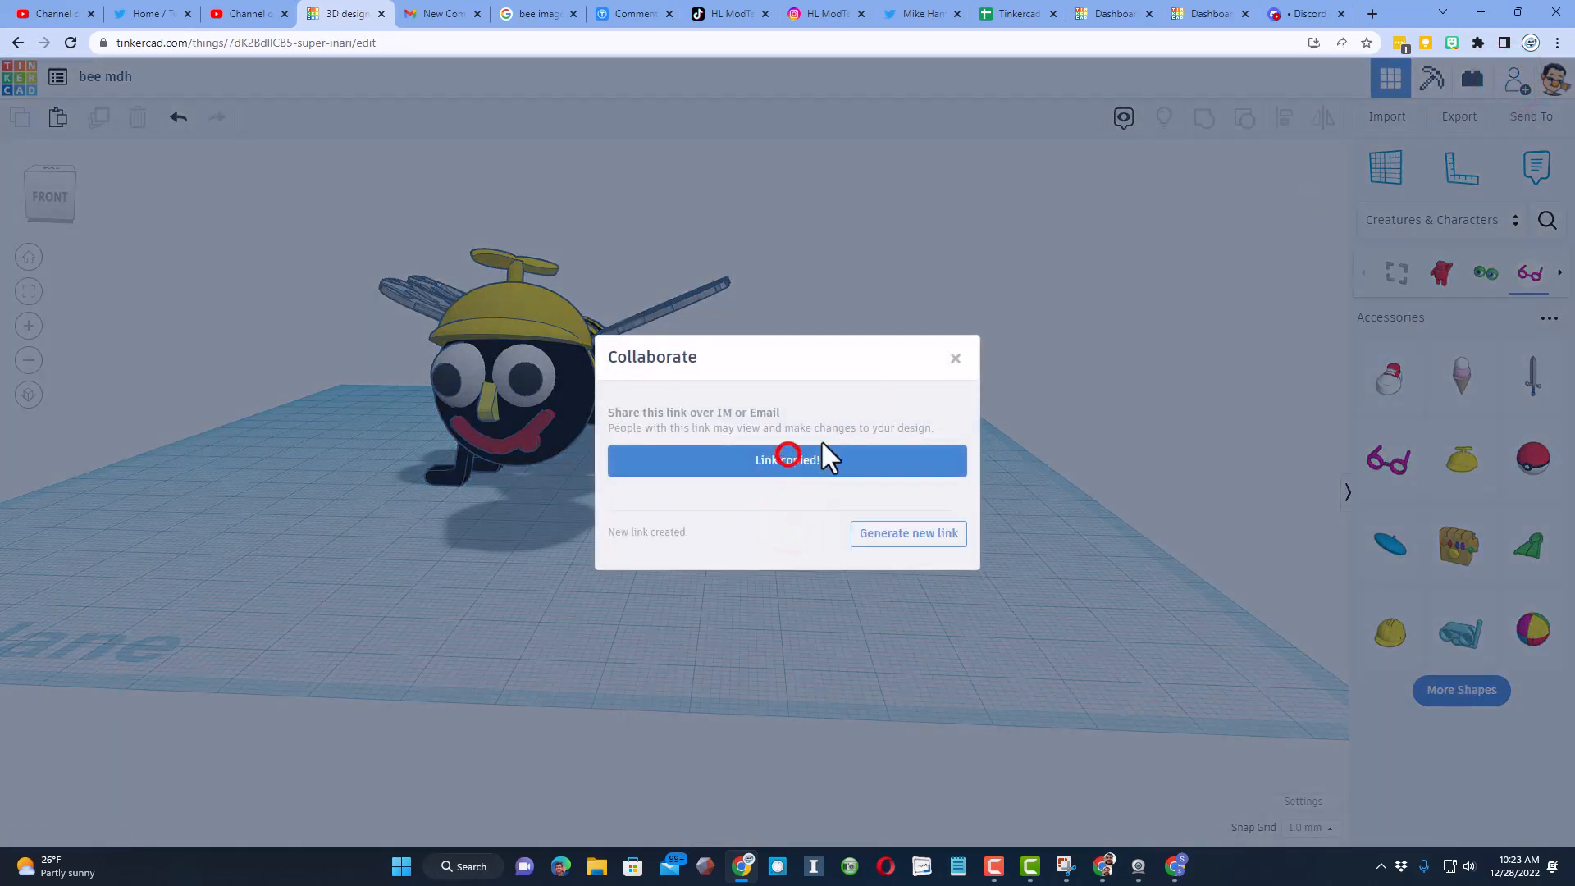
click(954, 359)
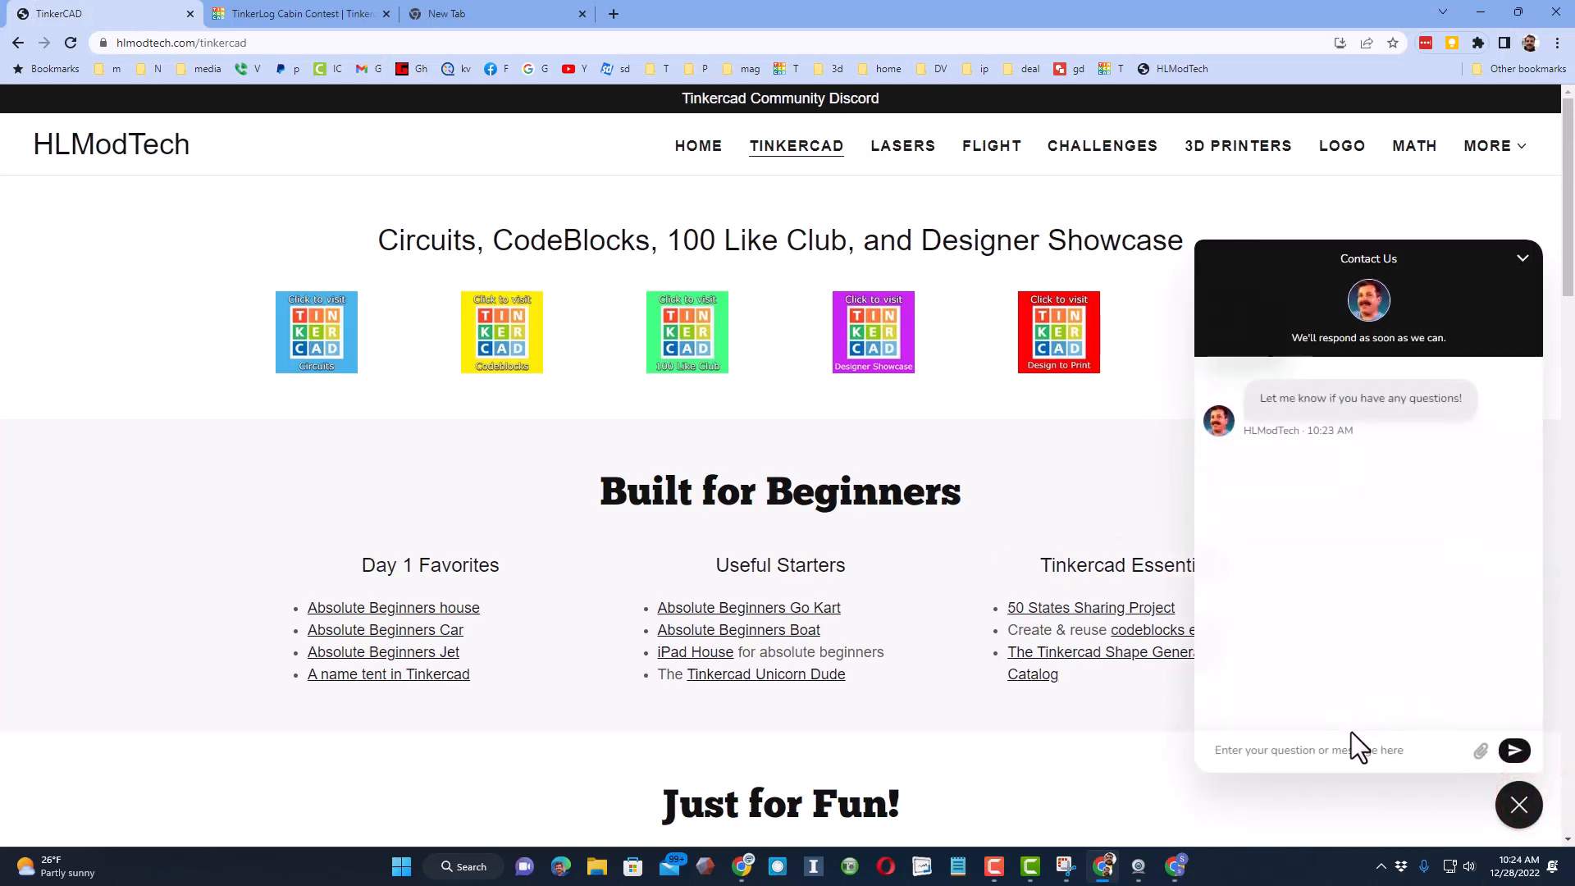
Step: Close the Contact Us chat widget on the HLModTech Tinkercad page
click(1518, 805)
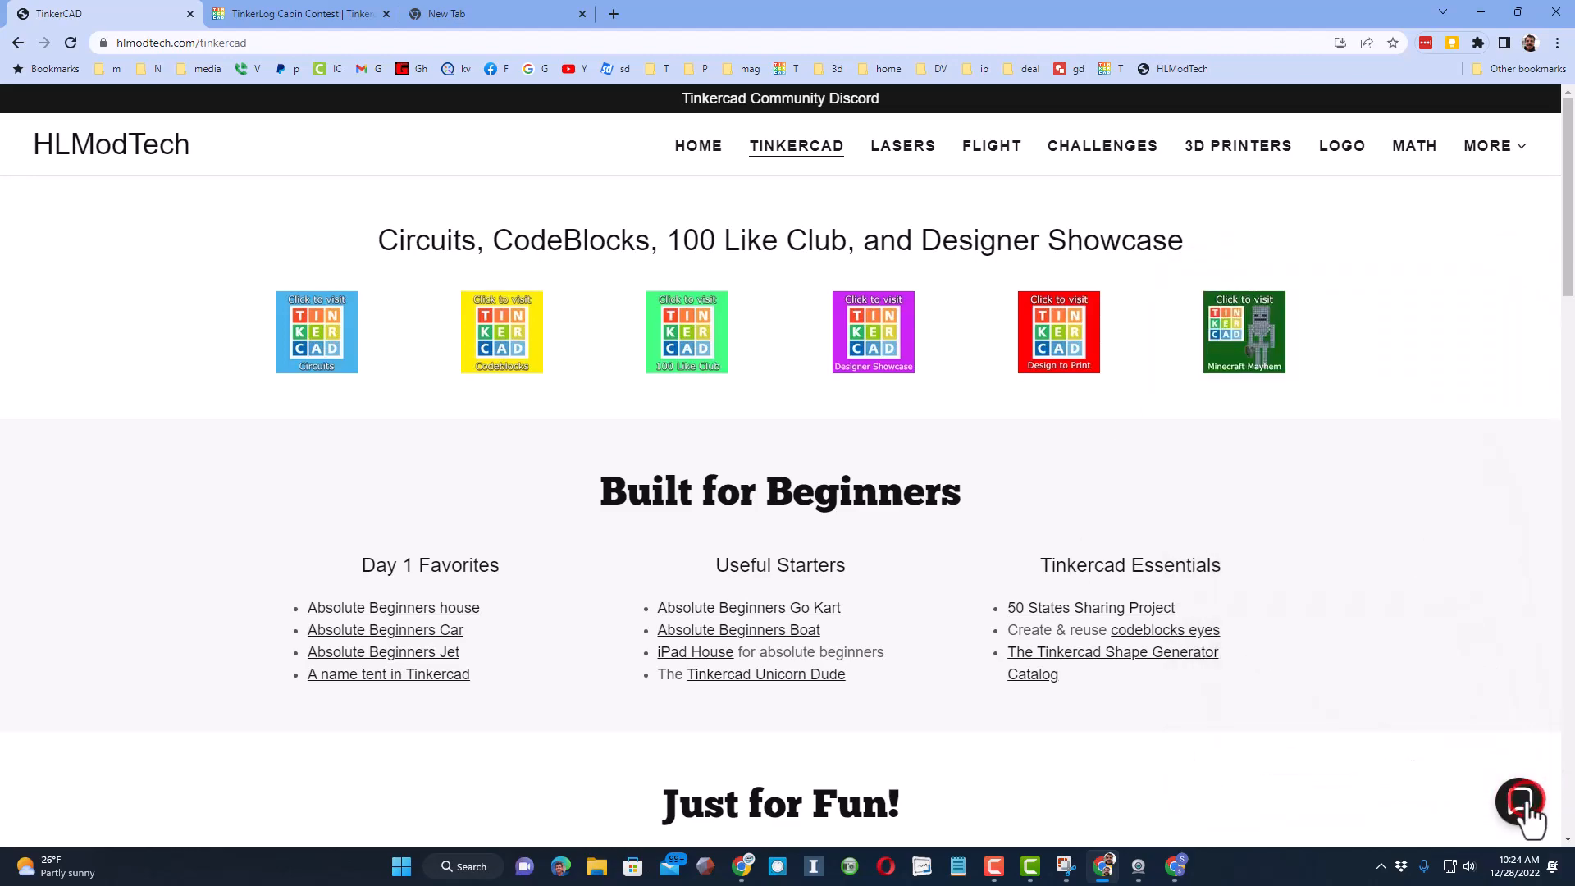
mouse_move(1414, 764)
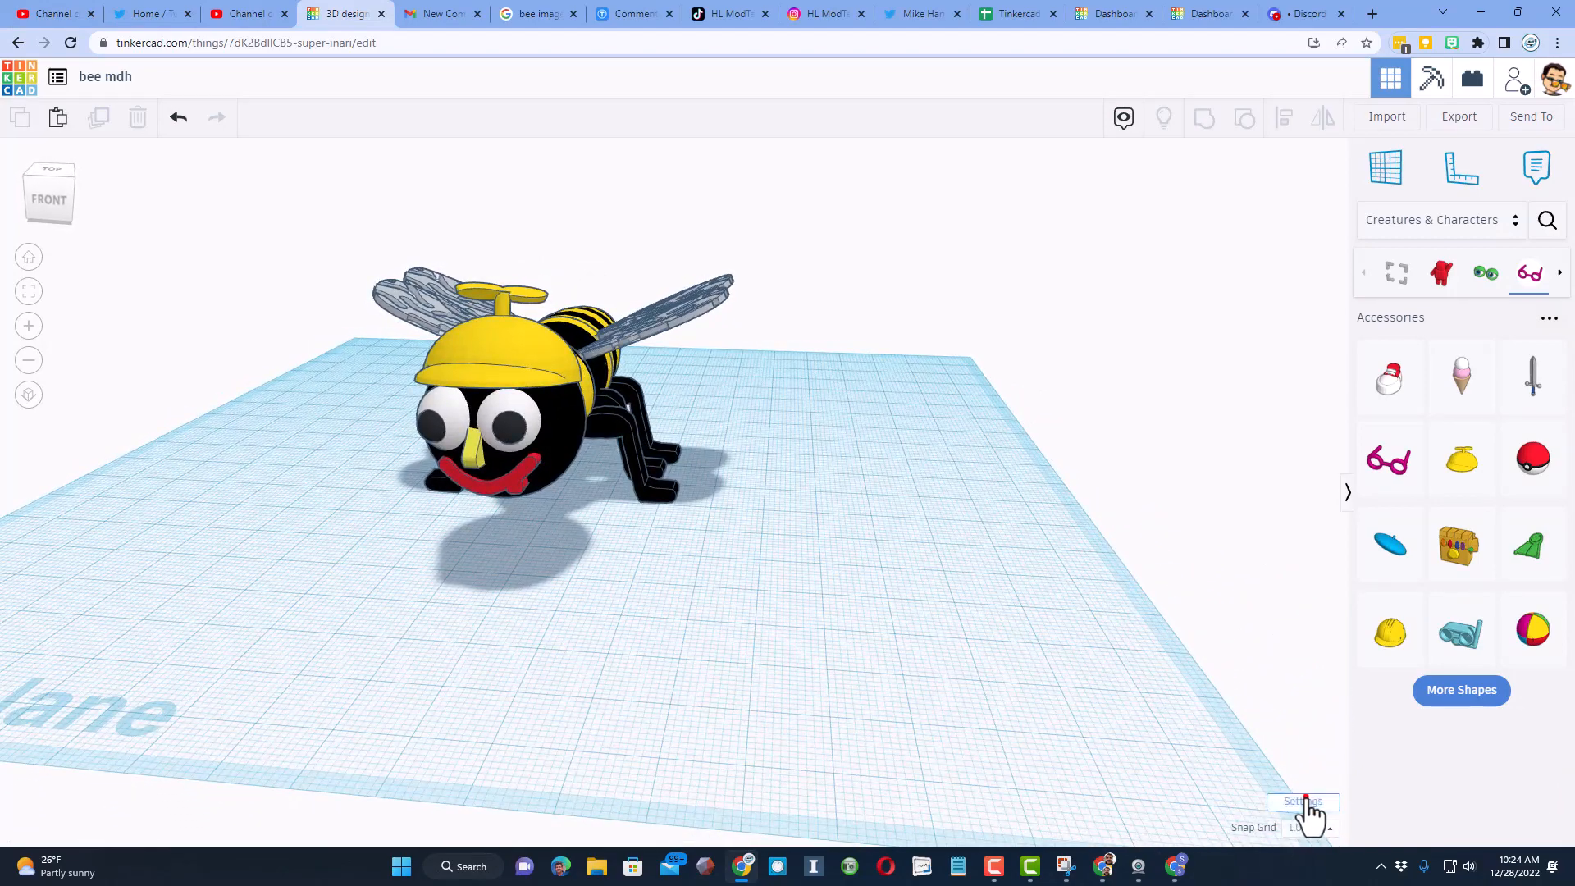
Step: Hide the workplane grid and orbit around the finished bee
click(1302, 802)
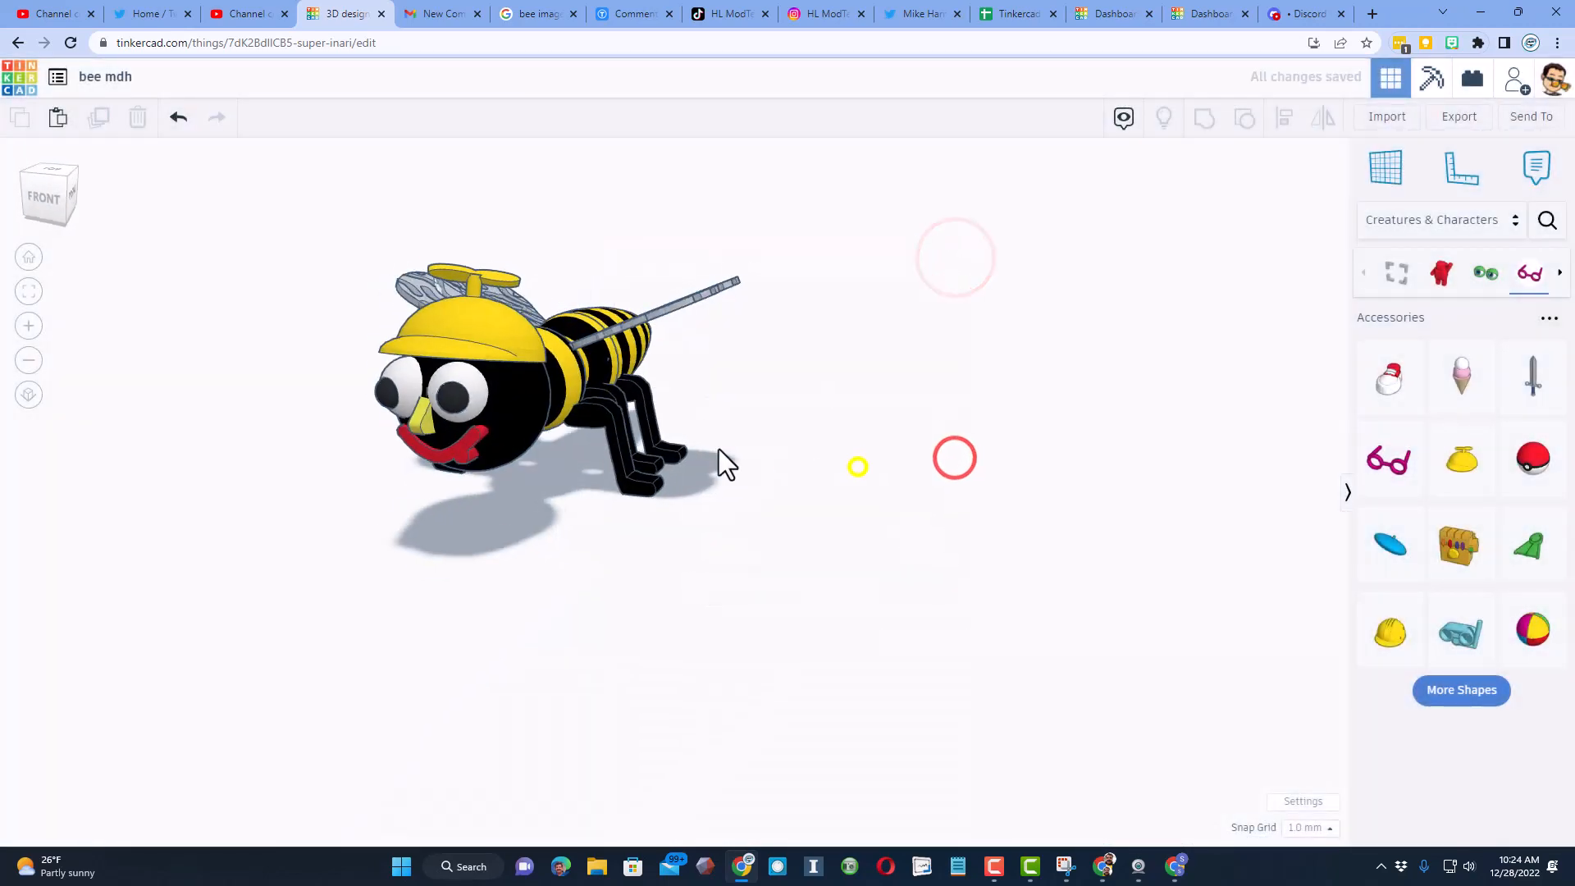
drag(724, 461, 924, 558)
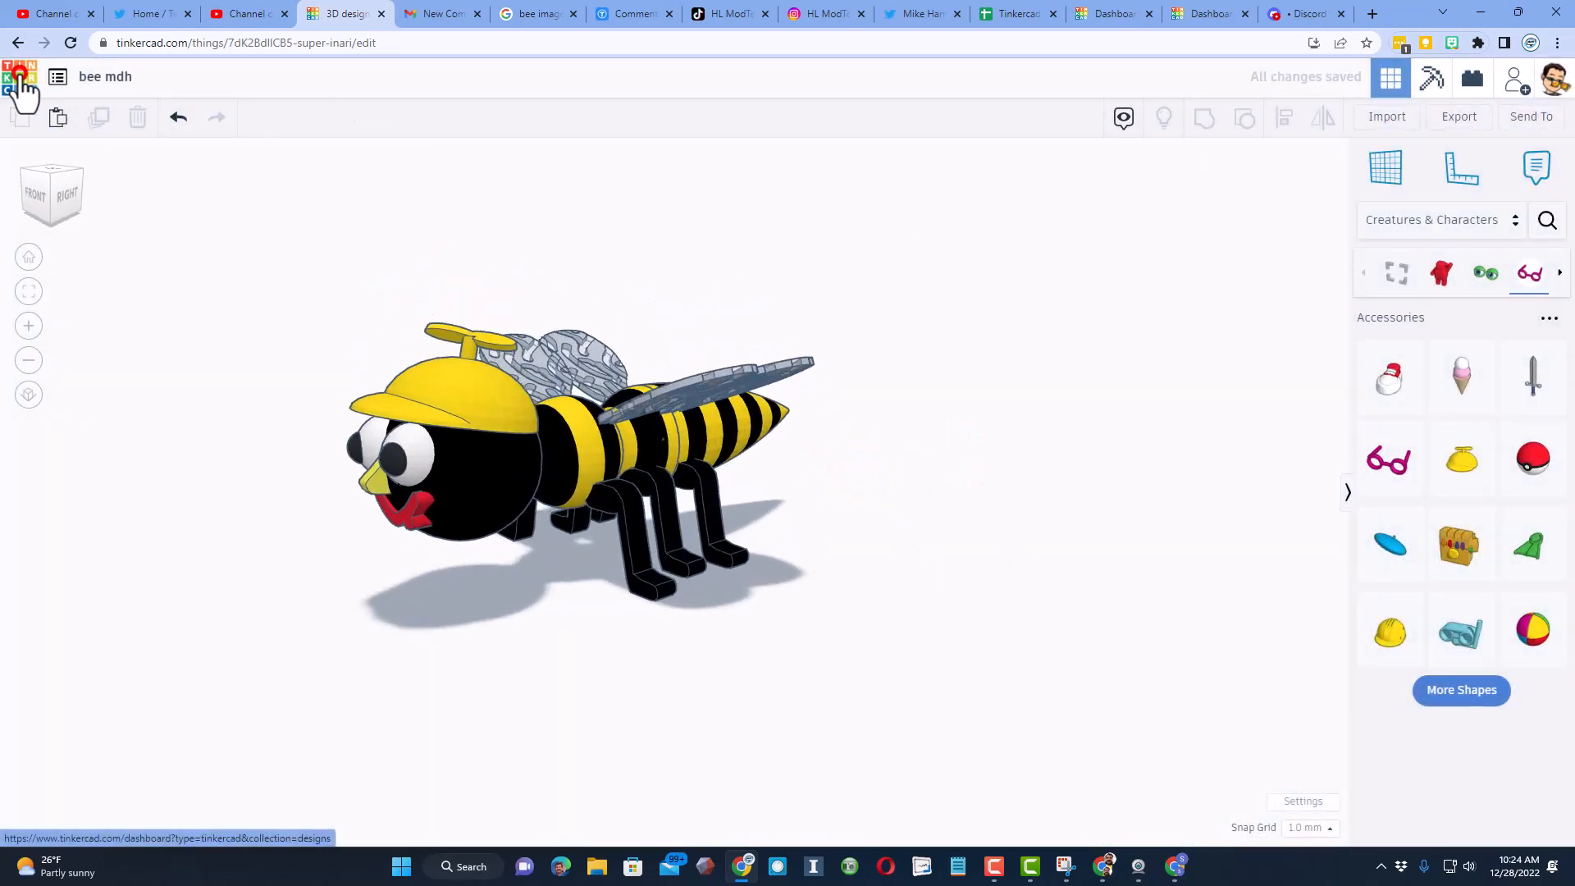
Step: Open the bee design's properties from the dashboard and rename it 'bee with tutorial'
click(18, 79)
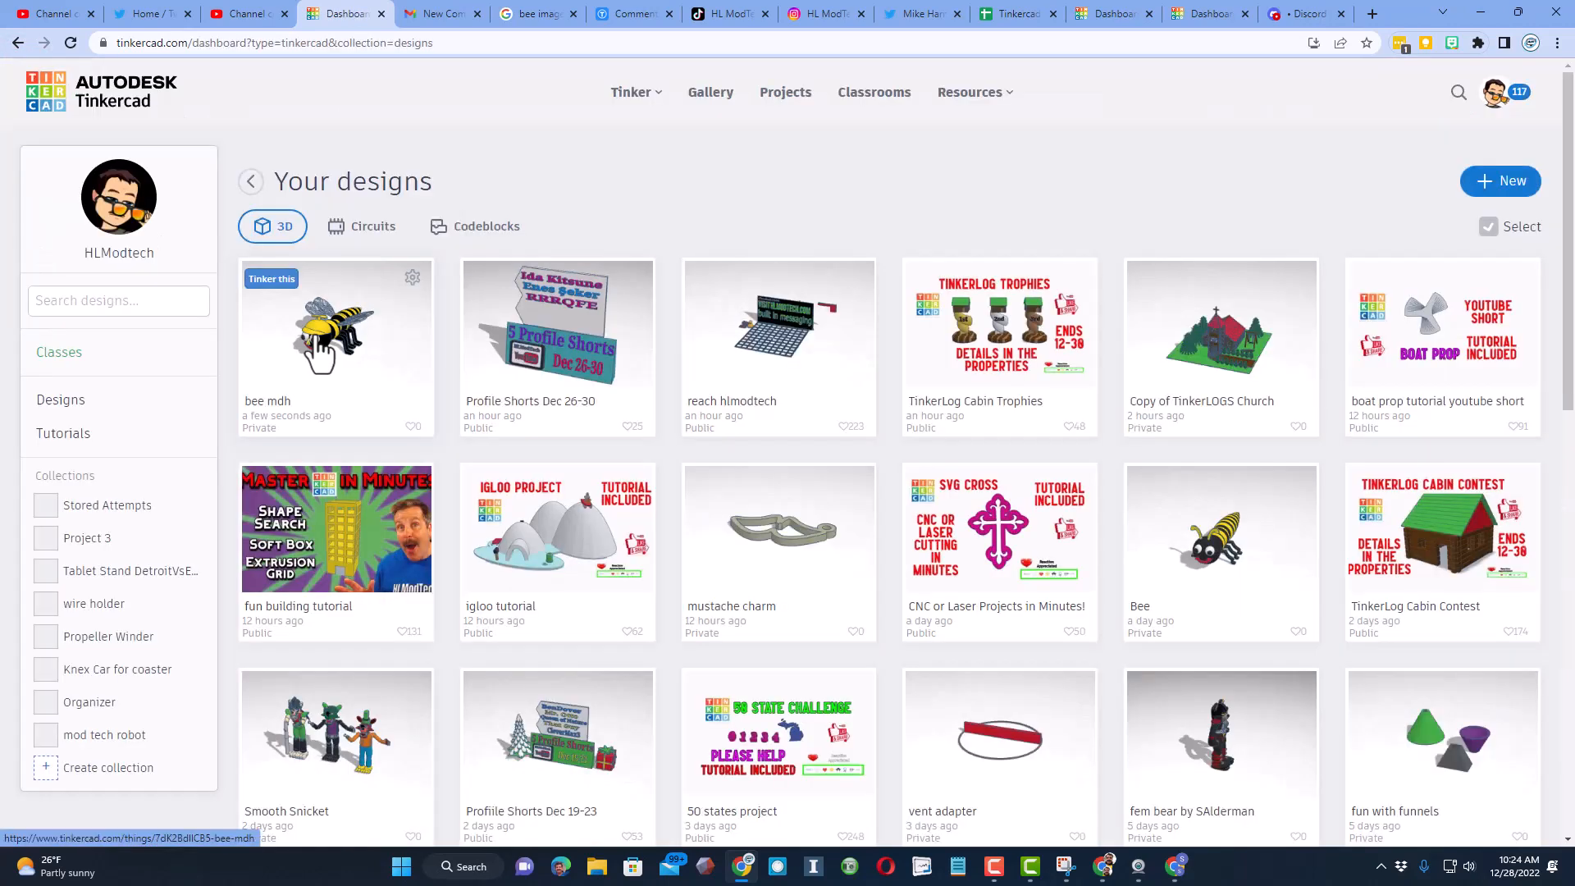
click(336, 325)
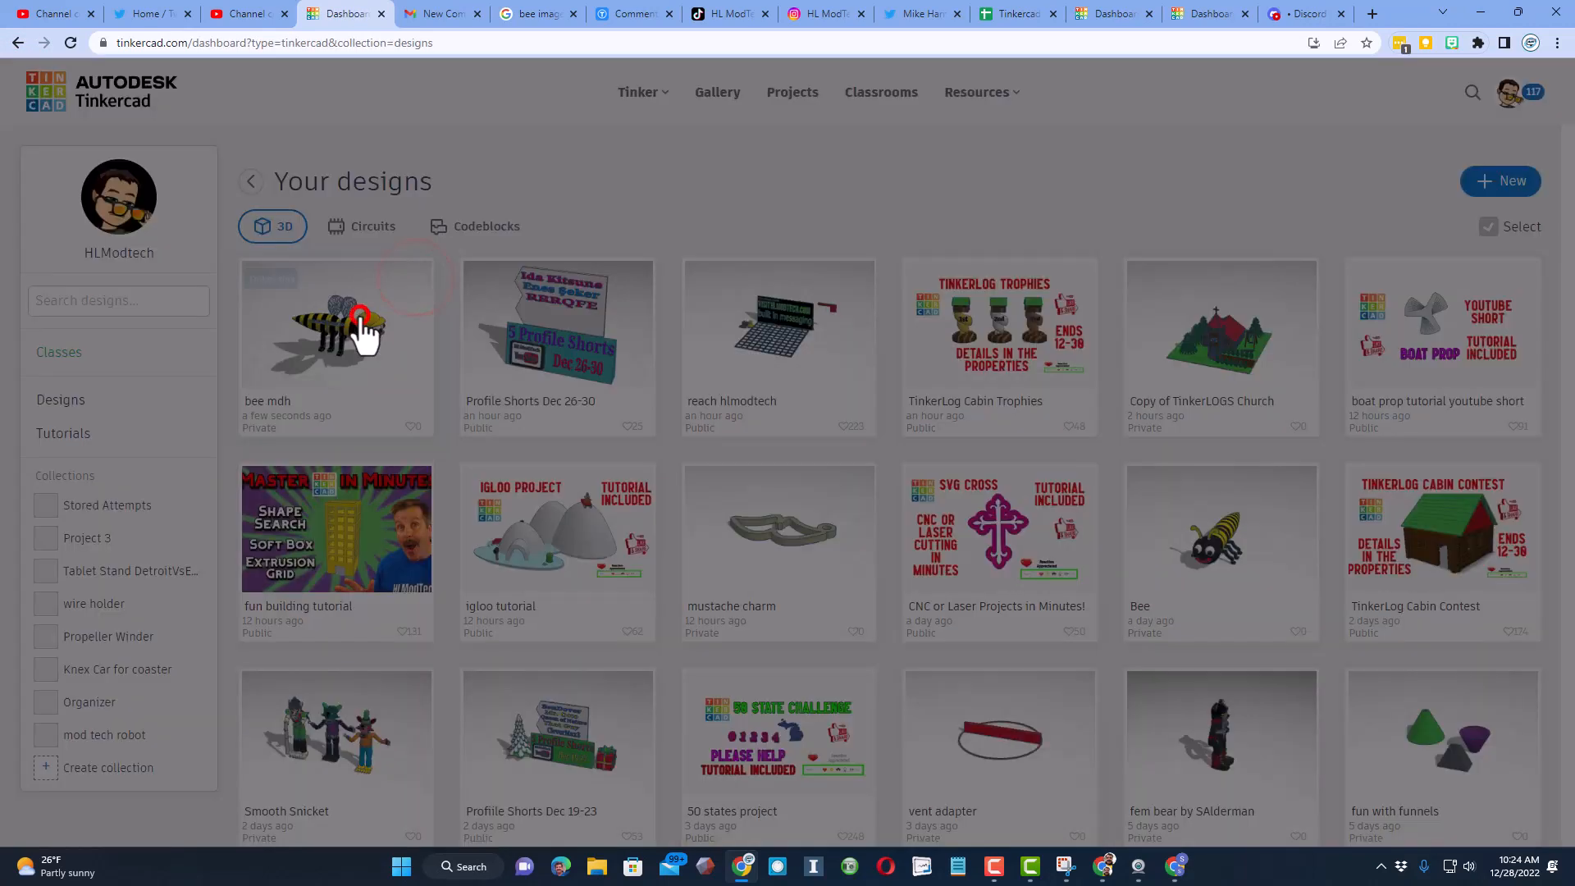
click(362, 321)
text(bee wi)
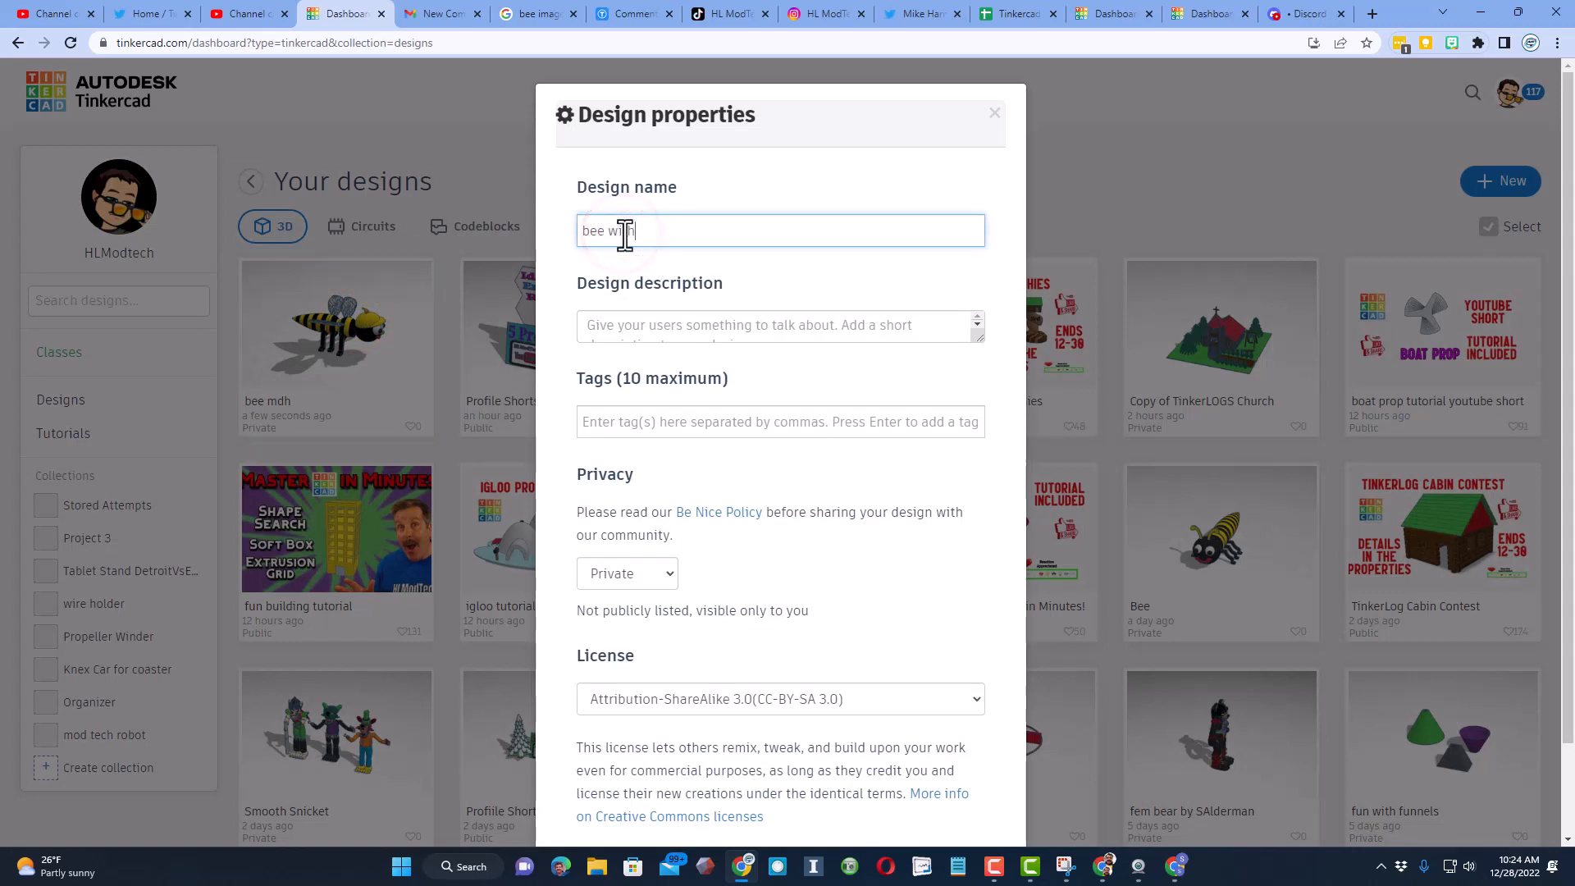
text(tutorial)
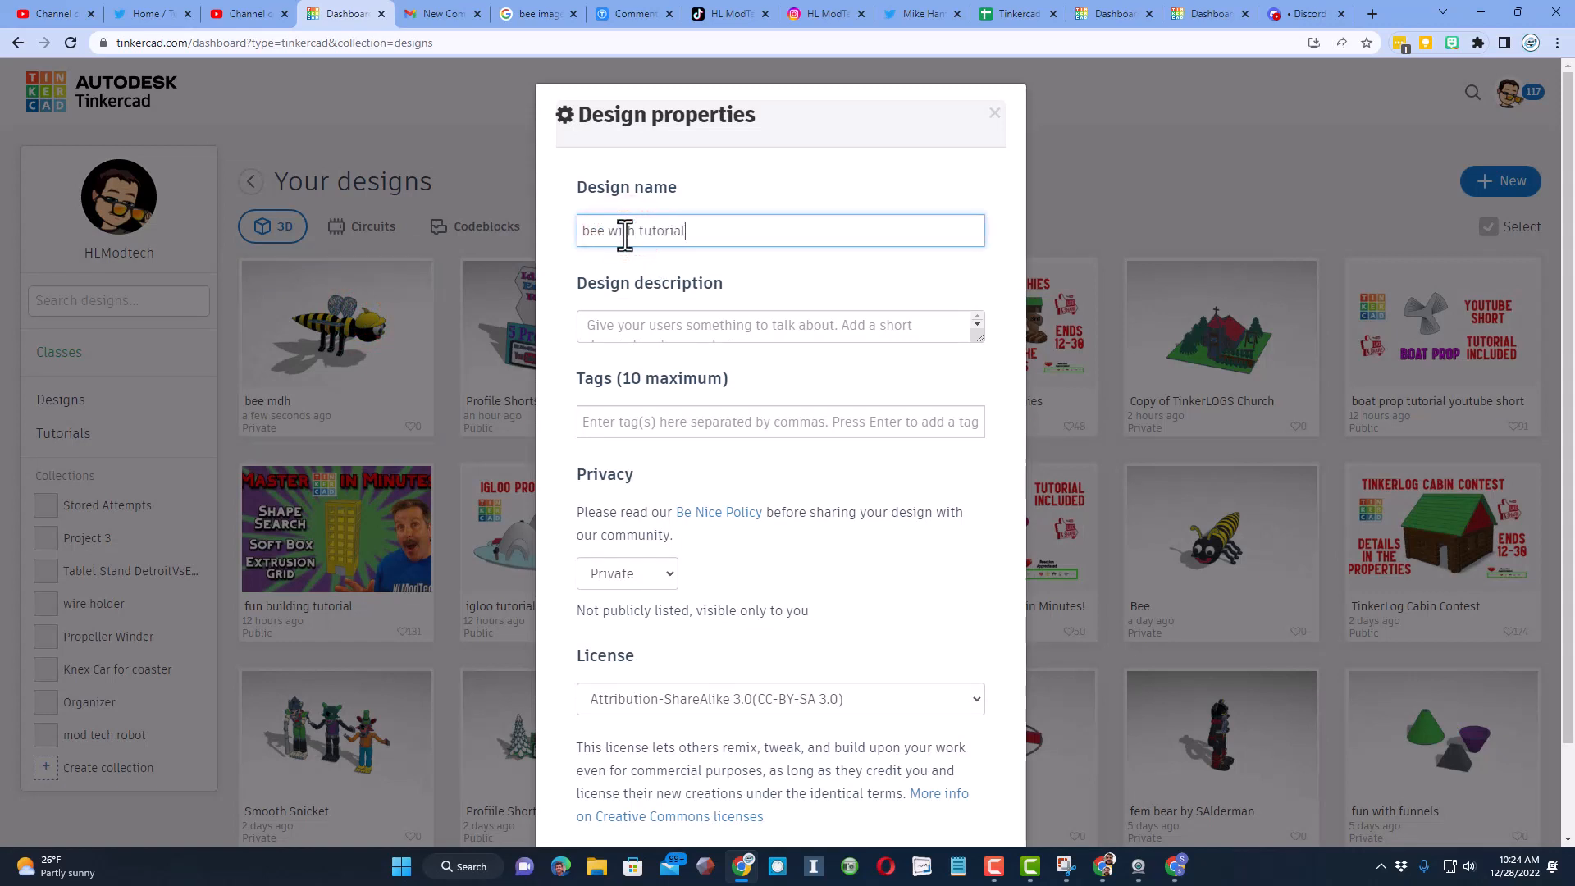
drag(974, 341, 979, 480)
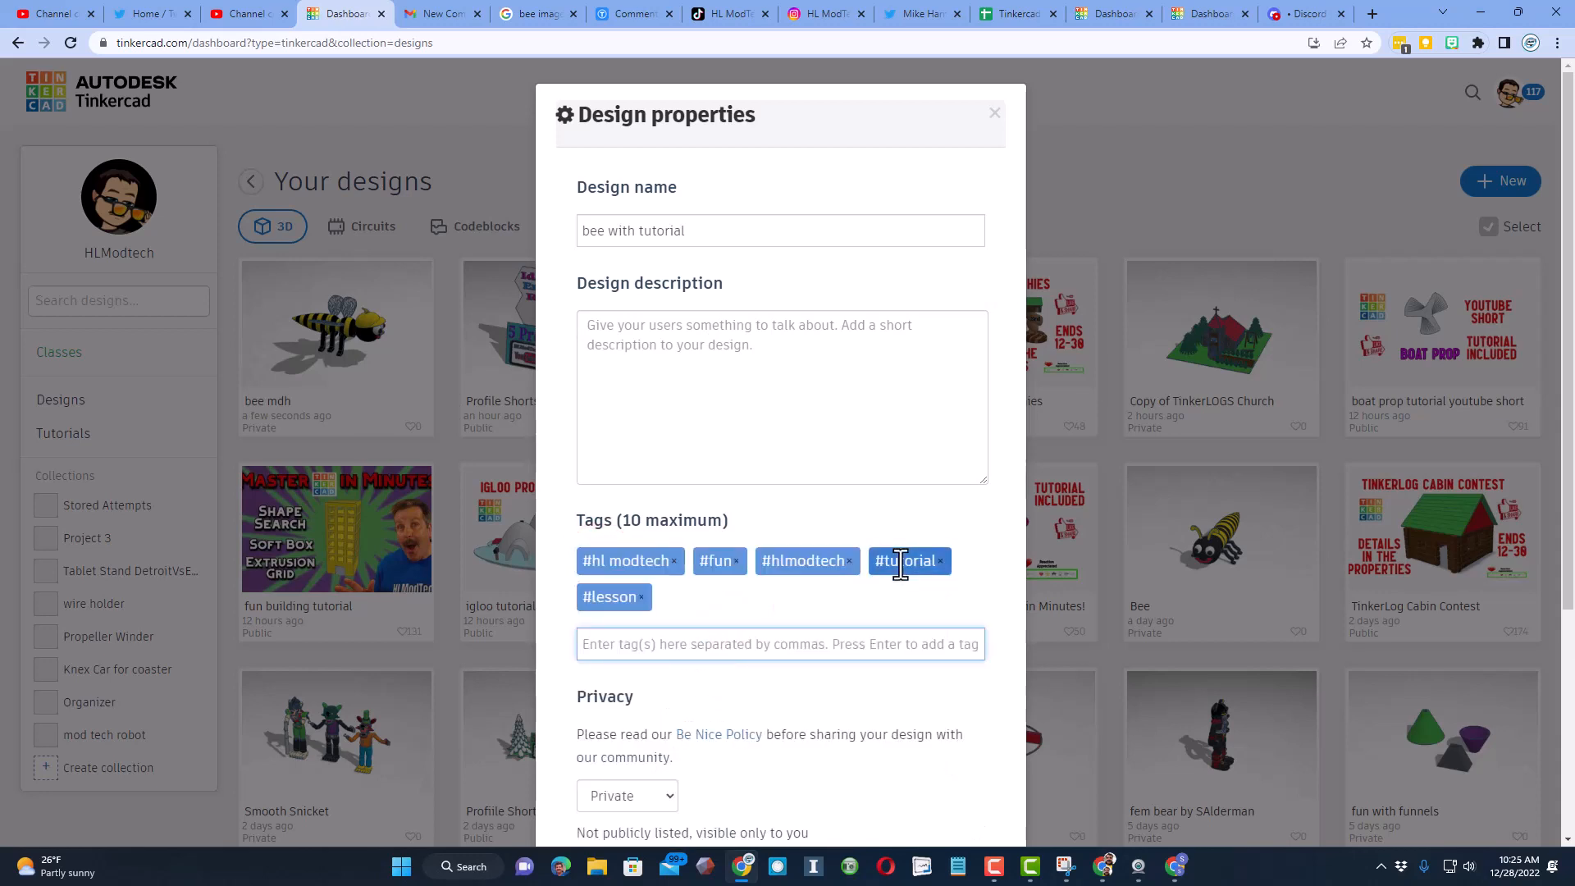
text(bee)
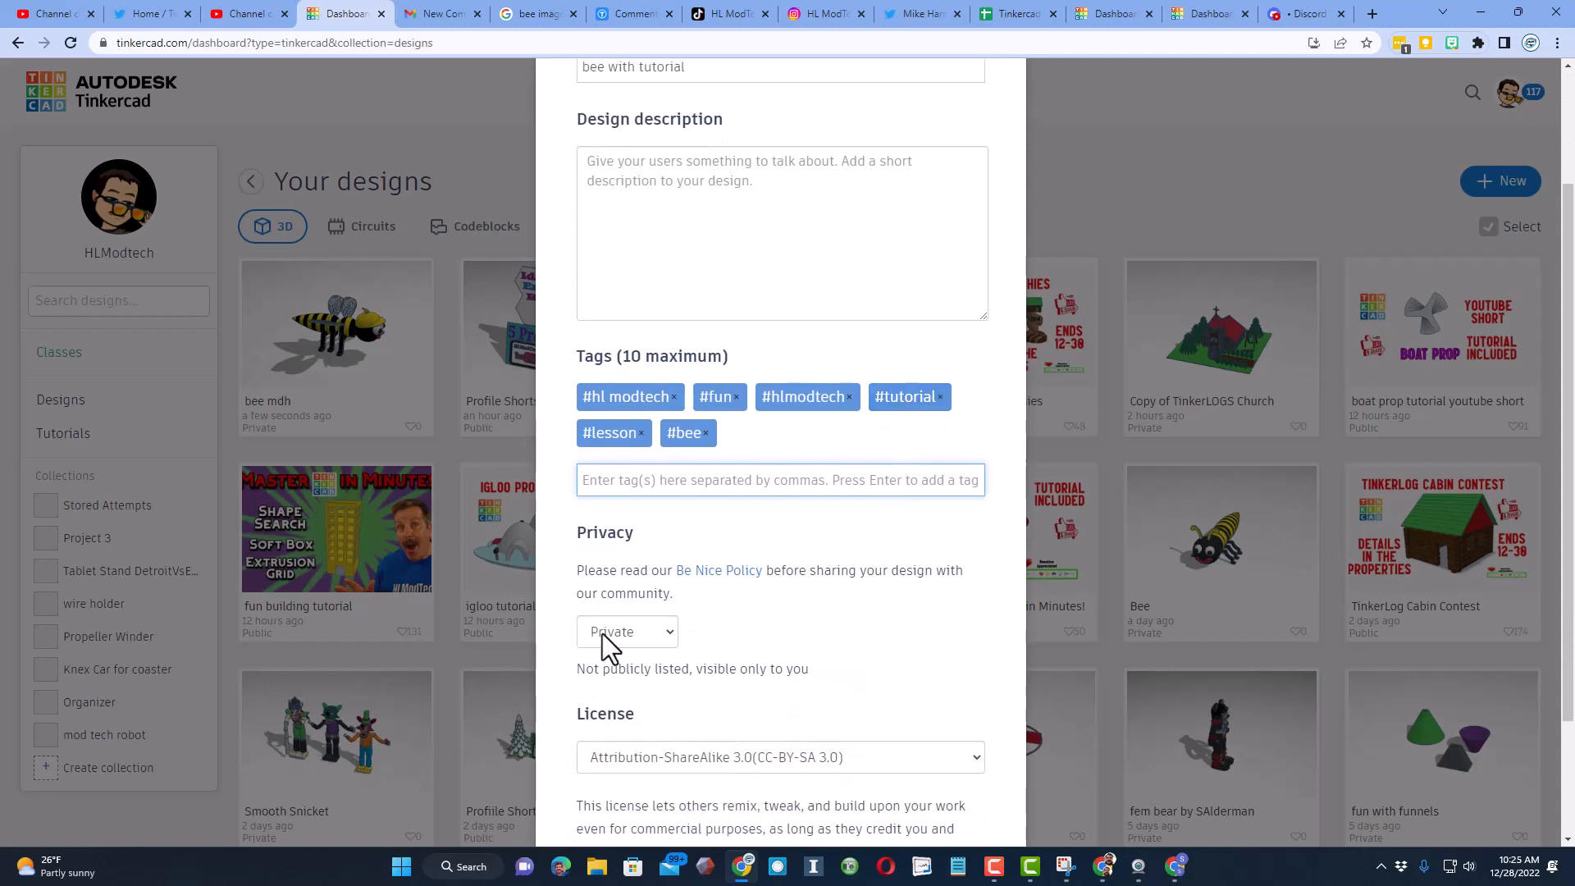
Step: Make the design public with the Attribution-NoDerivs 3.0 license and save the changes
click(626, 631)
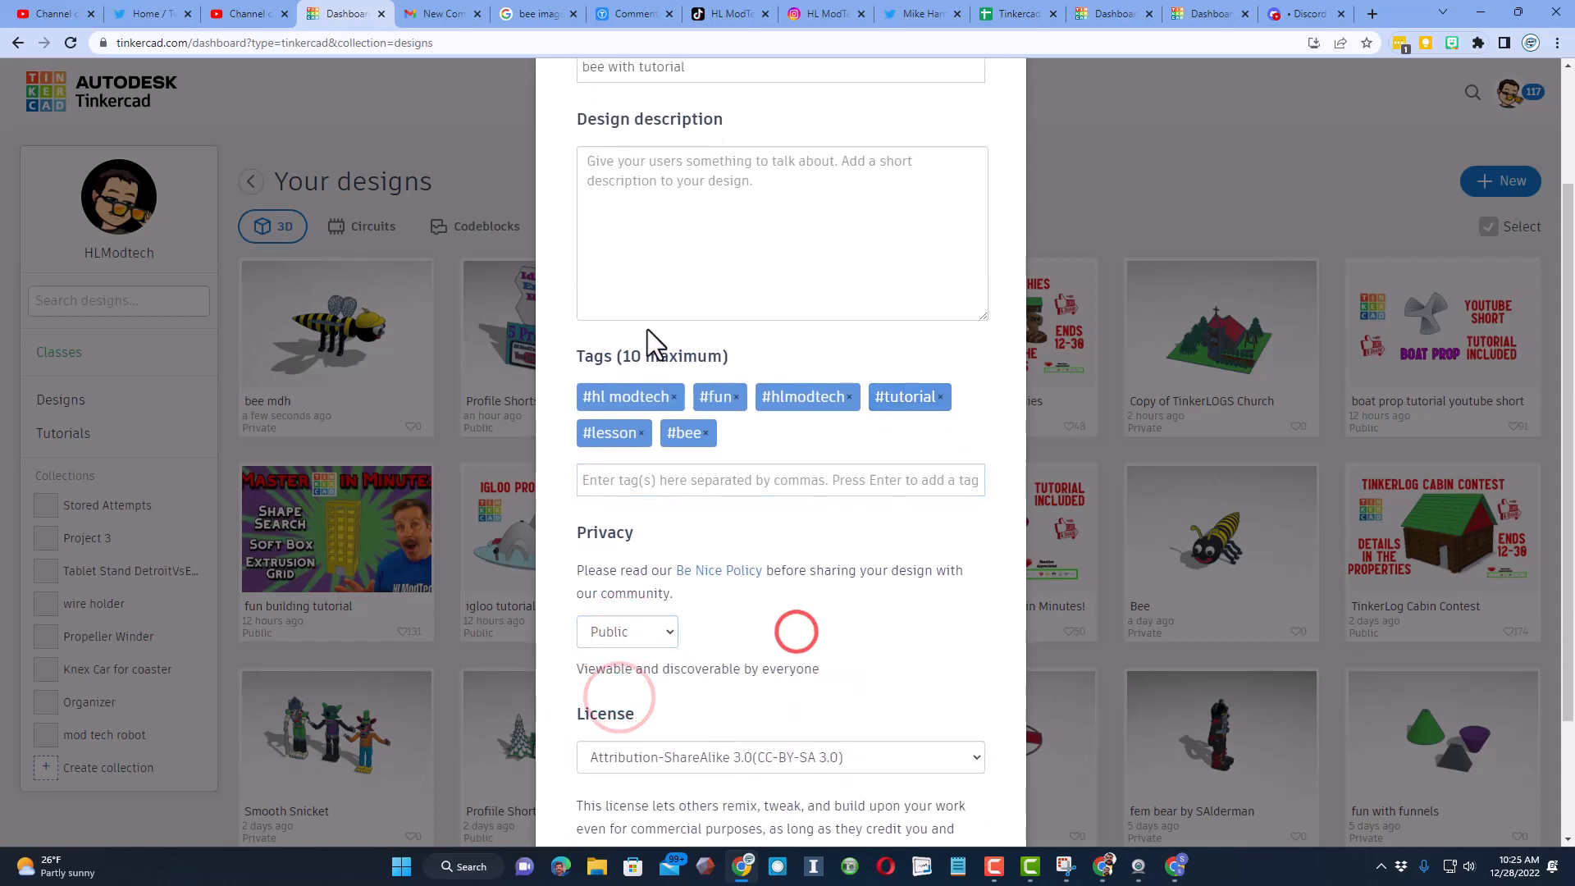
click(778, 593)
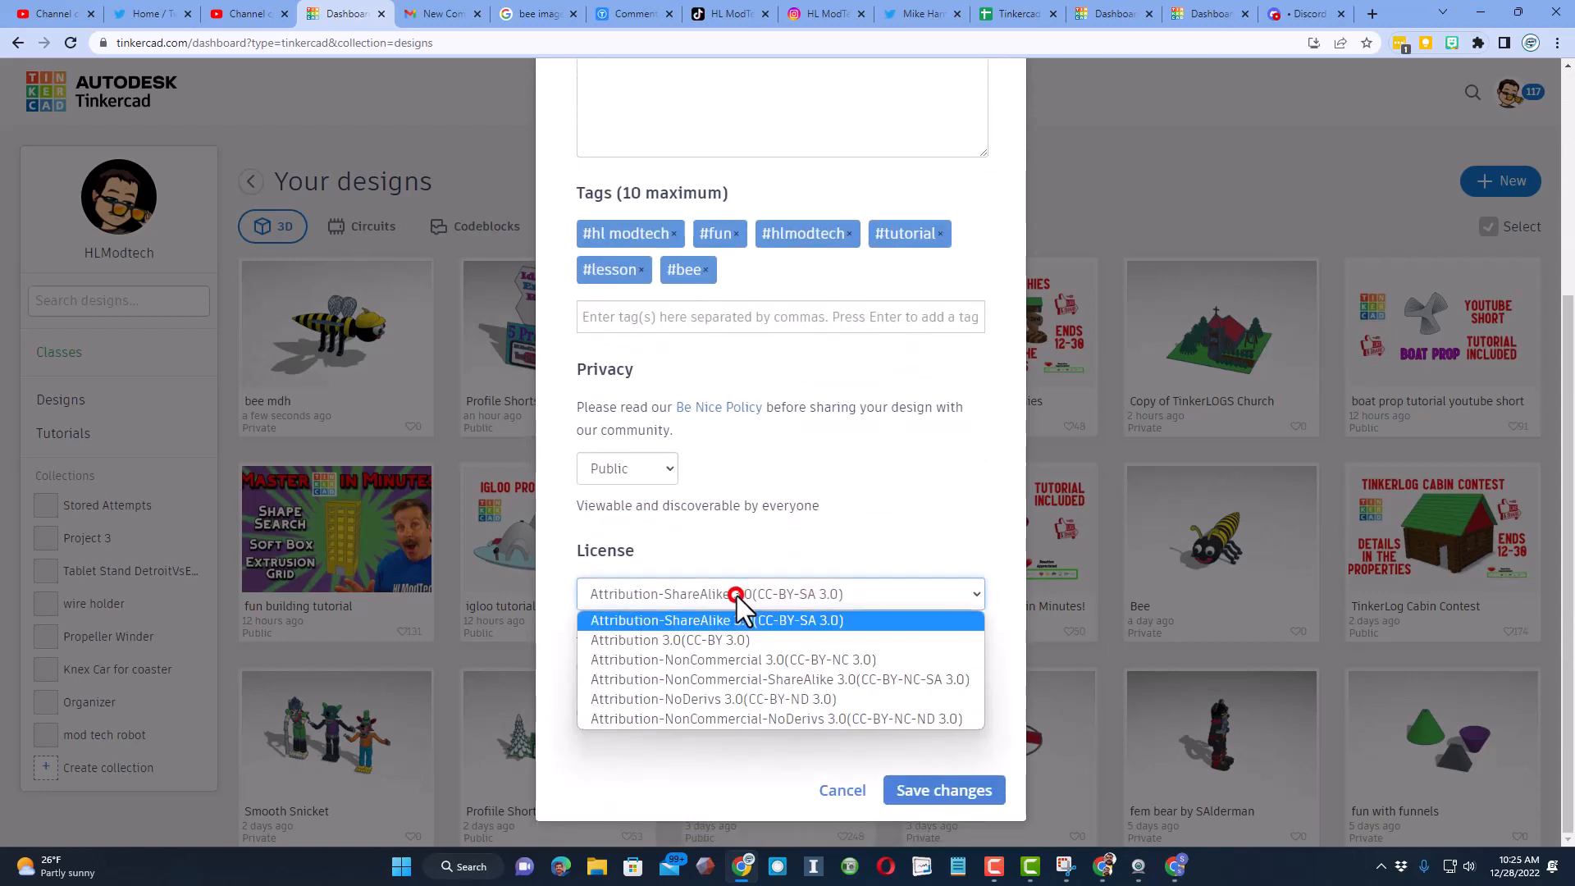
mouse_move(694, 698)
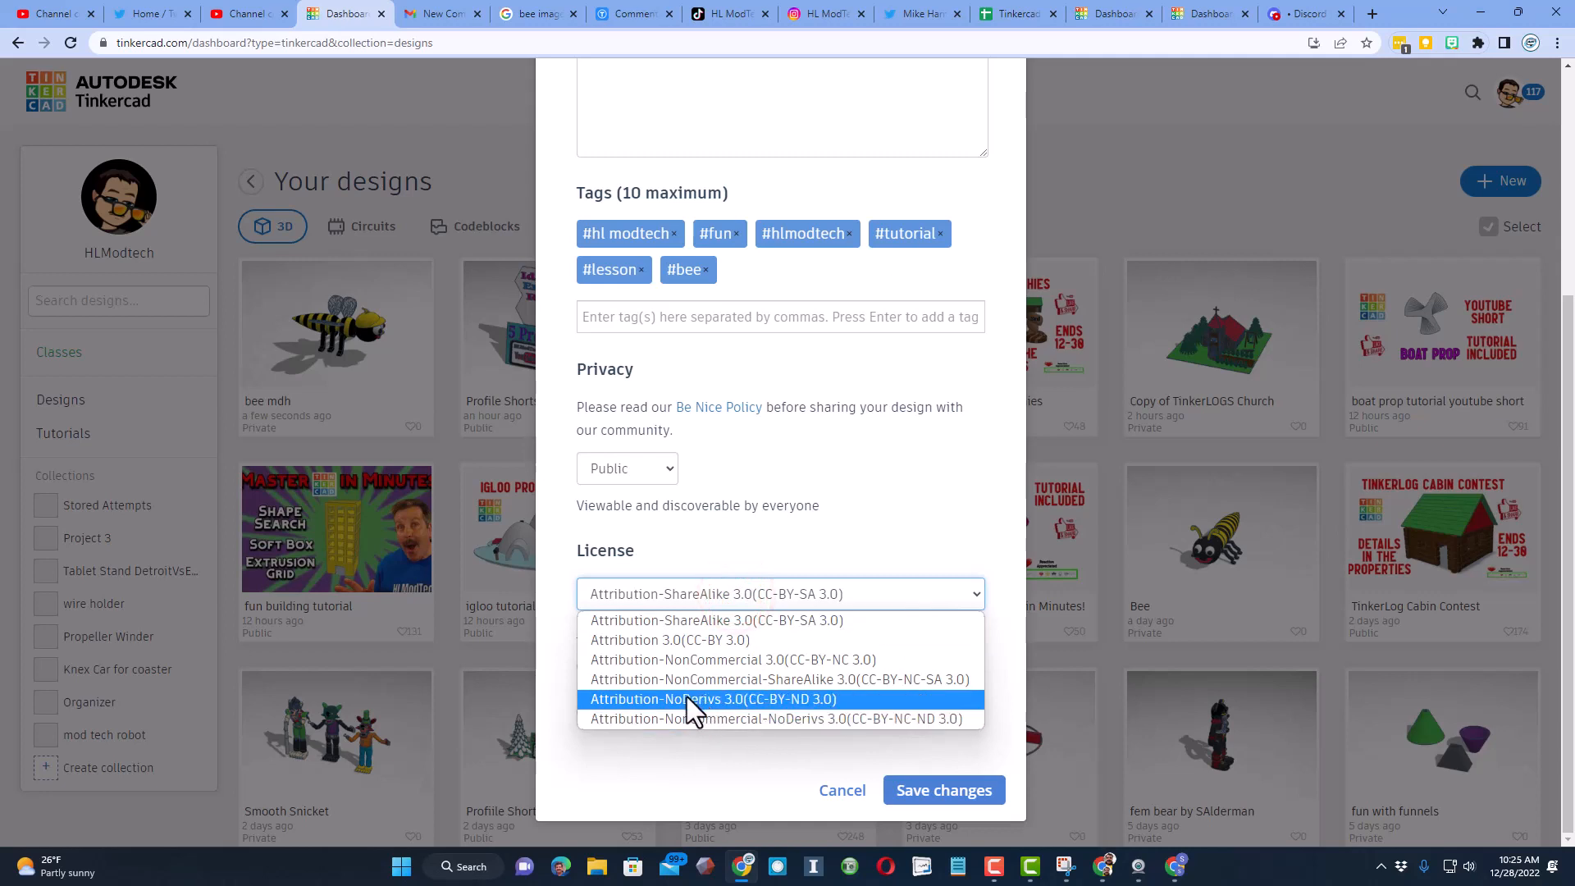
click(692, 699)
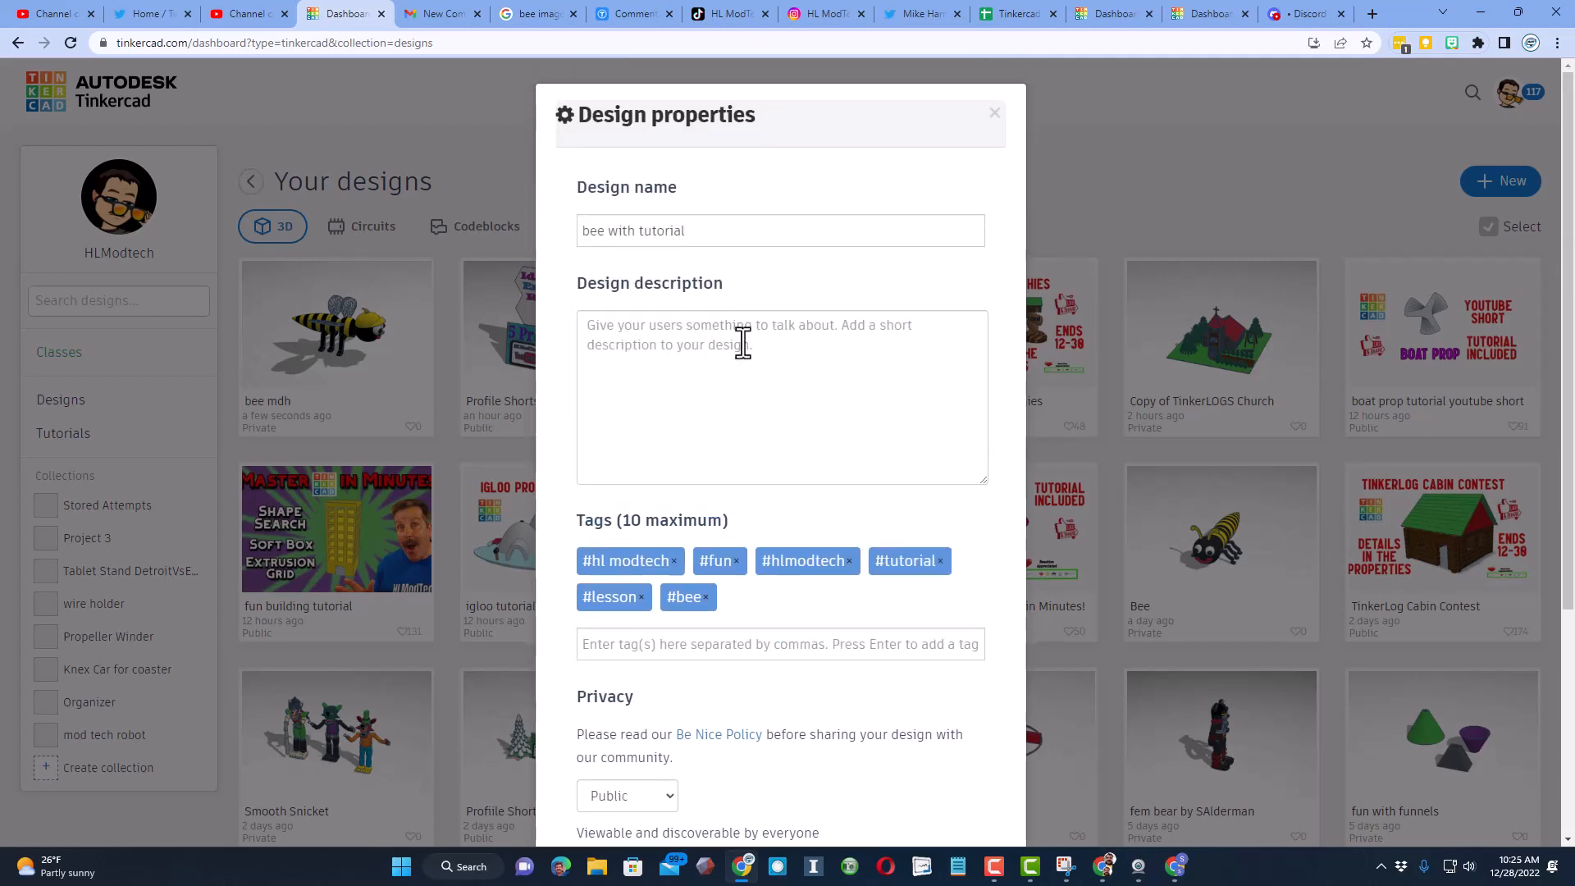
scroll(down, 3)
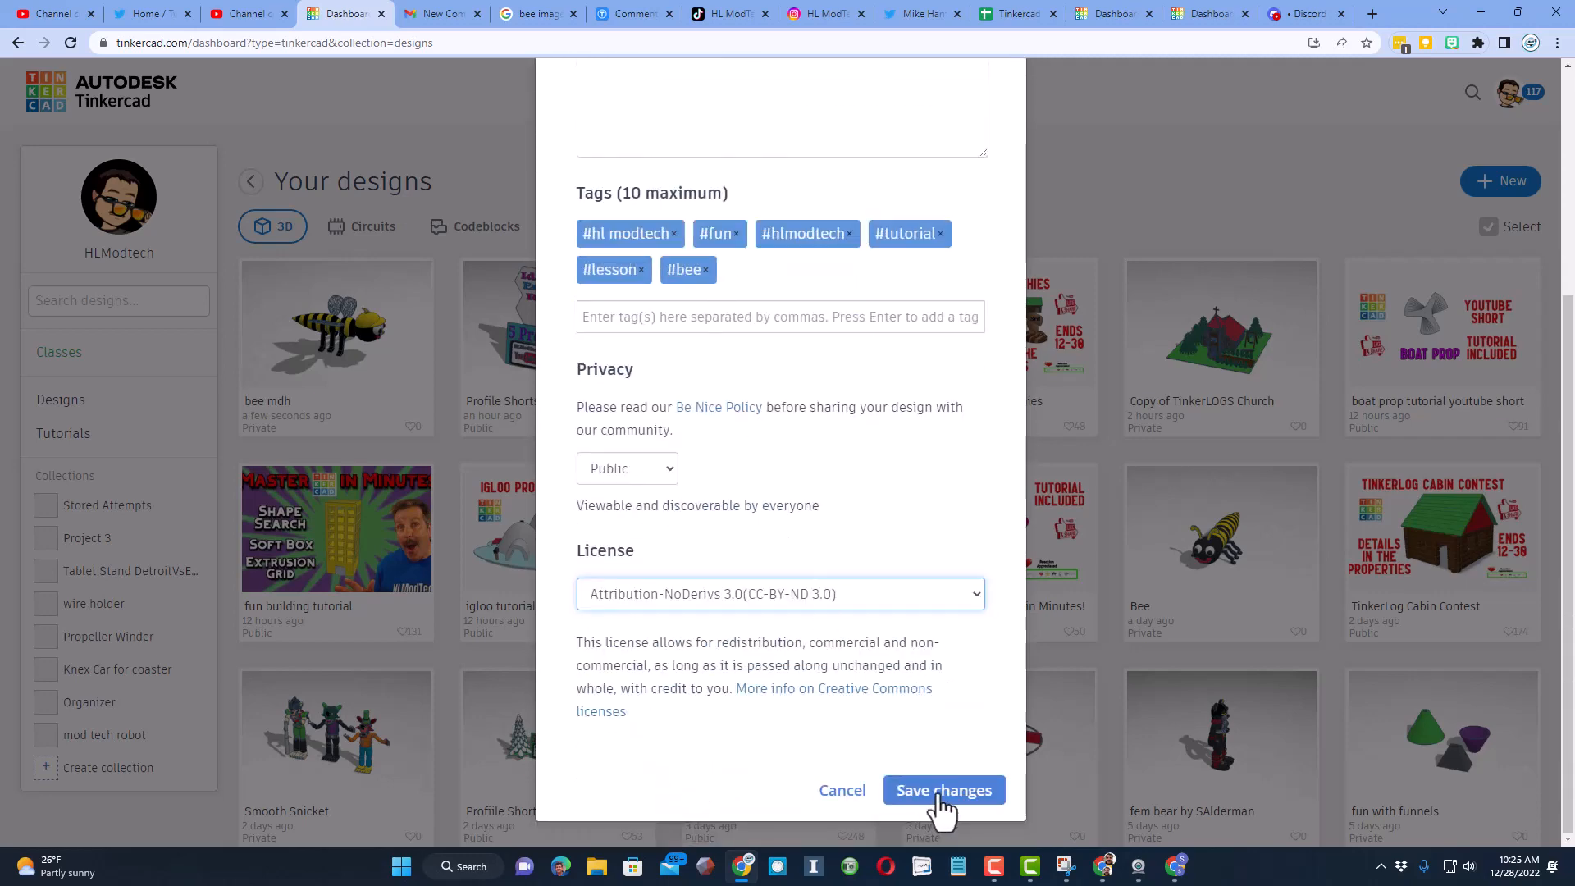
click(943, 789)
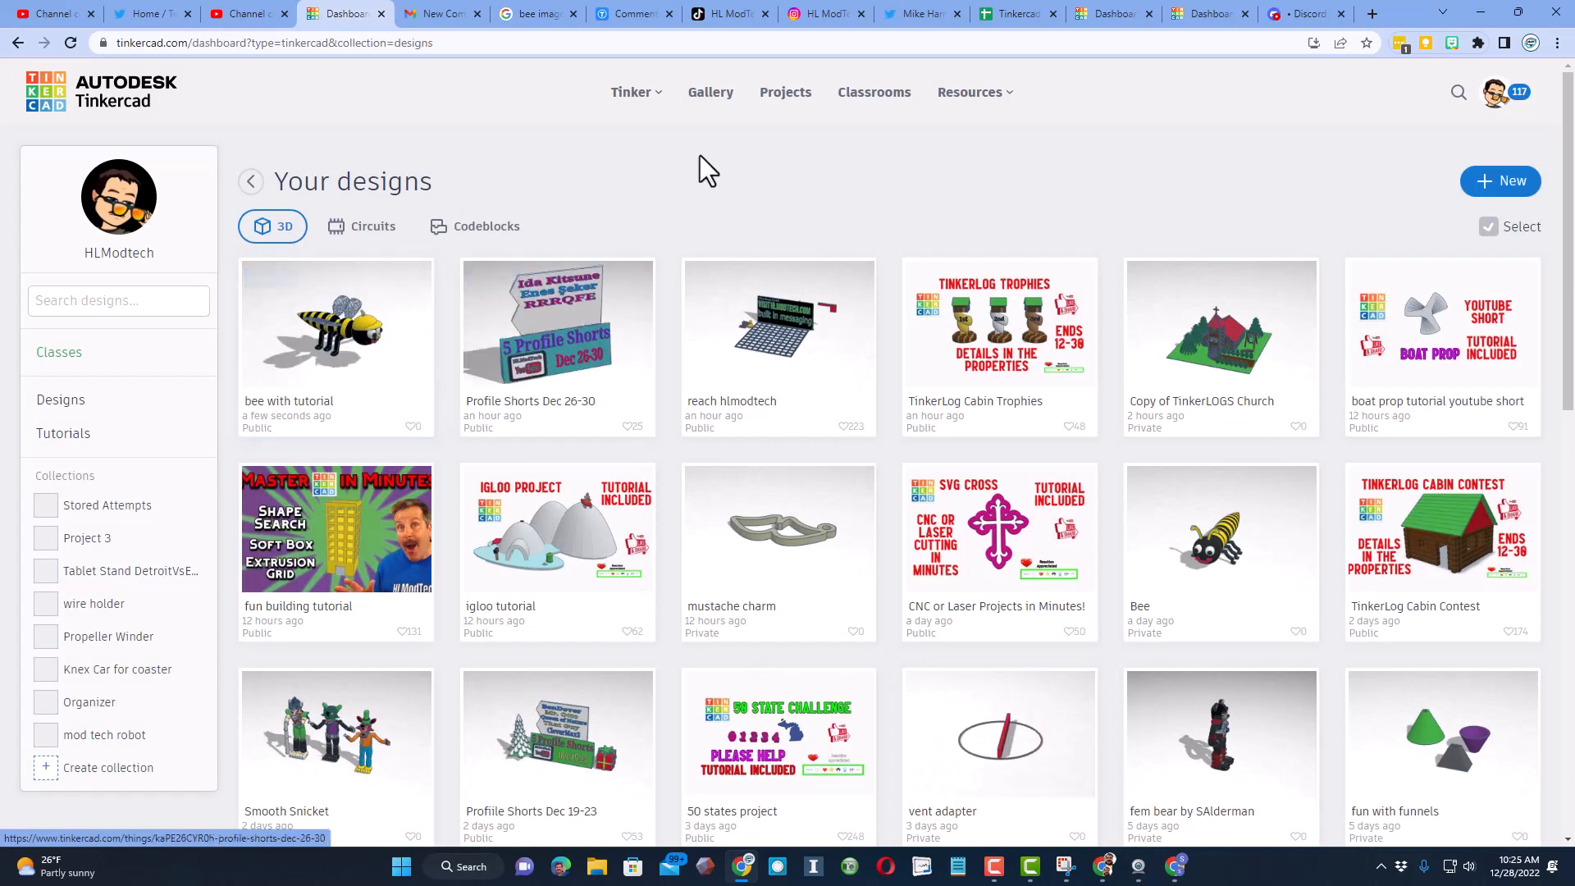
Step: Browse the community gallery sorted by most recent designs
click(710, 92)
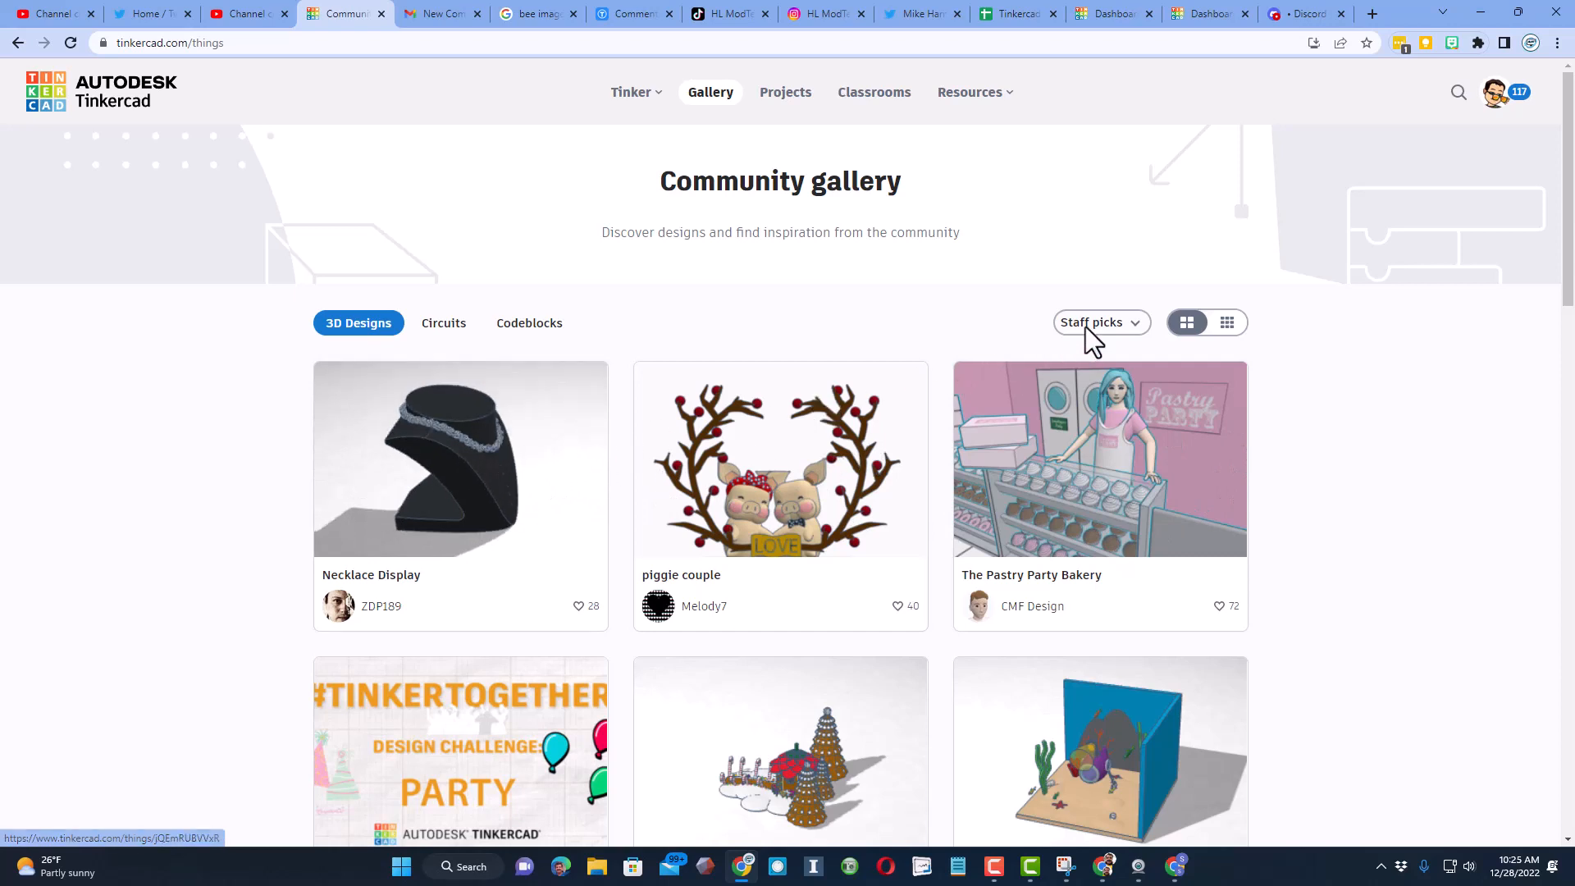
click(1095, 322)
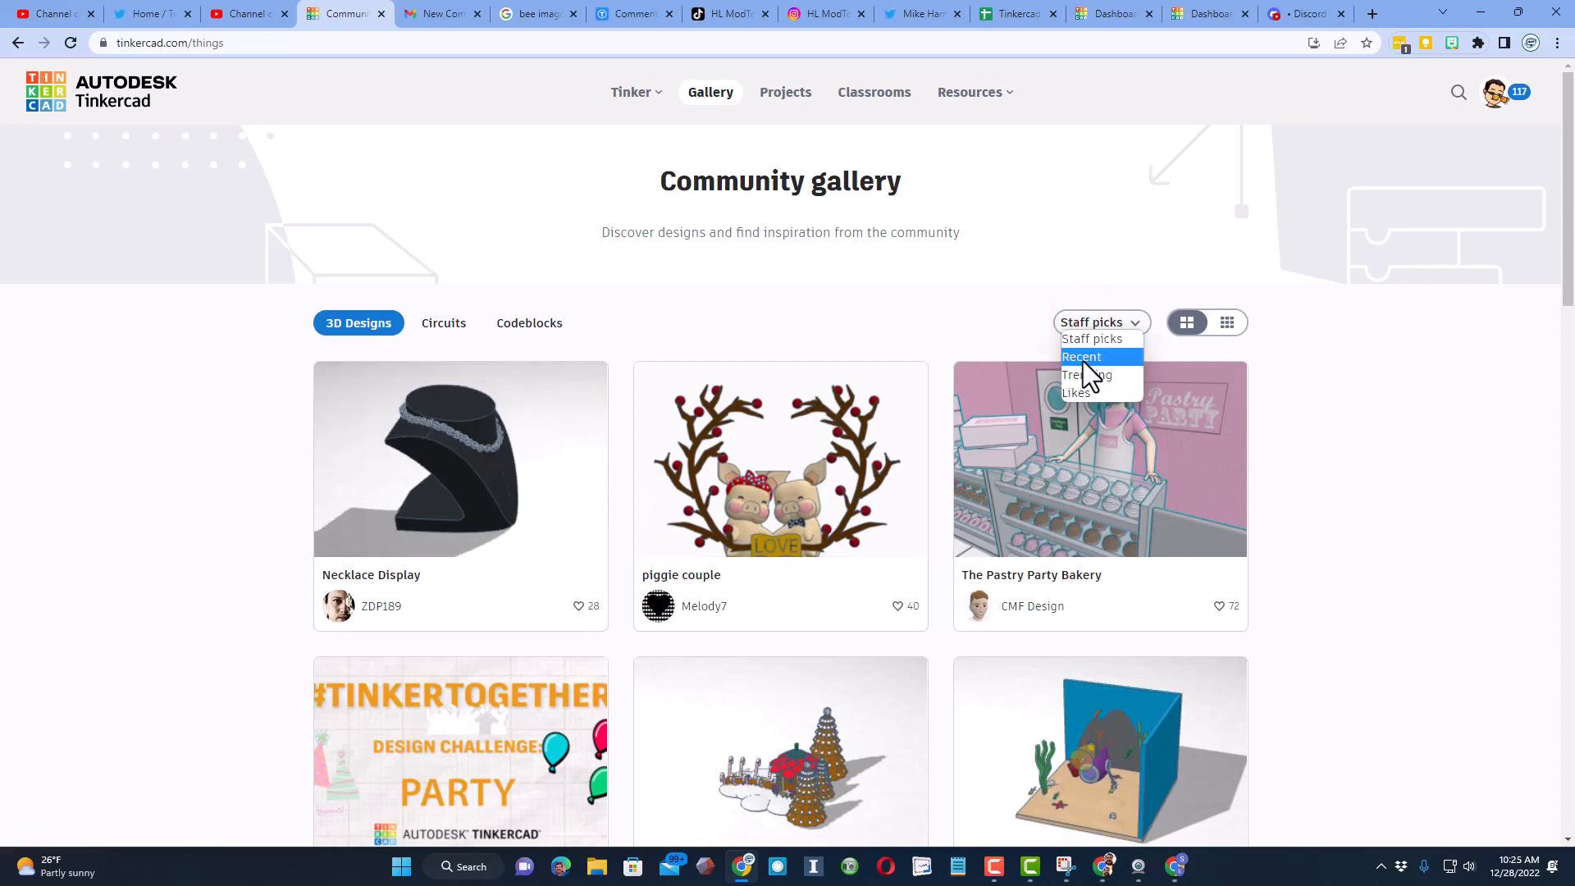
click(1082, 357)
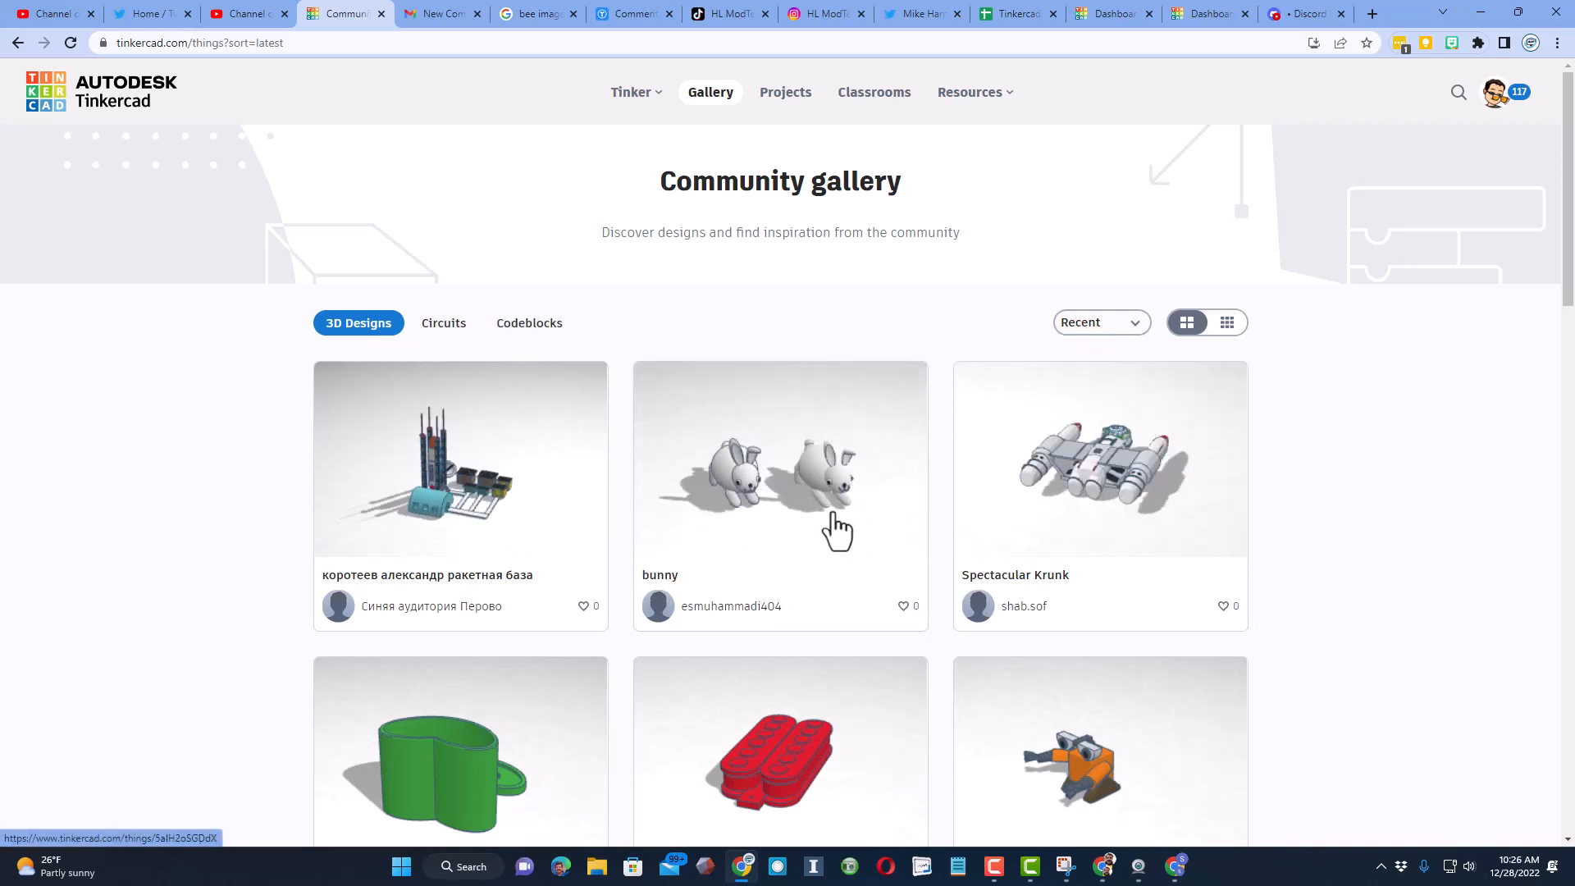
Step: Open the bunny design by esmuhammadi404 and add a reaction
click(779, 458)
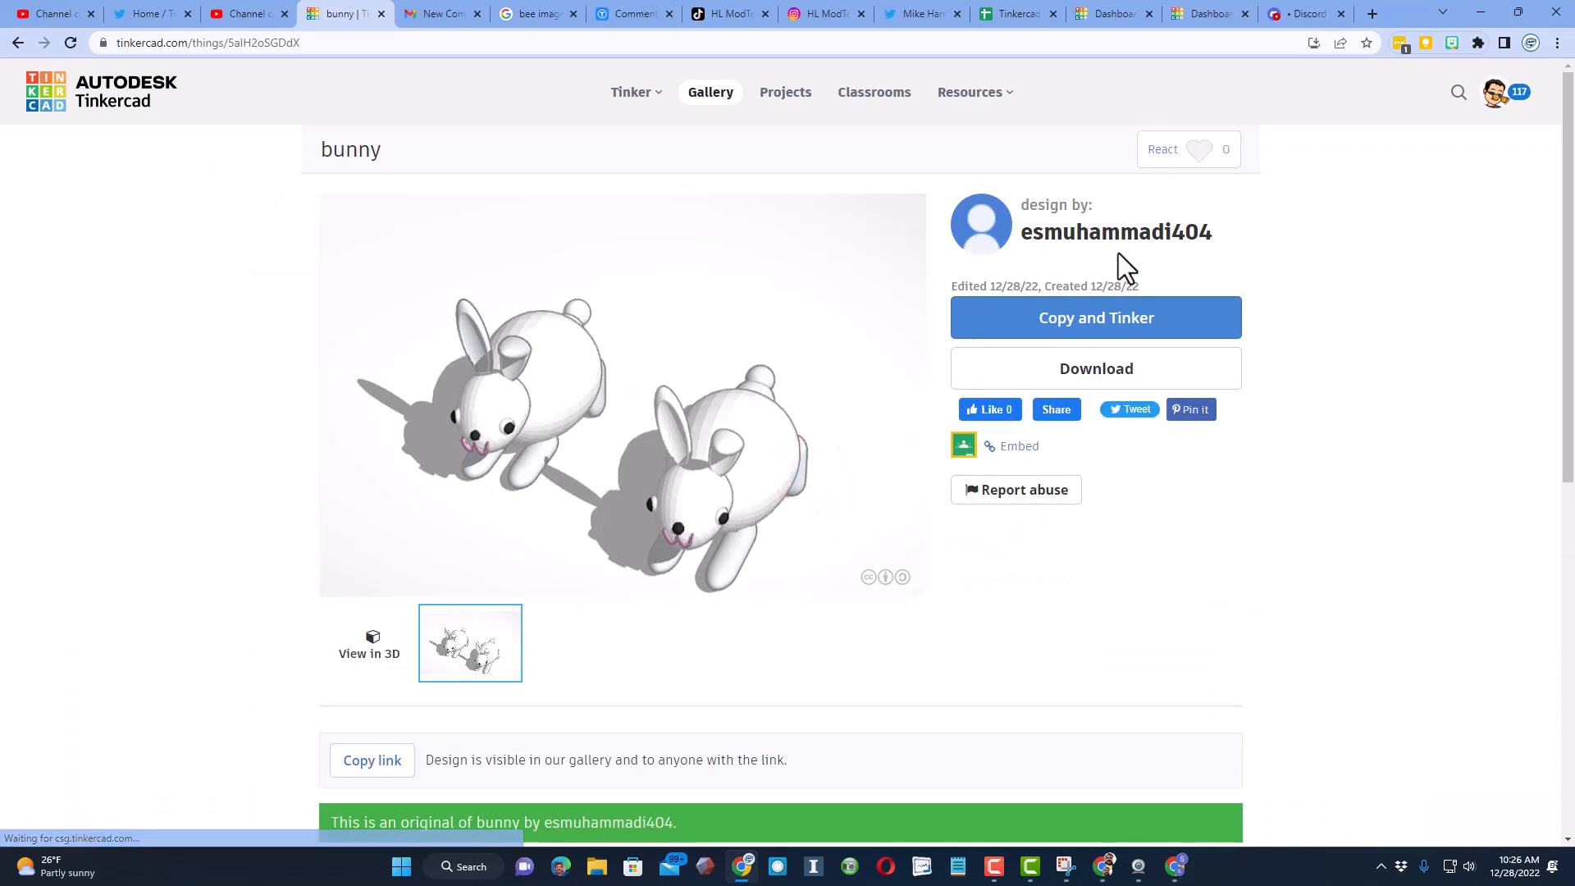
click(1188, 149)
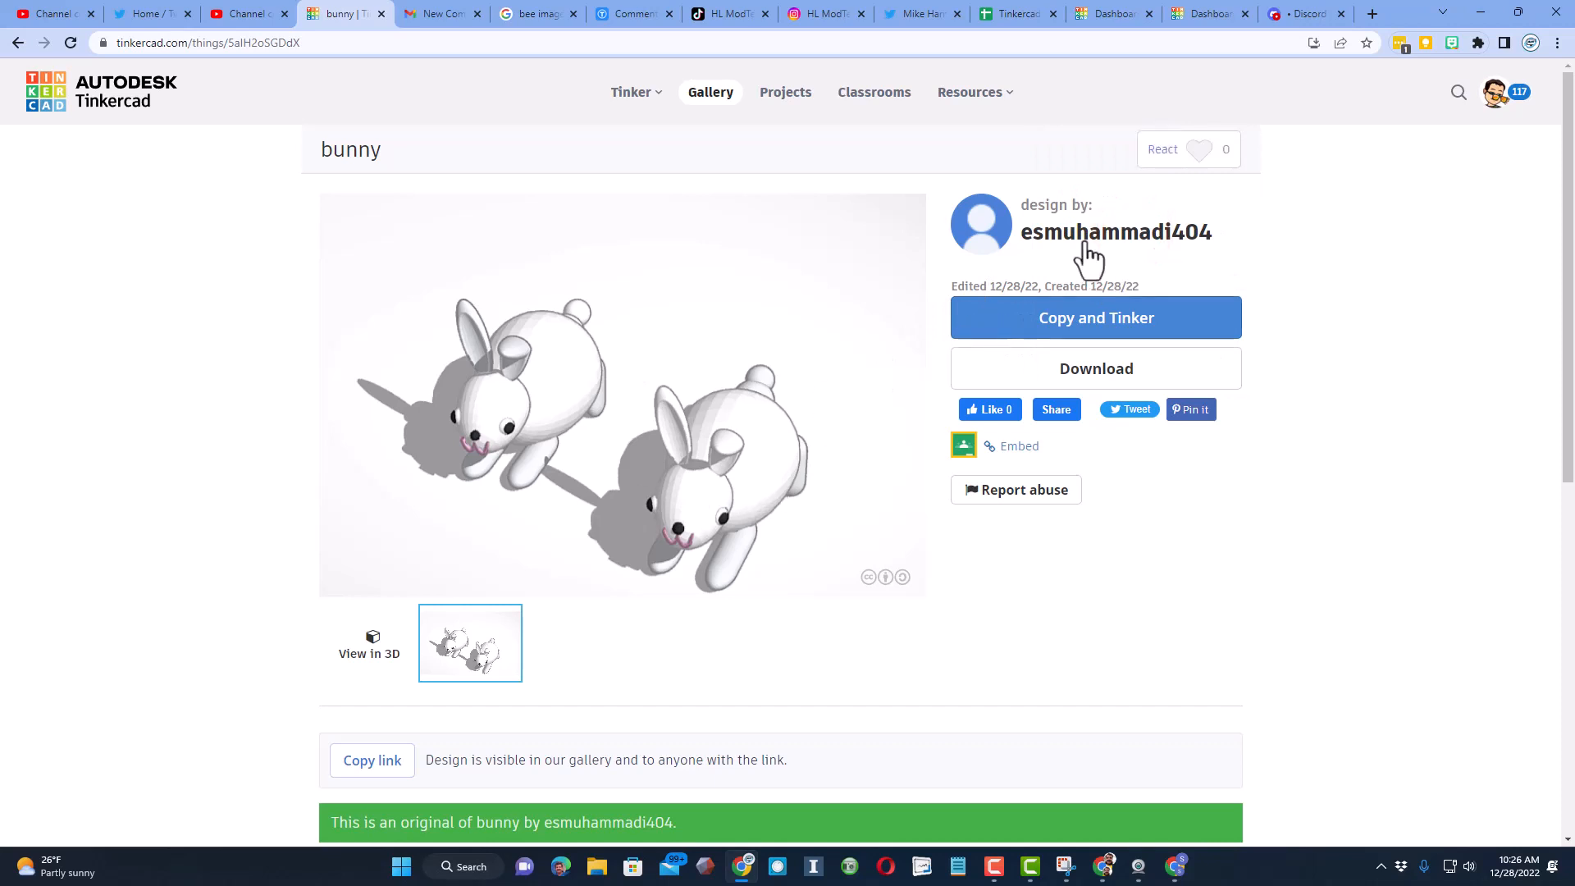
click(1189, 148)
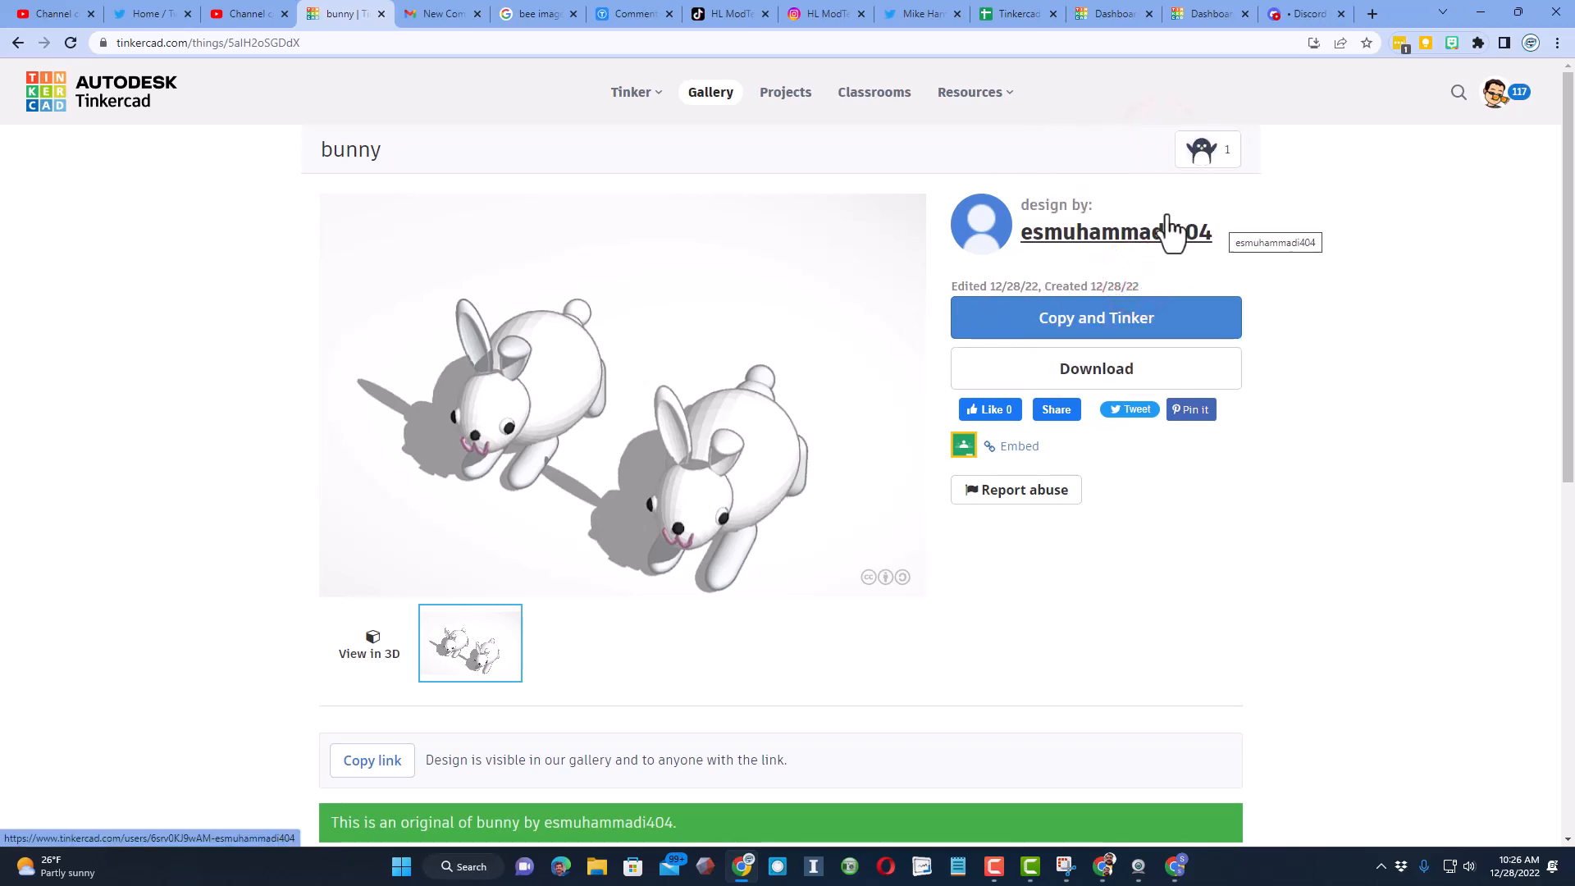
Step: From notifications, open the reacting user's profile in a new tab
click(1495, 91)
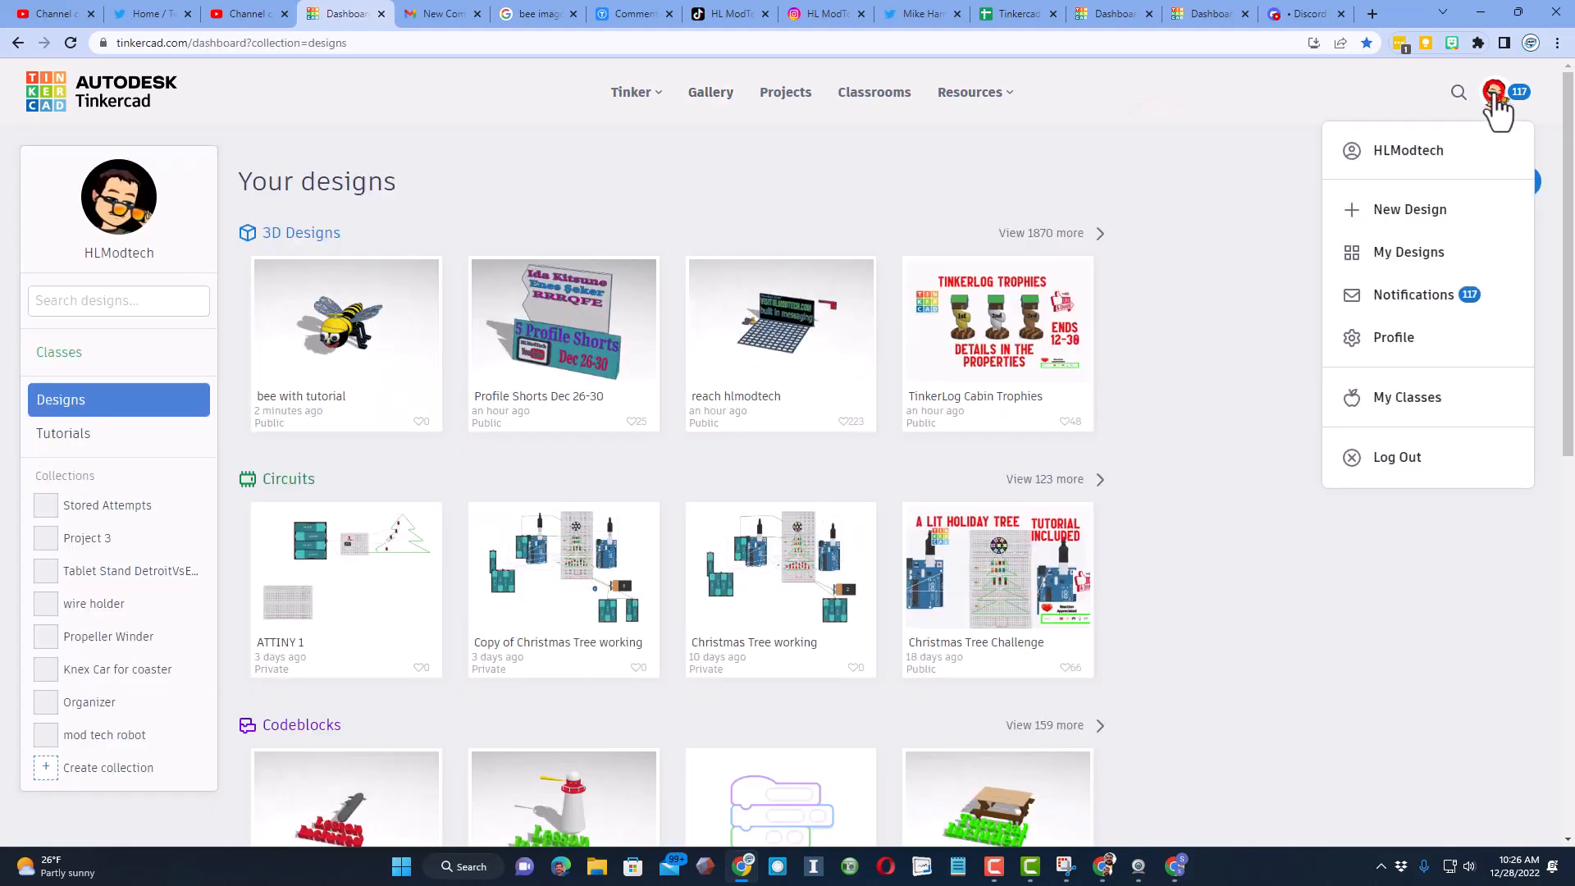
click(1412, 295)
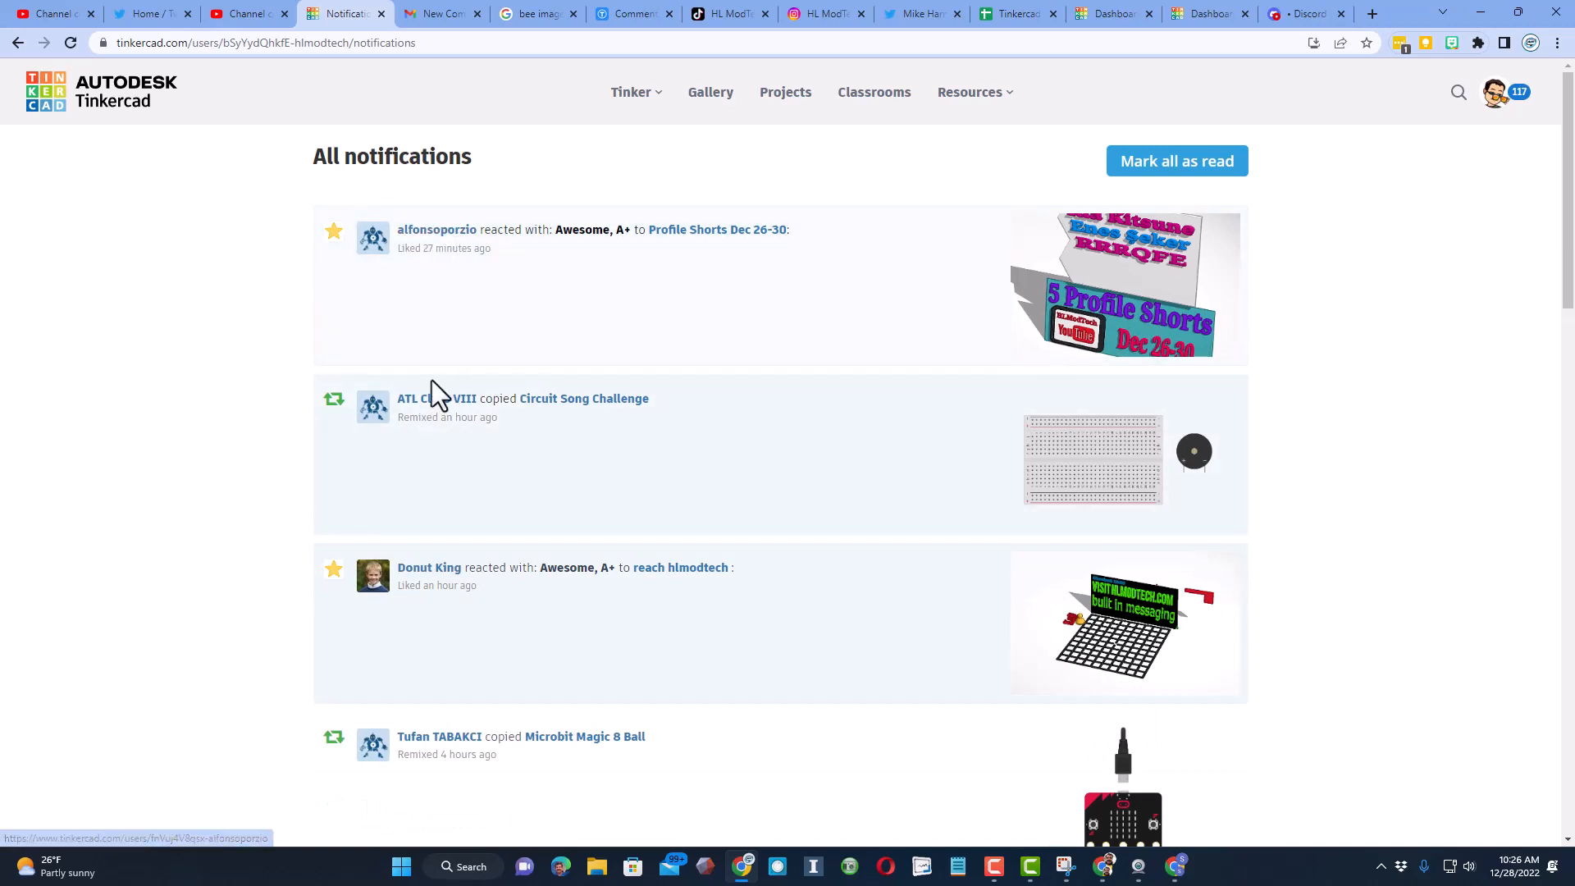
right_click(436, 229)
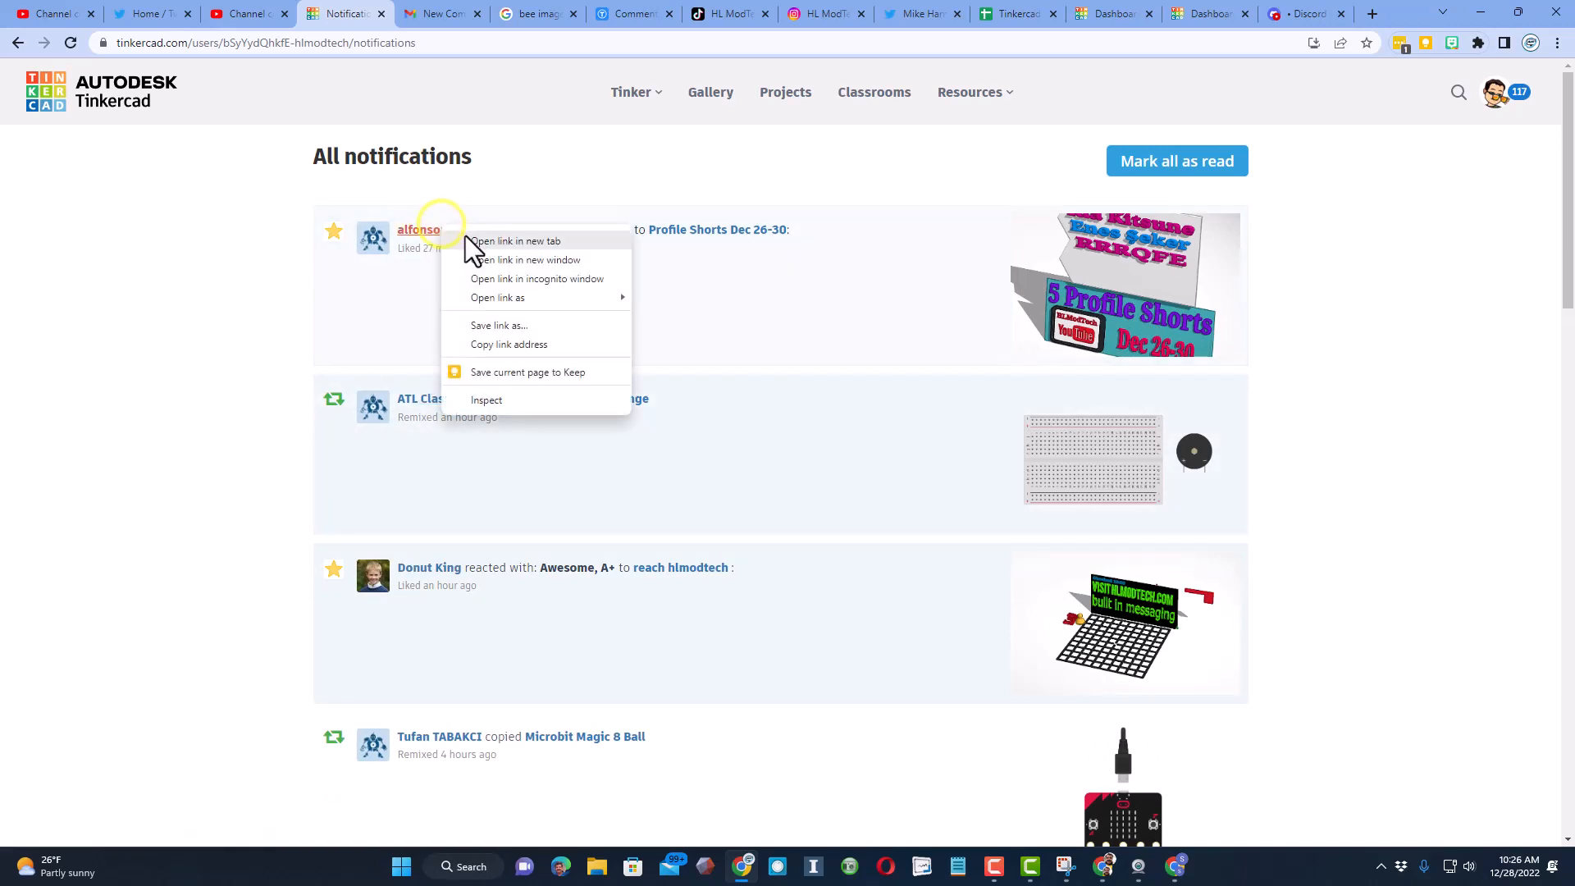
click(515, 241)
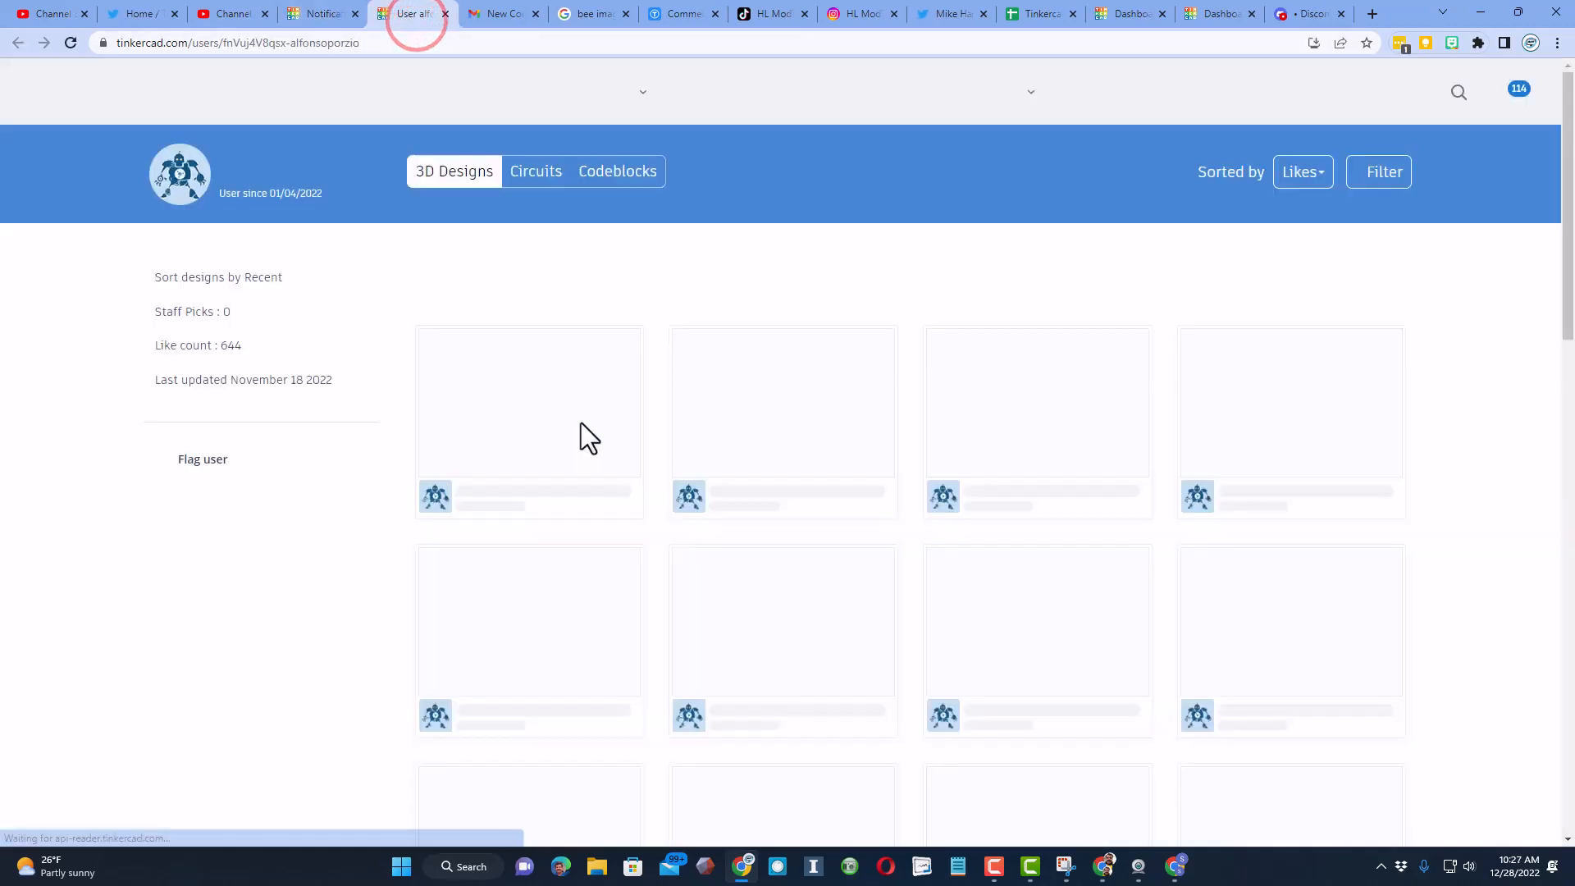
click(1301, 171)
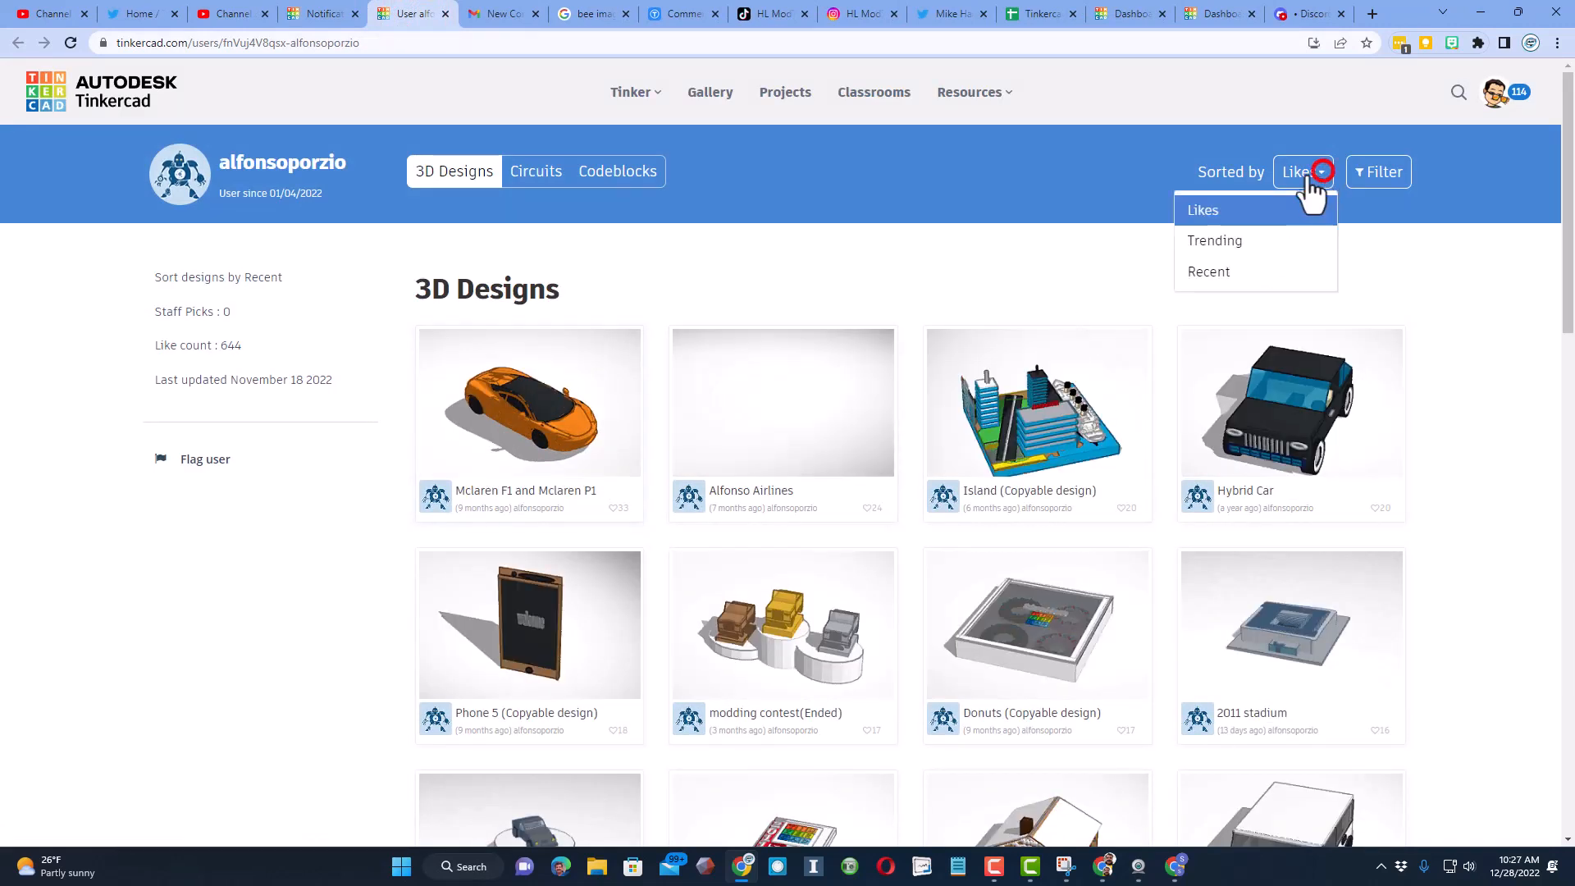
Step: Sort the profile's designs by Recent, like My Trophy case, then react to Christmas Candle
click(1209, 271)
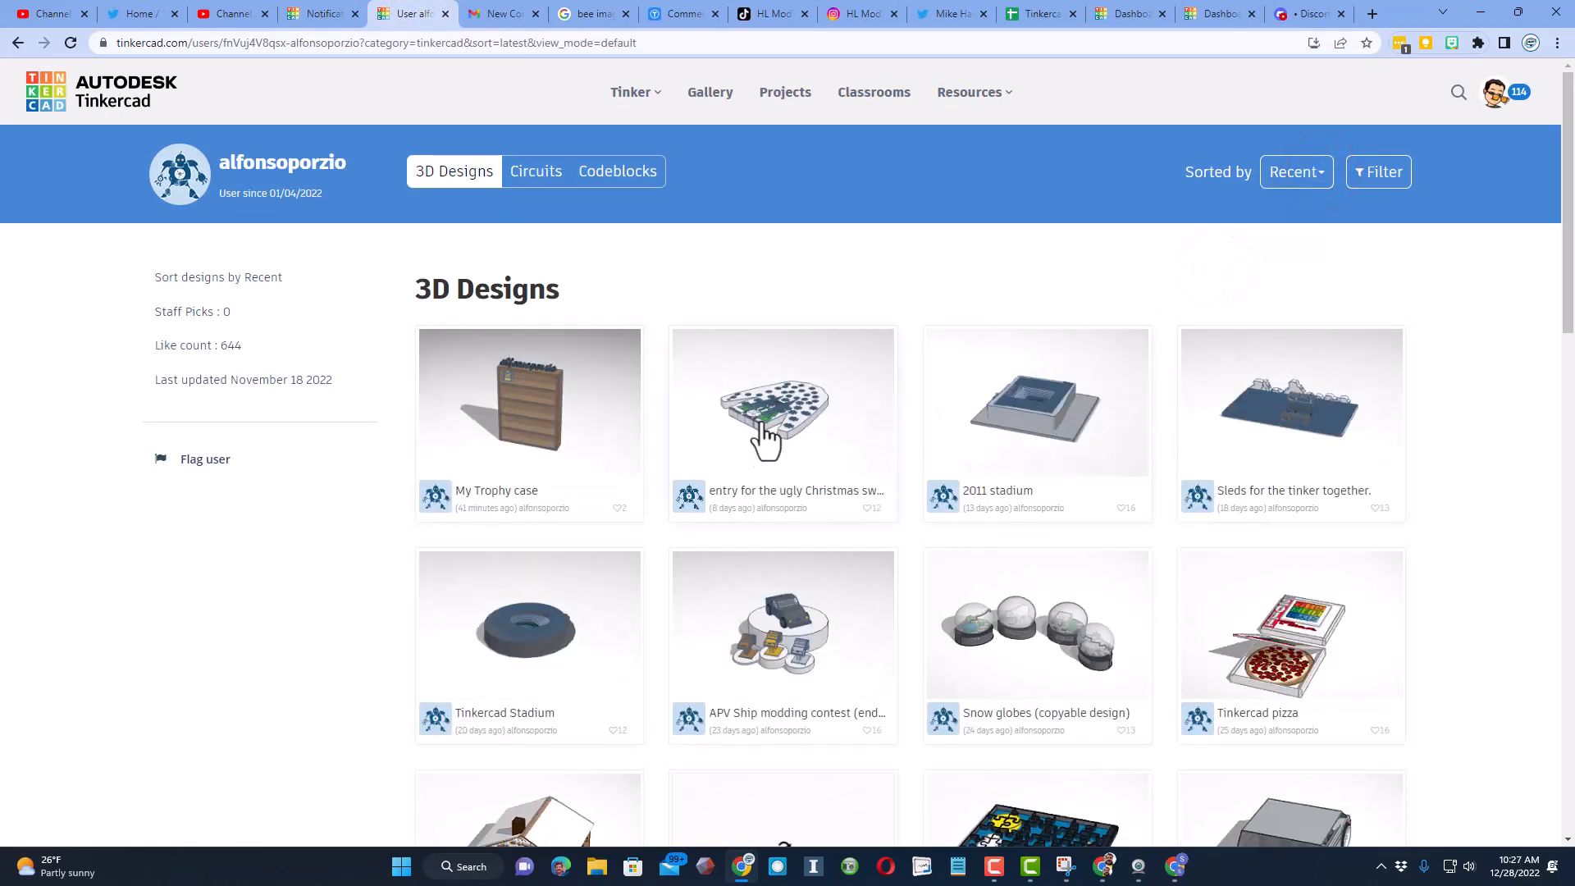
click(1296, 171)
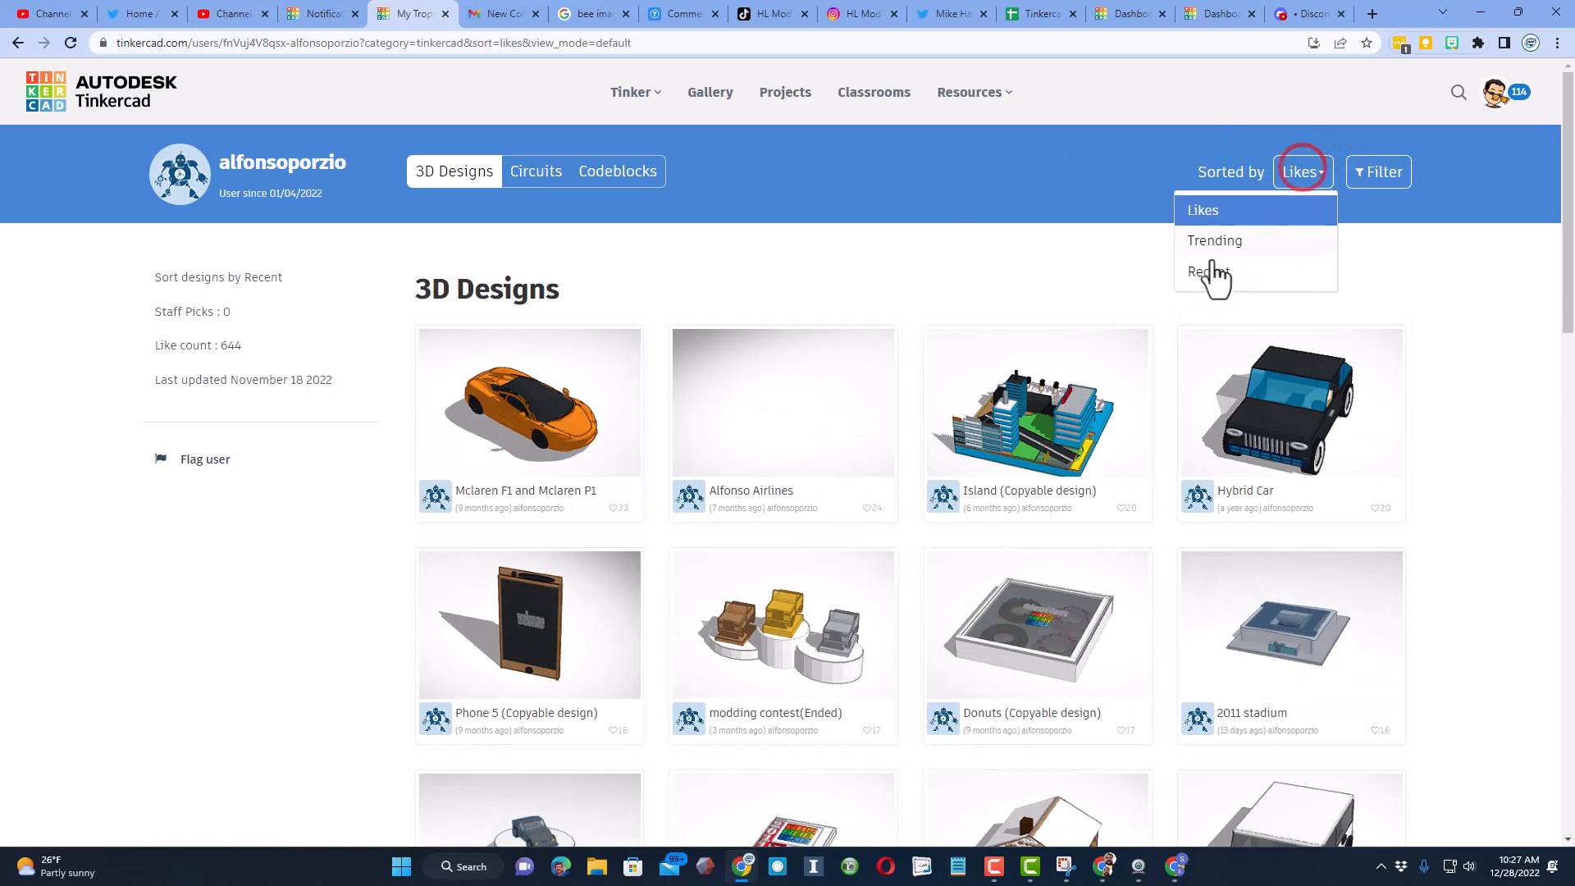
click(1209, 272)
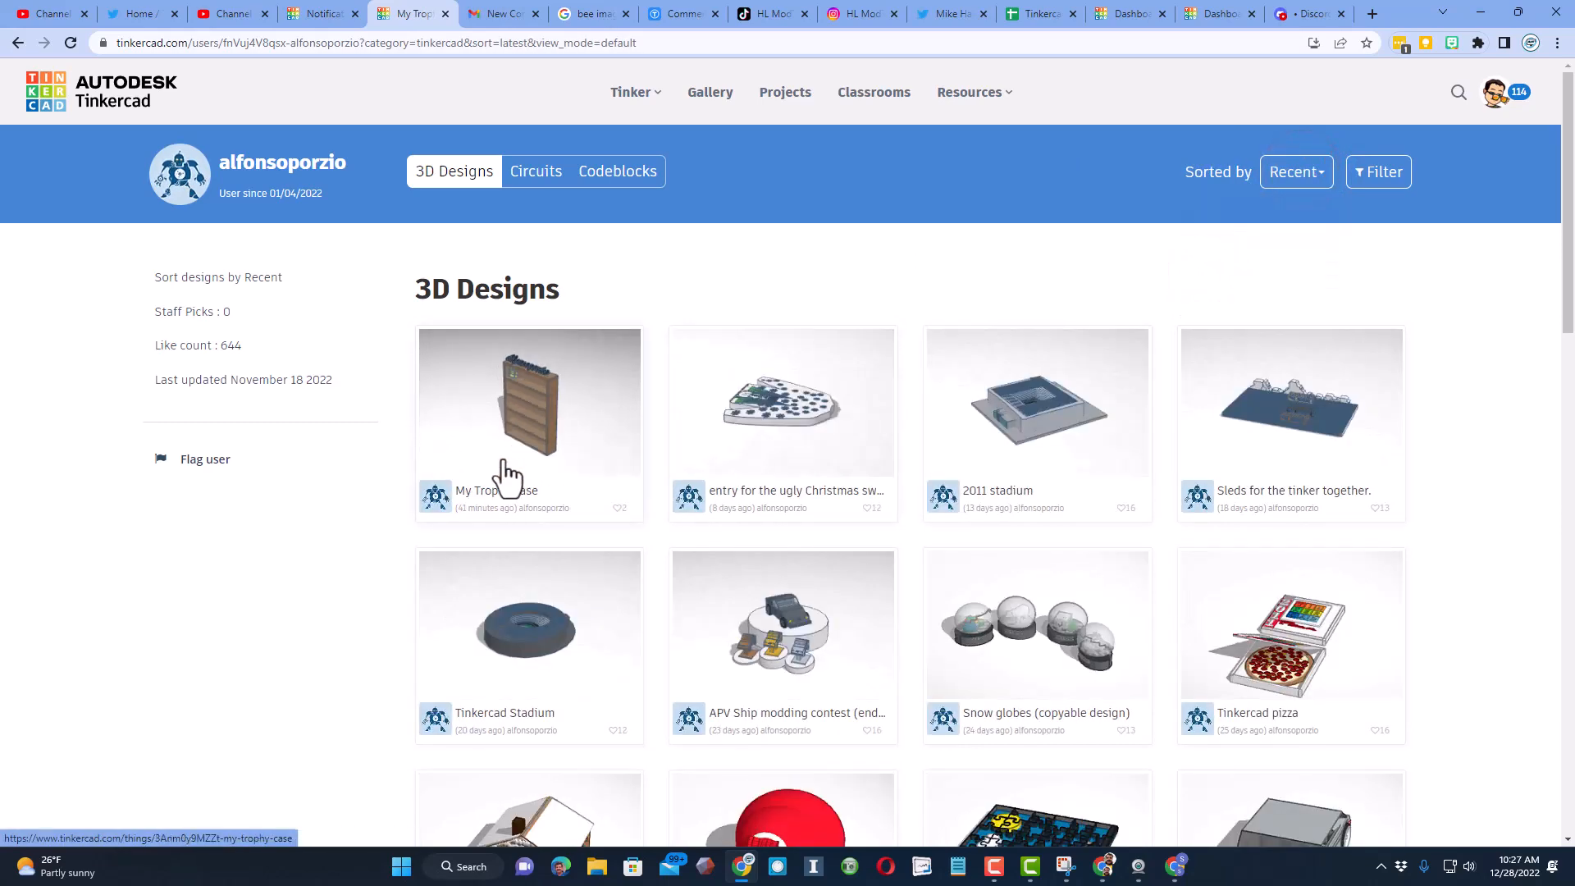
click(529, 402)
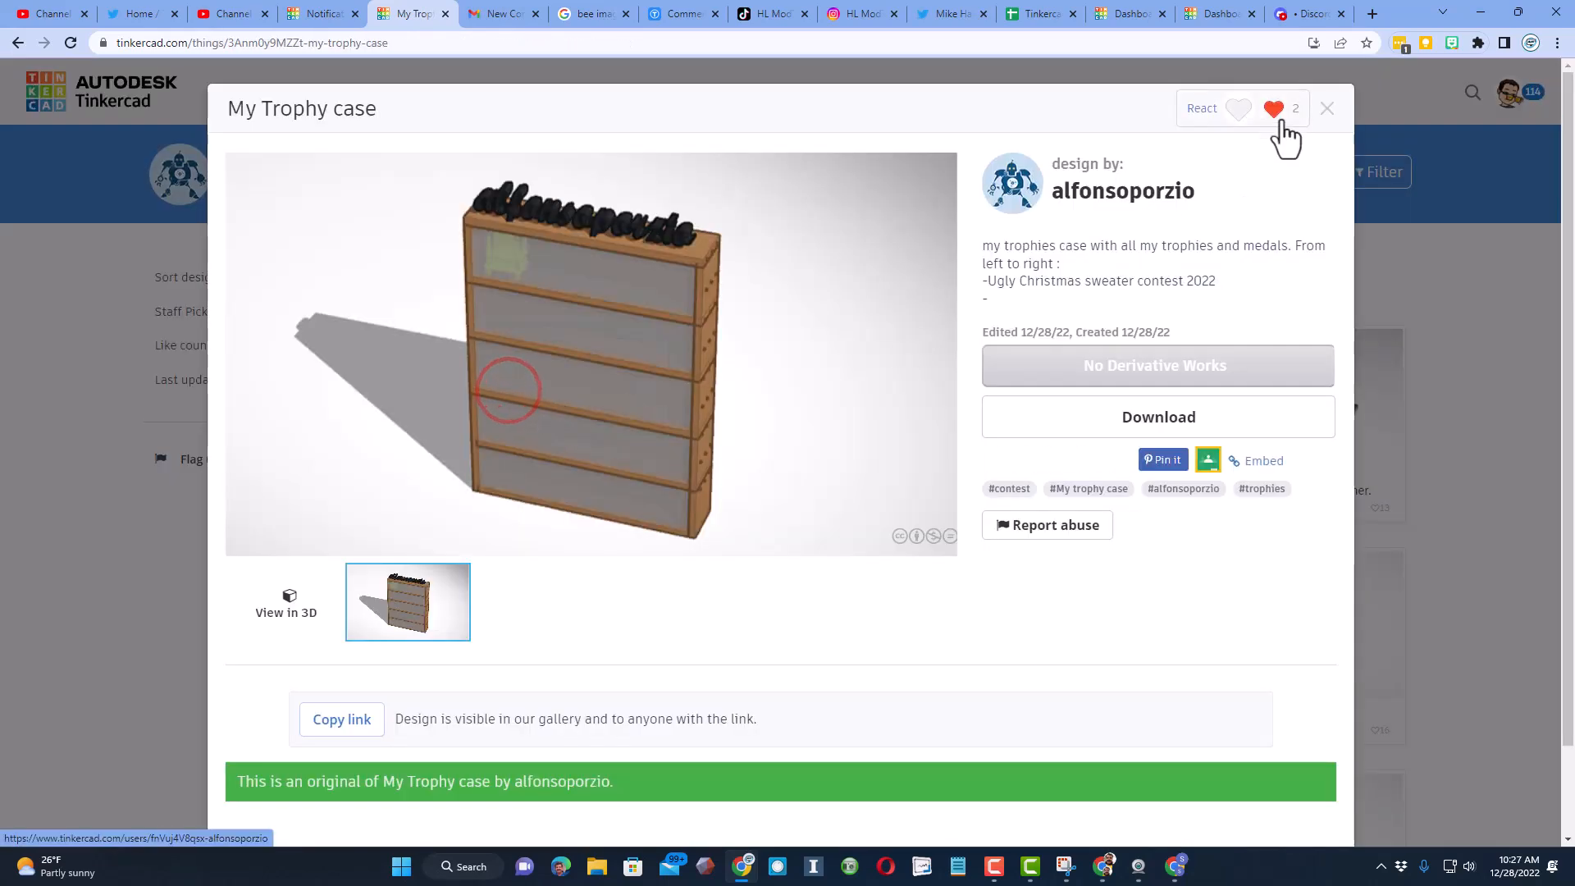
click(1272, 109)
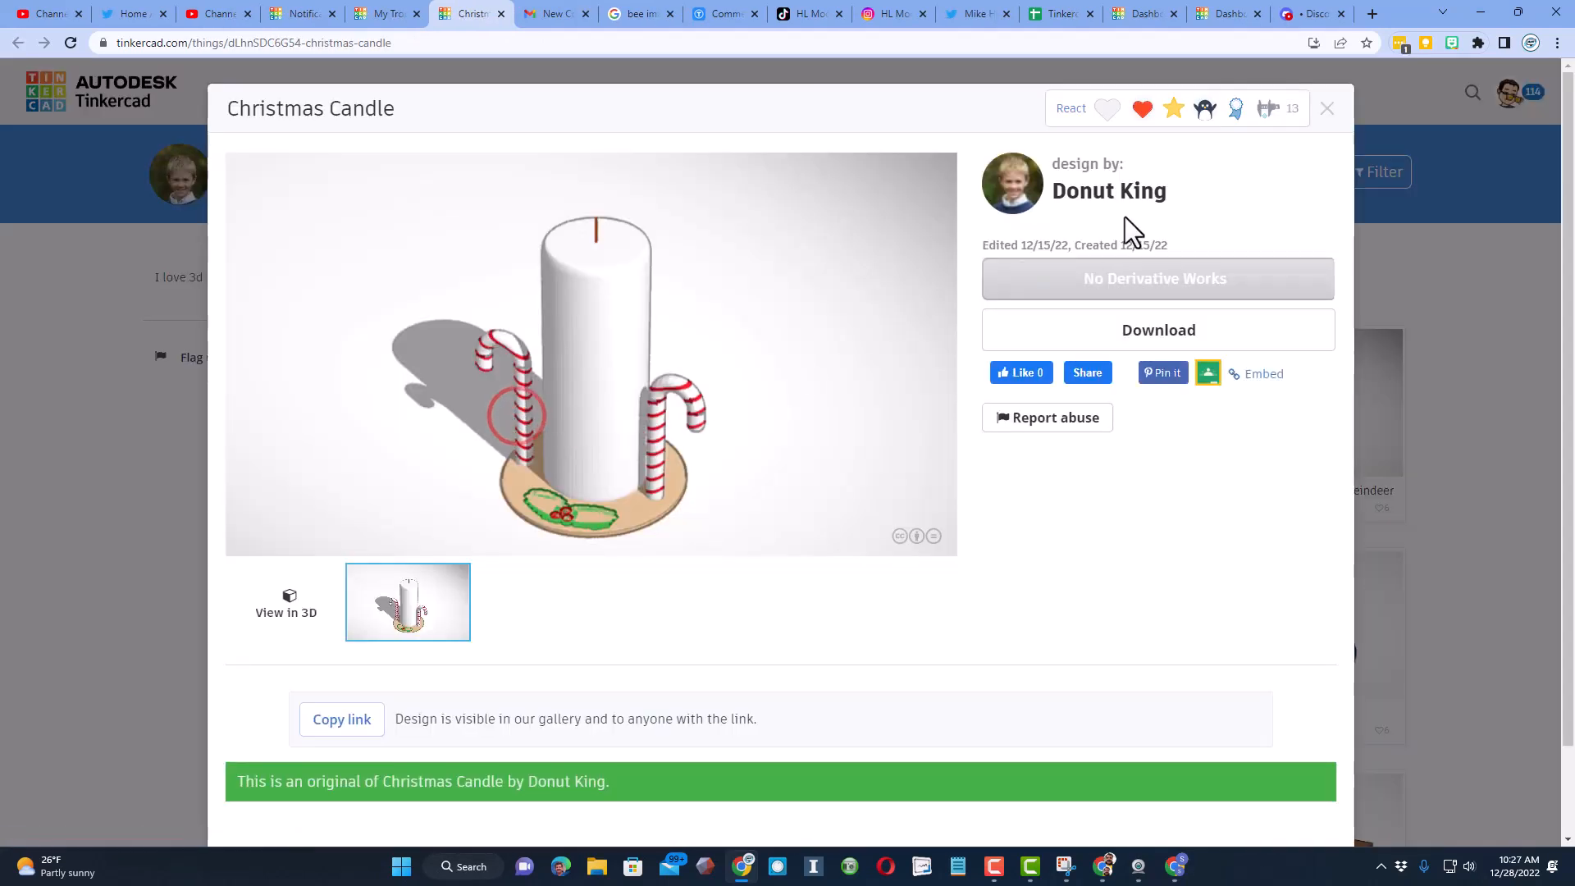
click(1142, 108)
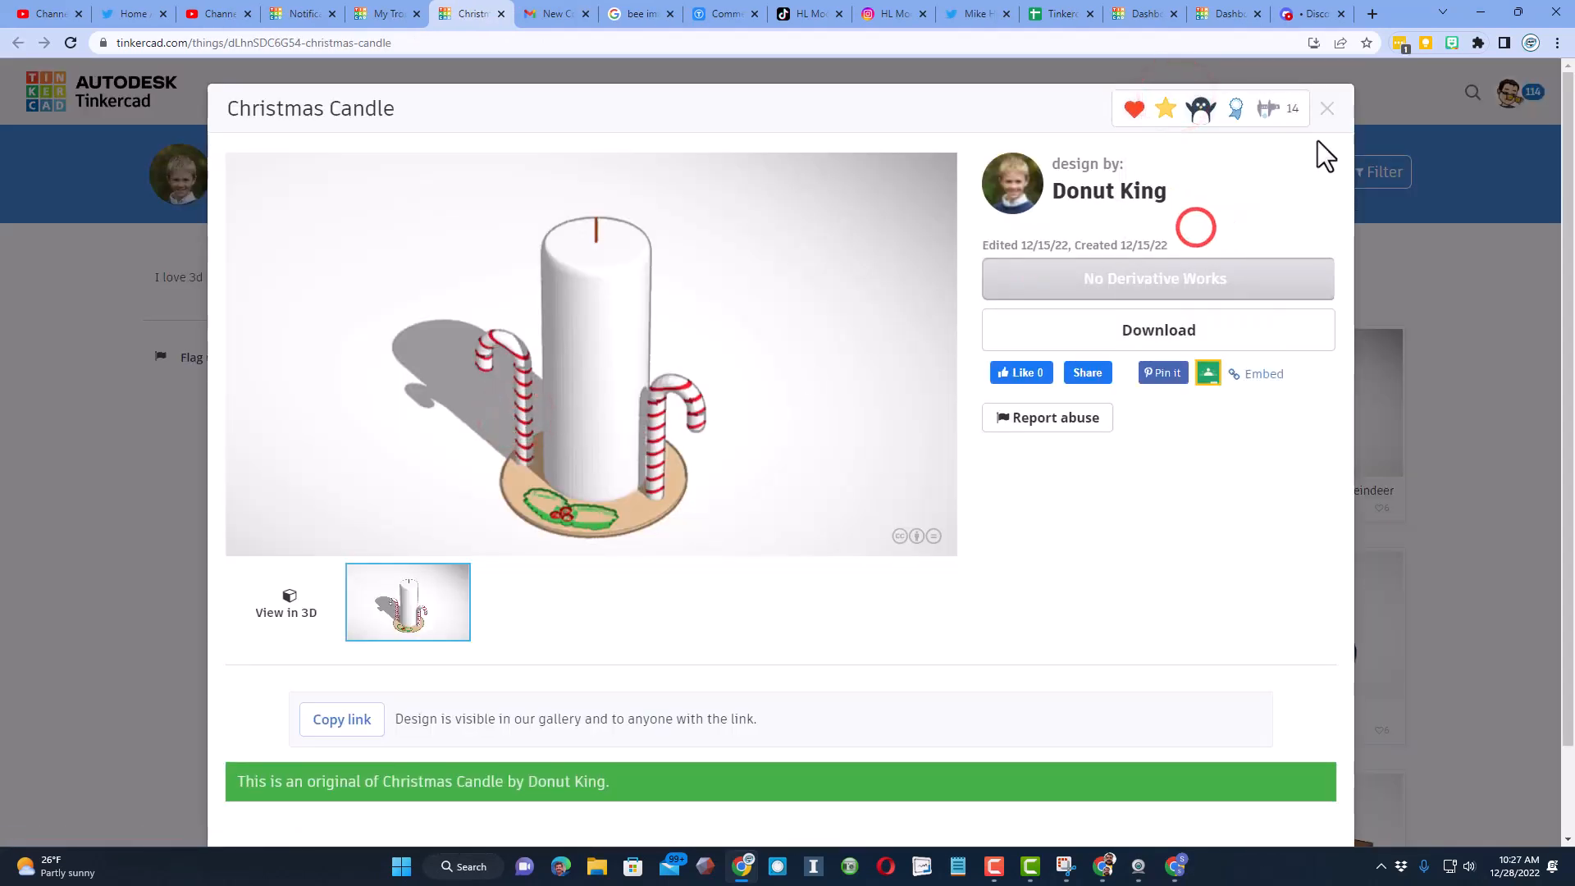